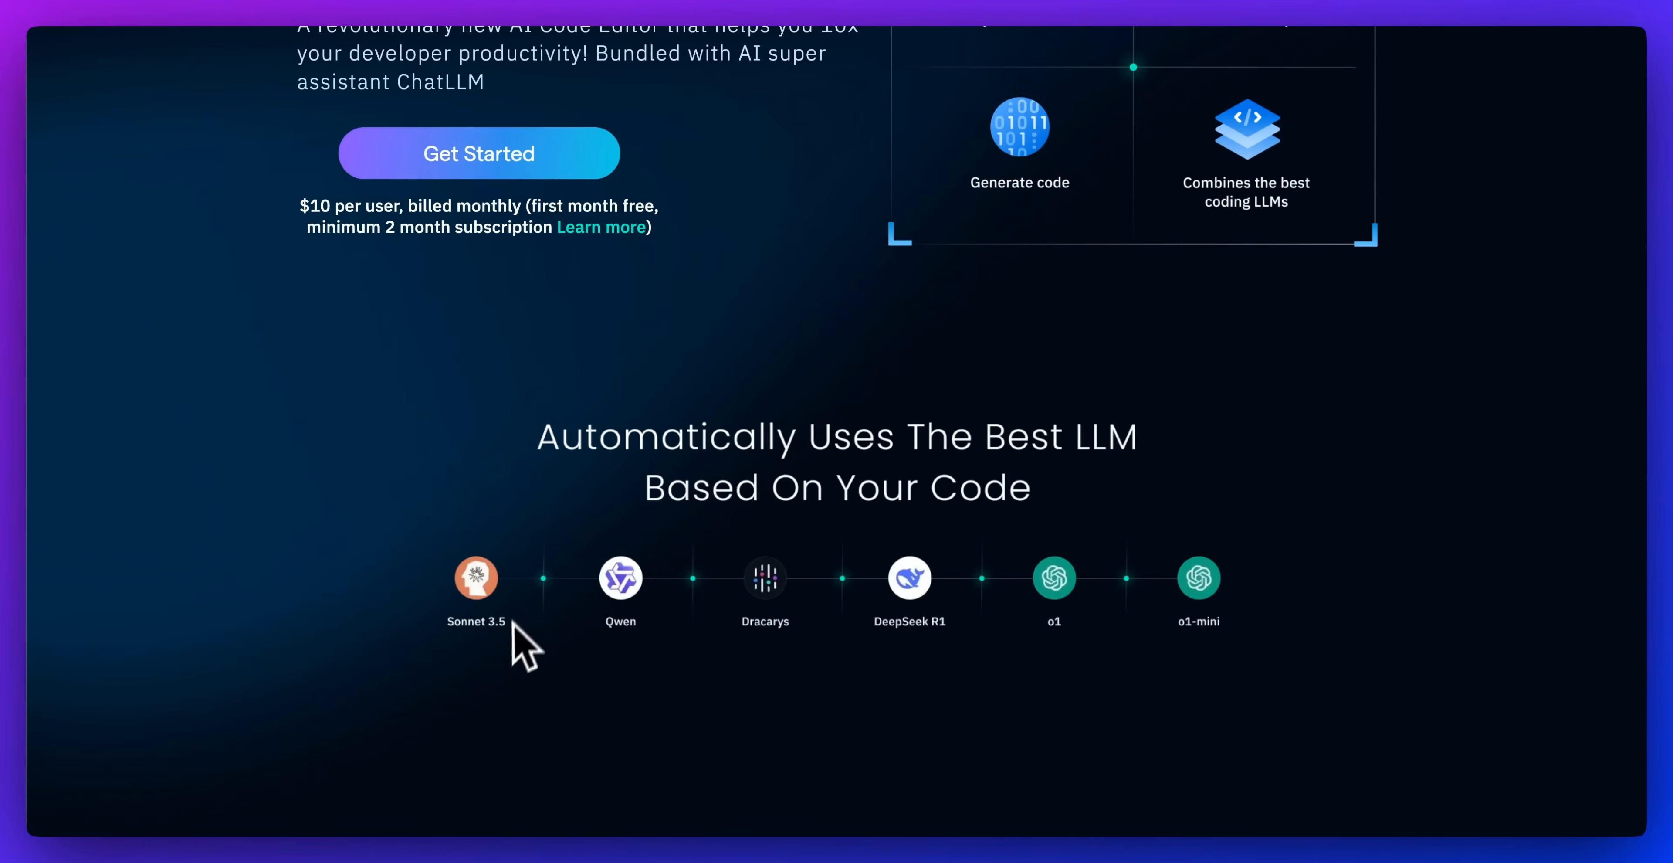
- Scroll the o3-mini article down to the Codeforces and SWE-bench coding charts
scroll("down", 3)
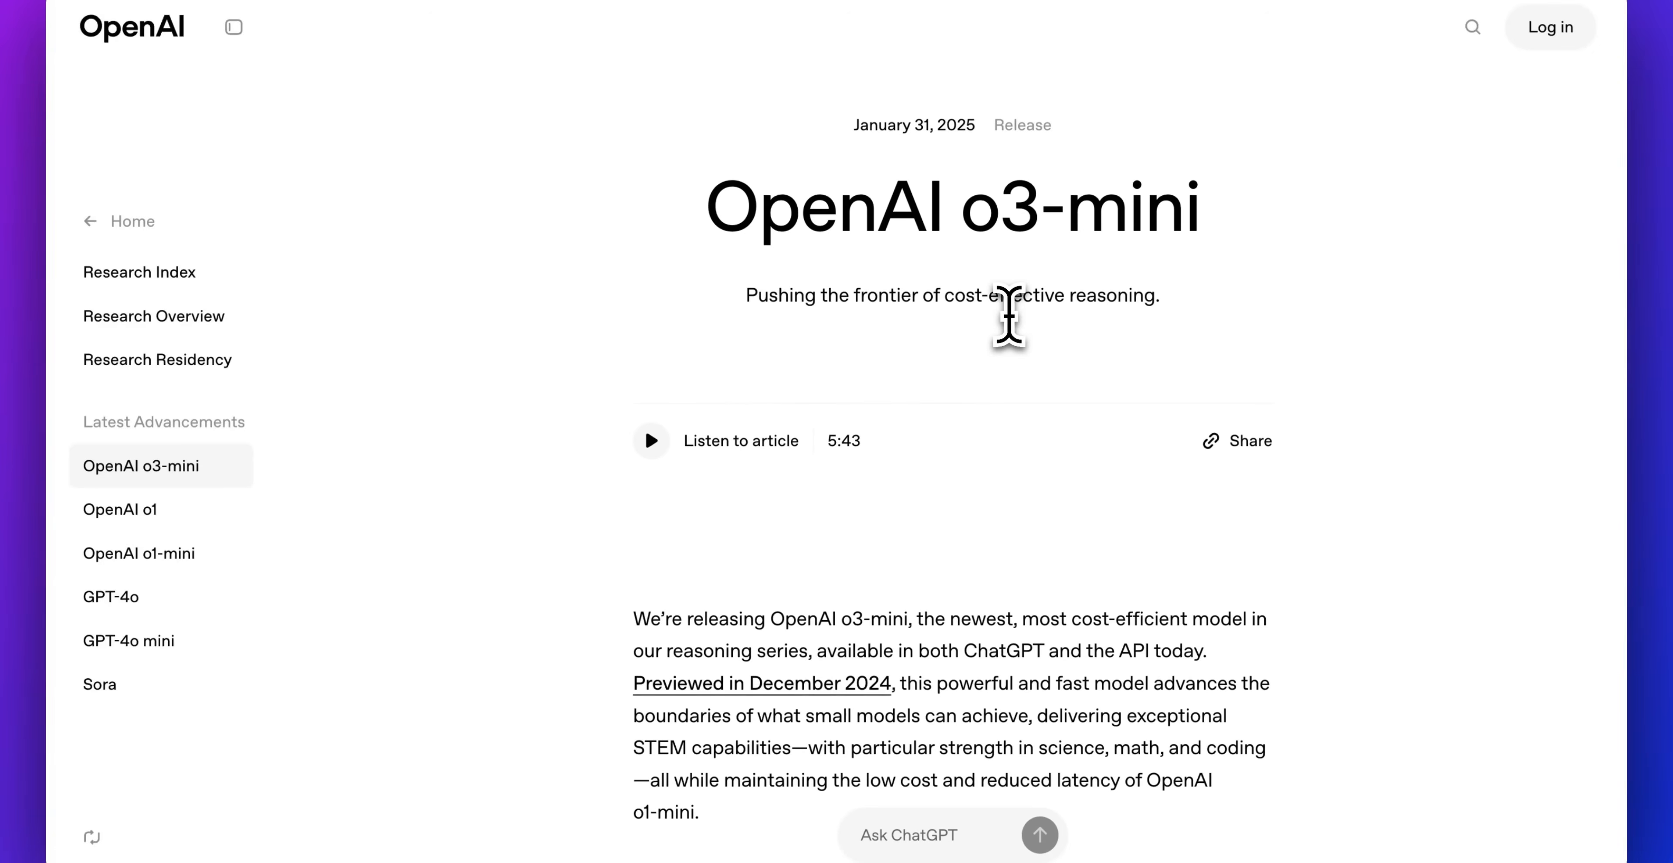
scroll("down", 3)
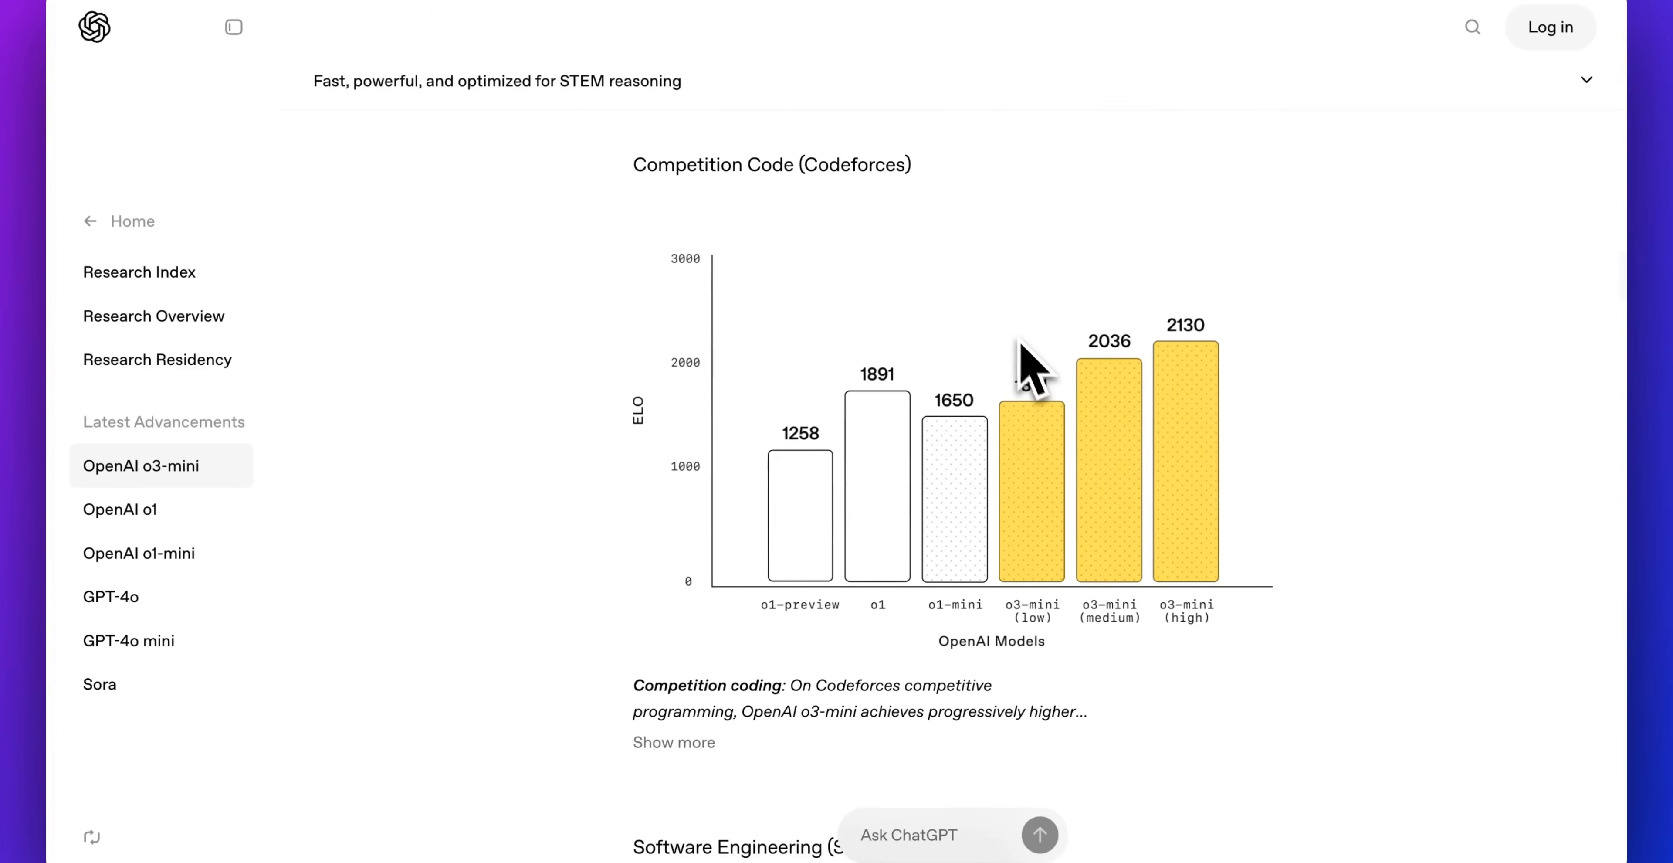
scroll("down", 3)
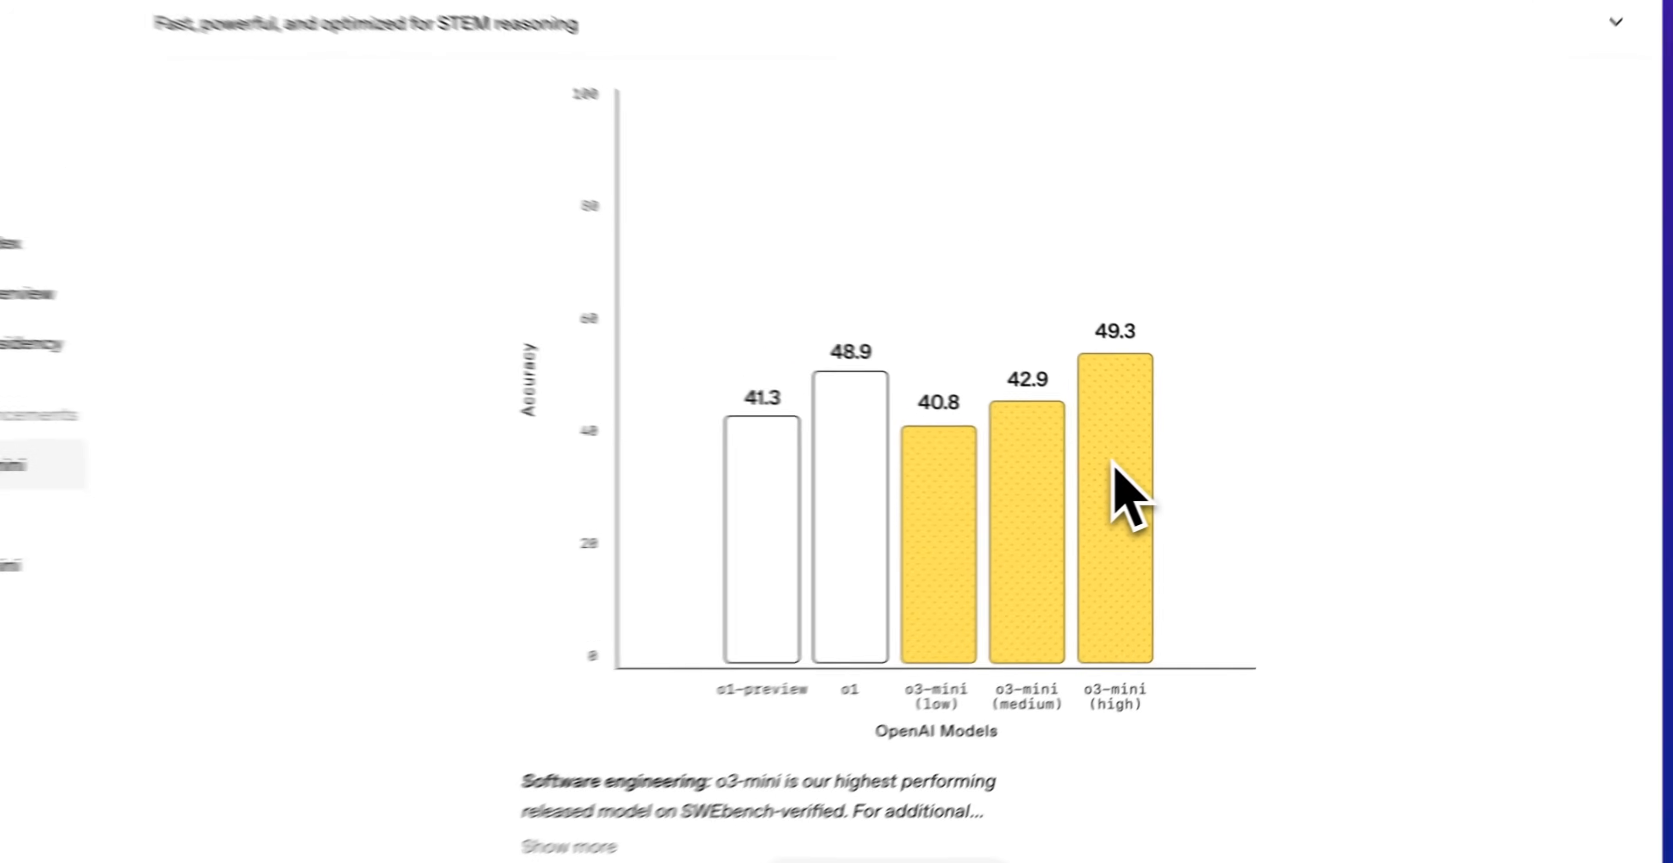
scroll("down", 3)
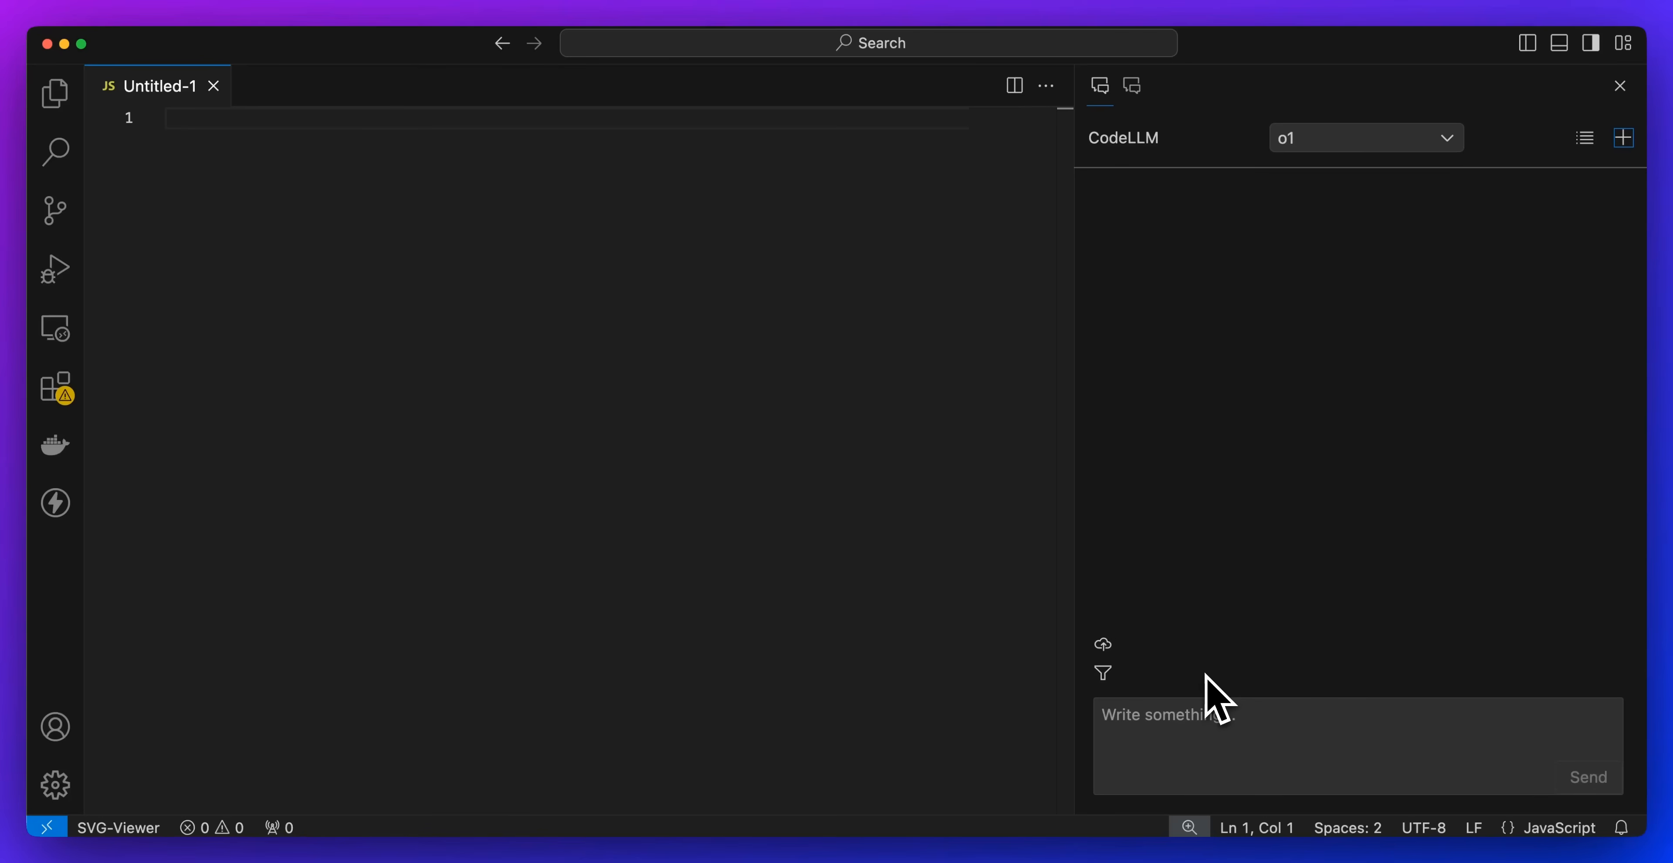
- Describe the median-of-two-sorted-arrays problem in a comment and accept the generated findMedianSortedArrays function
type("c")
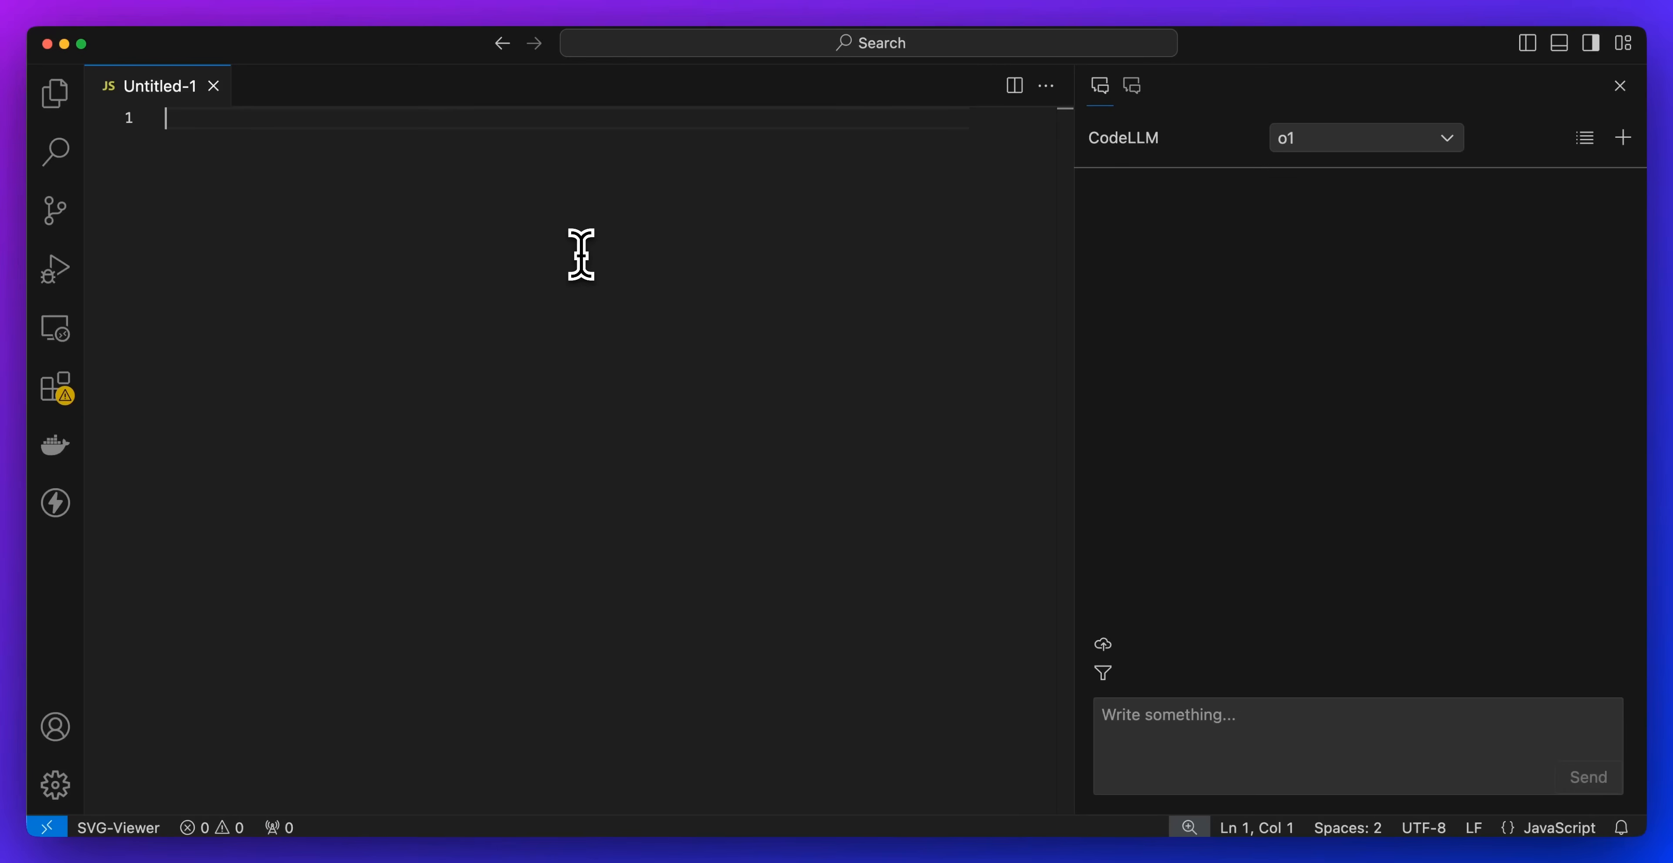
type("// Given two sorted arrays nums1 and nums2 of size m and n respectively, return the median of the two sorted arrays")
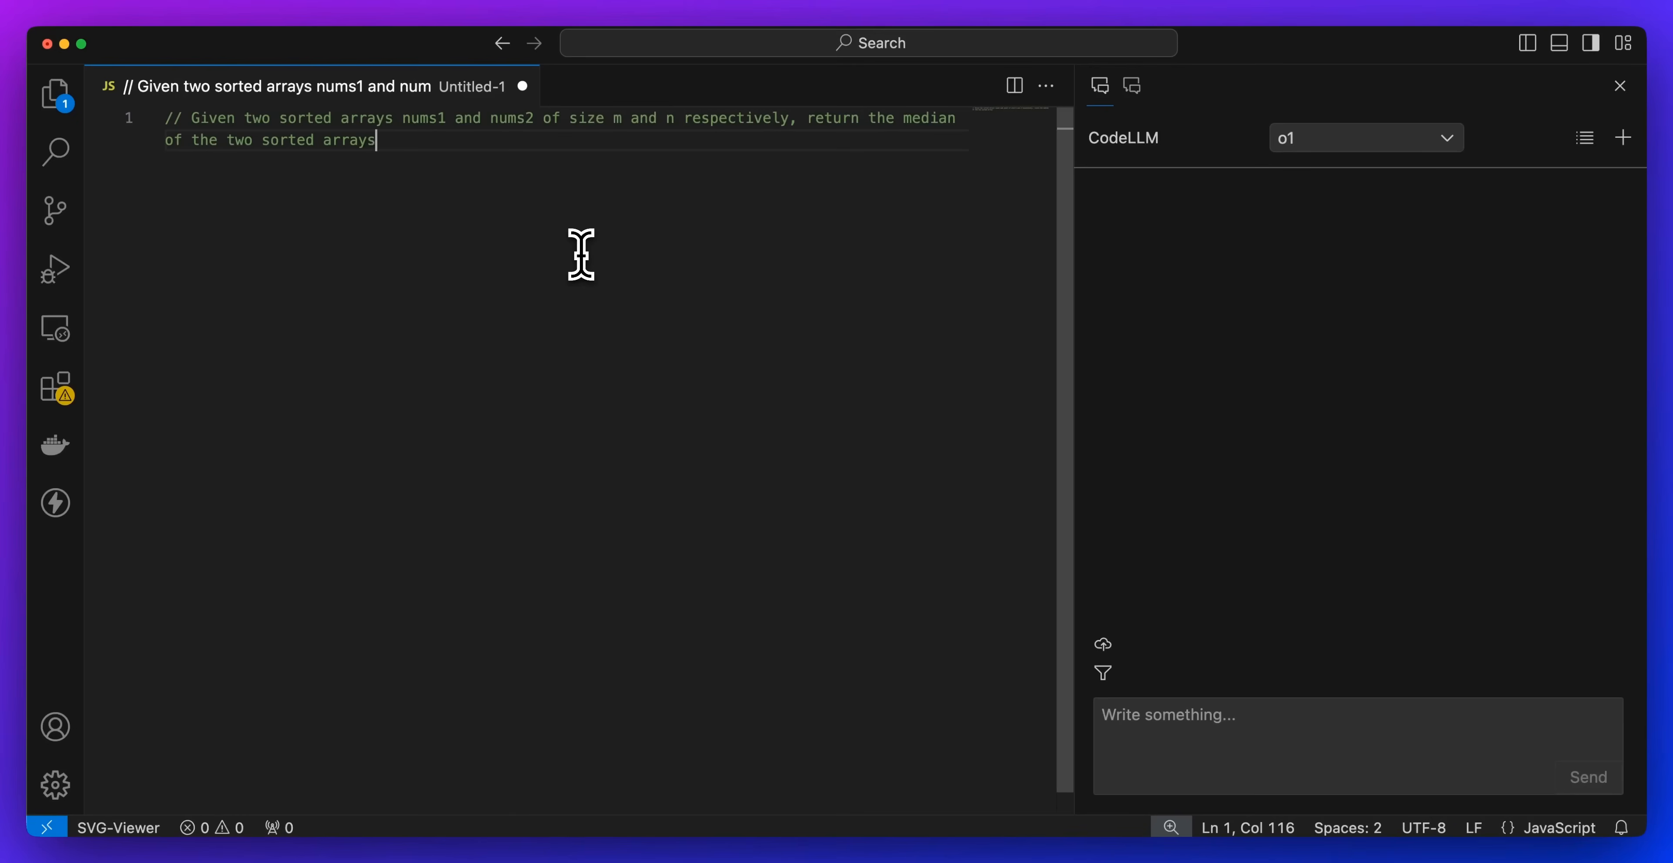
type("in javascript")
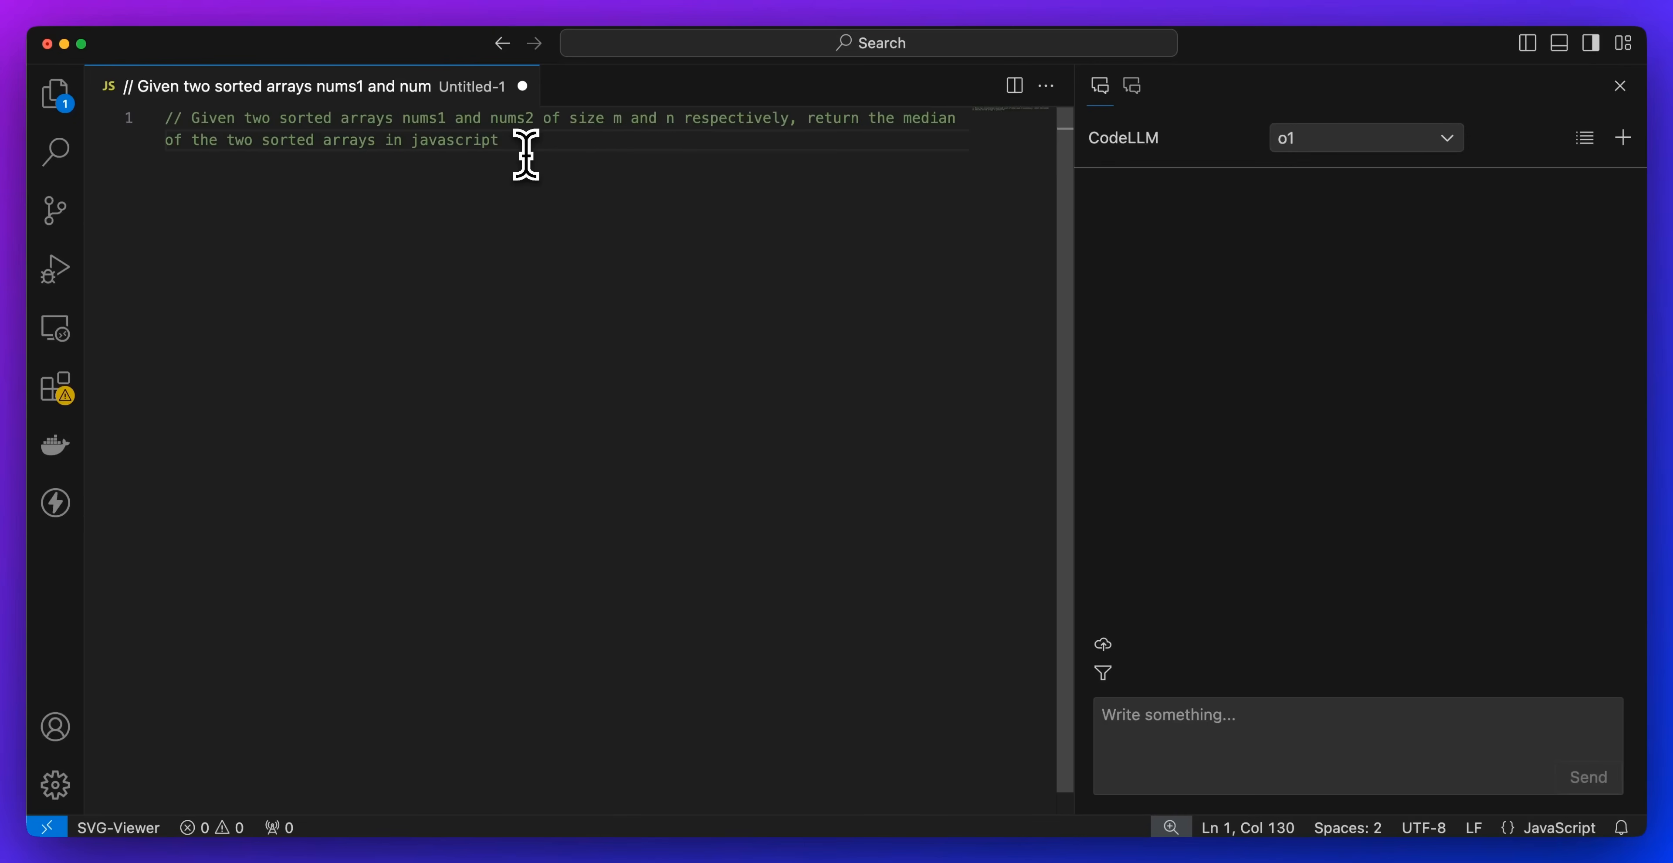
key("enter")
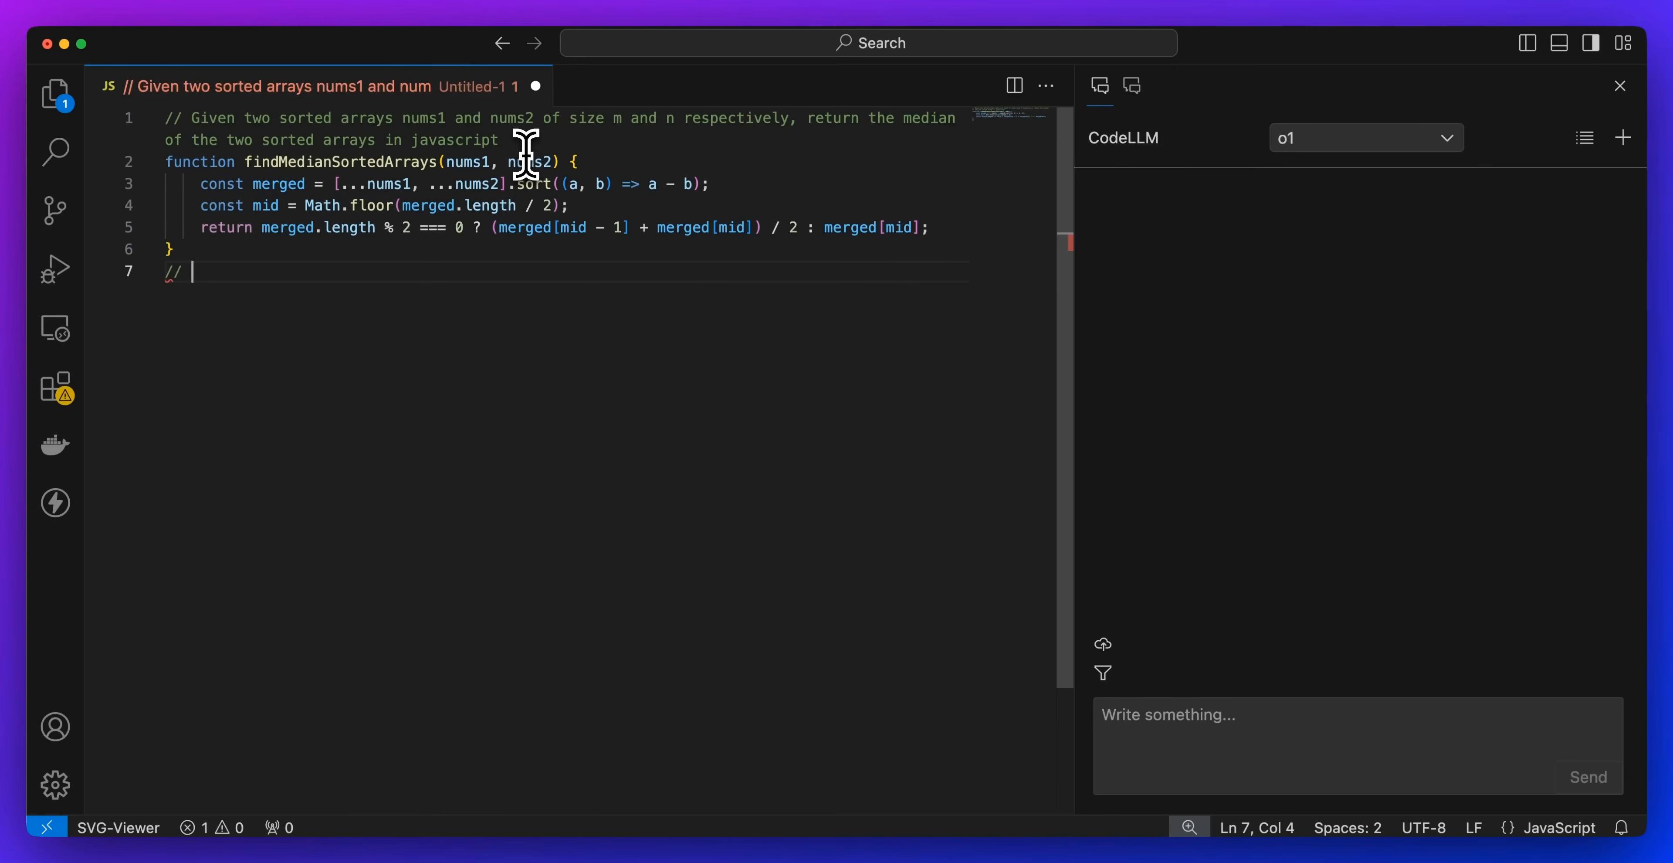
- Add the suggested console.log test call for the median function via the 'cl' completion
type("cl")
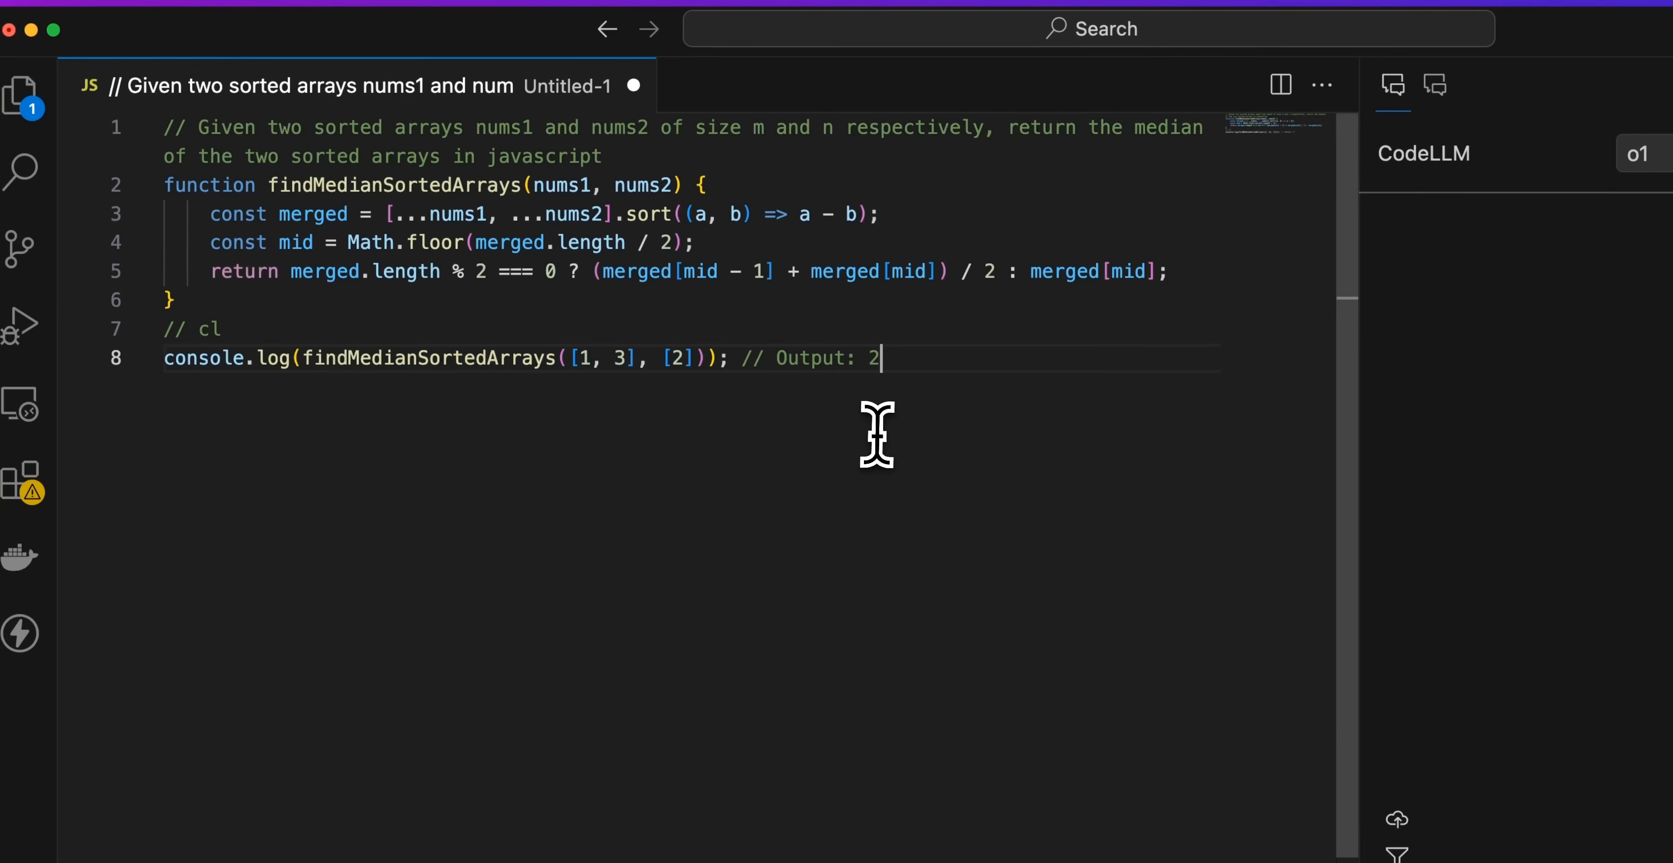
key("cmd+a")
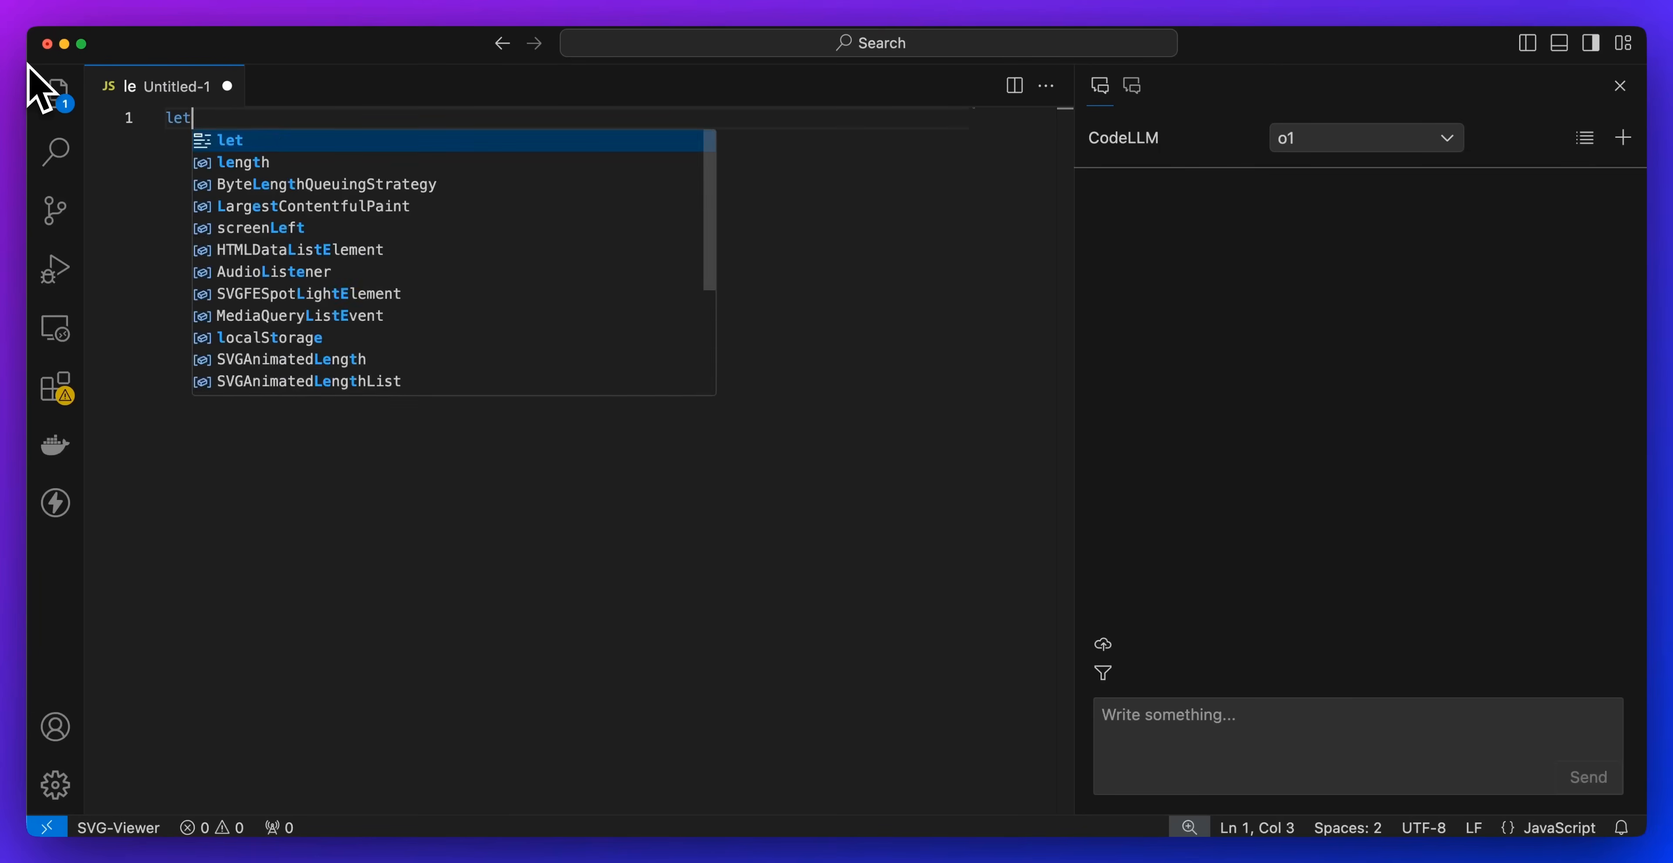
- Write a player object with a weapons array (Sword 10, Dagger 5) and set player.health to 100
type("player = {")
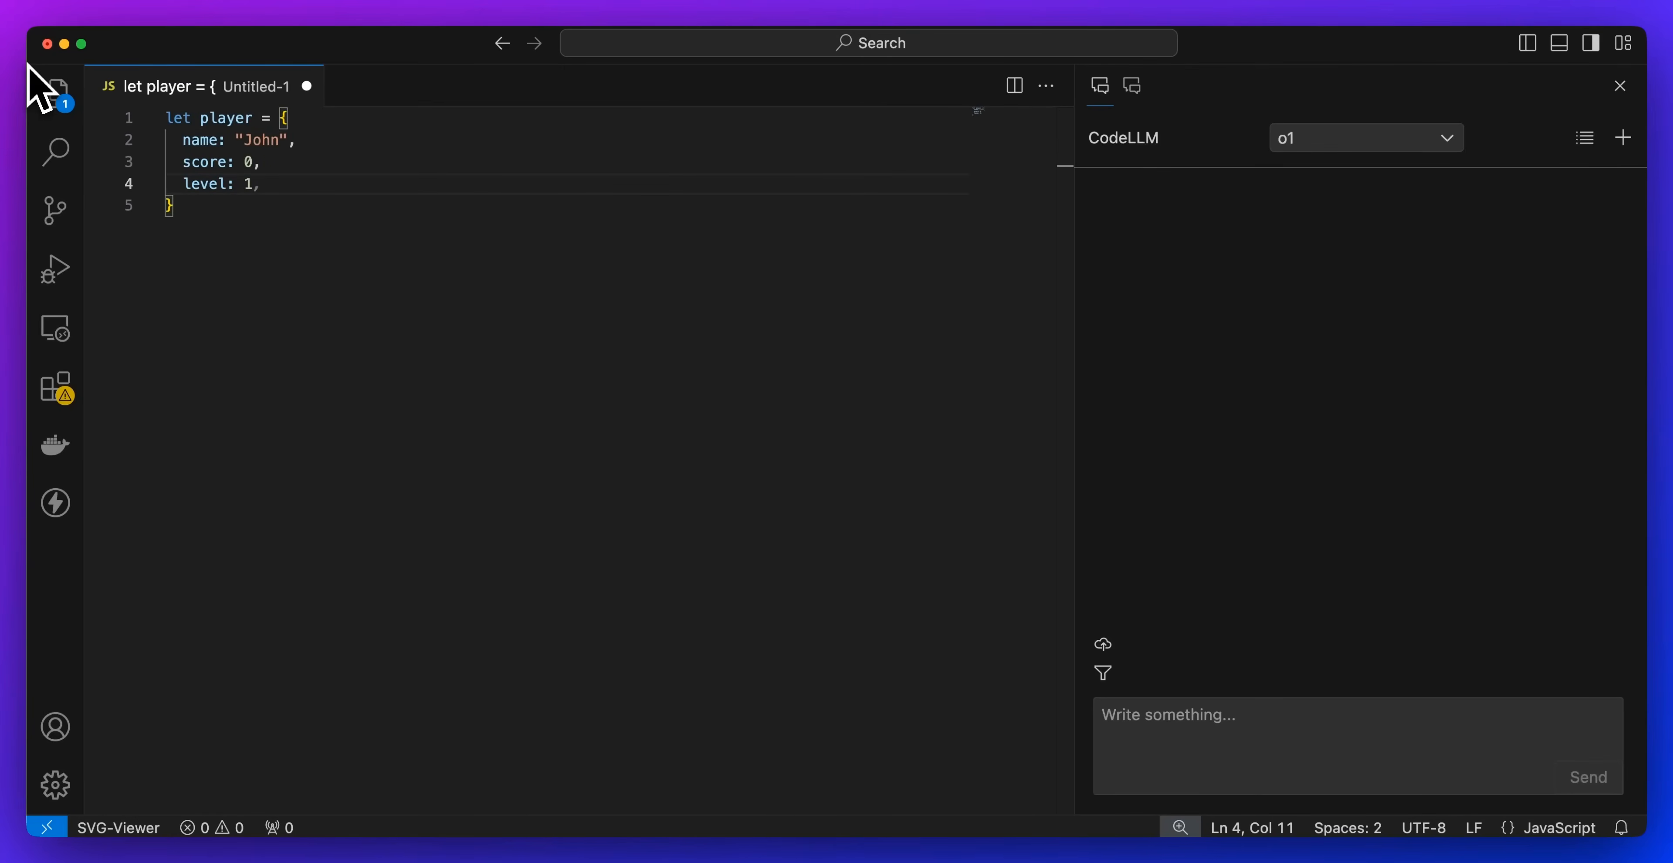
type("weapons: []")
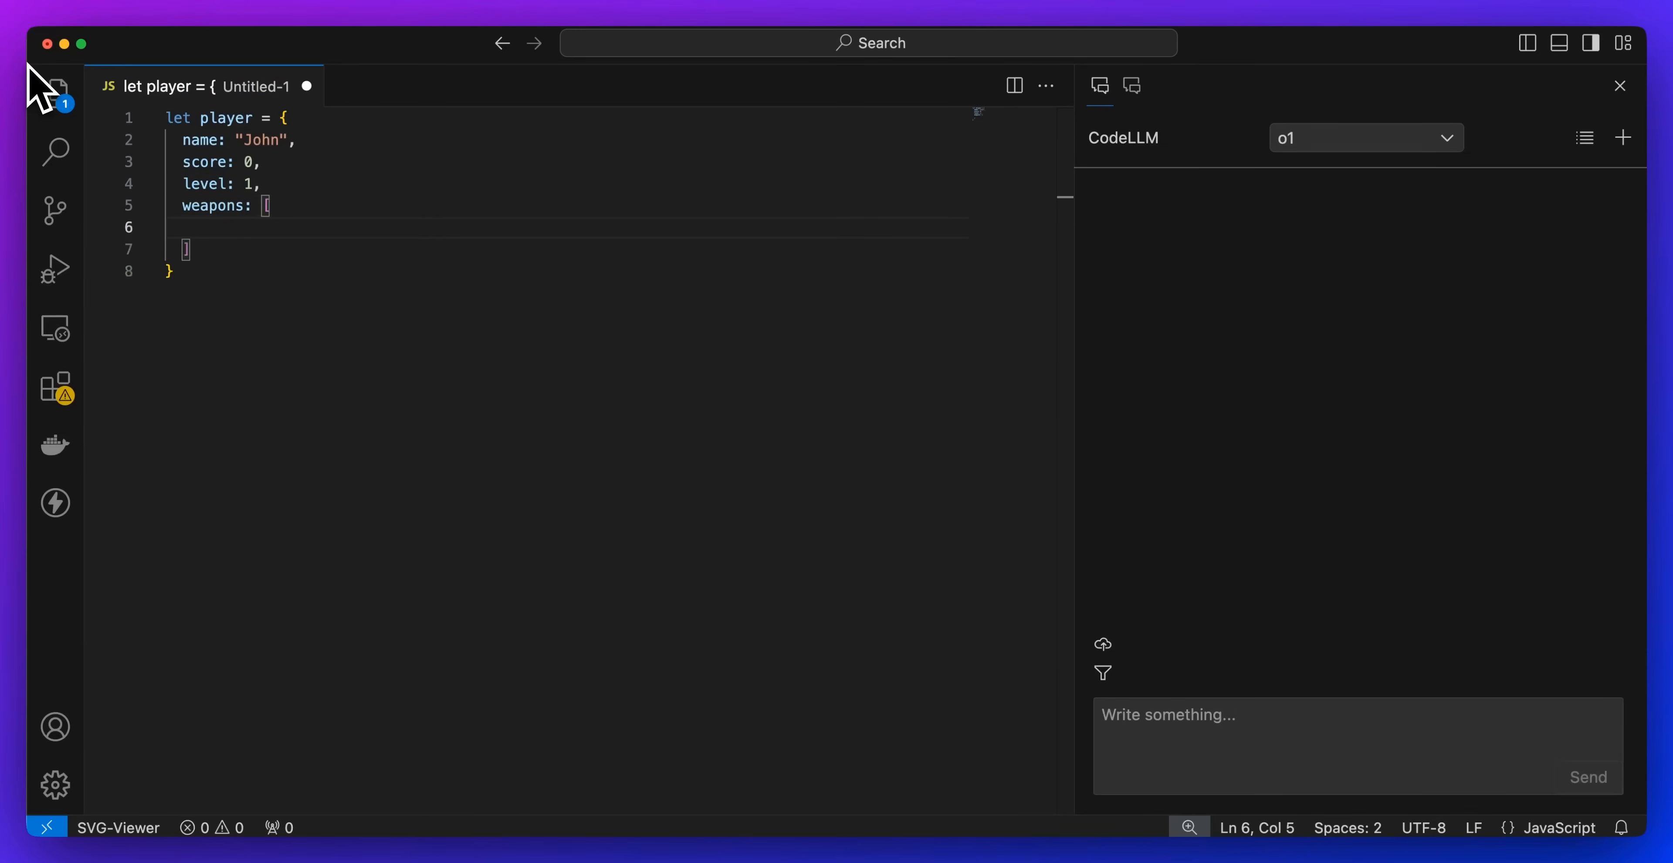
type("{ name: \"Sword\", damage: 10 },")
left_click(562, 248)
type("{ name: \"Bow\", damage: 7 ")
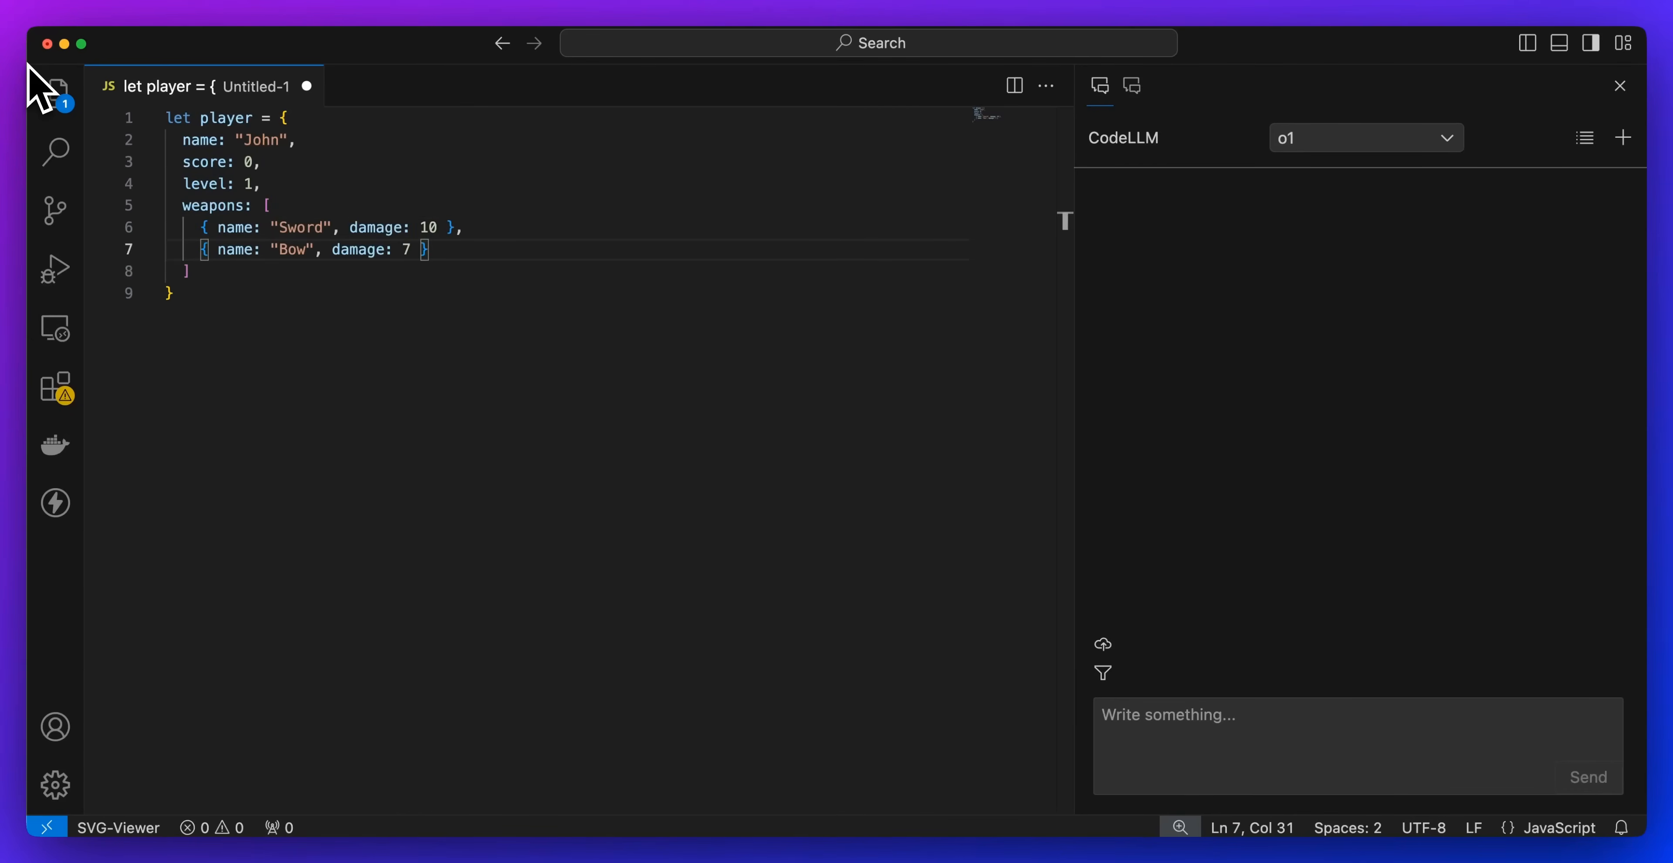
type("{ name: \"Dagger\", damage: 5 },")
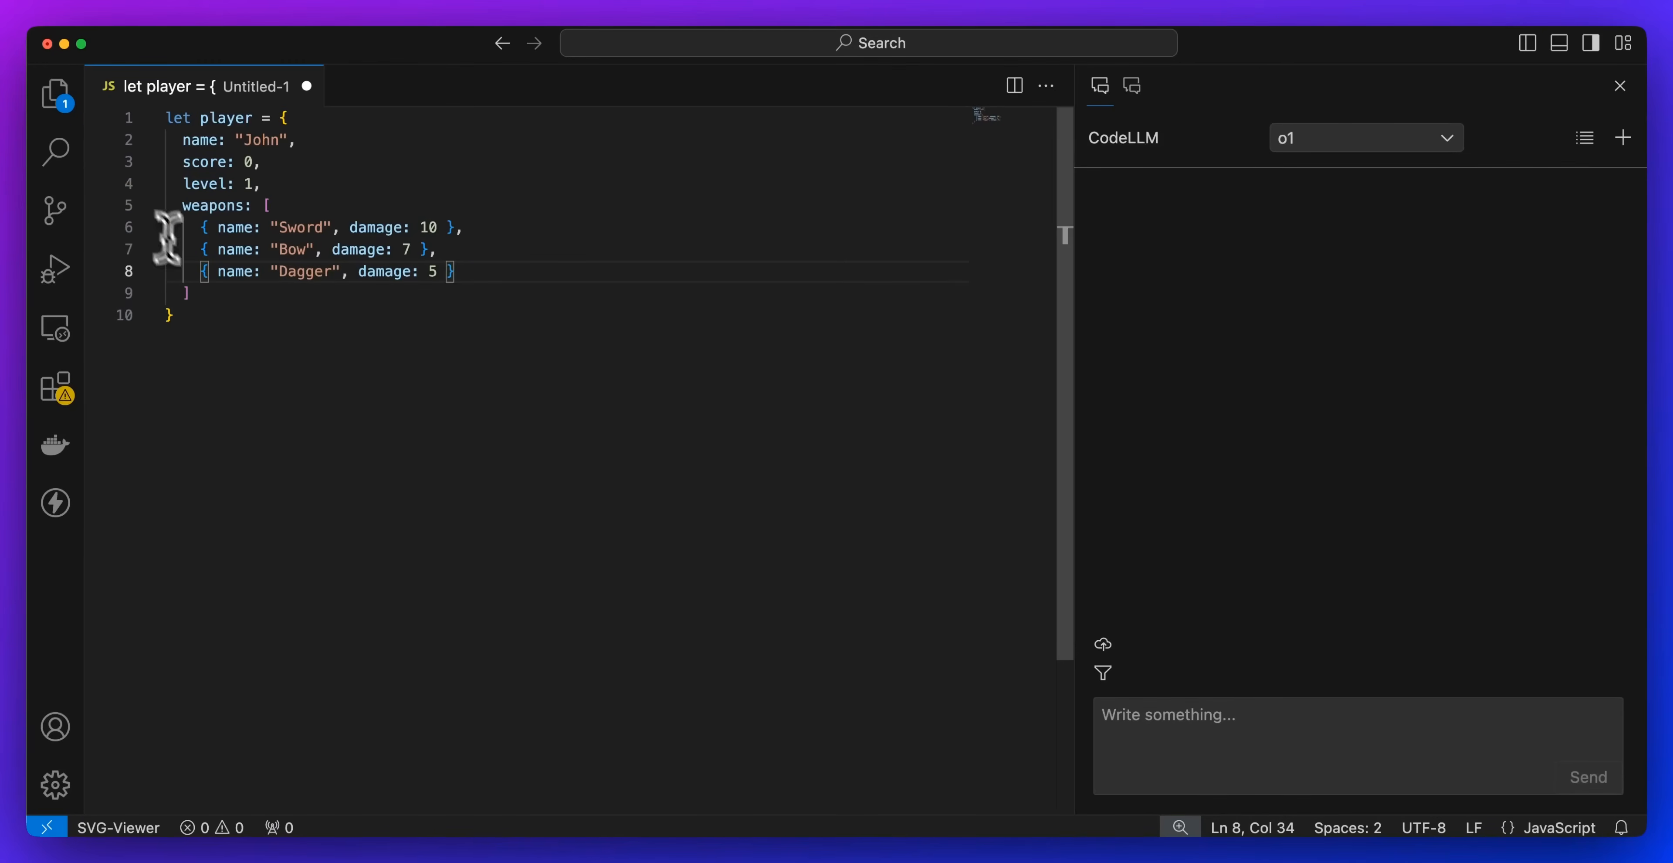
type("player.health = 100;")
type("player.mana = 50;")
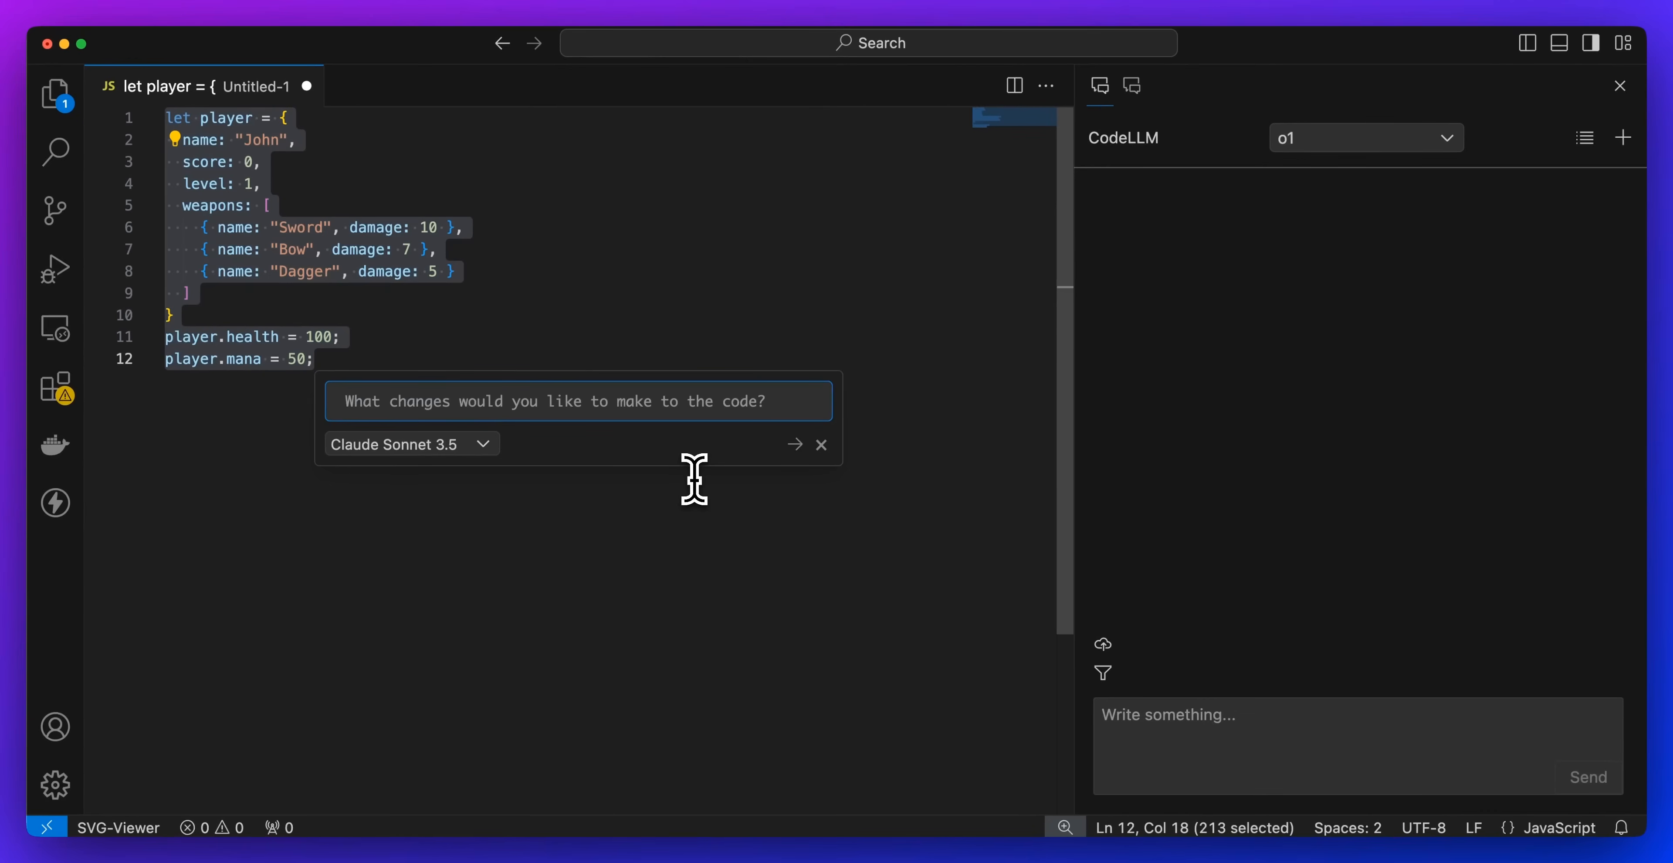
- Ask the AI to make the player object more complicated with a better structure and submit it
type("I want to change this to")
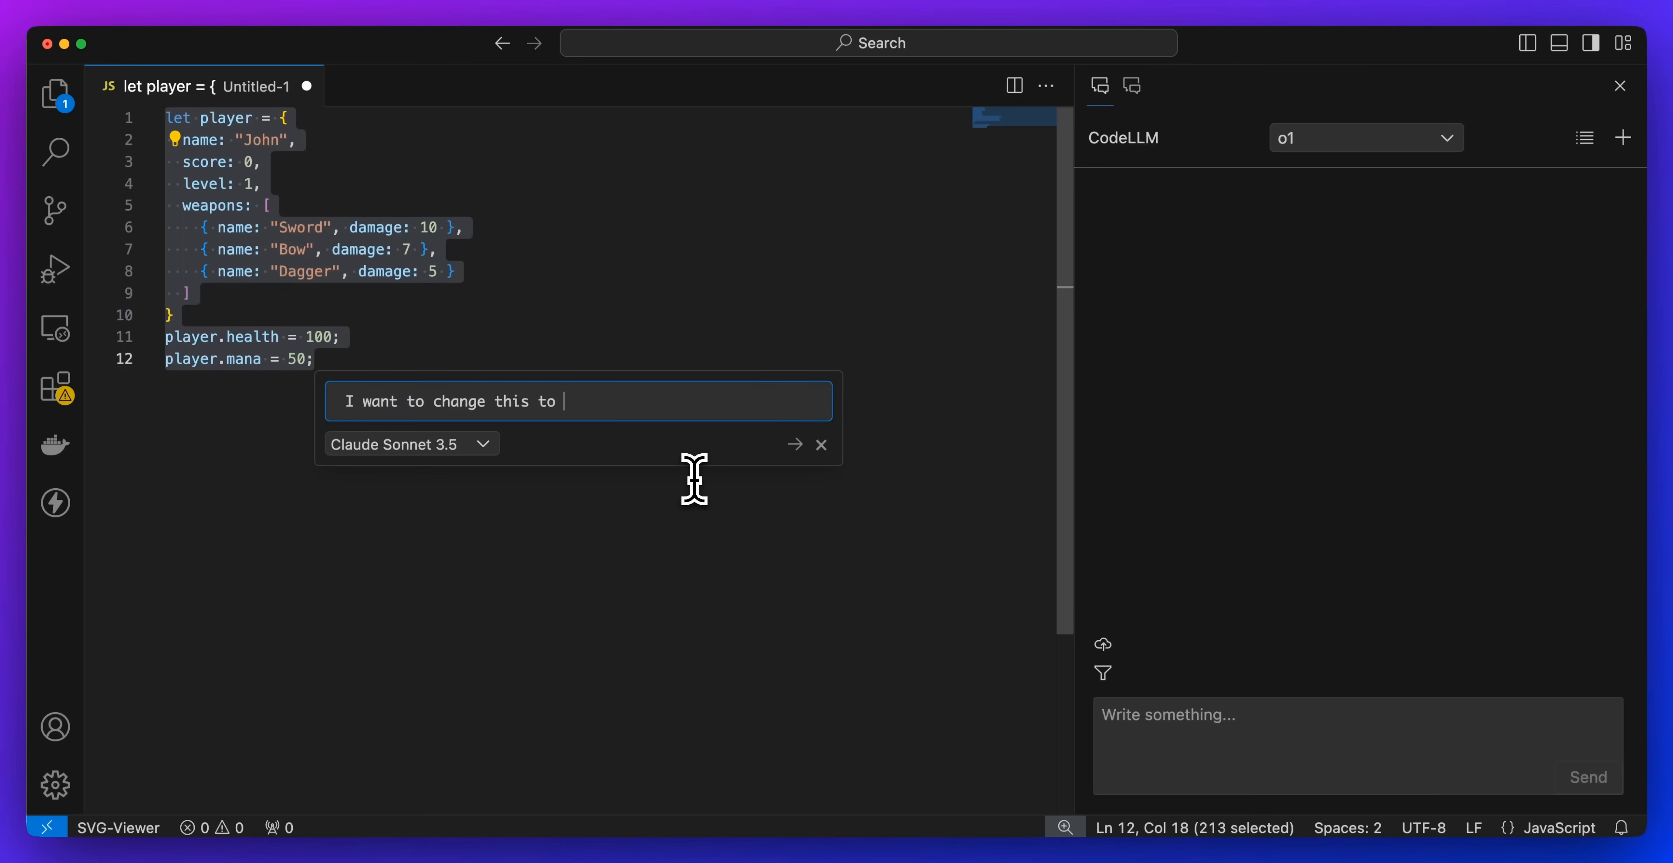
type("make it complicated")
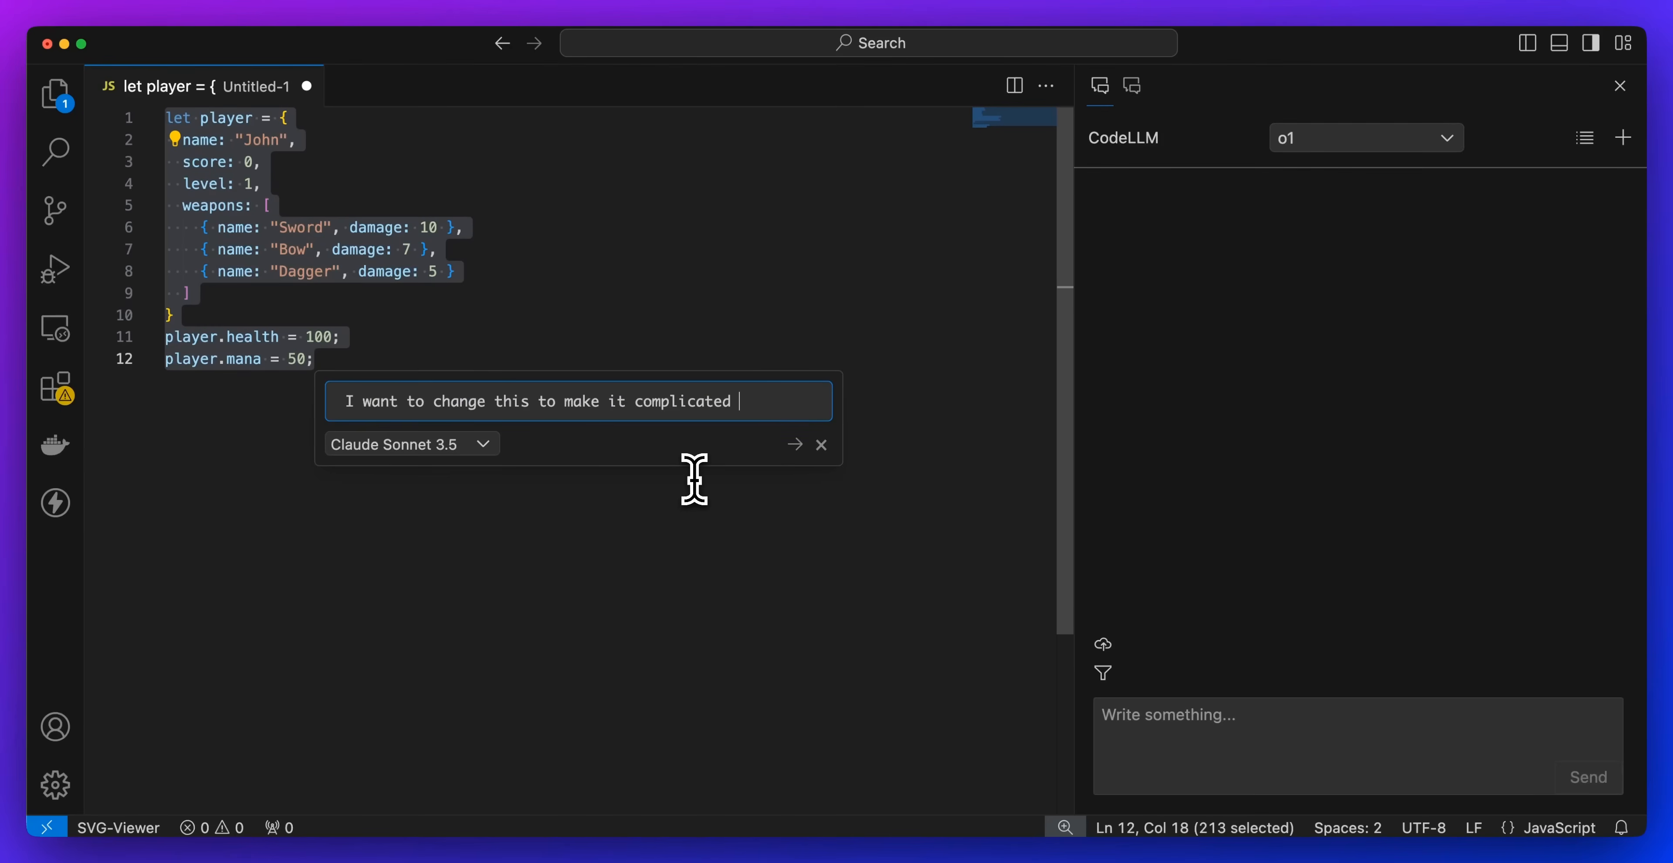
type("and have a bette")
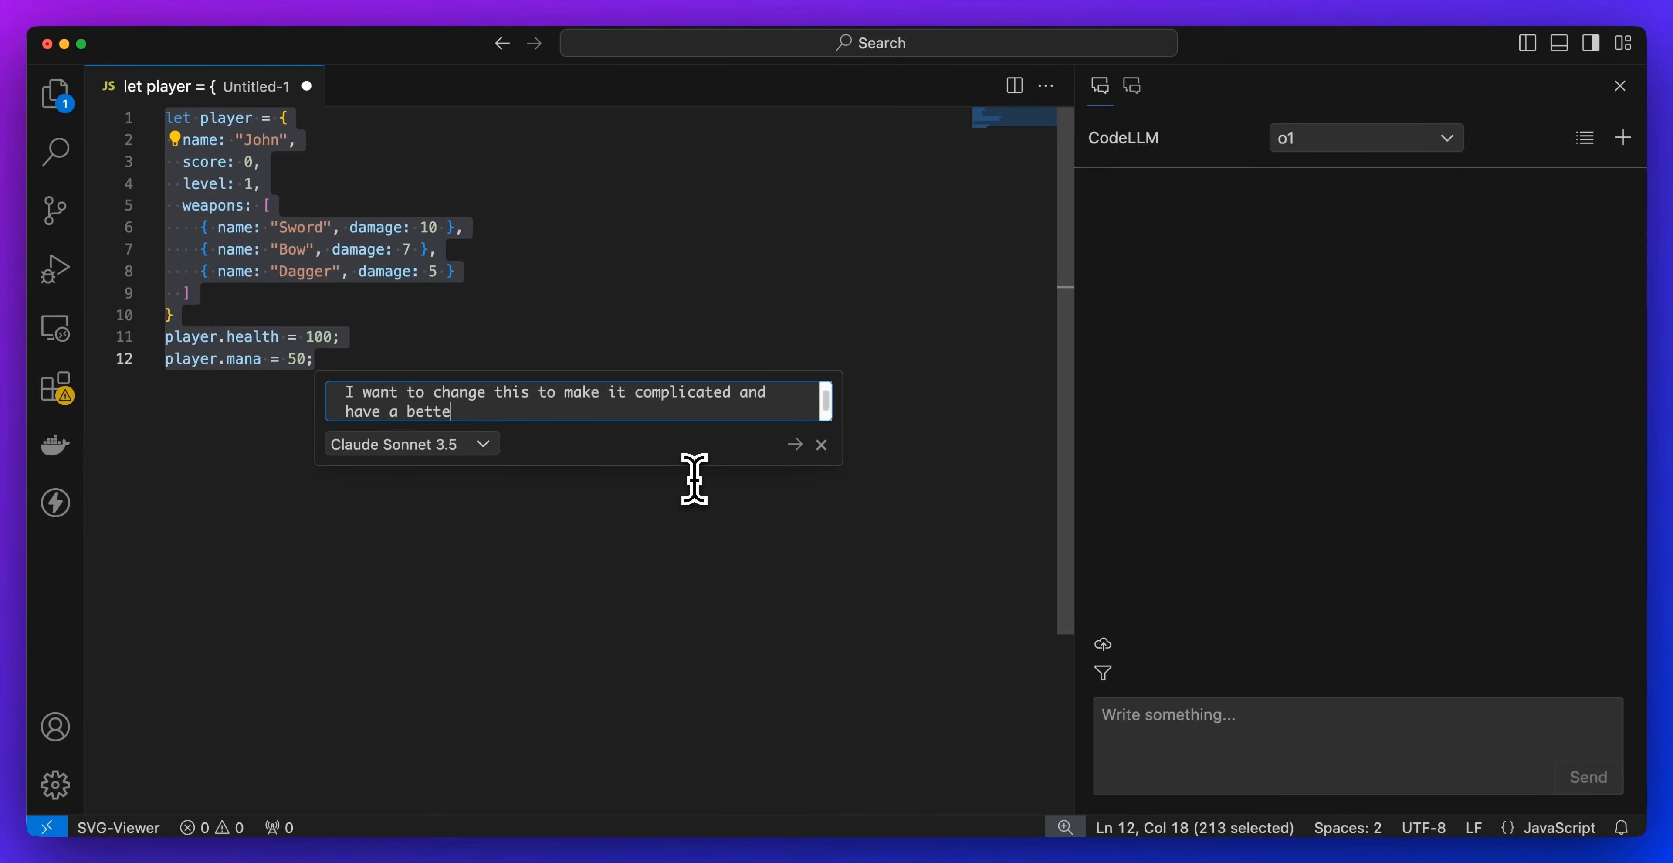
left_click(795, 442)
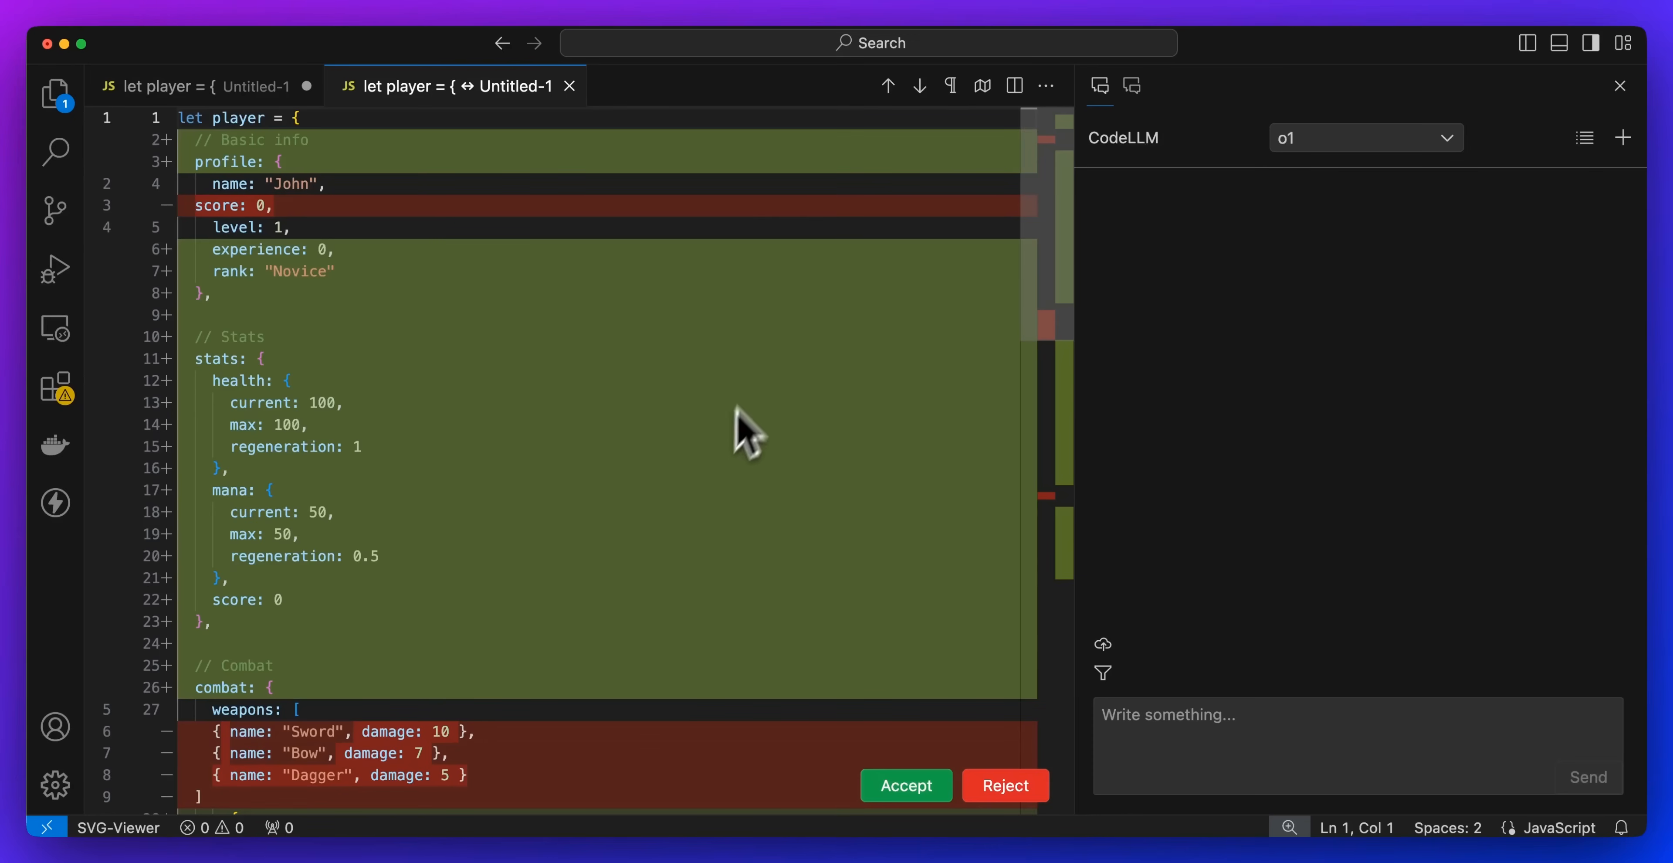
mouse_move(613, 352)
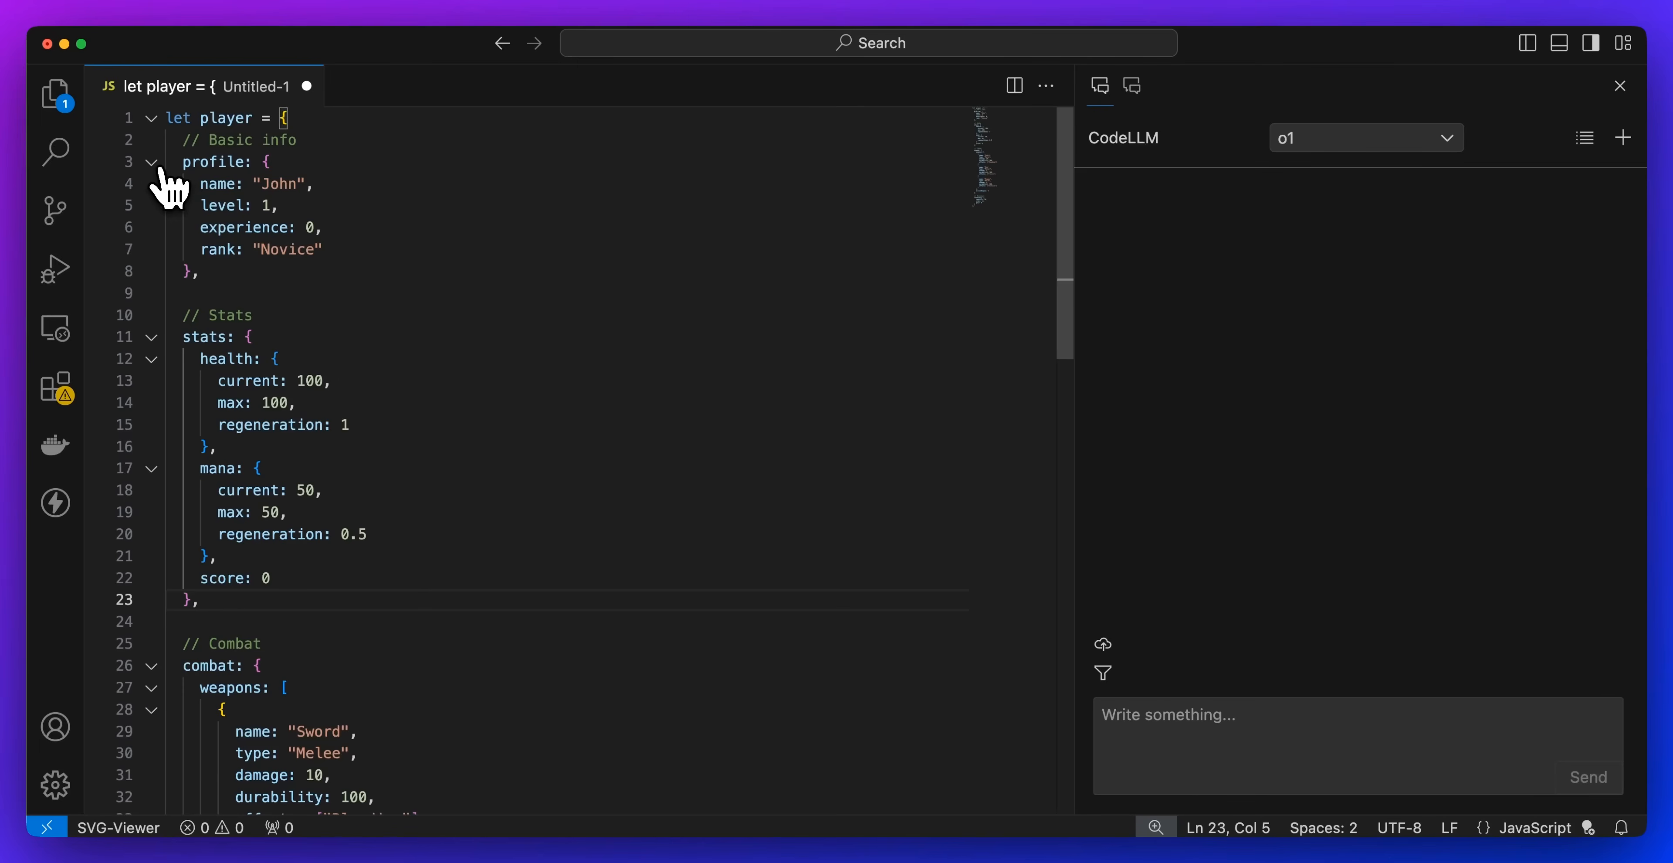
- Fold the profile, stats and weapons sections of the rewritten player object
left_click(151, 161)
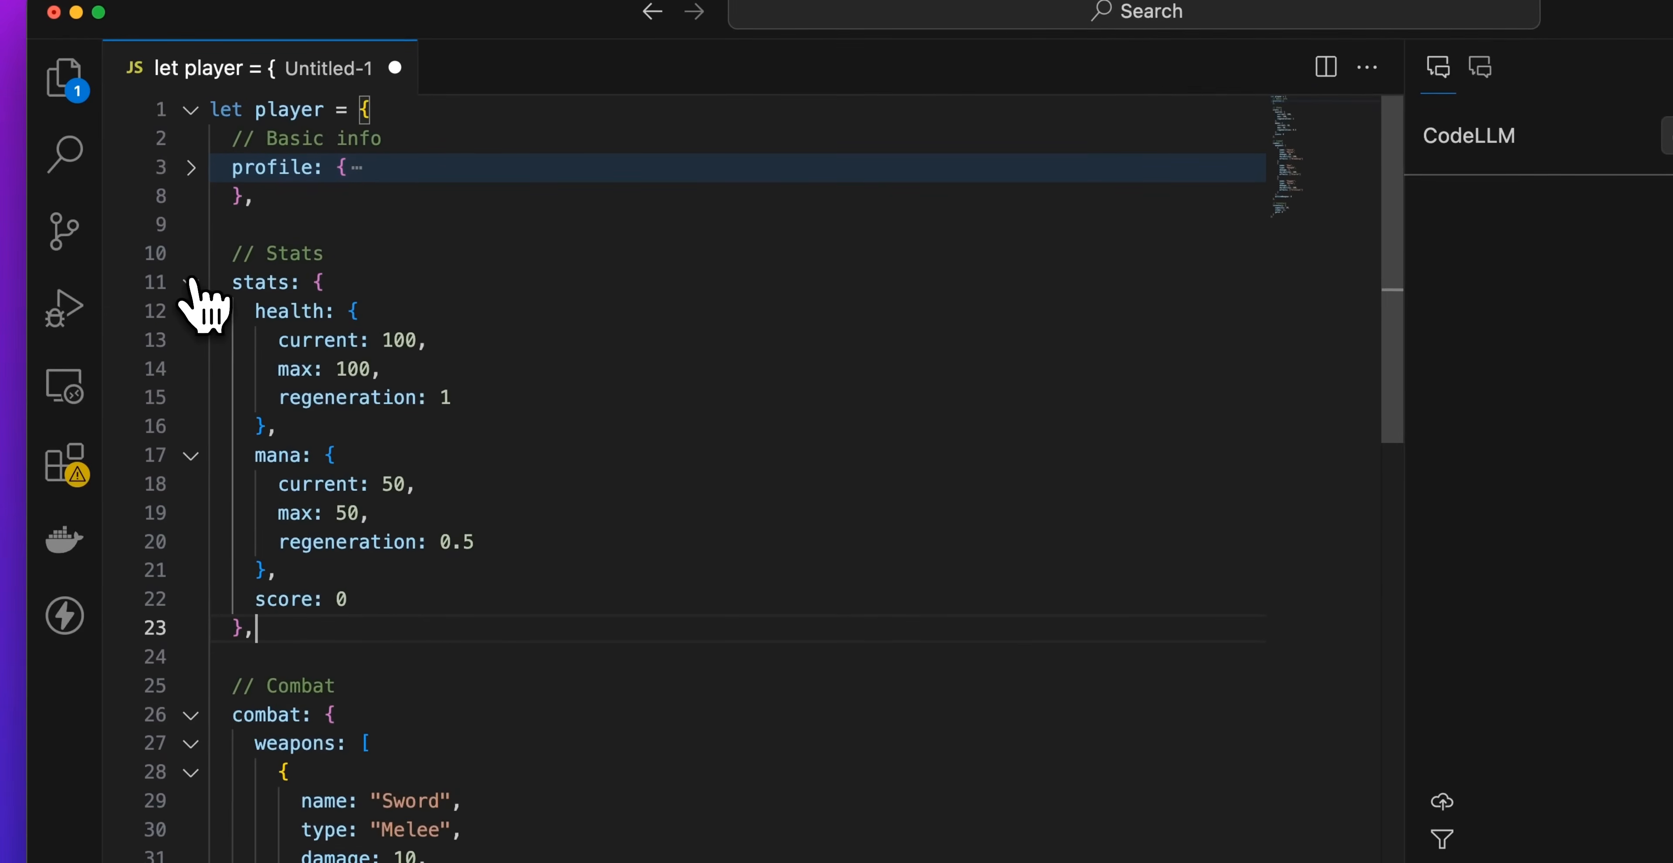
left_click(191, 281)
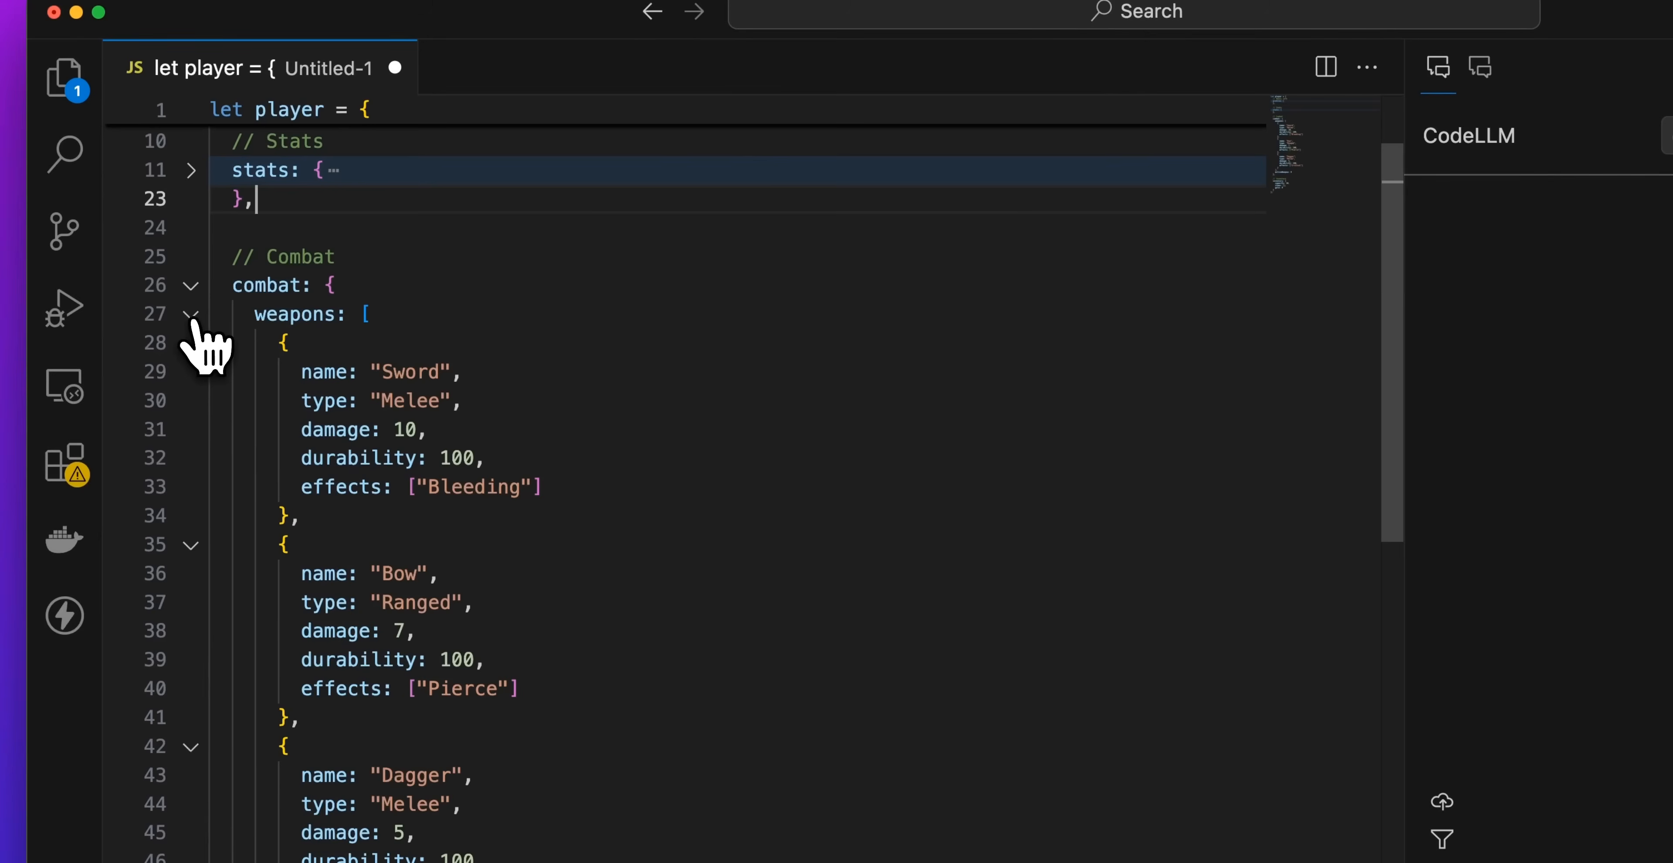
left_click(191, 285)
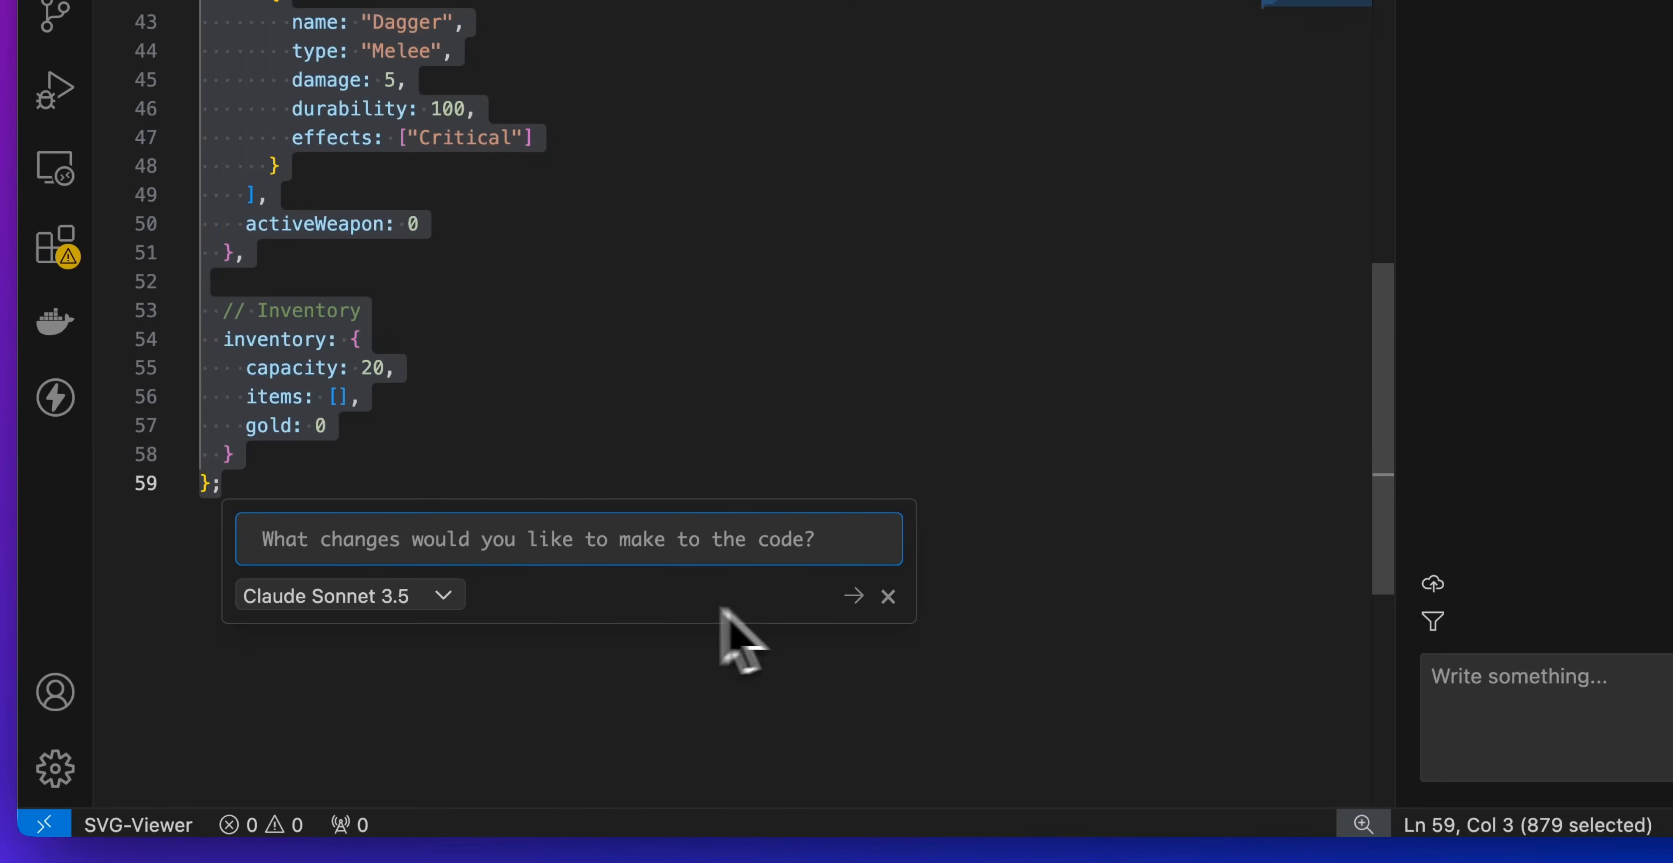
- Switch the inline edit request's model from Claude Sonnet 3.5 to o1
left_click(347, 595)
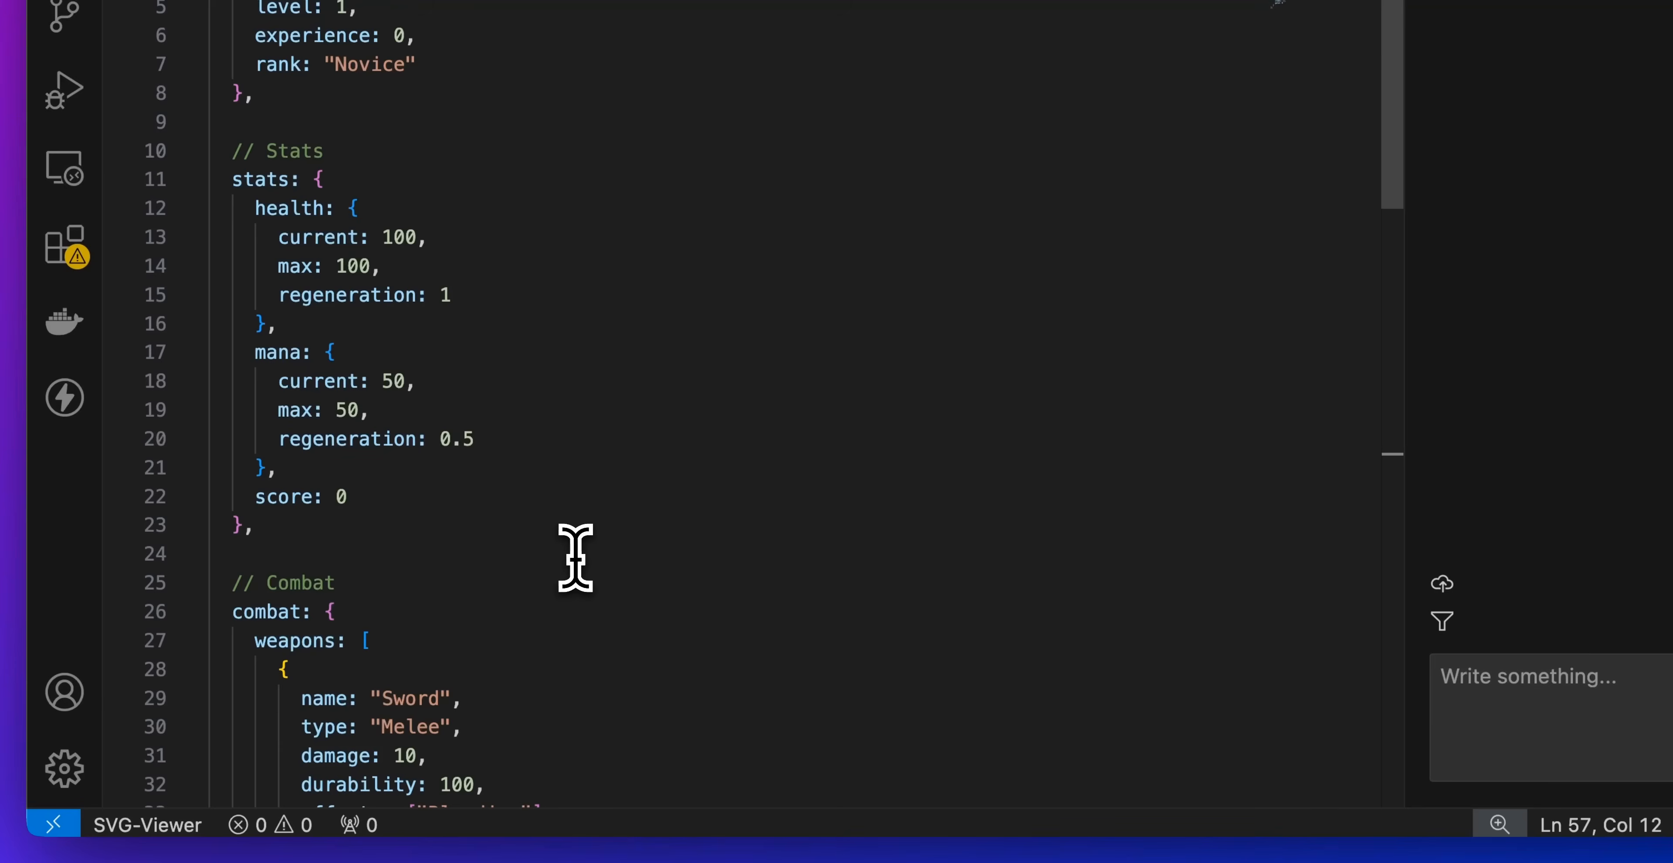
scroll("down", 3)
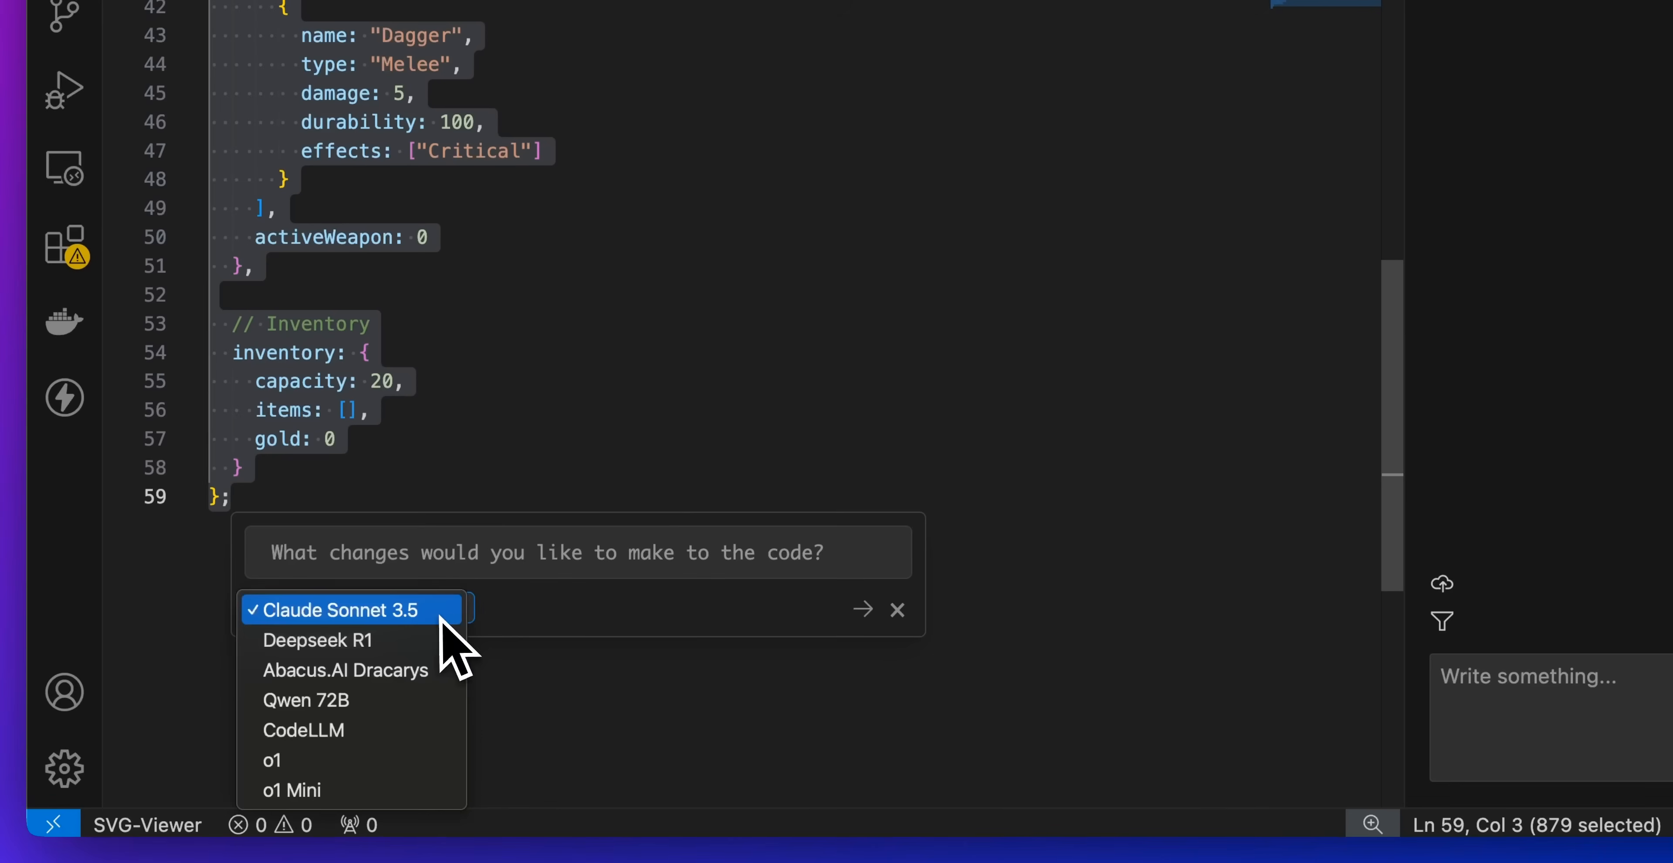
left_click(272, 759)
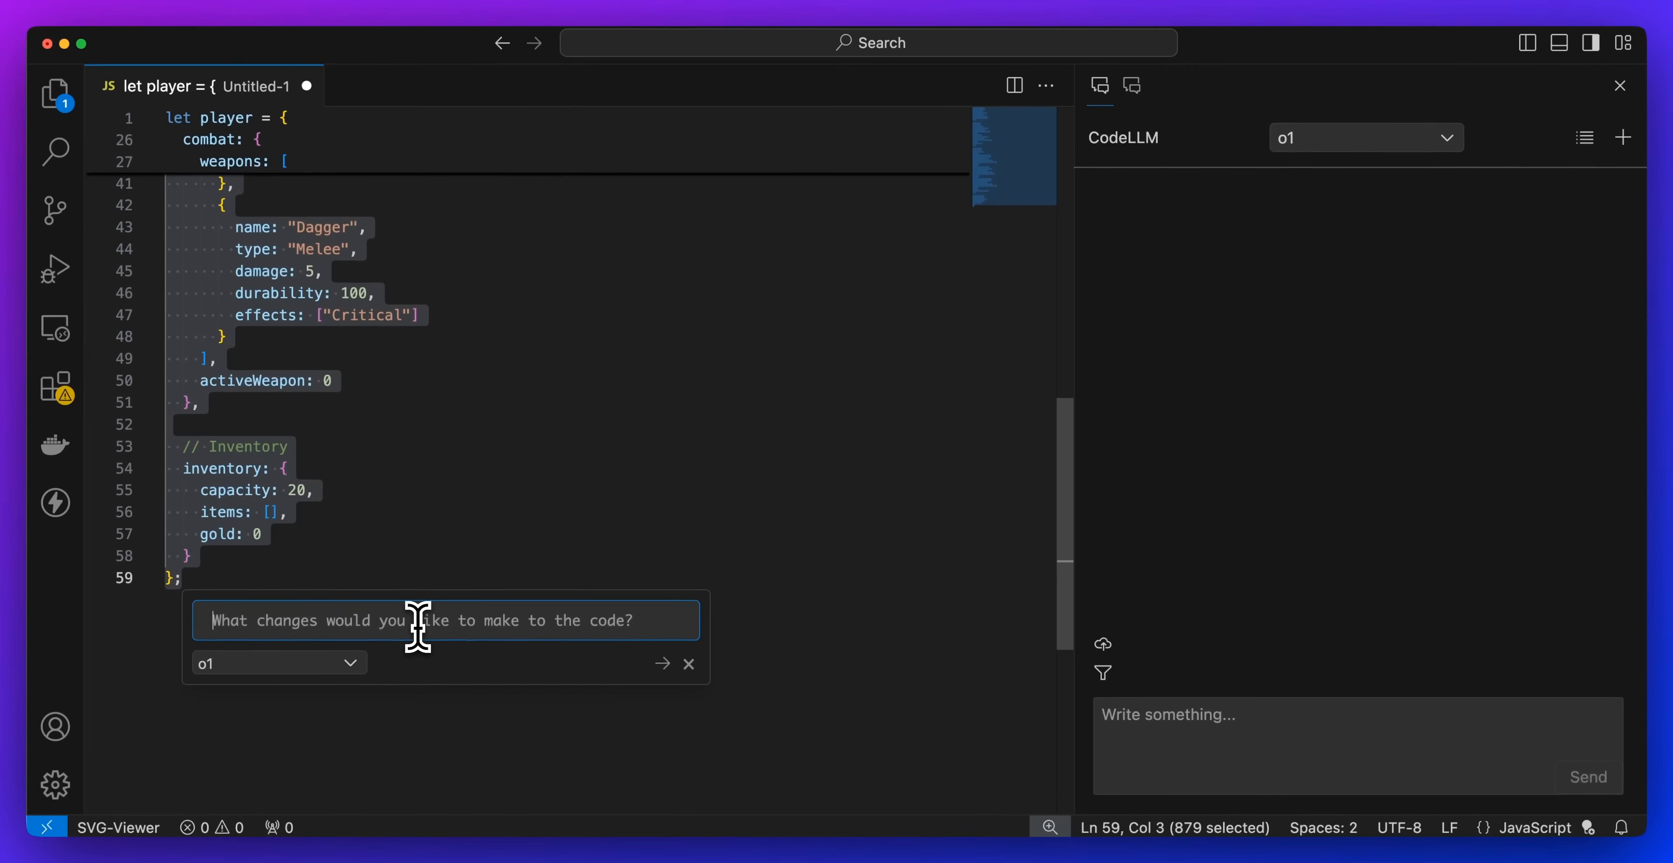
- Request an RPG game with everything needed within the JS, based on the player object, and submit it
type("Based on this character, i want to g")
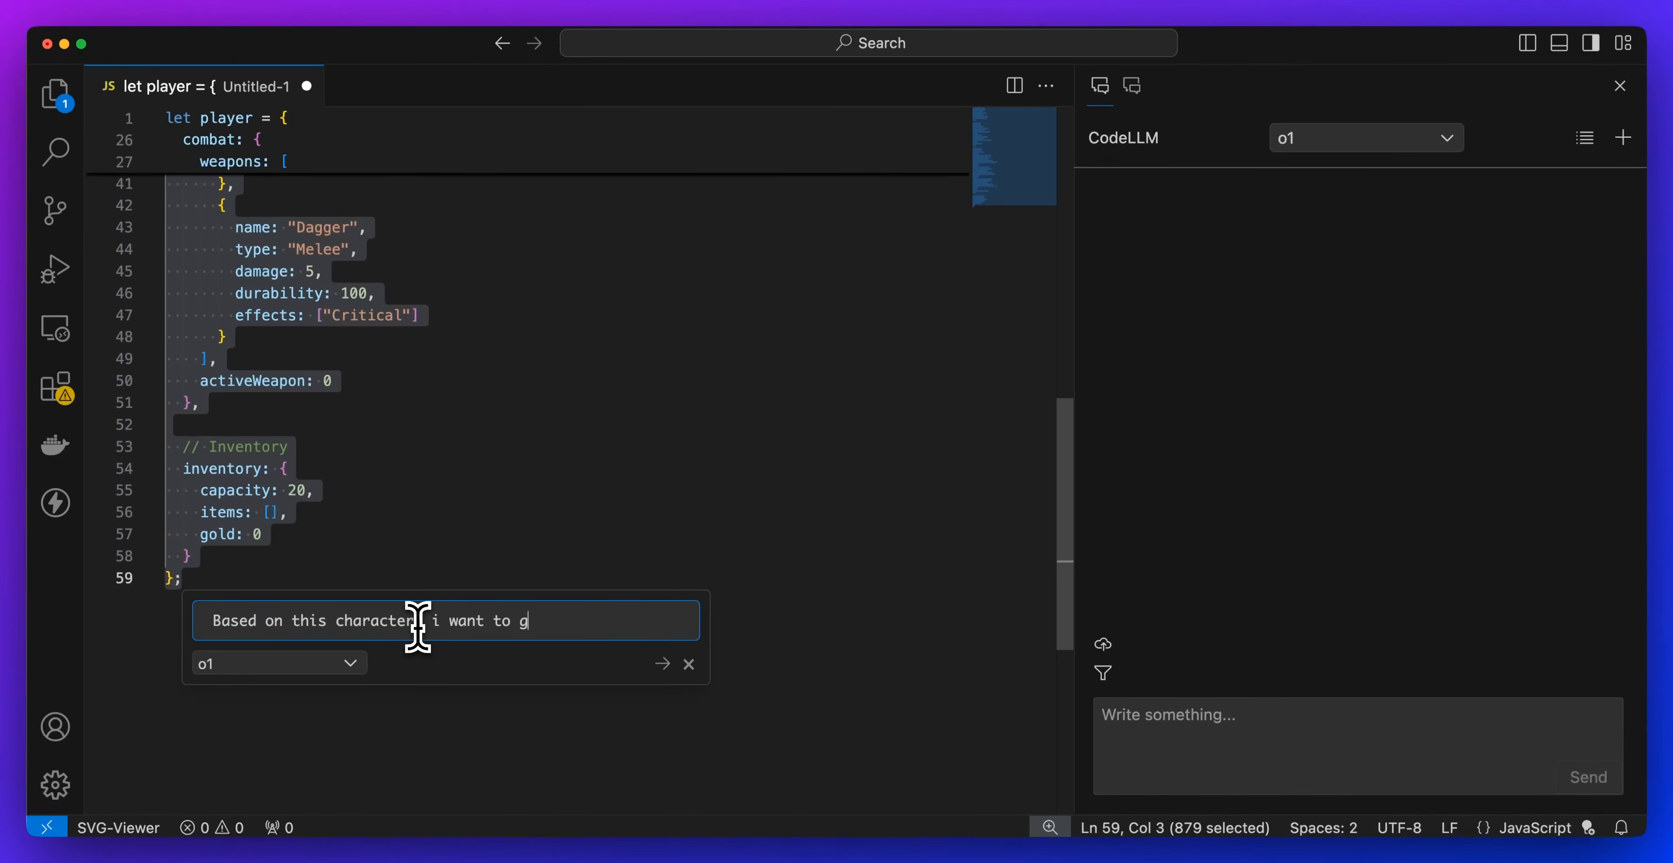
type("enerate a RPG game. Includ")
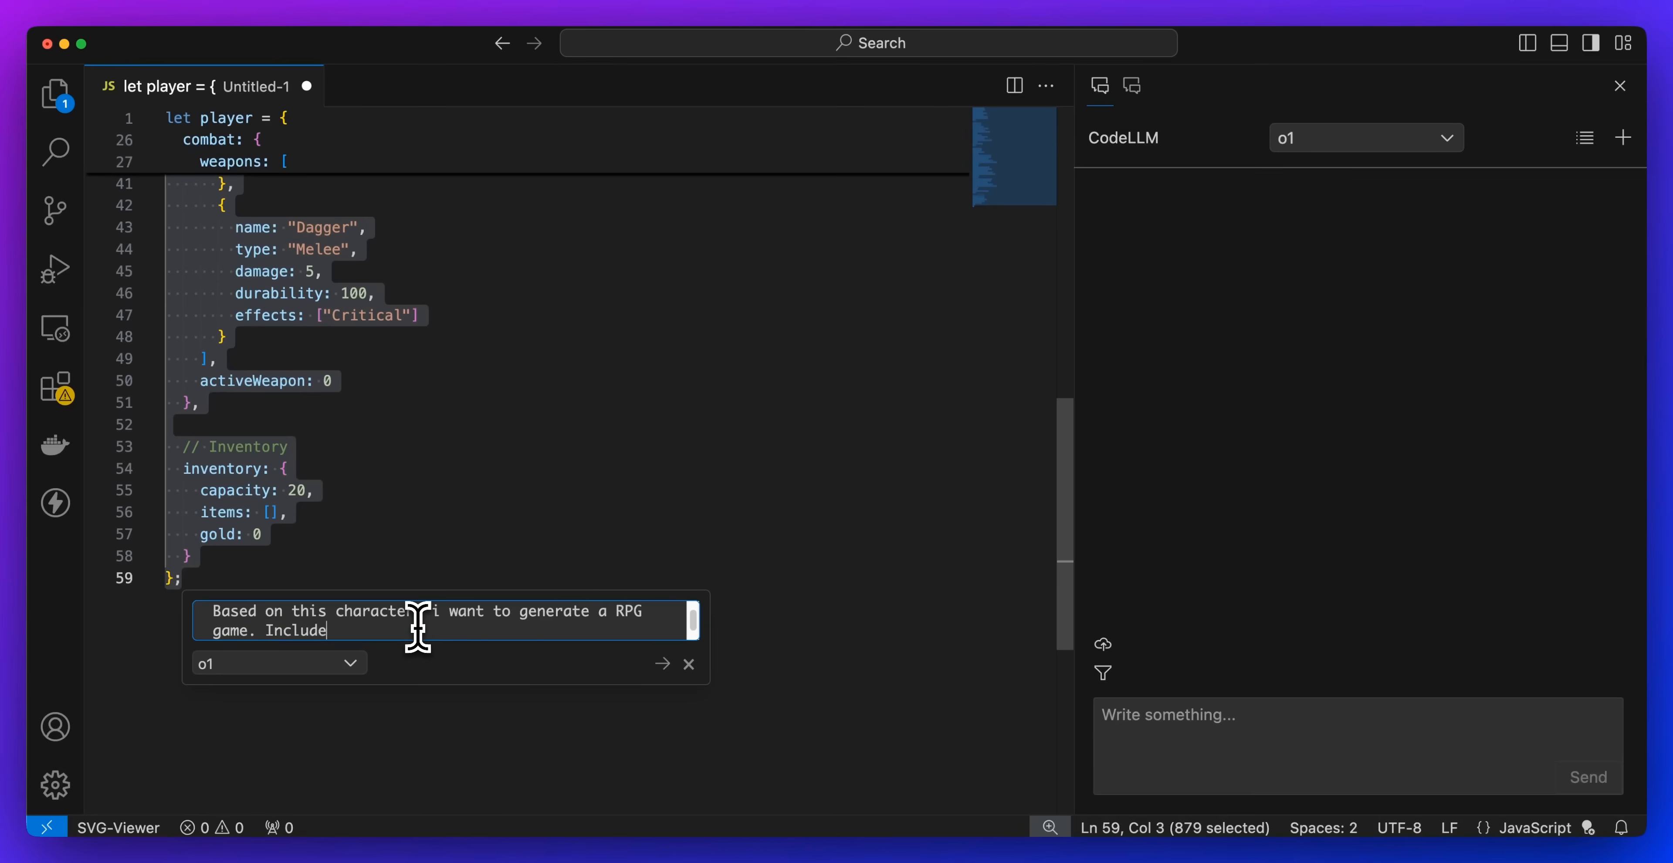
type("everything I need")
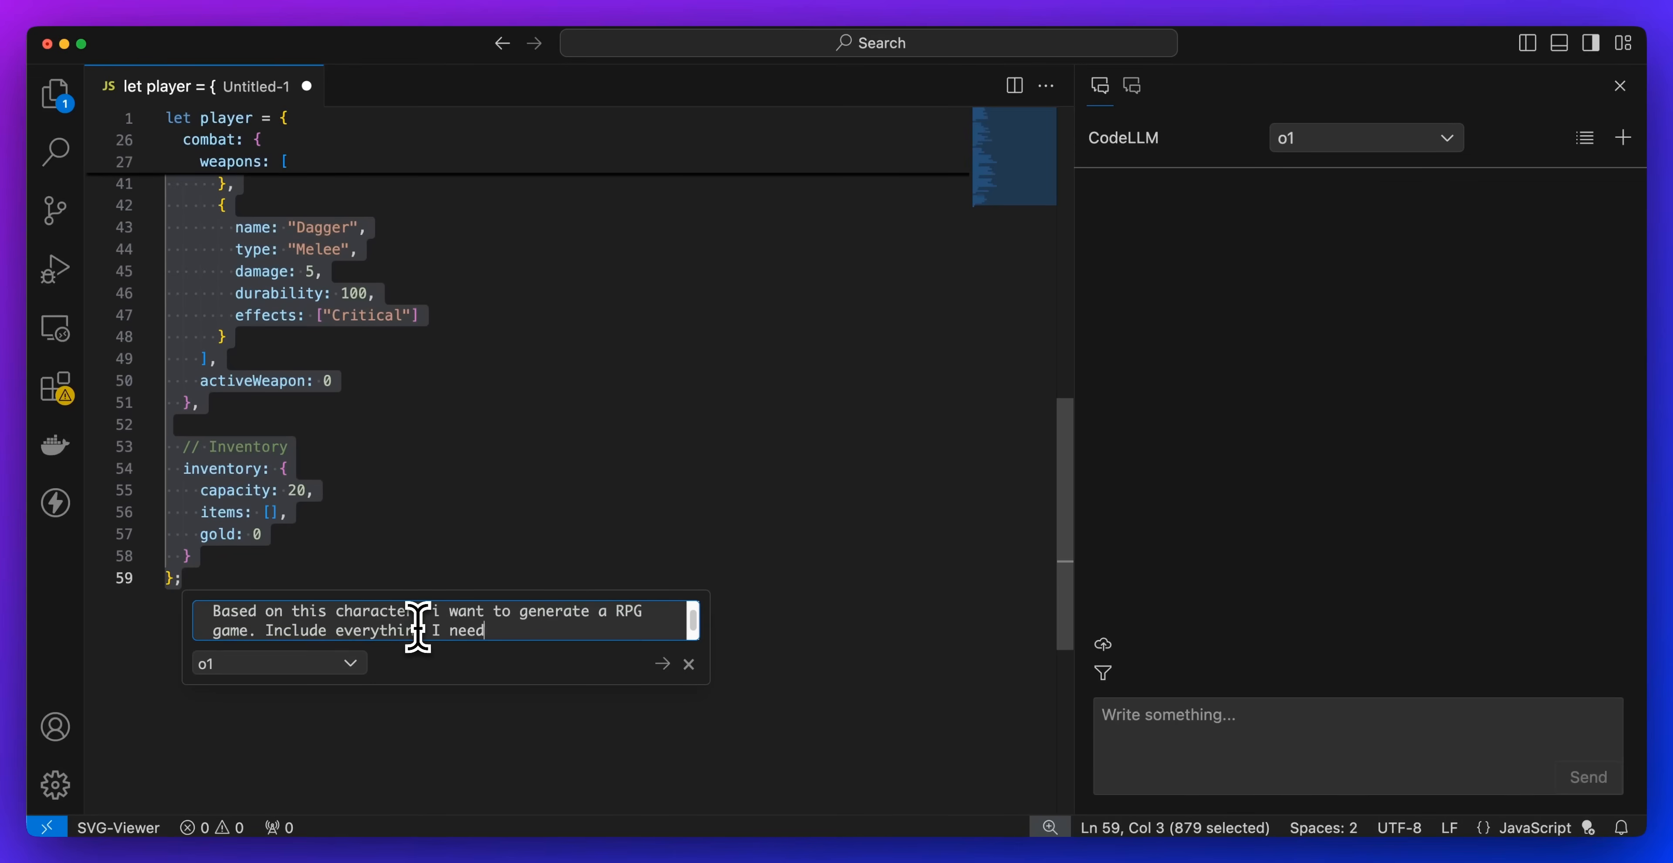
type("within the JS")
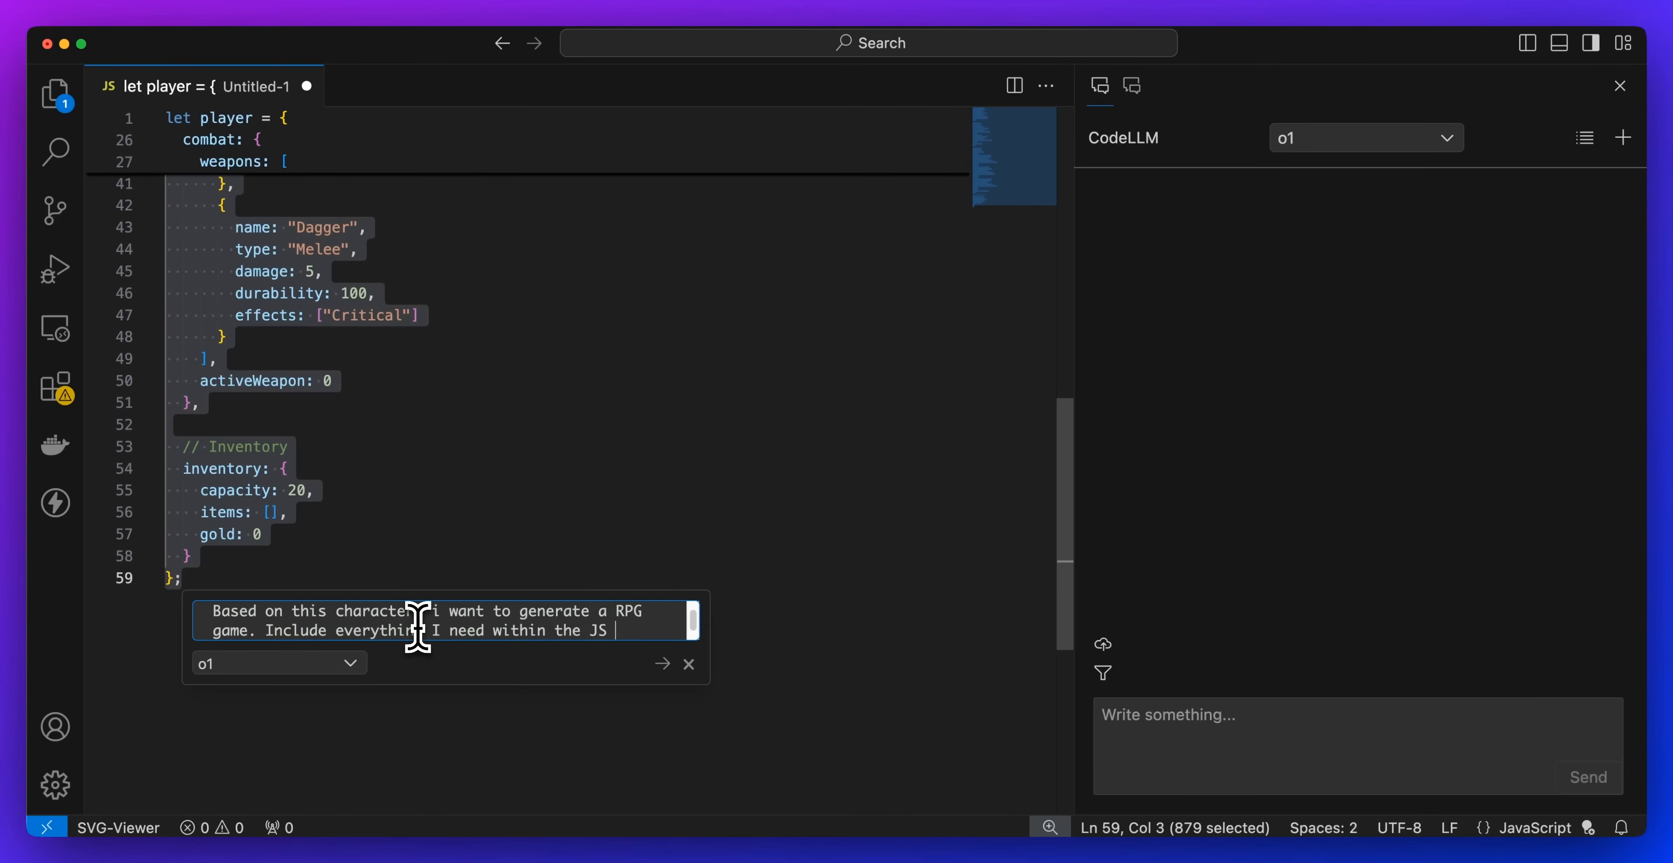
type("to get started.")
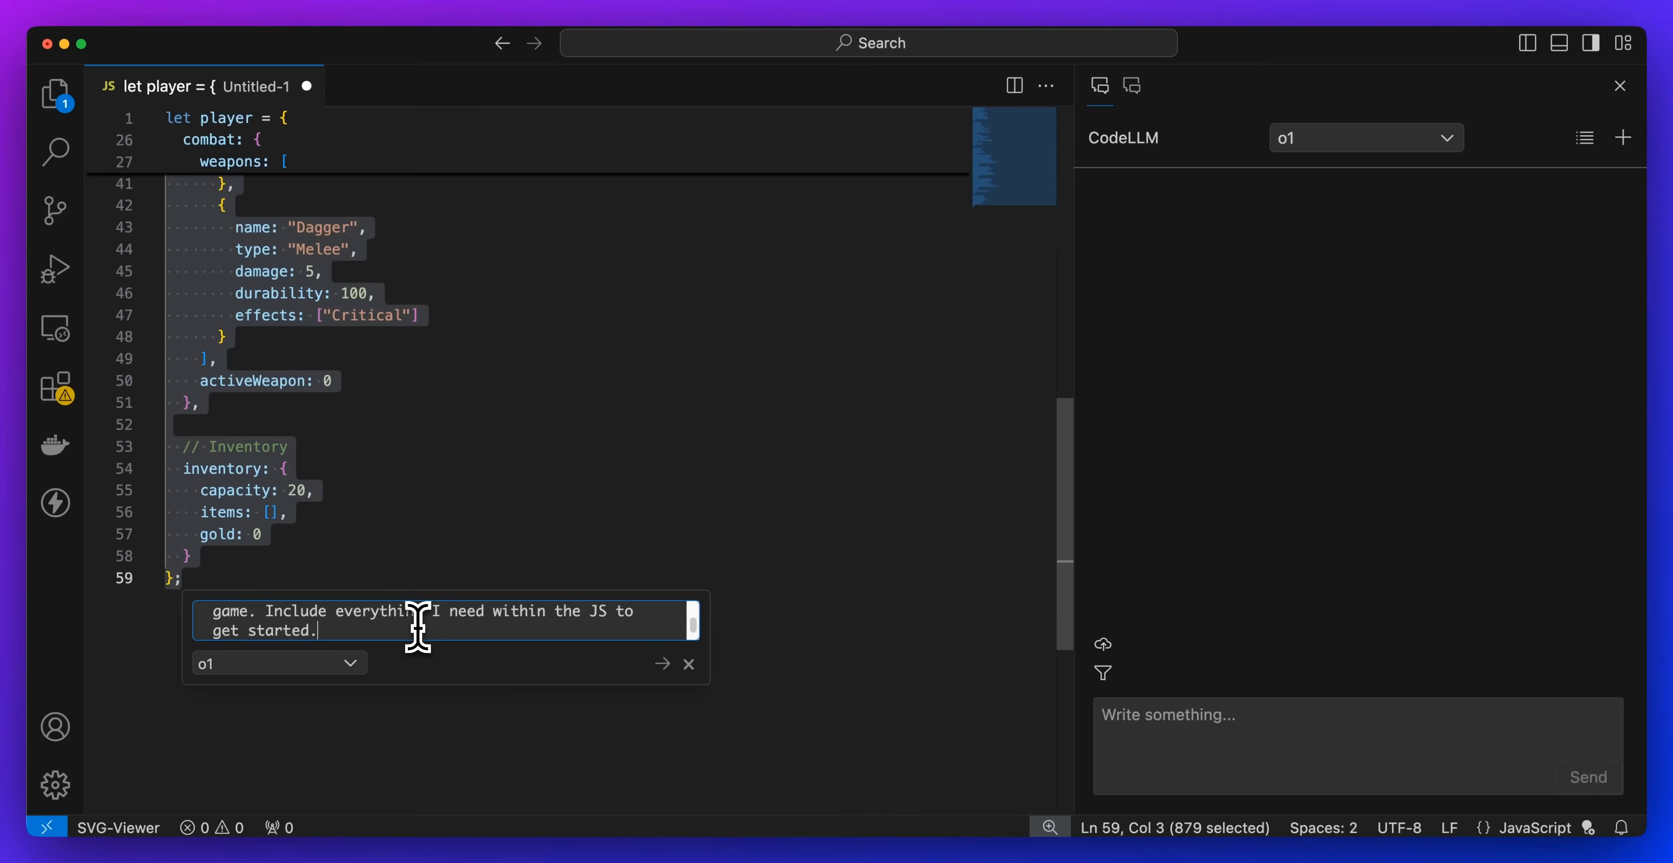
left_click(690, 663)
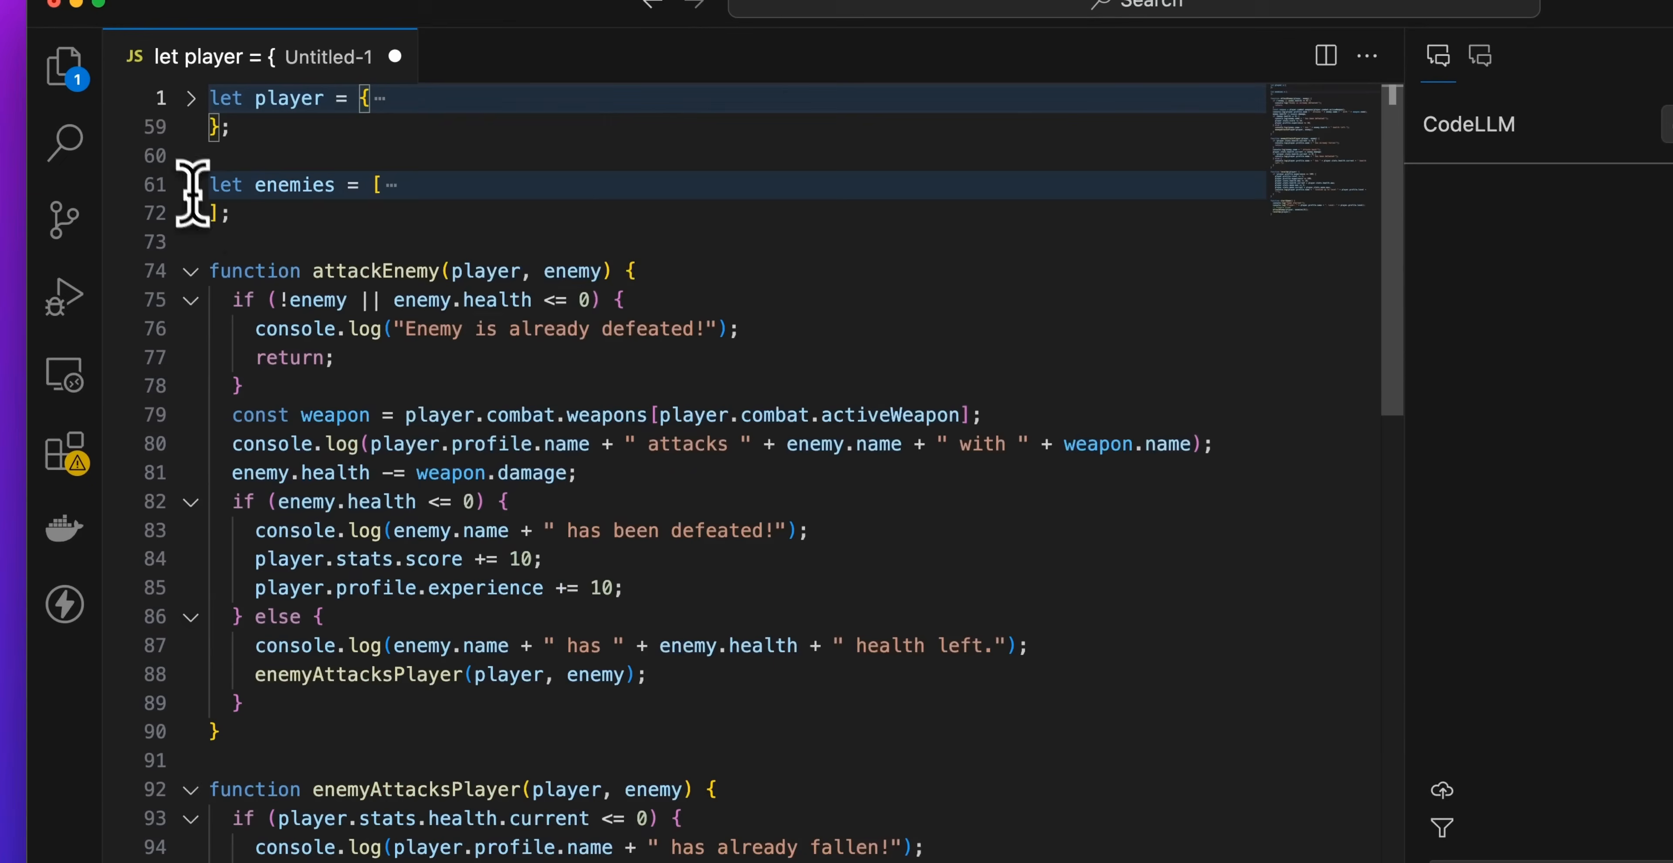
- Collapse the attackEnemy, enemyAttacksPlayer and levelUp functions in the gutter
left_click(190, 270)
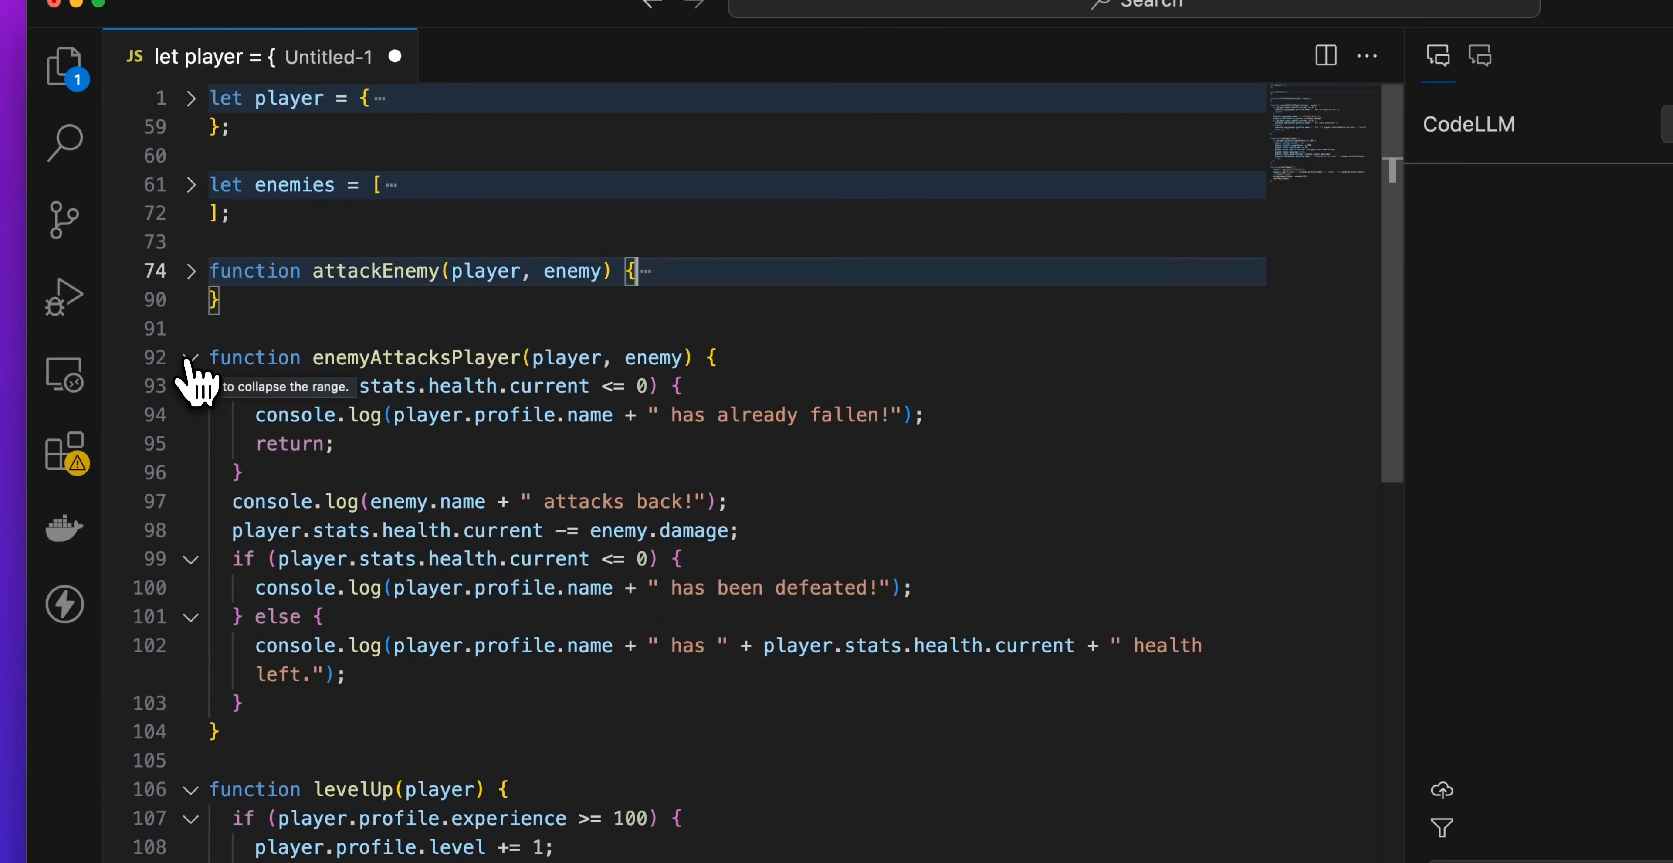
left_click(192, 356)
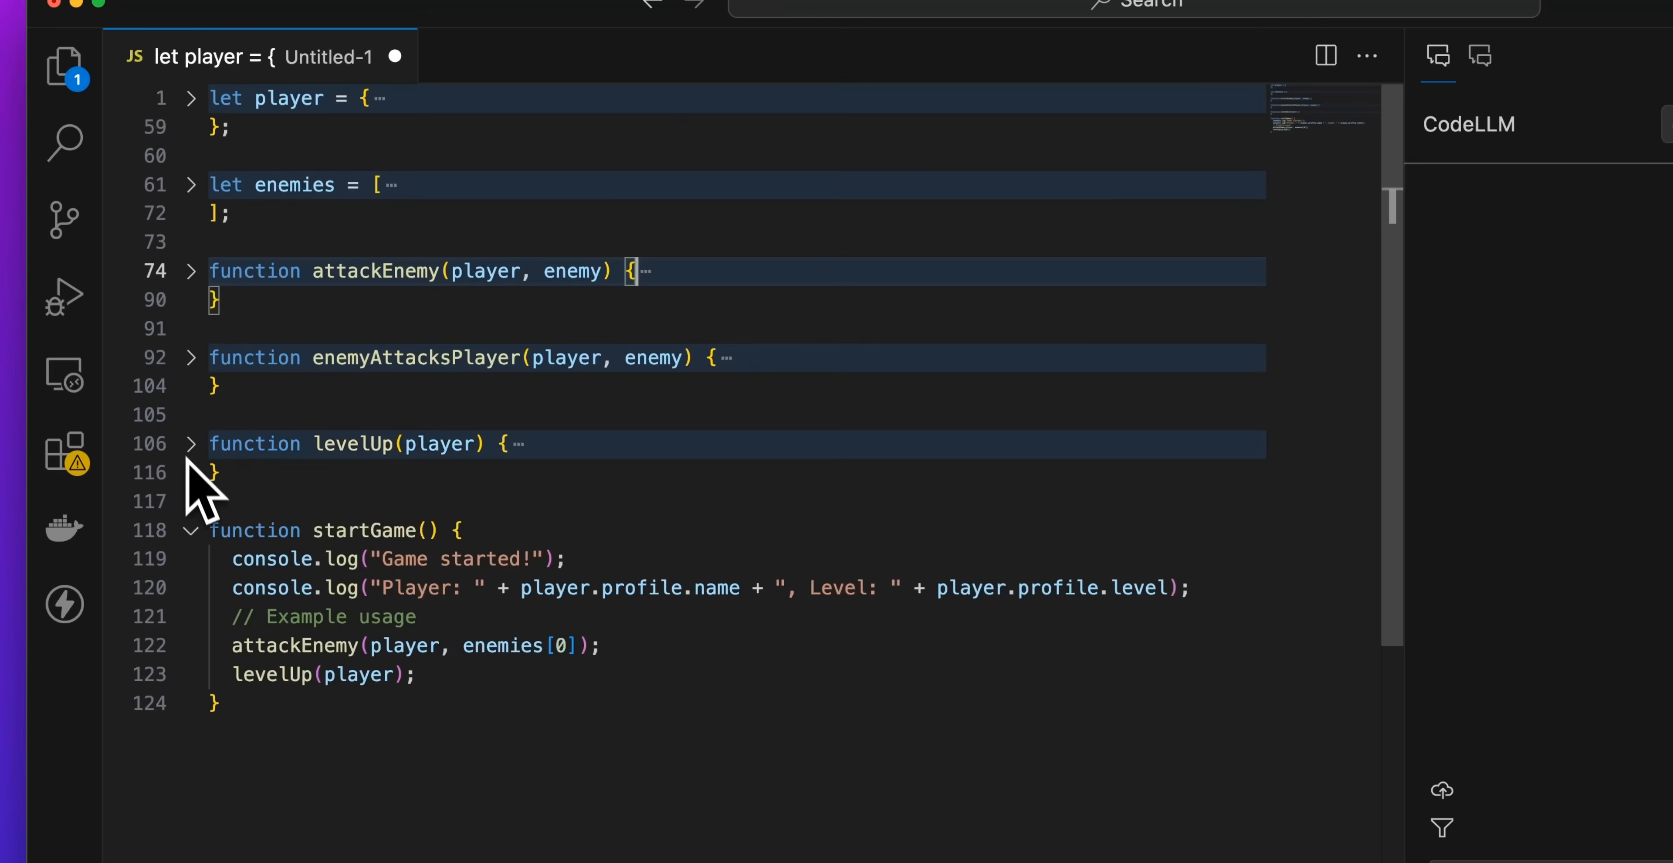
left_click(190, 530)
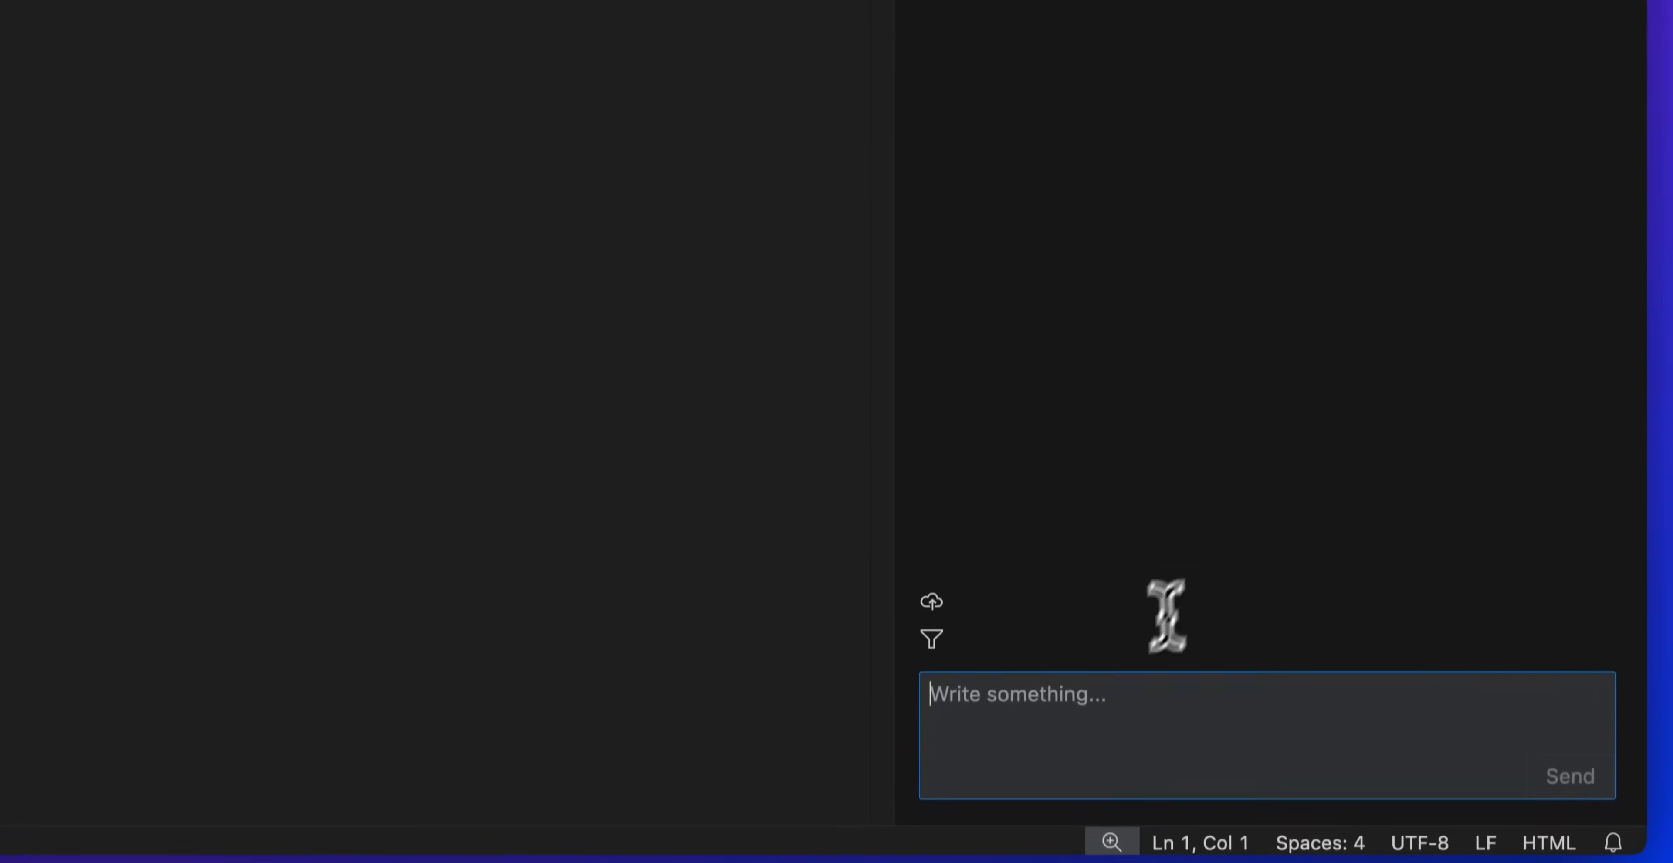
- Send the chat a request to build Tetris with HTML, CSS and JS in one HTML file
type("I want to")
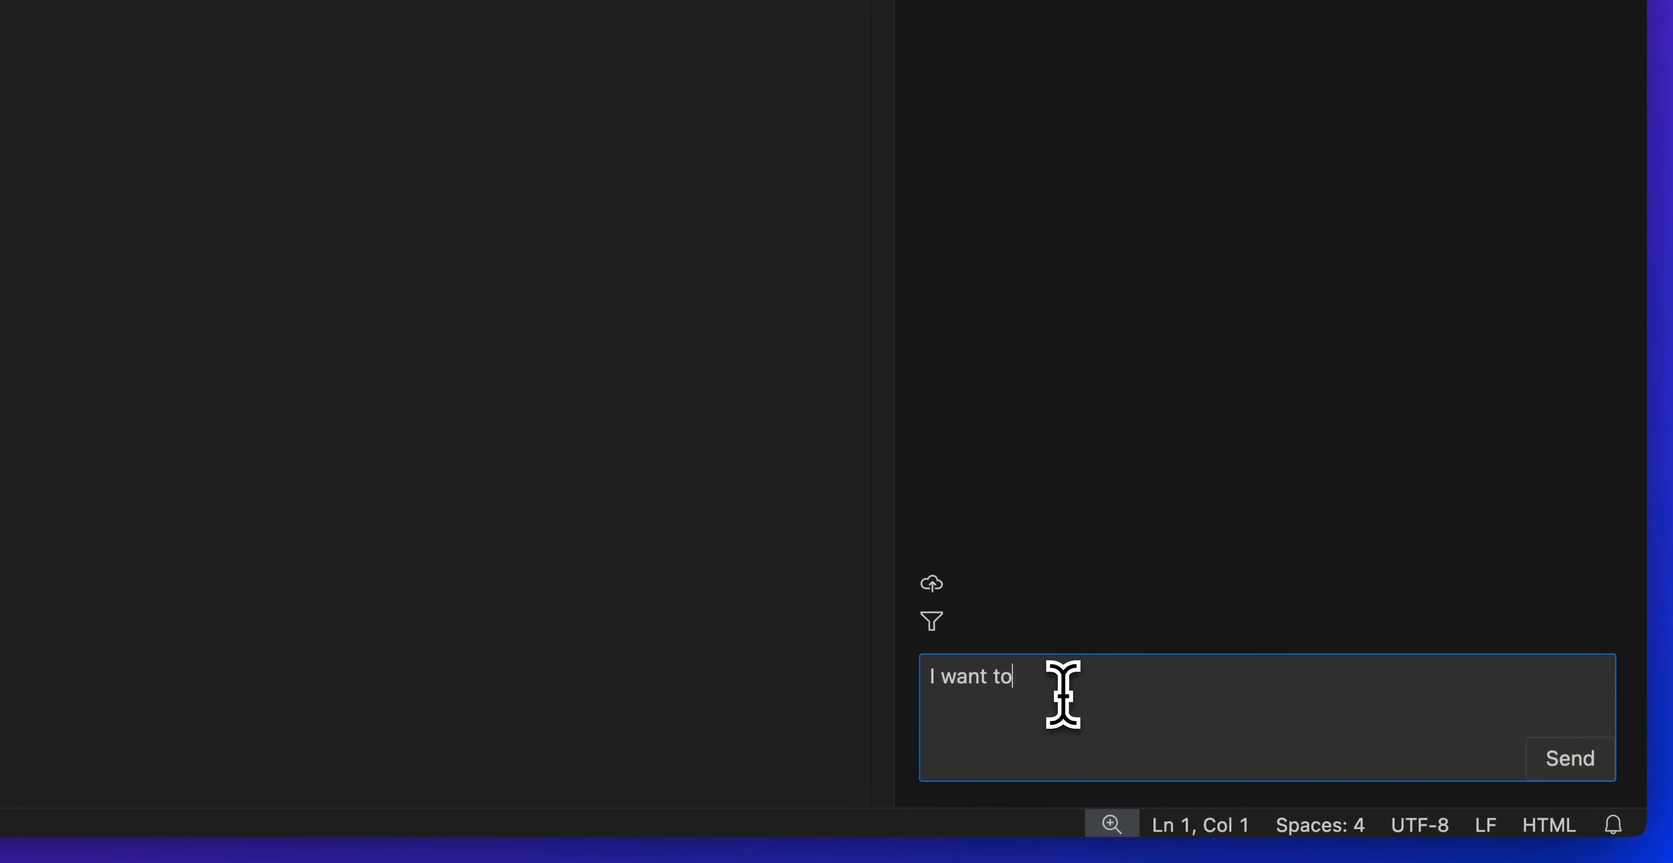
type("build tetris completely from scratch, i want the HTML")
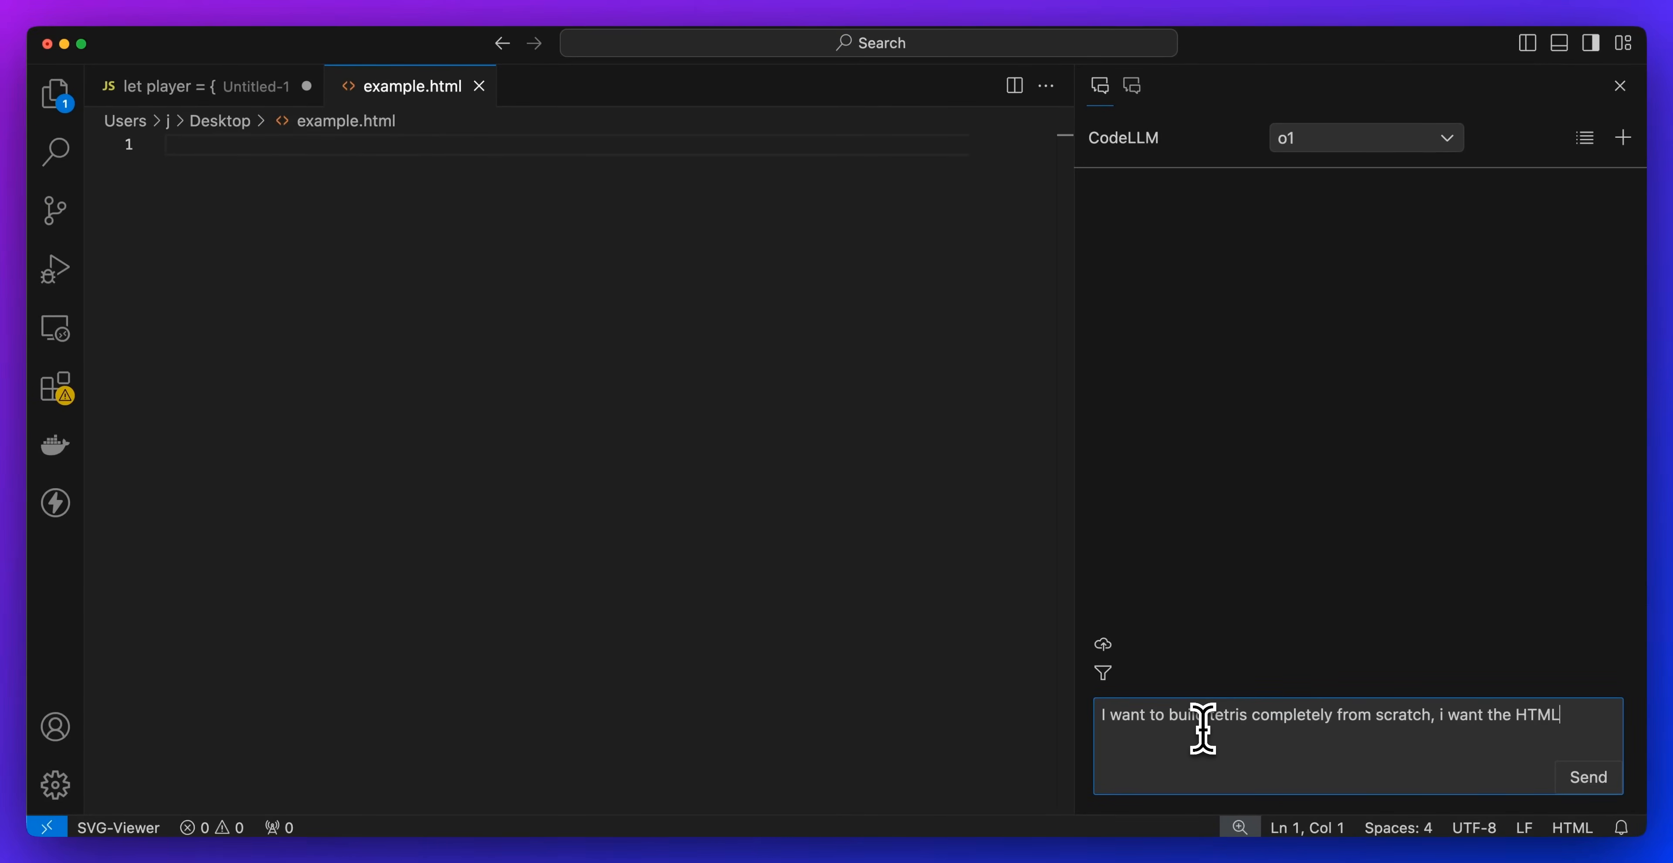
type(", CSS and JS to be within")
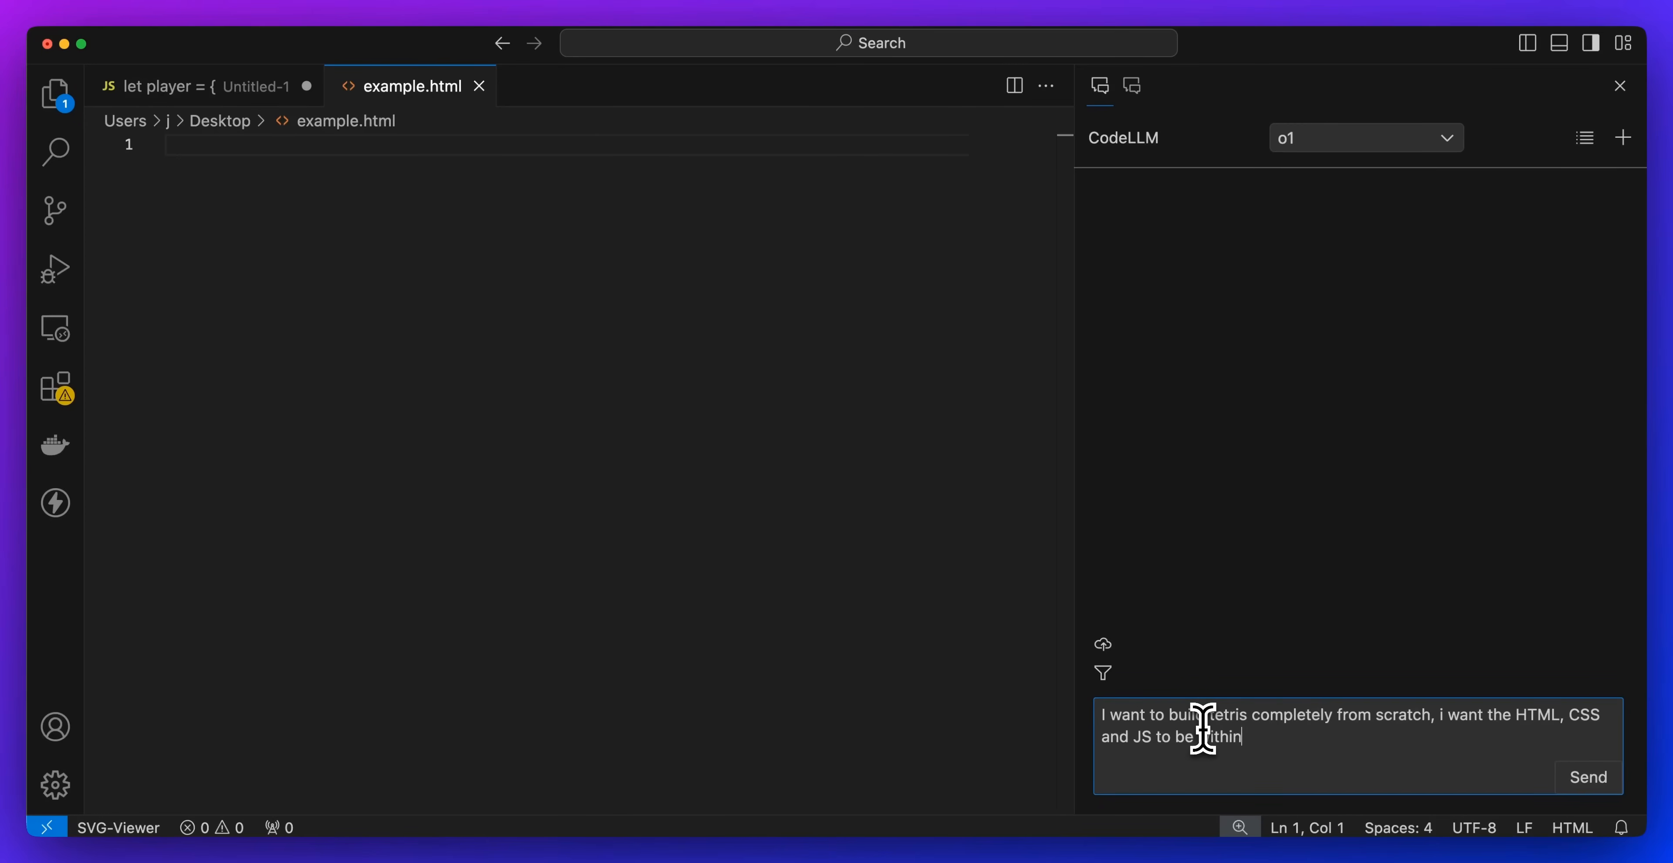
type("one HTML")
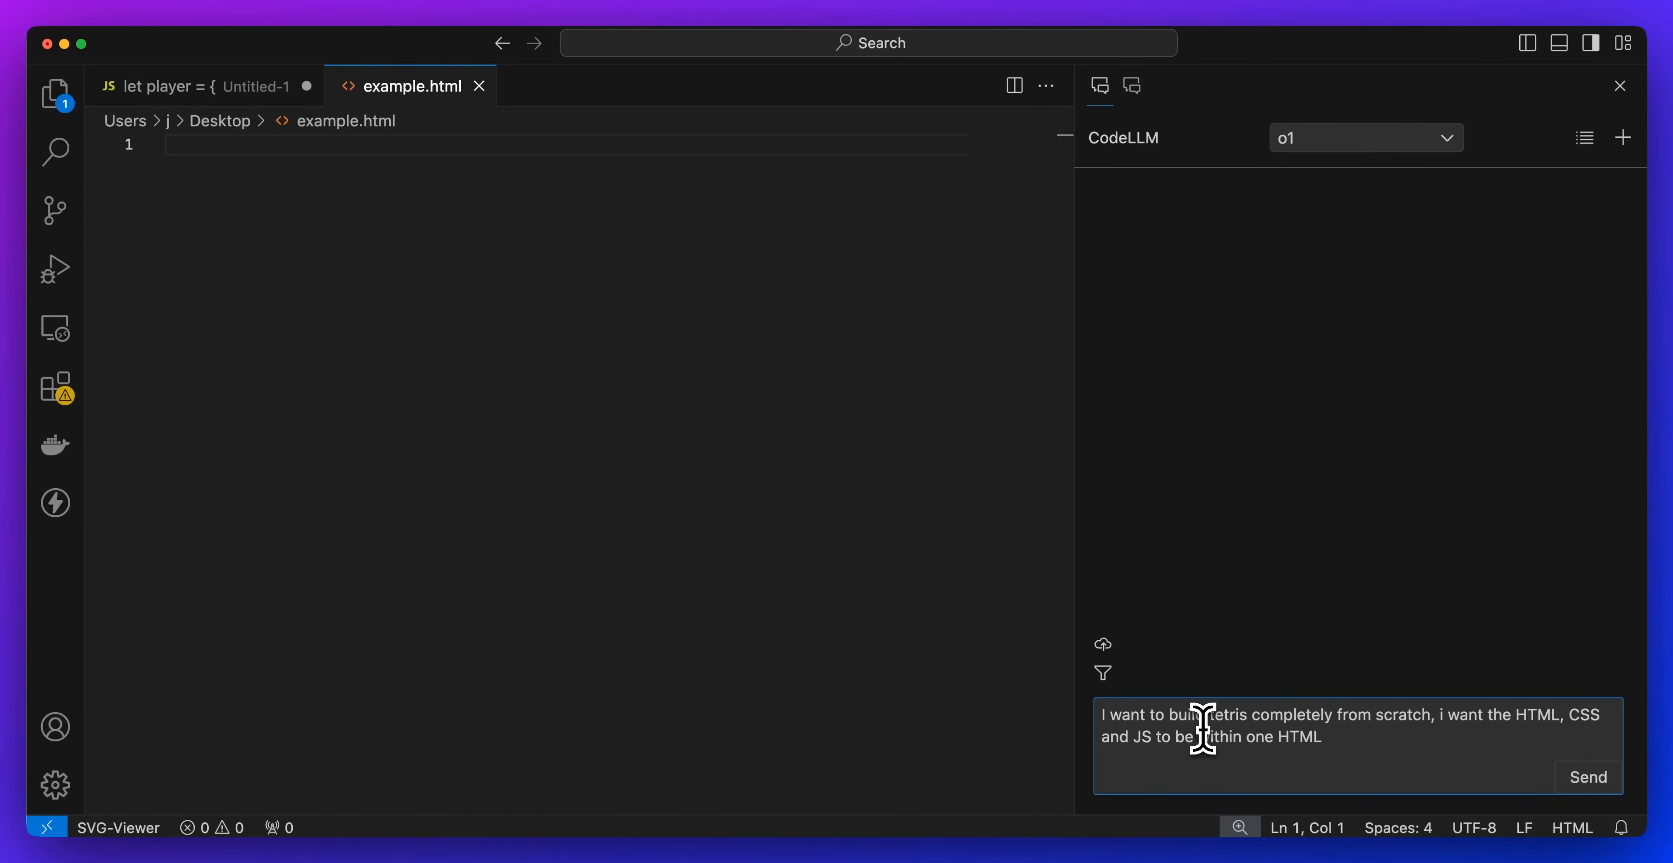
left_click(1587, 777)
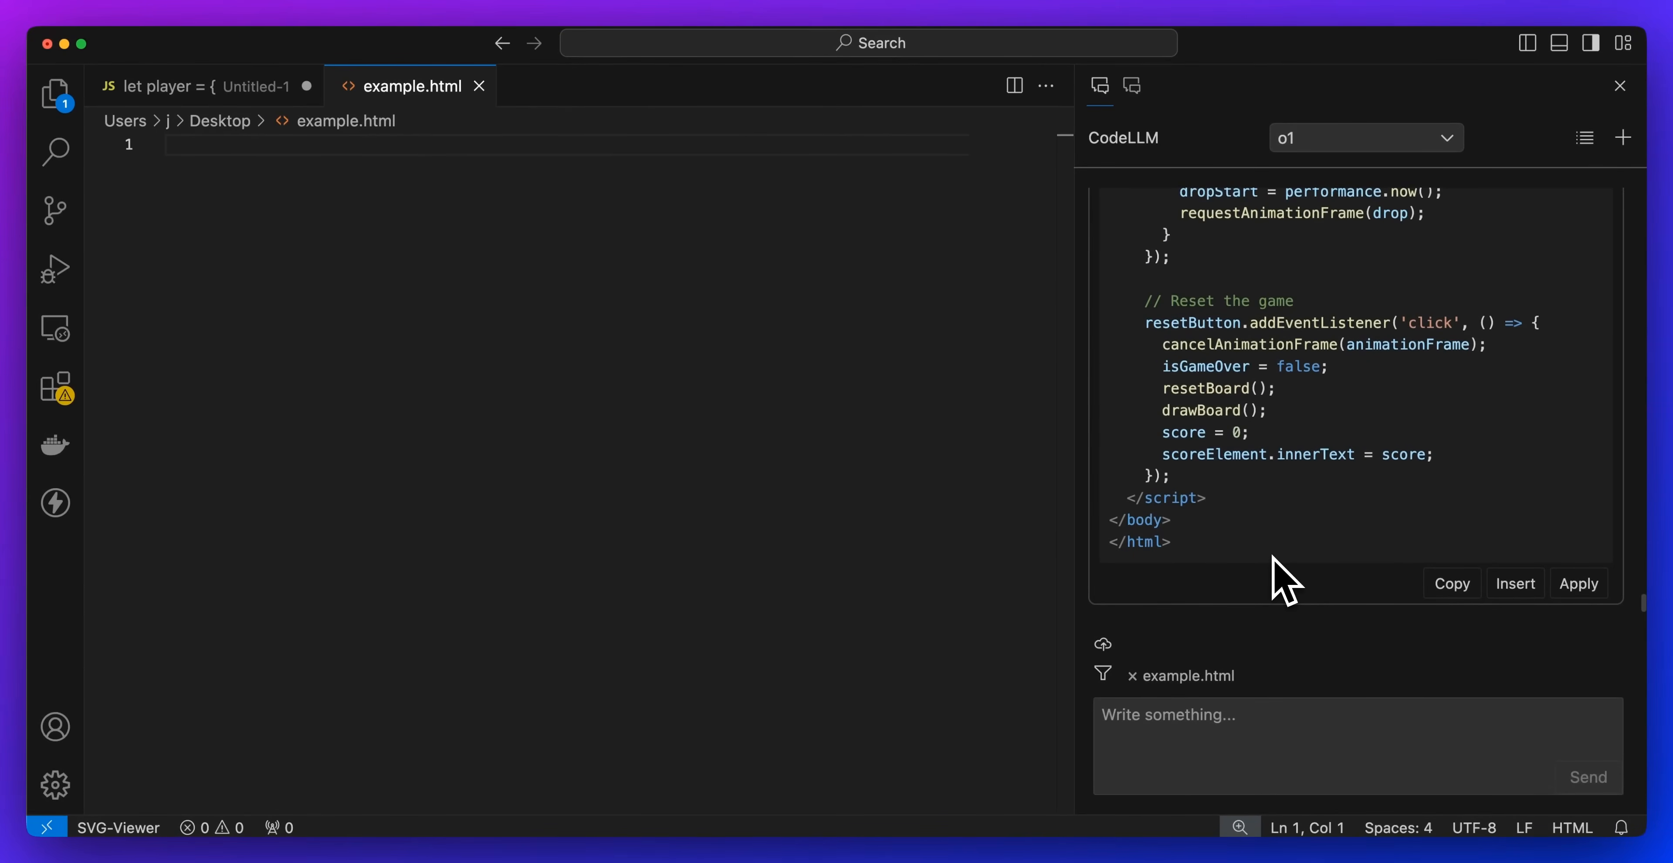
mouse_move(1425, 667)
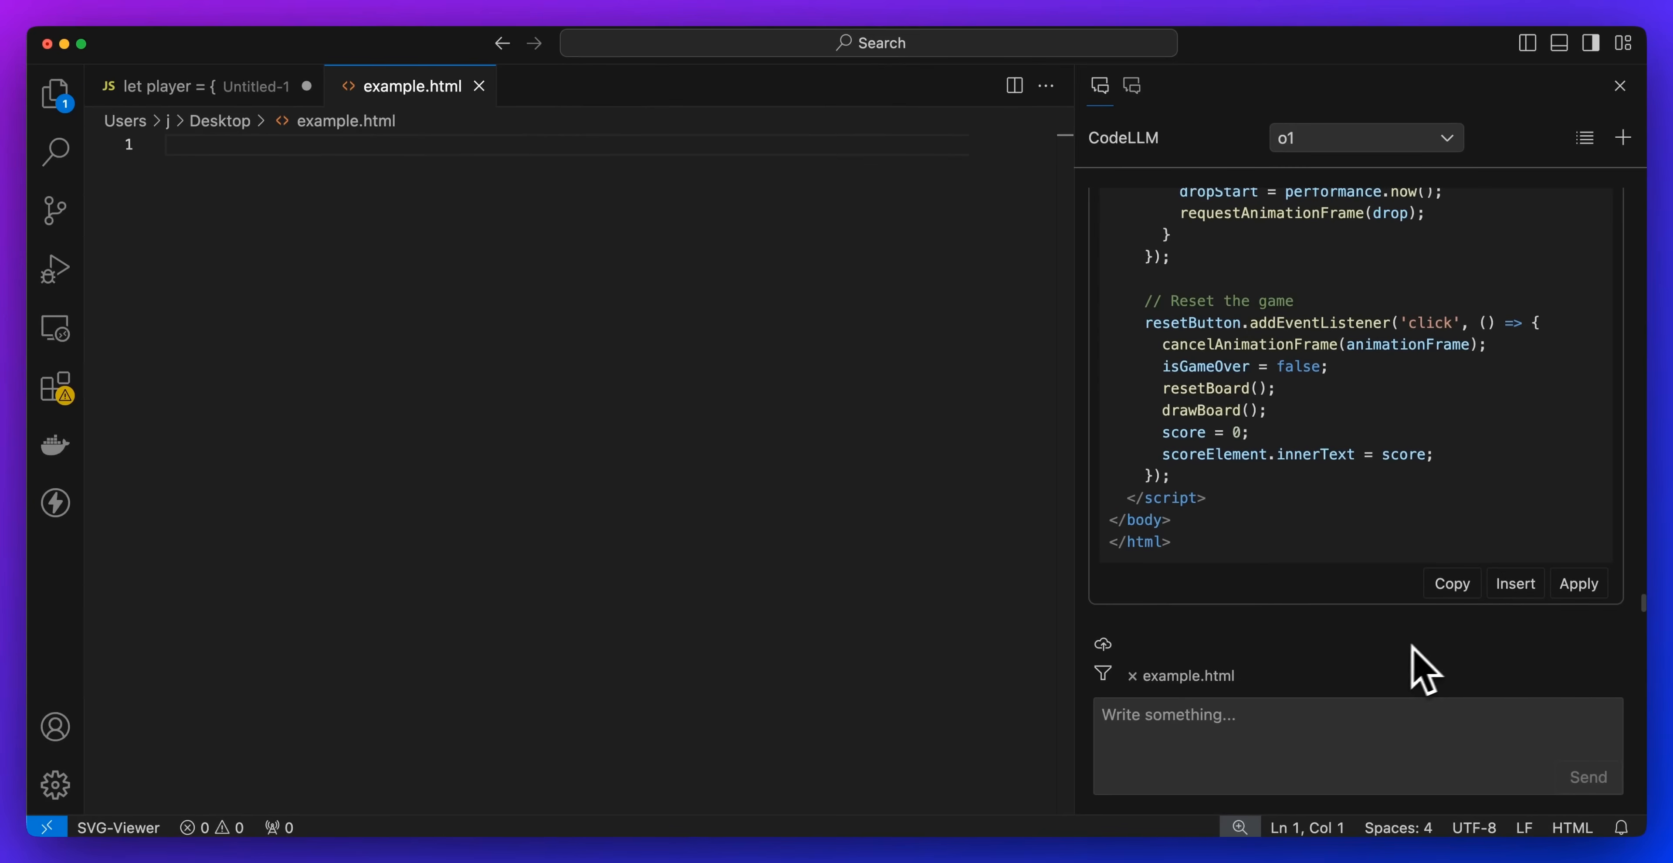
mouse_move(1470, 617)
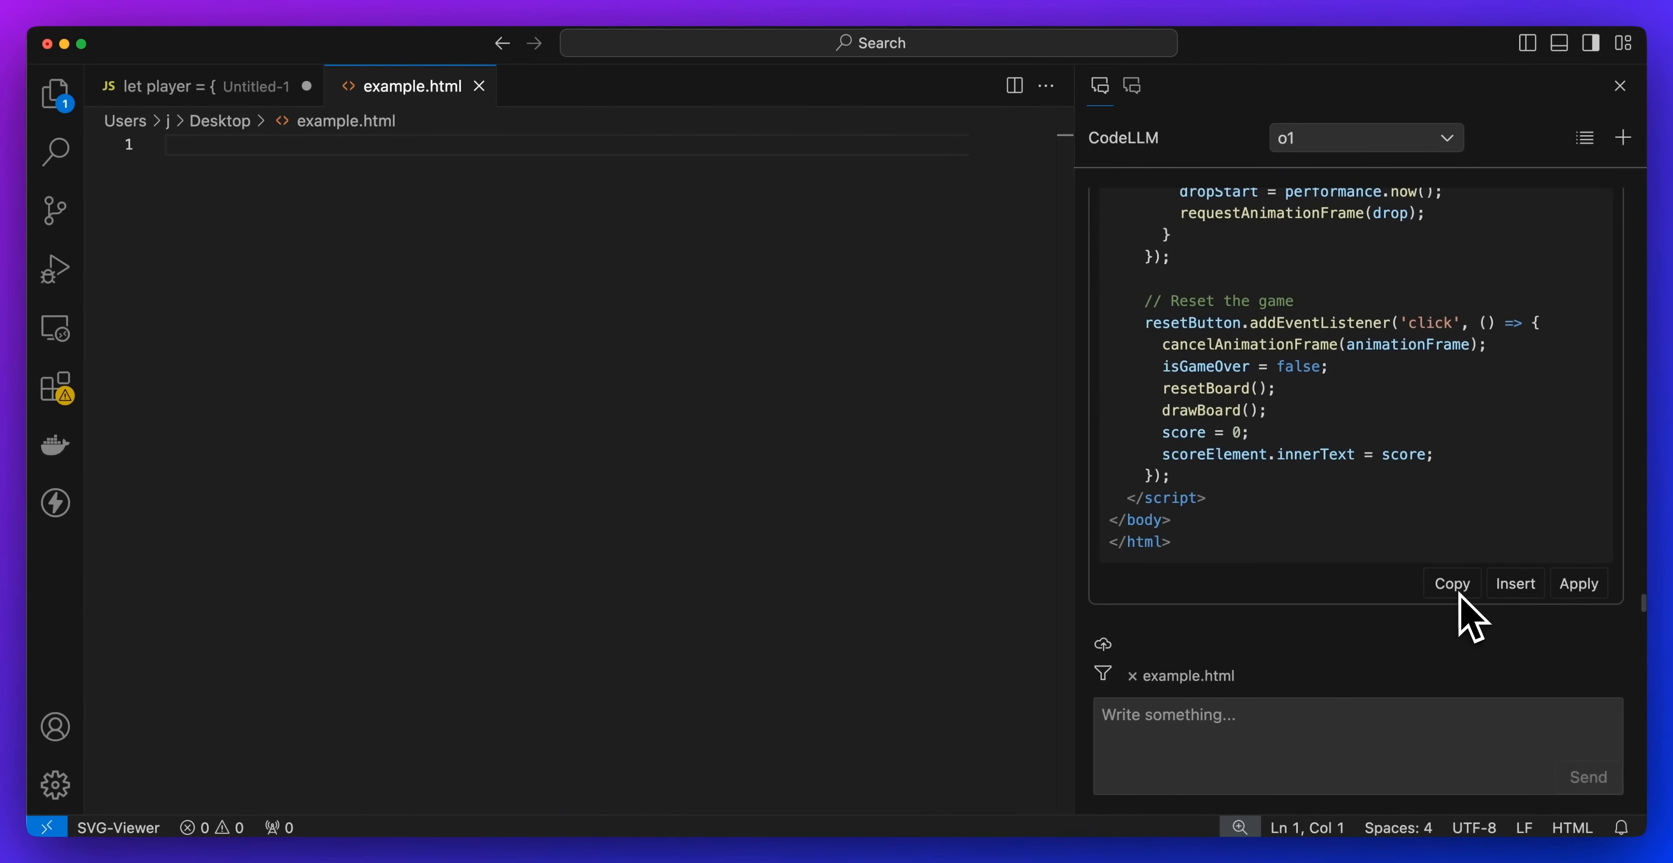
mouse_move(1451, 582)
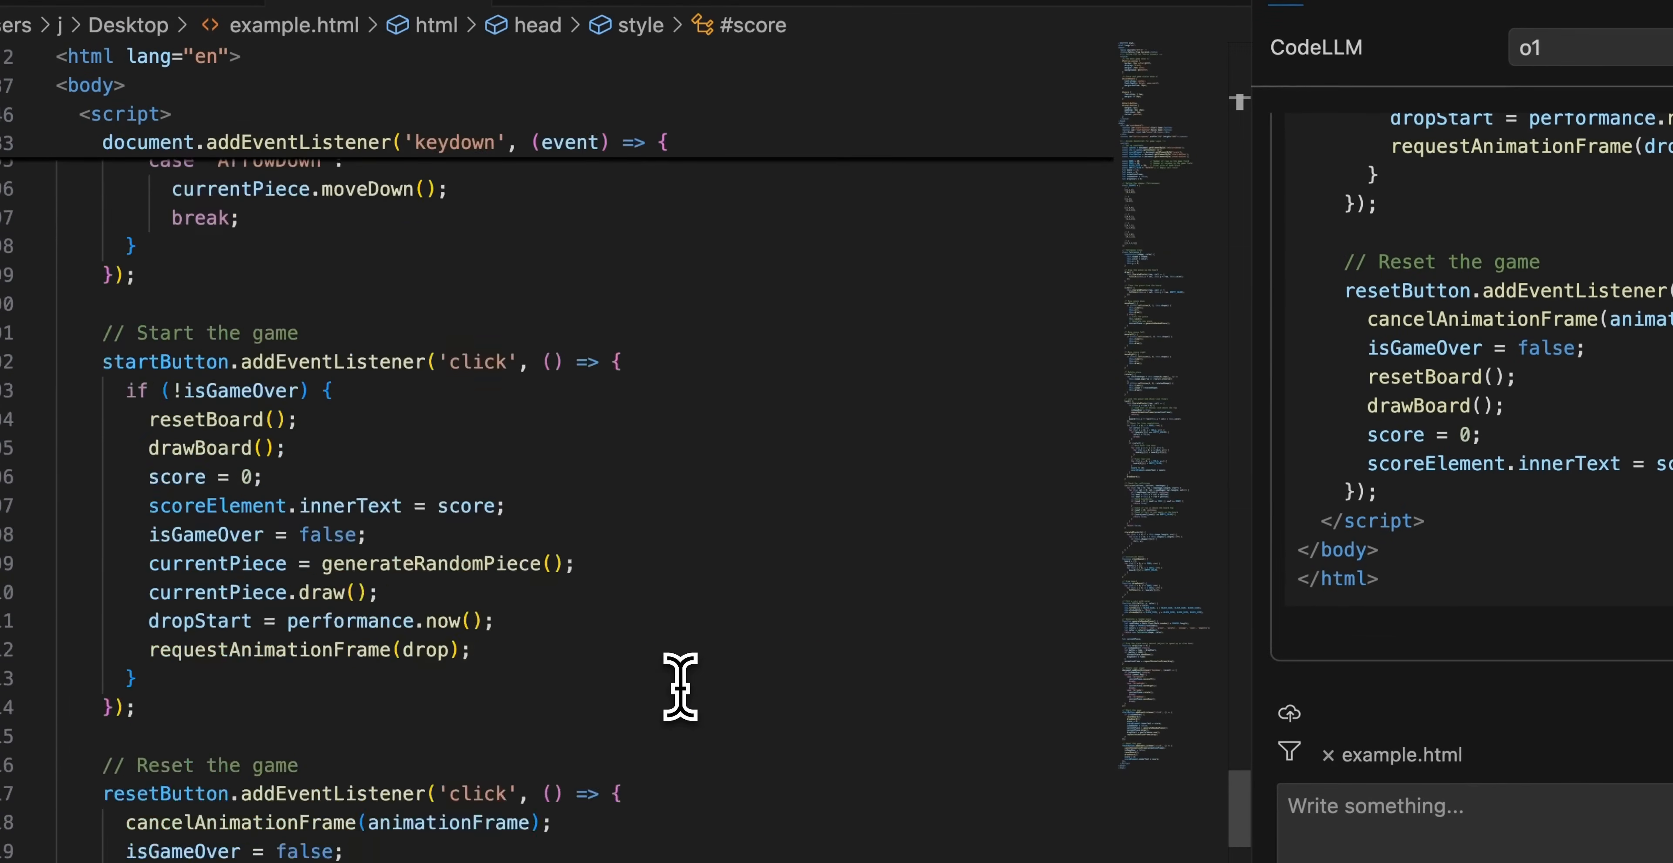
- Scroll through the pasted Tetris code in example.html
scroll("down", 3)
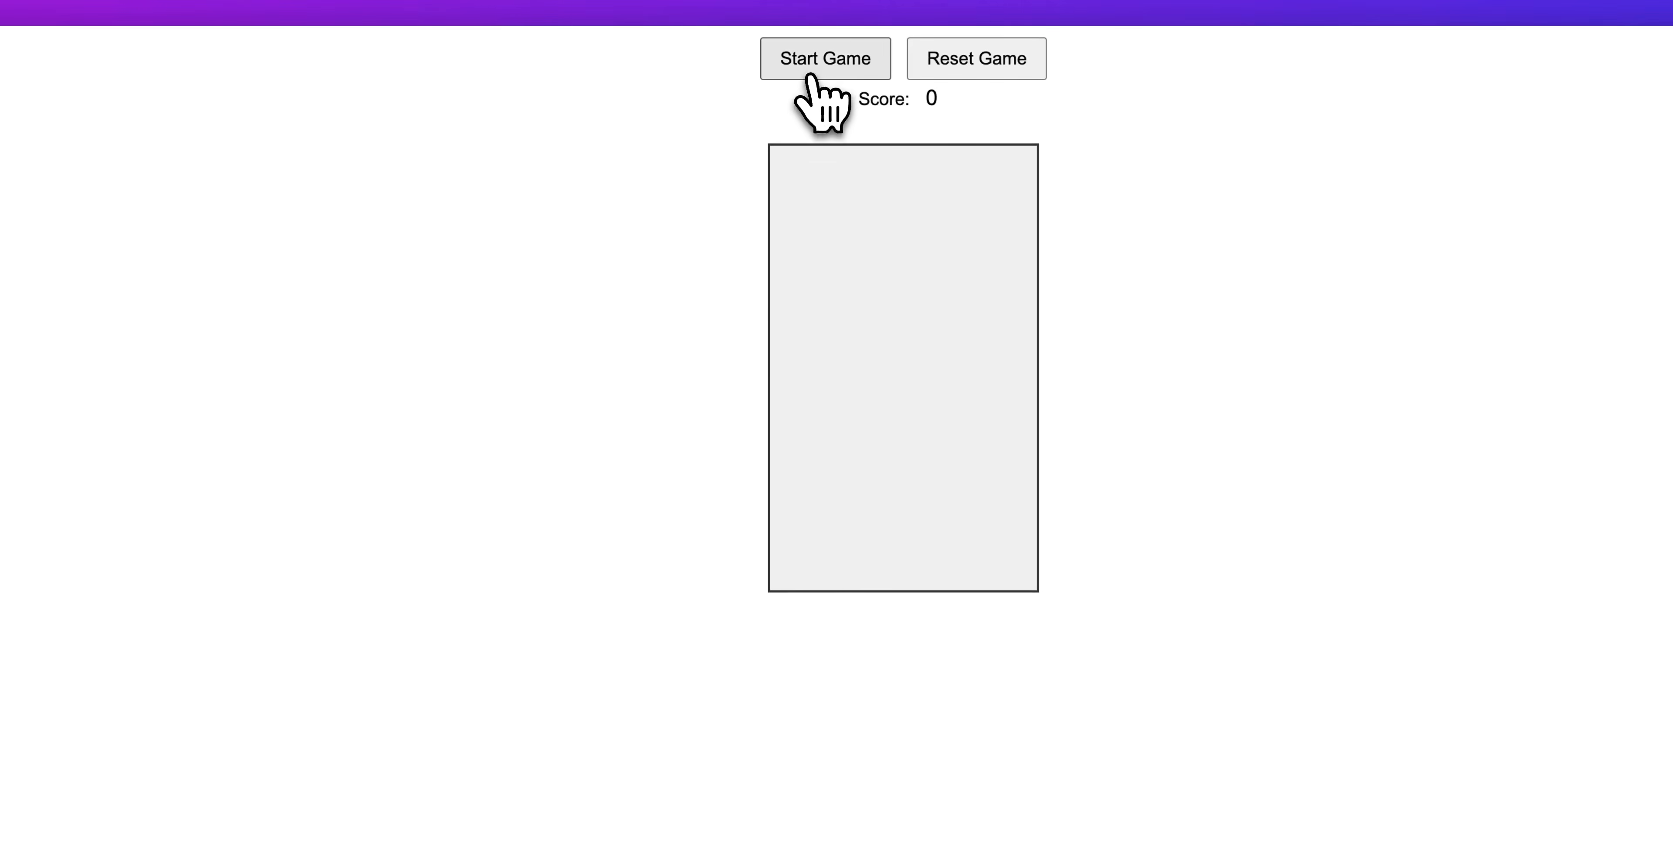
- Start a Tetris game on the generated page to test it
left_click(823, 58)
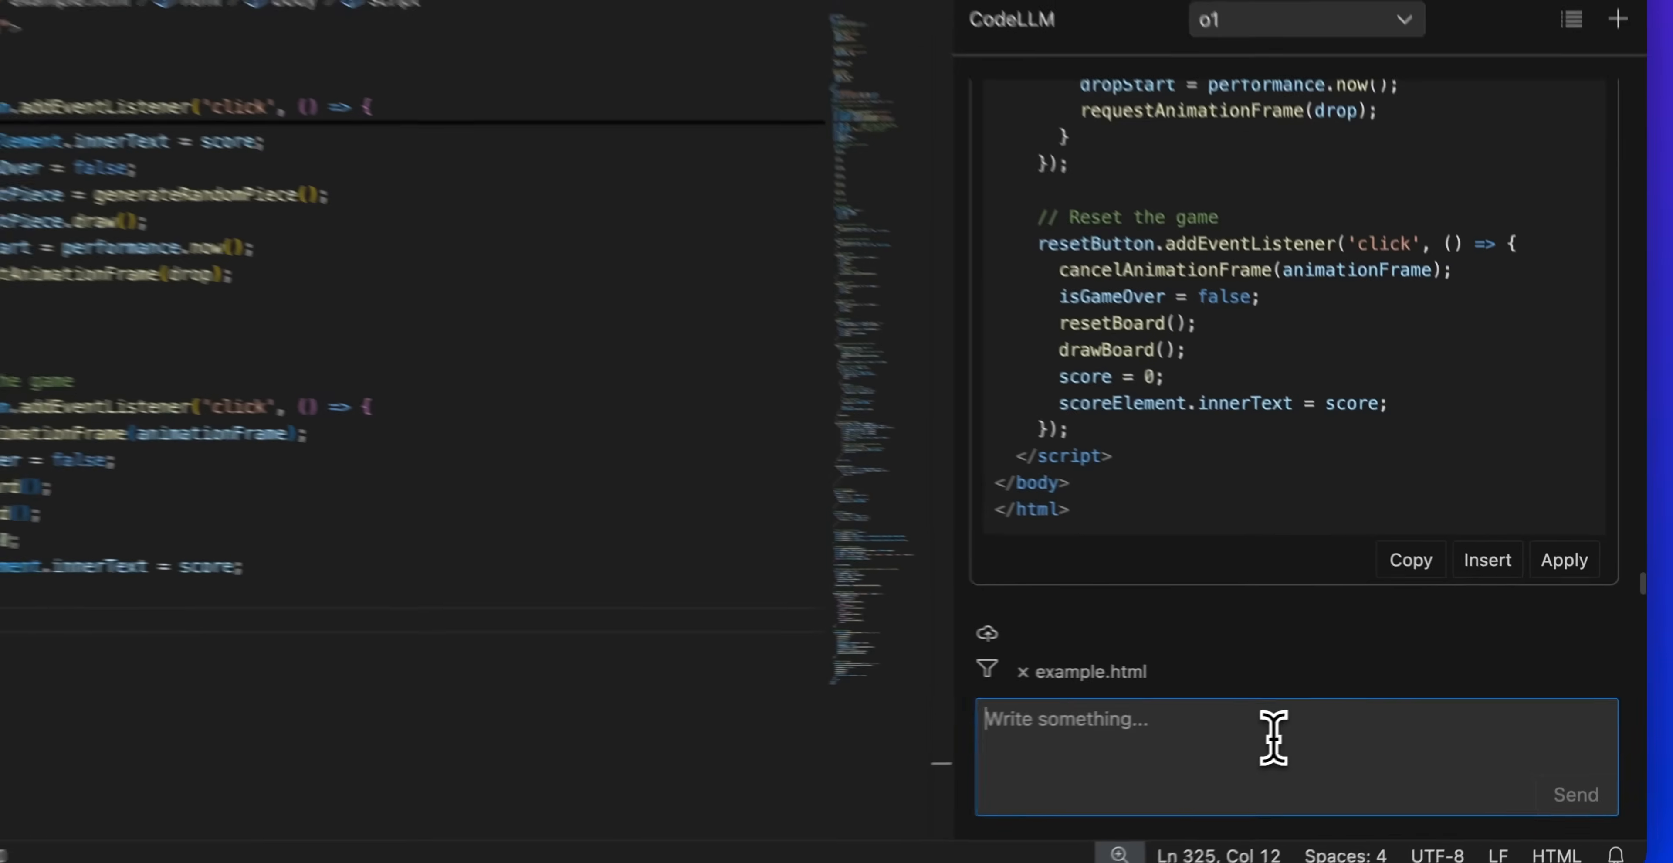
- With Claude Sonnet 3.5 chosen, send the complaint about empty space on the board's right side
left_click(1304, 19)
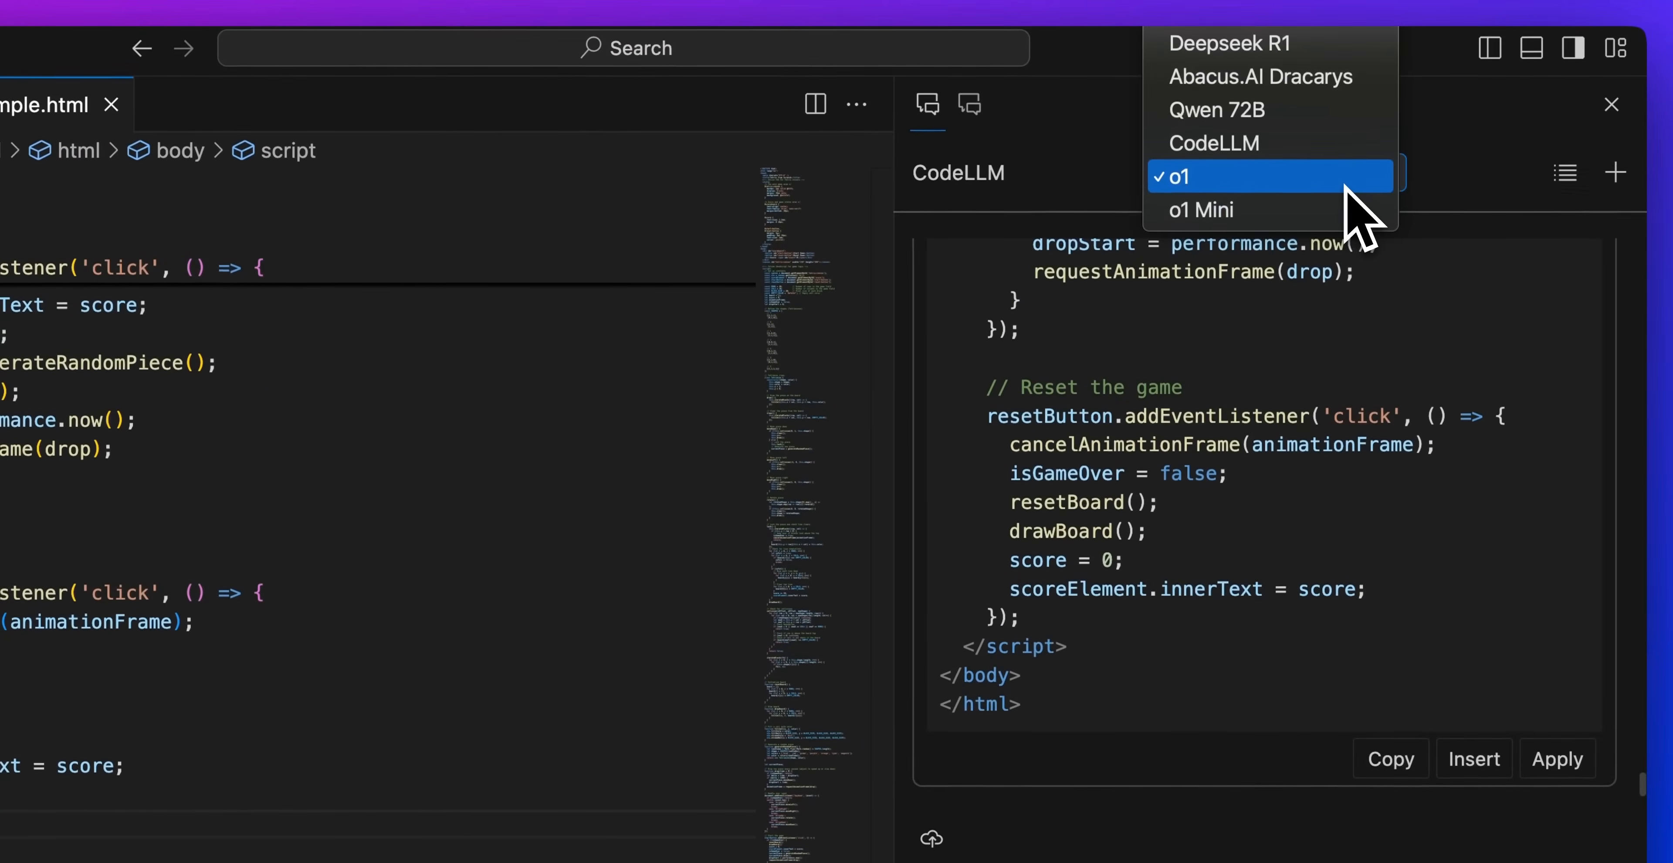
mouse_move(1322, 48)
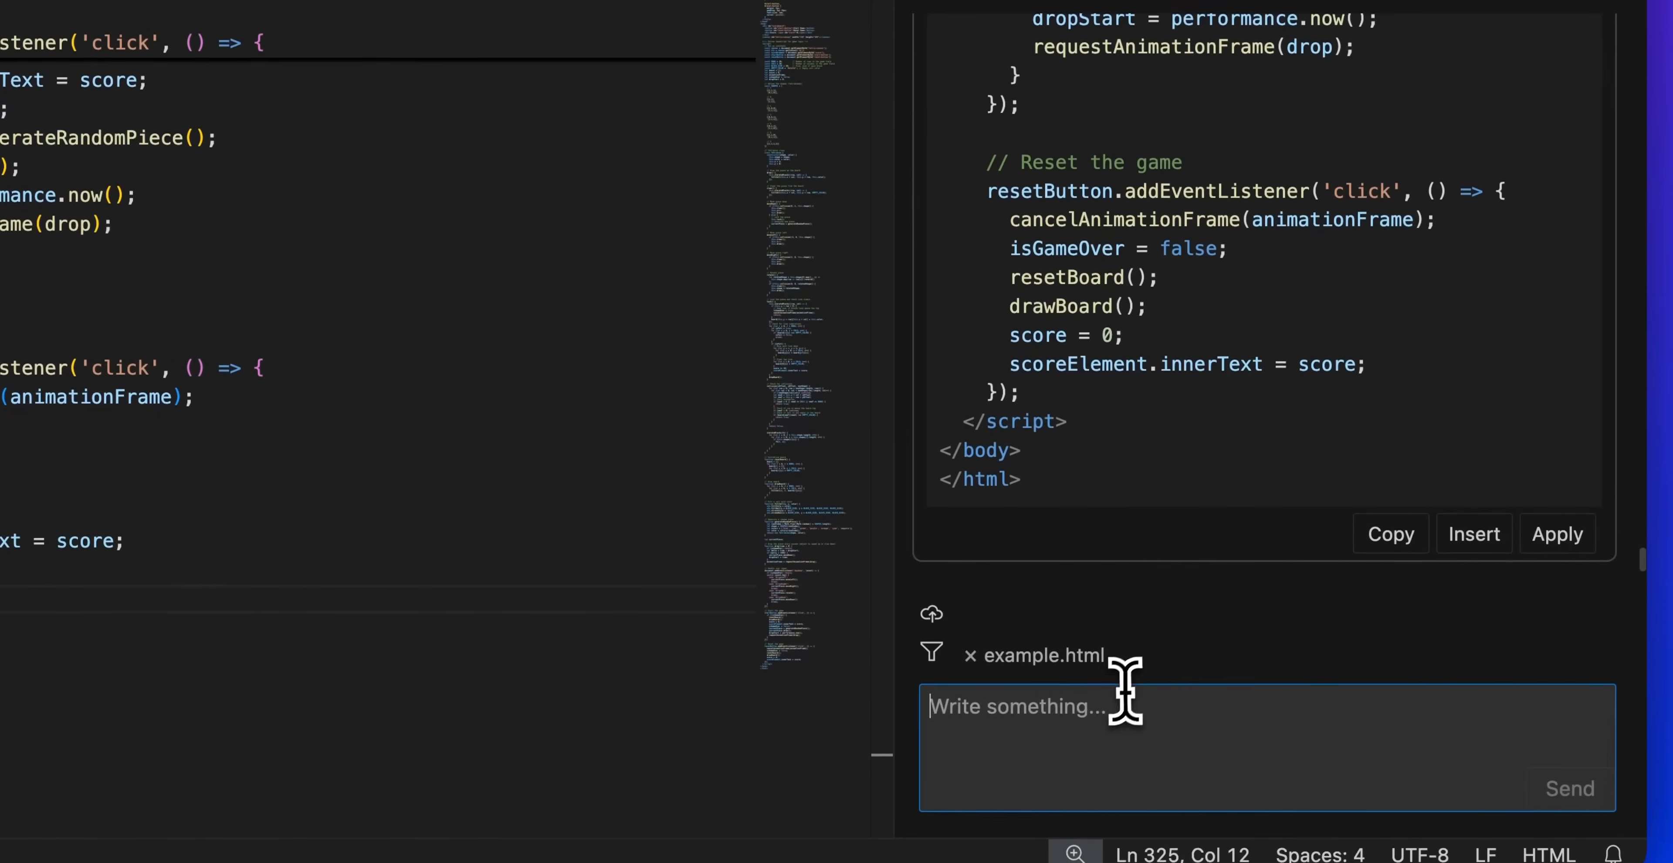
type("I noticed on the right hand side tha")
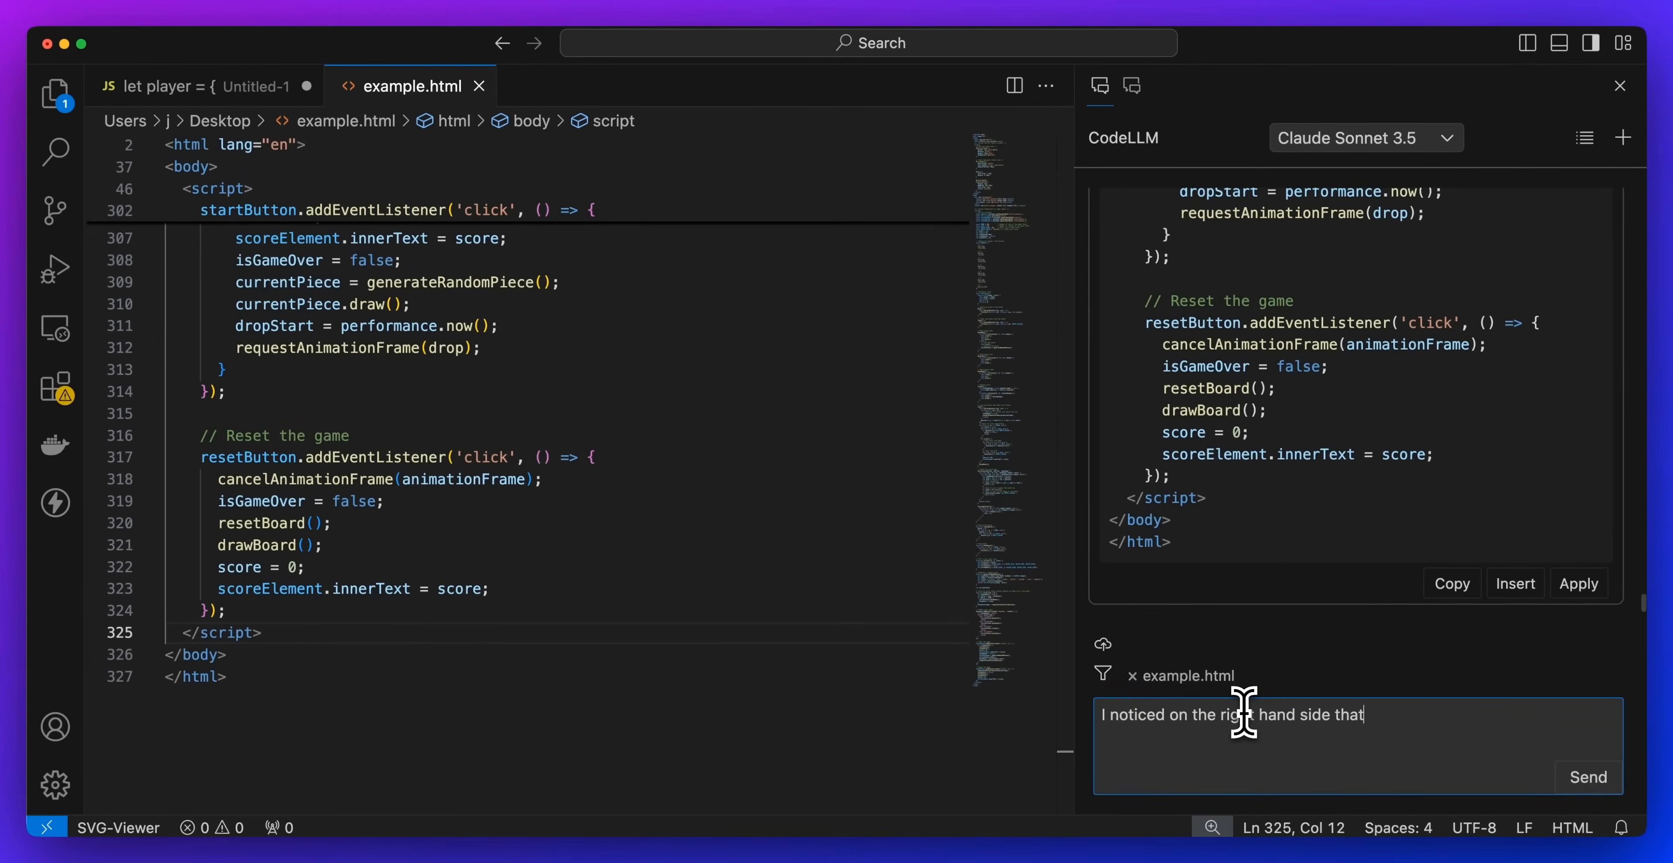
type("there were two")
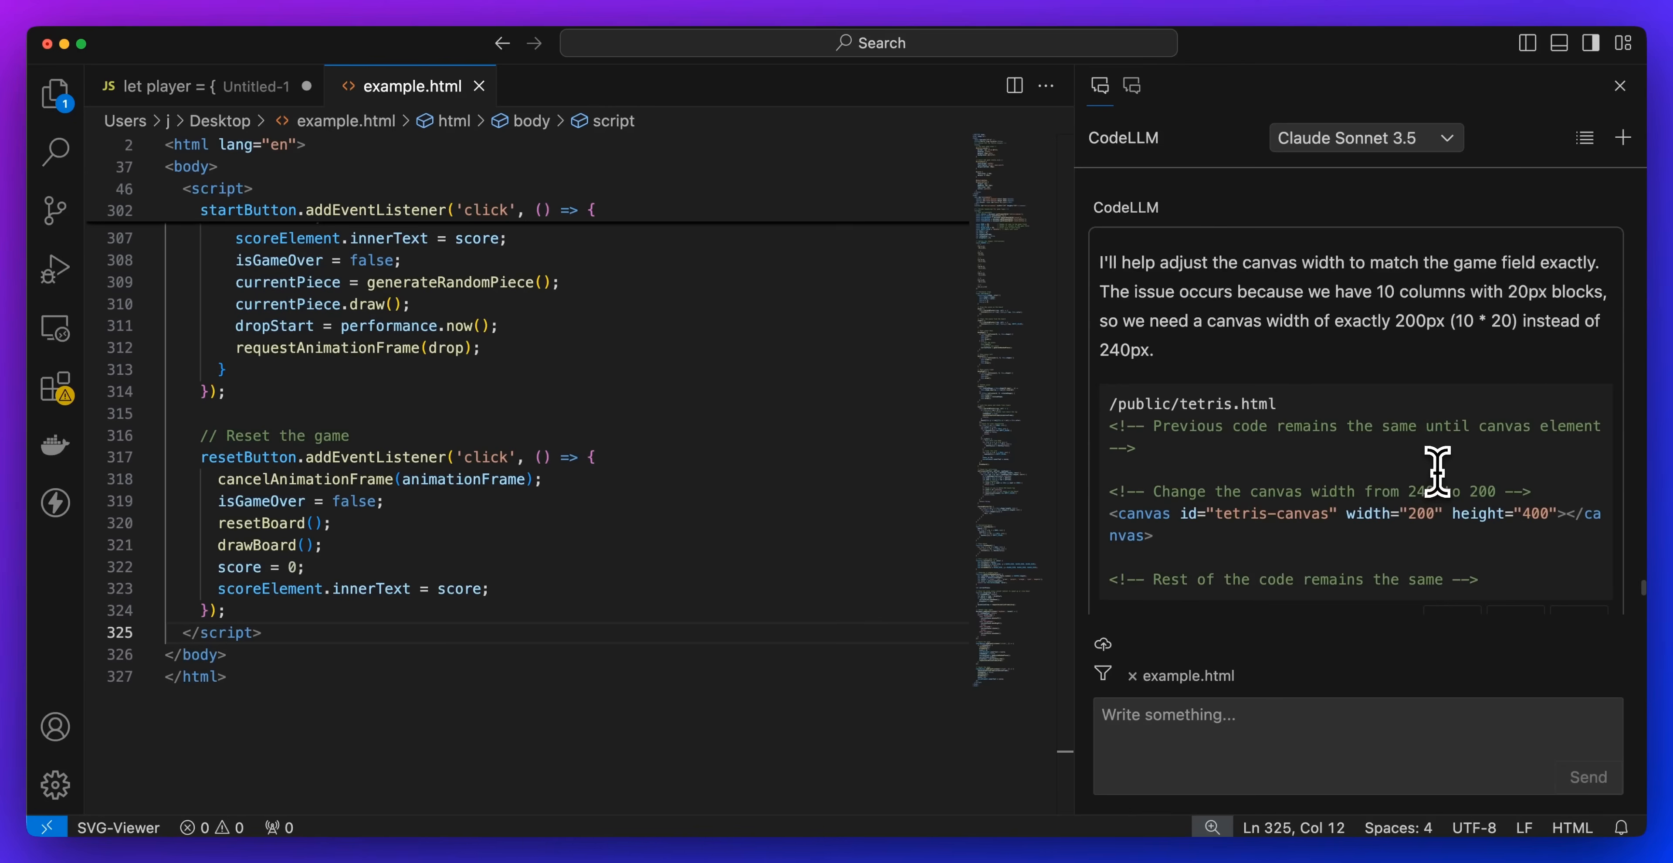
scroll("down", 3)
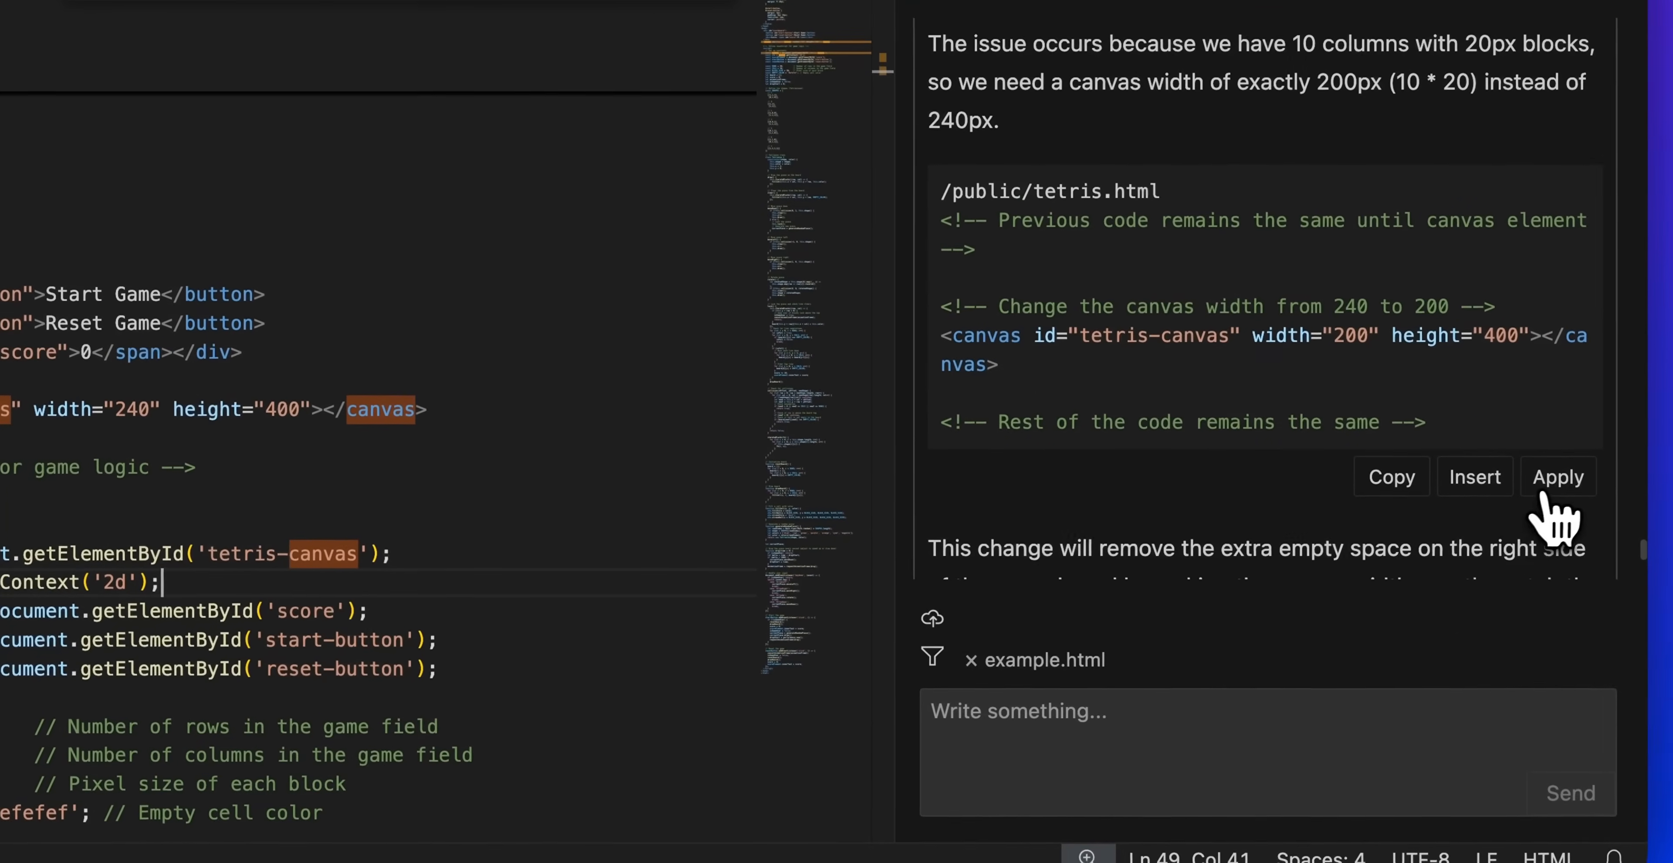
- Apply and accept the canvas width change from 240 to 200 pixels in example.html
left_click(1557, 476)
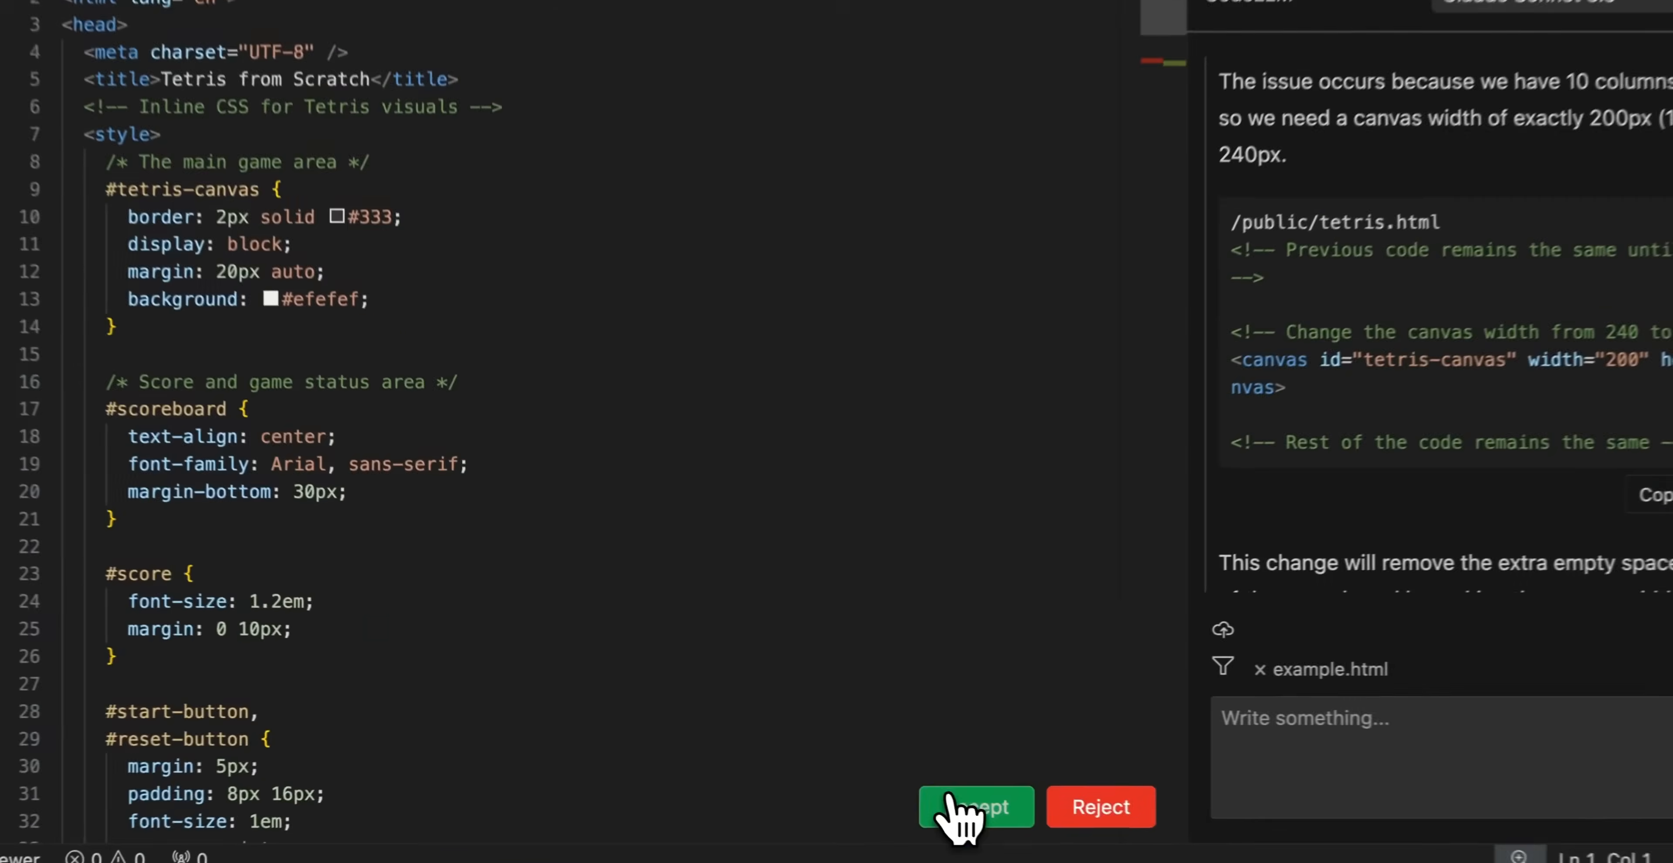
left_click(975, 806)
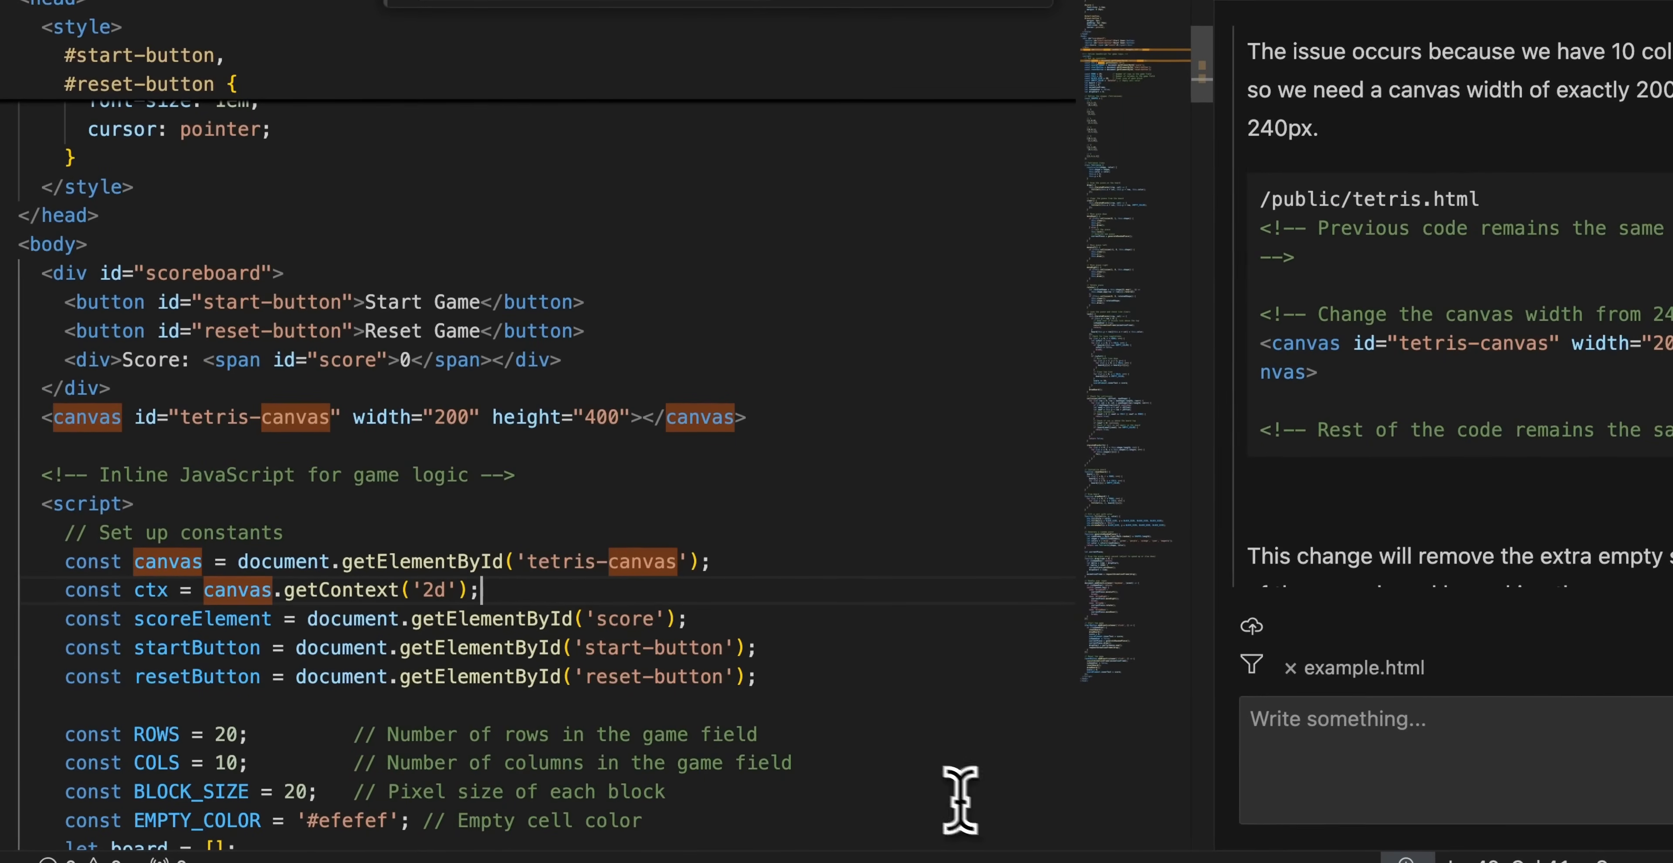
double_click(449, 417)
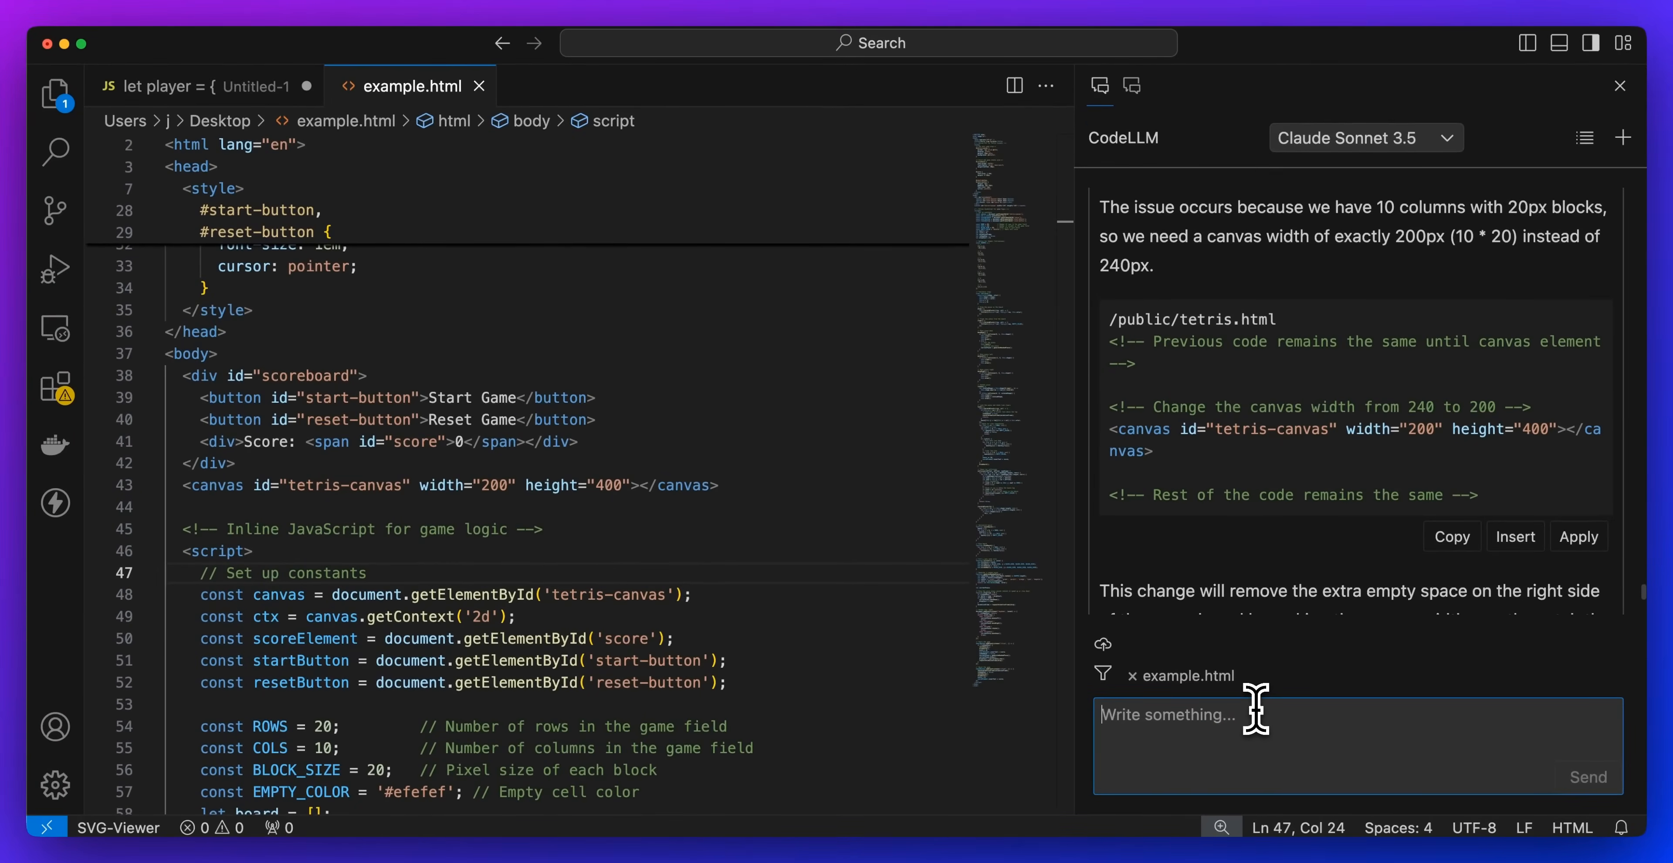
- Review the rest of the reply and pick the o1 model from the dropdown
scroll("down", 3)
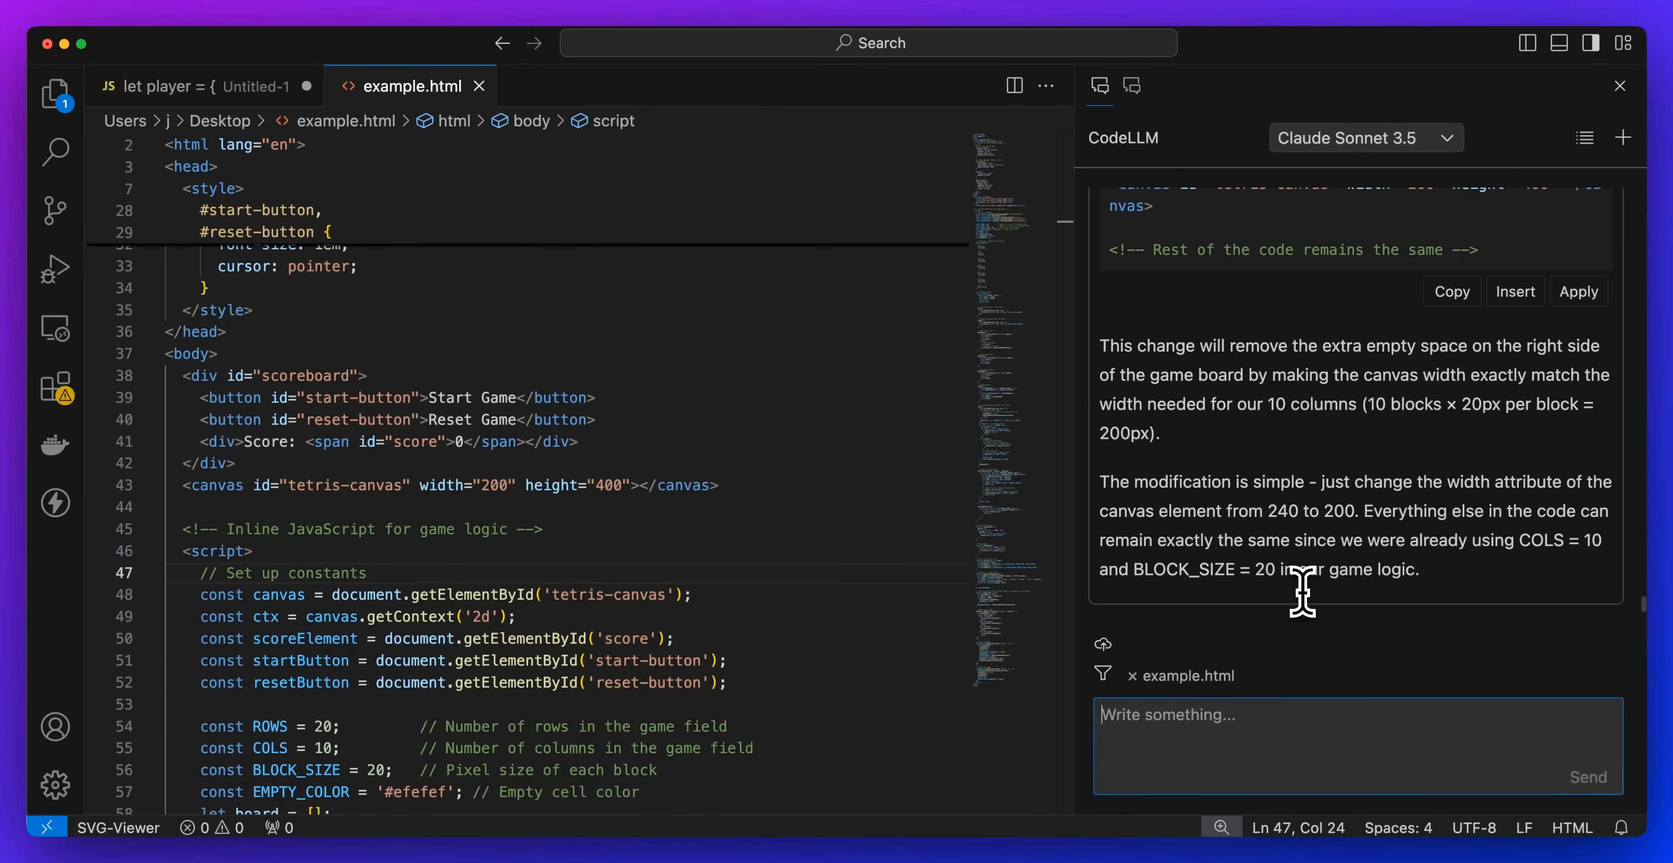
mouse_move(1323, 369)
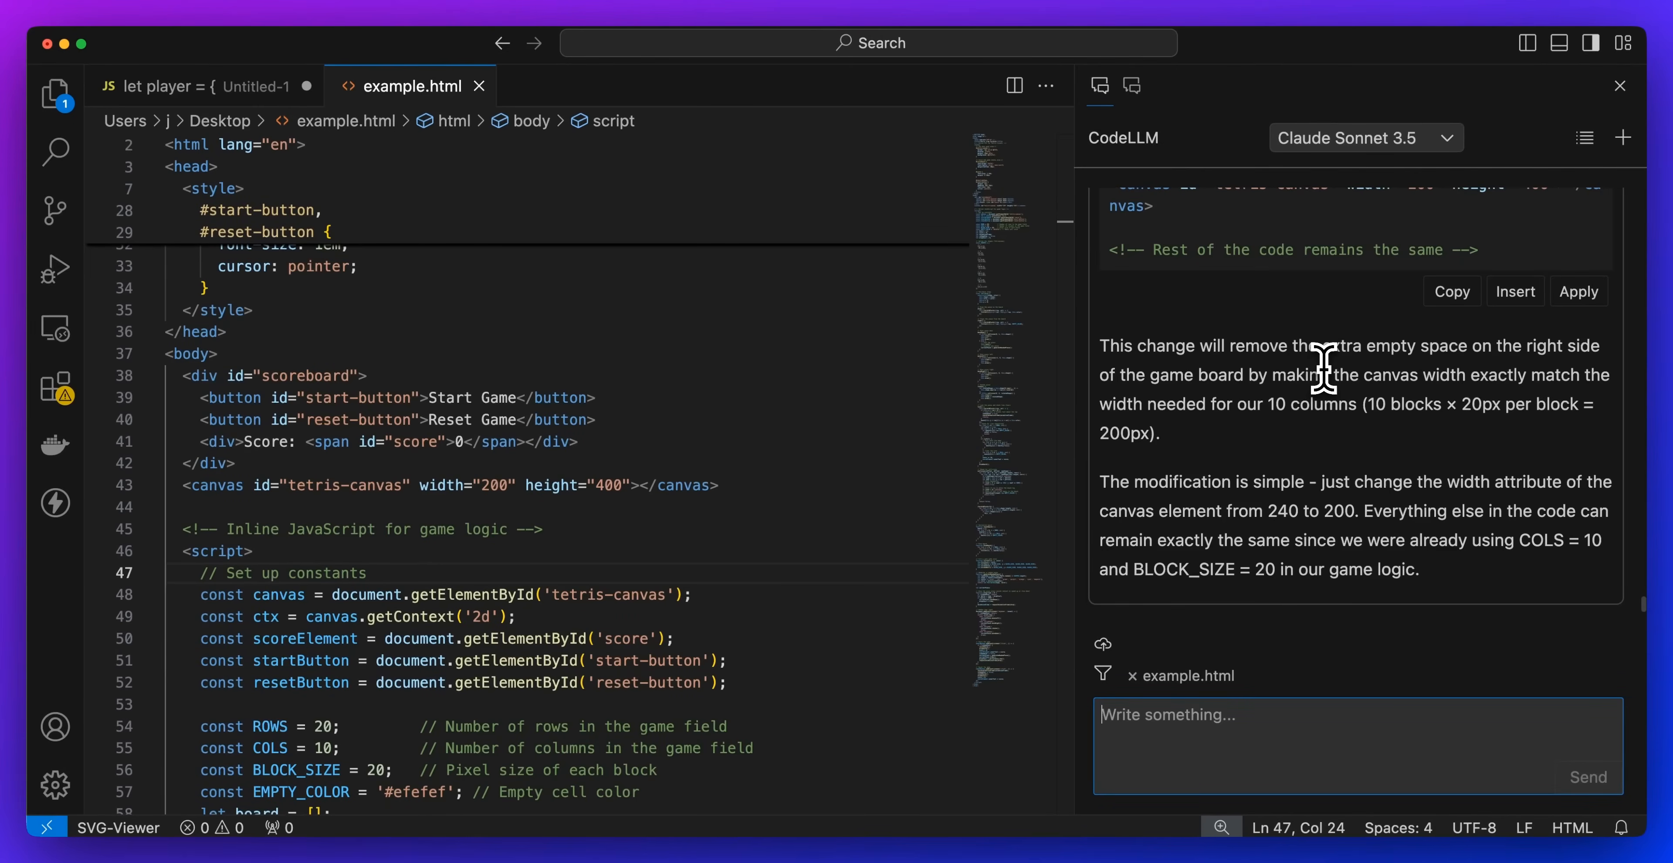
mouse_move(1377, 77)
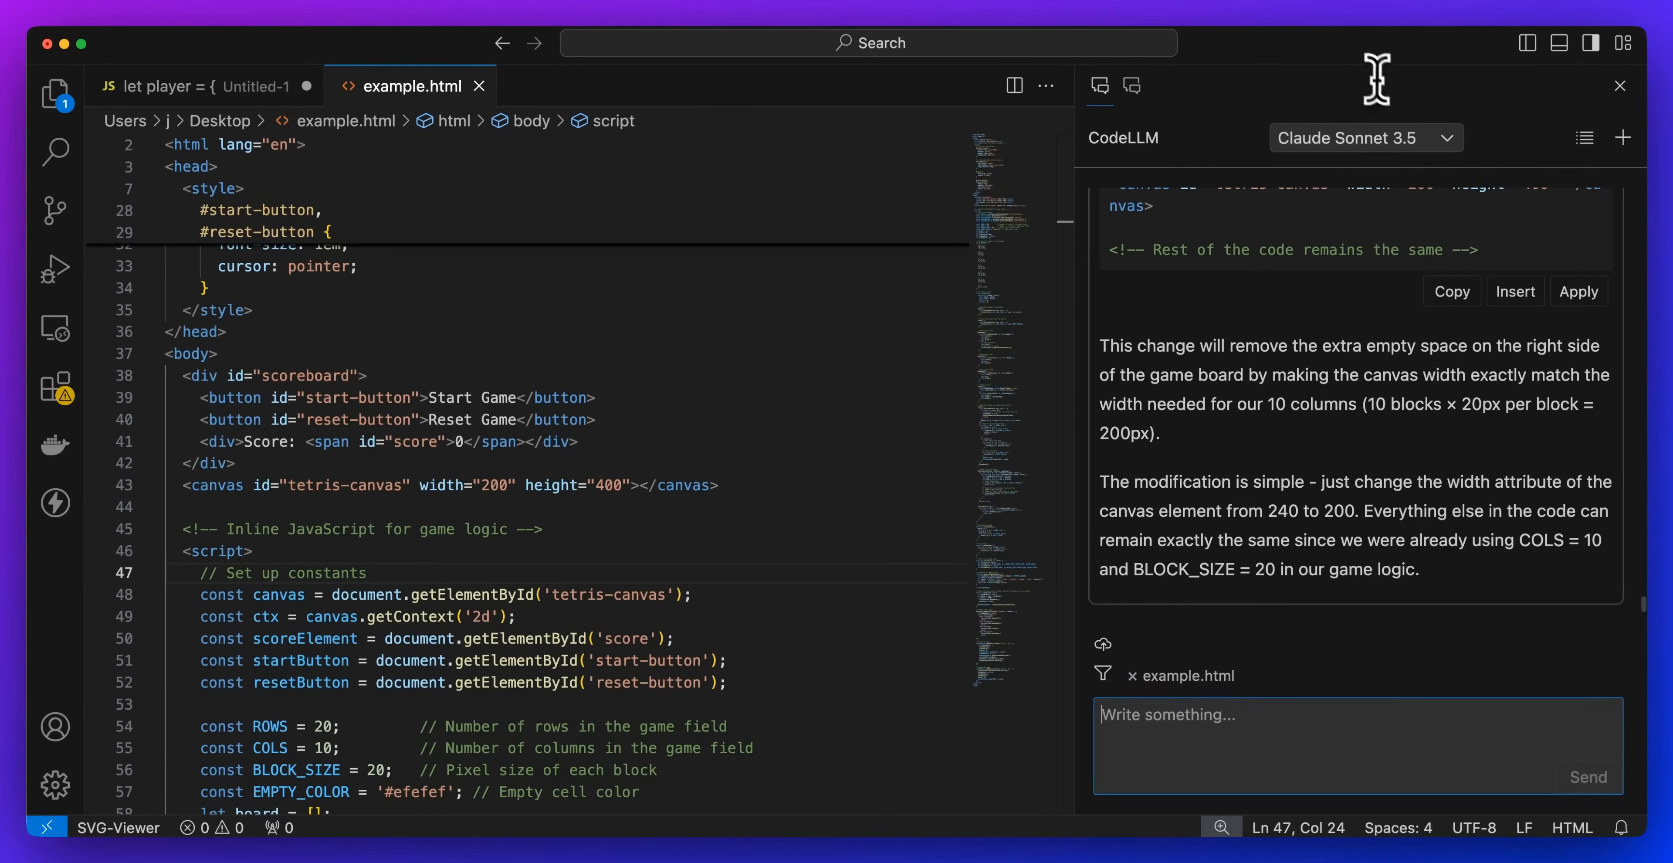
left_click(1364, 138)
type("I want to continue buildin")
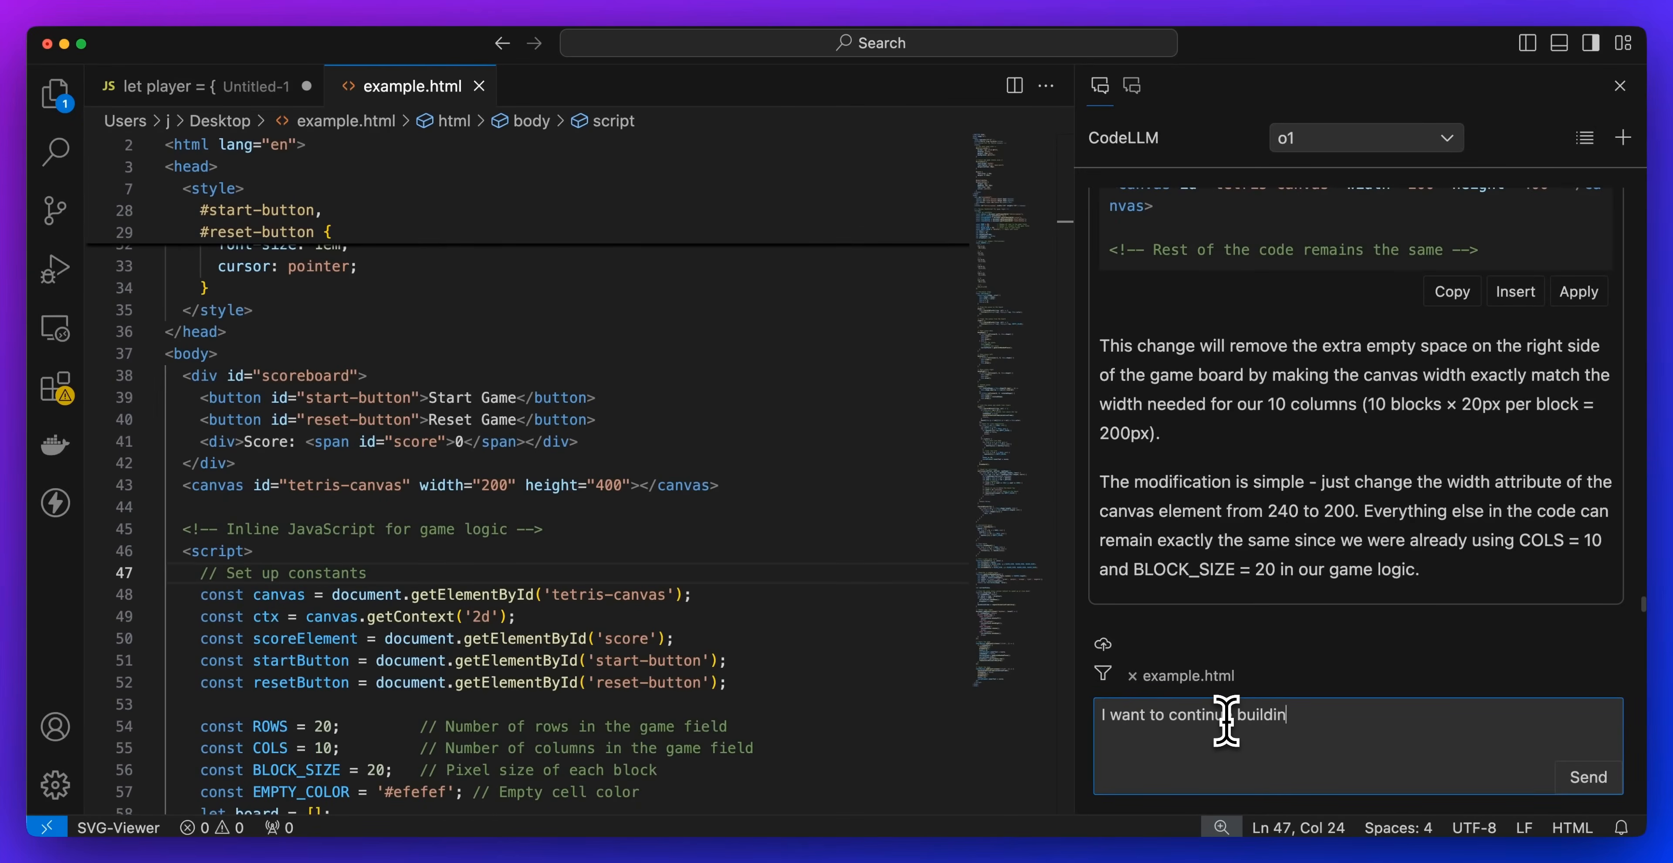
- Ask o1 for a professional look with a linear gradient, then view the restyled game page
type("this to make it look professional and")
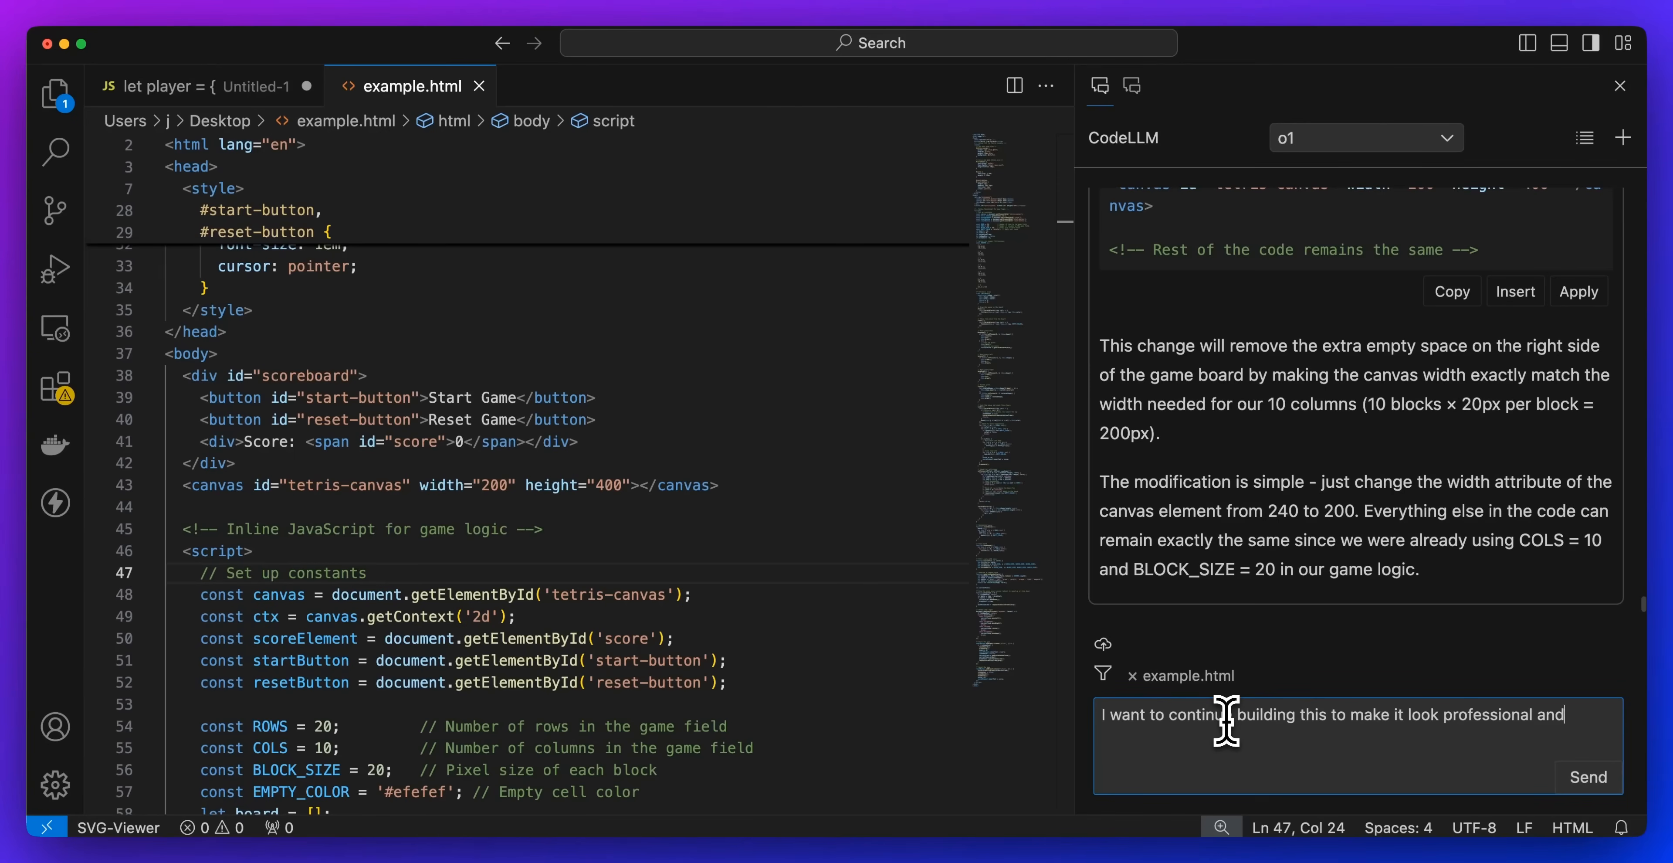
type("have a linear gradie")
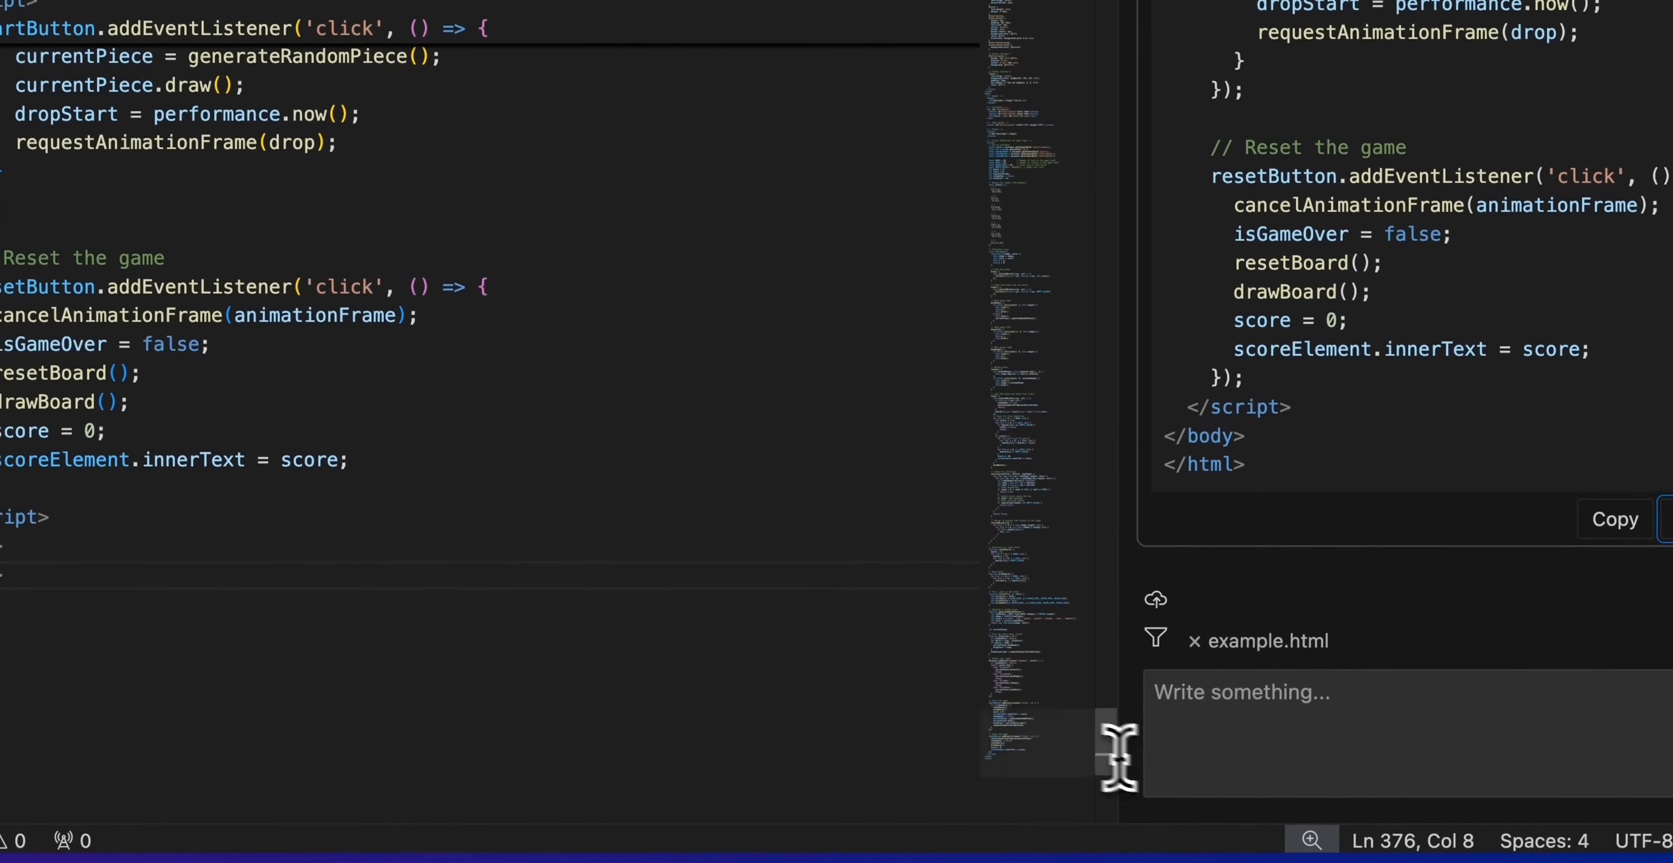
left_click(594, 546)
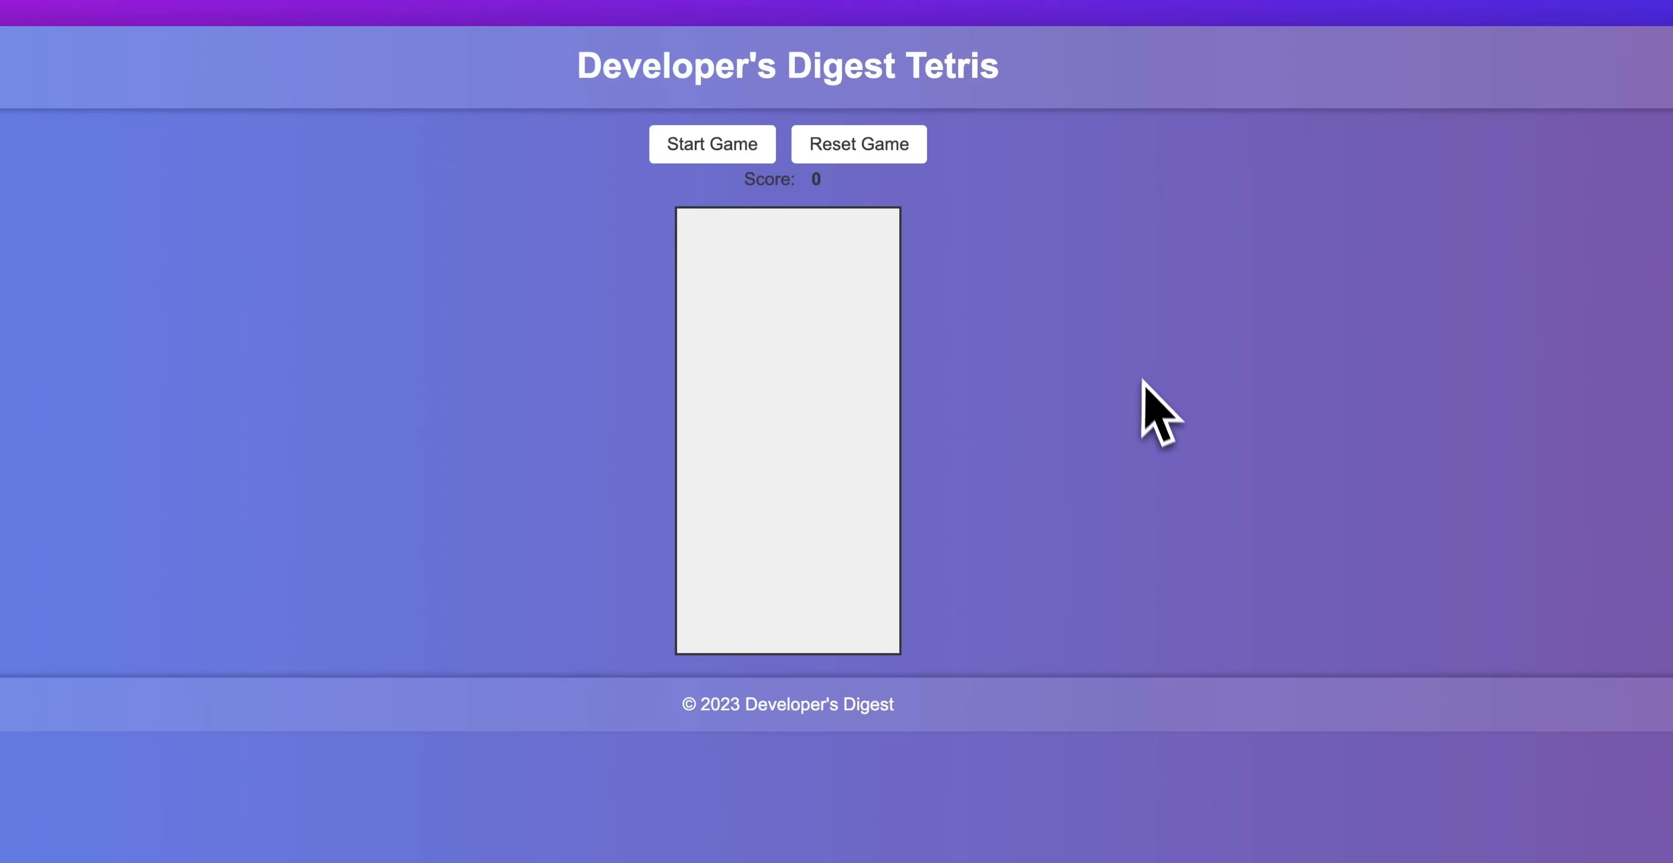
mouse_move(1019, 411)
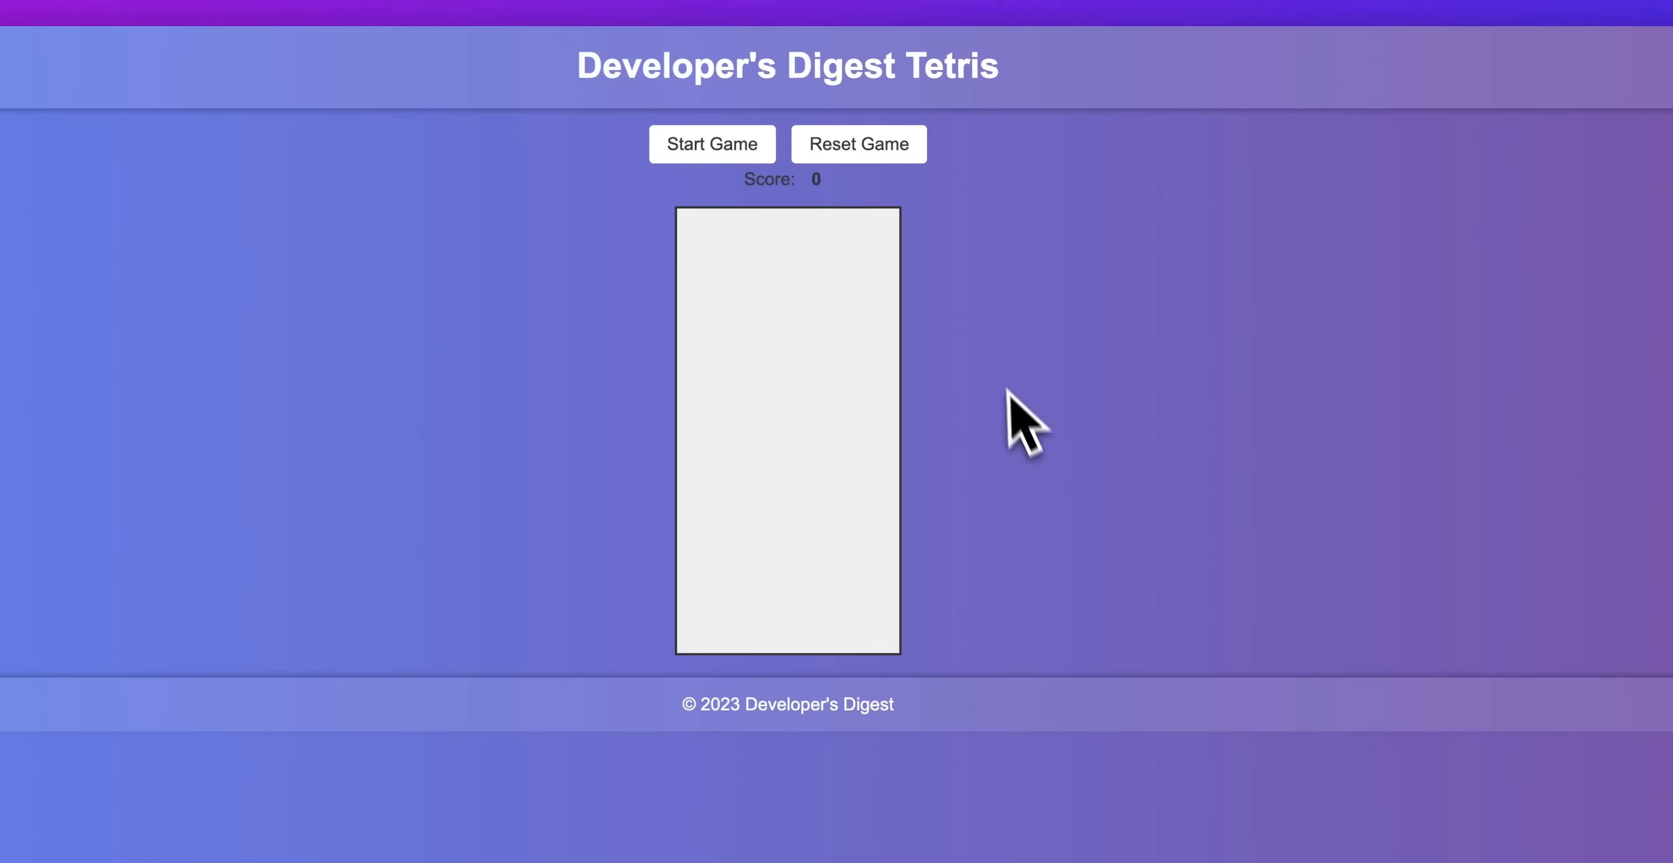
left_click(712, 143)
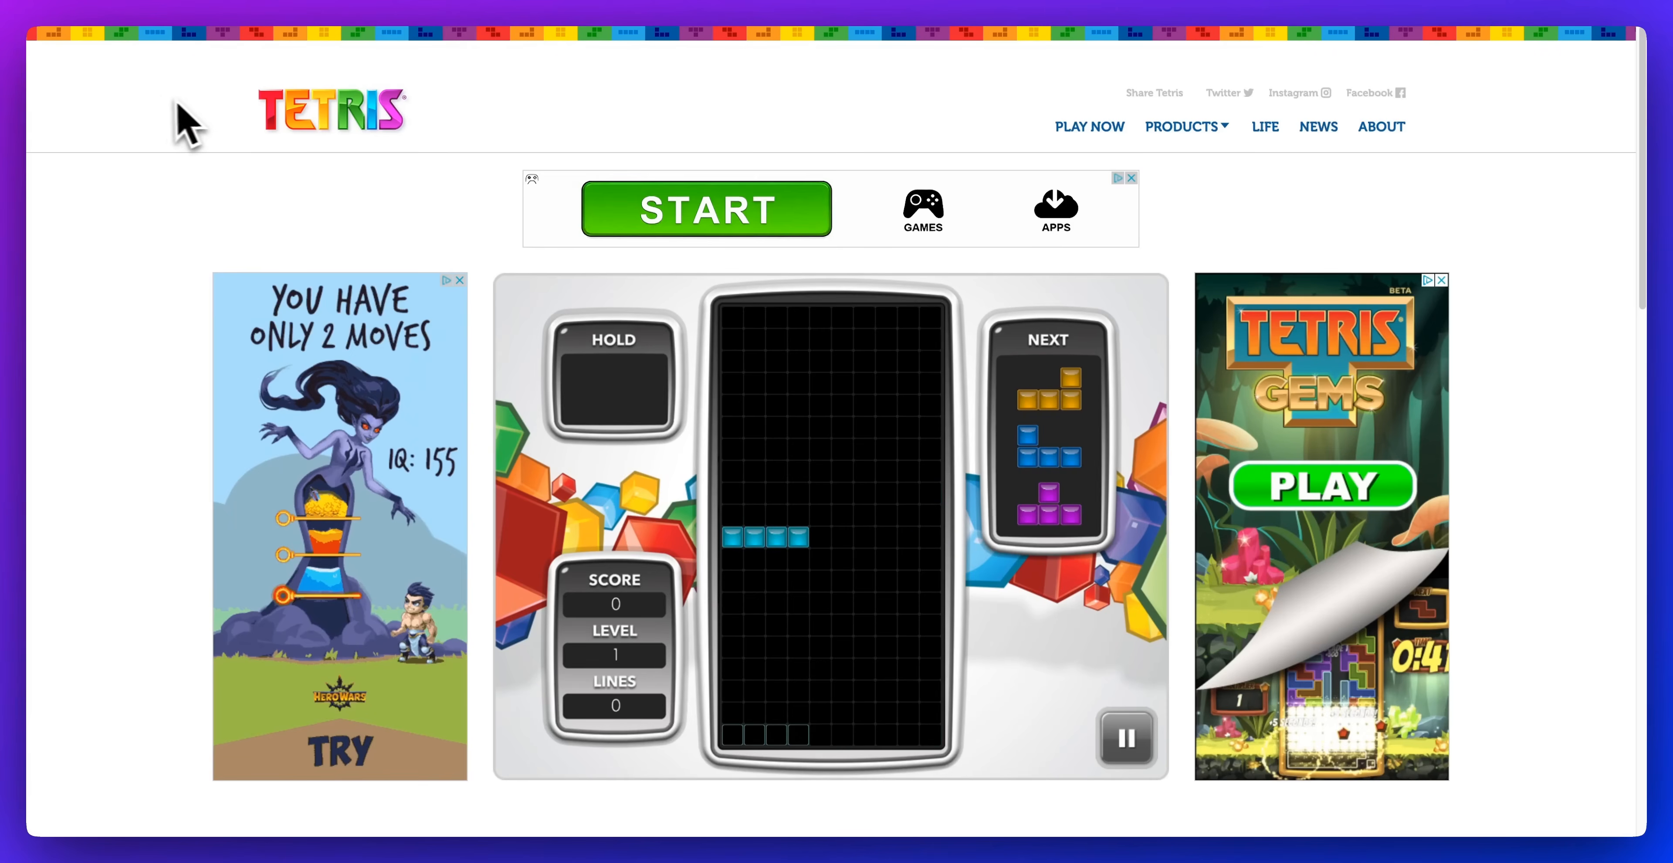
mouse_move(43, 58)
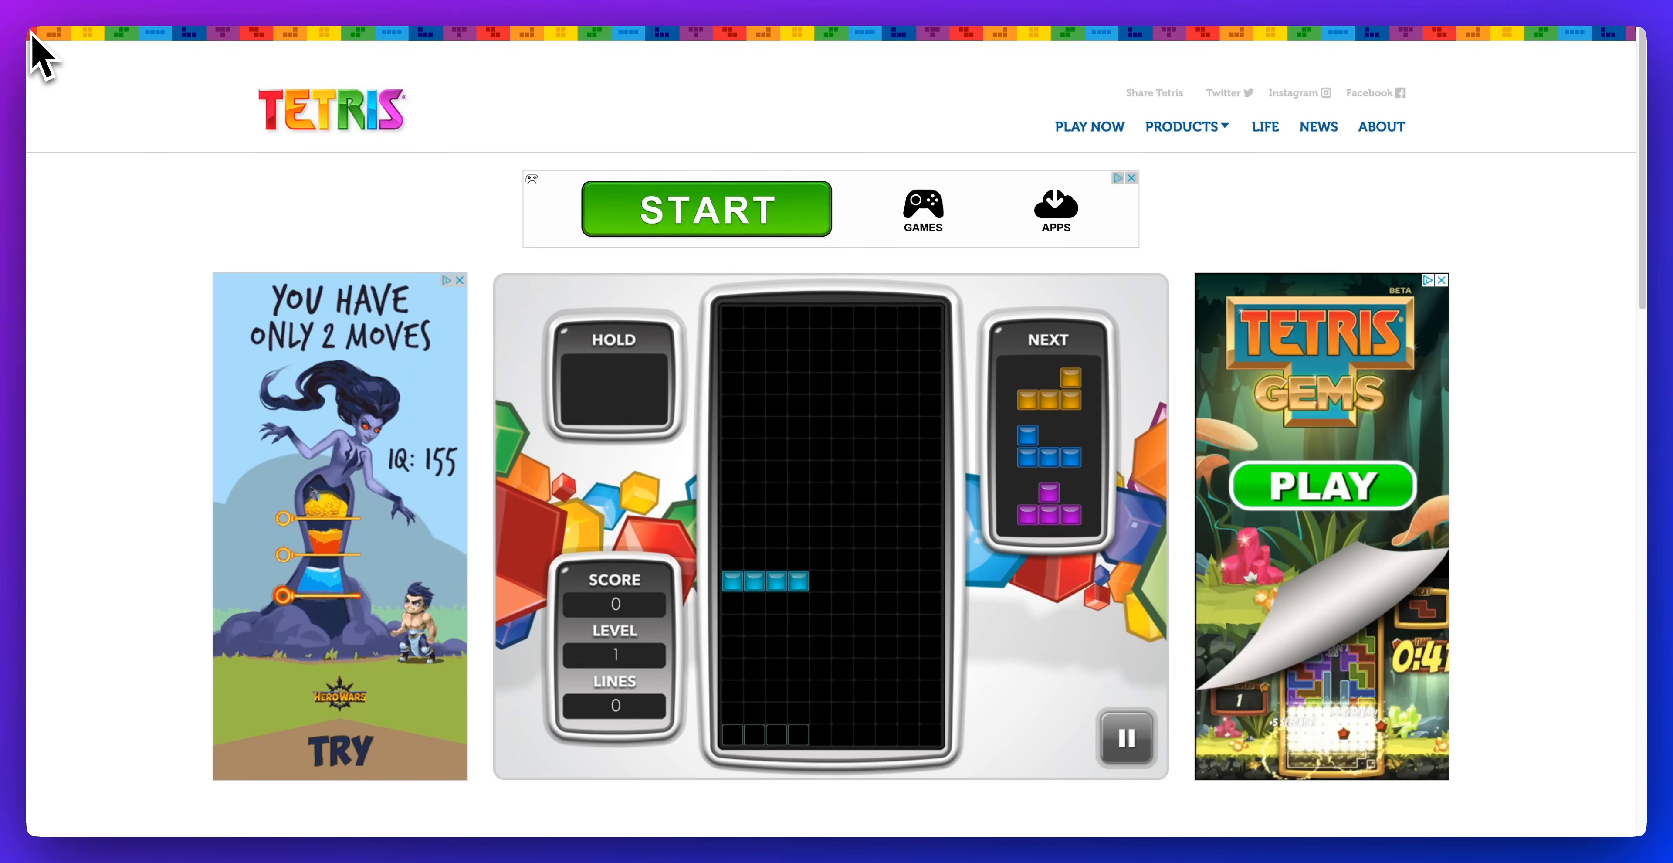
- Scroll the tetris.com page to view its colourful game layout as a reference
scroll("down", 3)
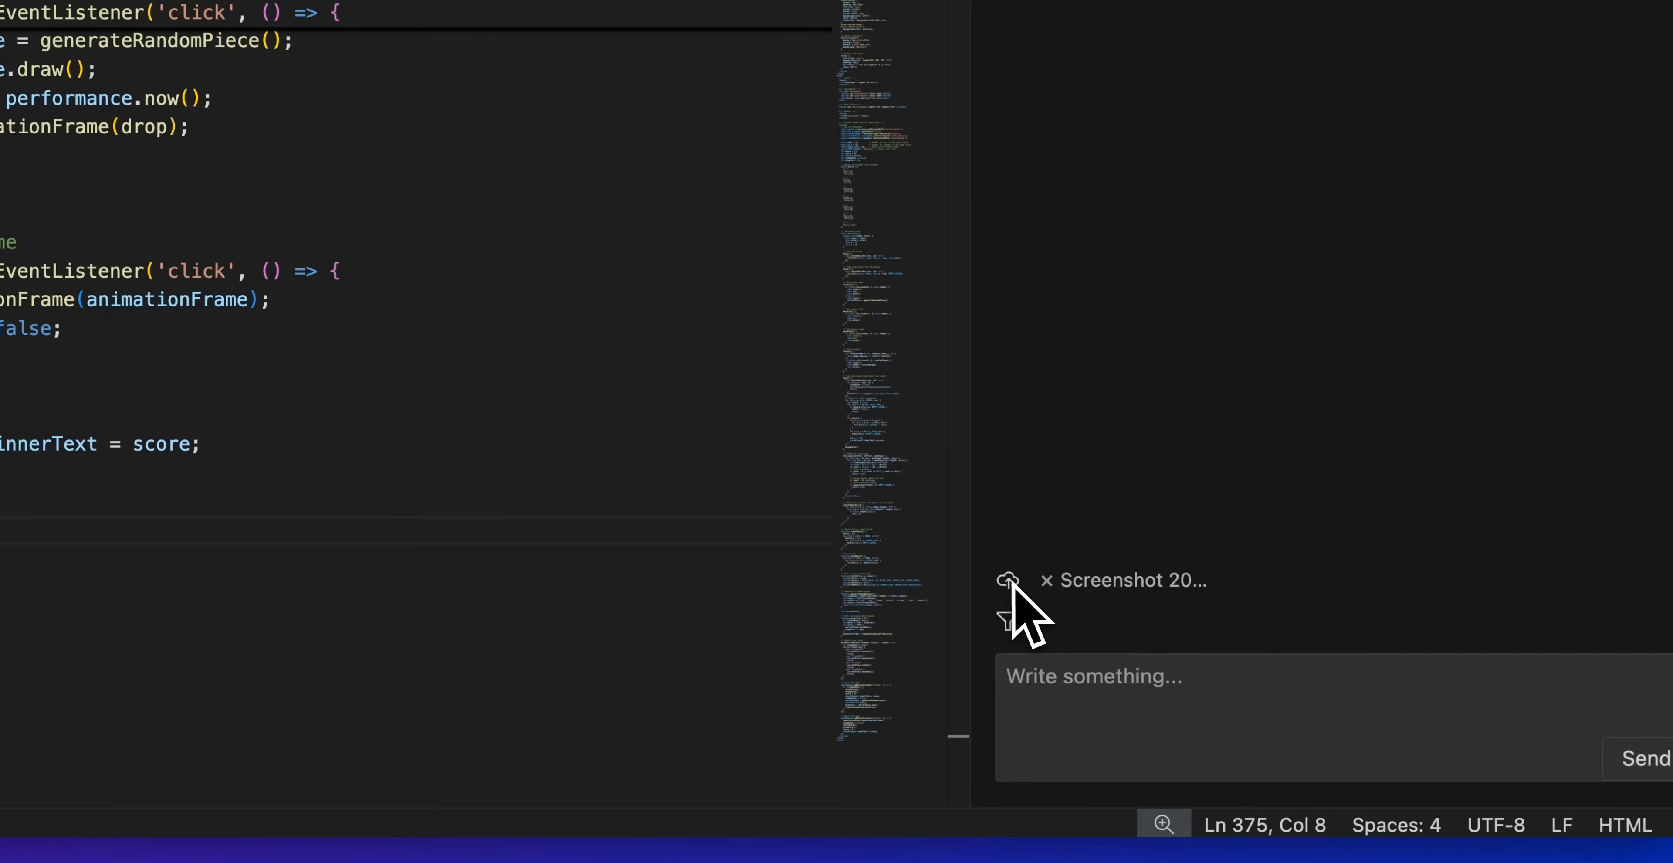
- Send the request for a much more colourful, professional version inspired by the attached website screenshot
left_click(1280, 705)
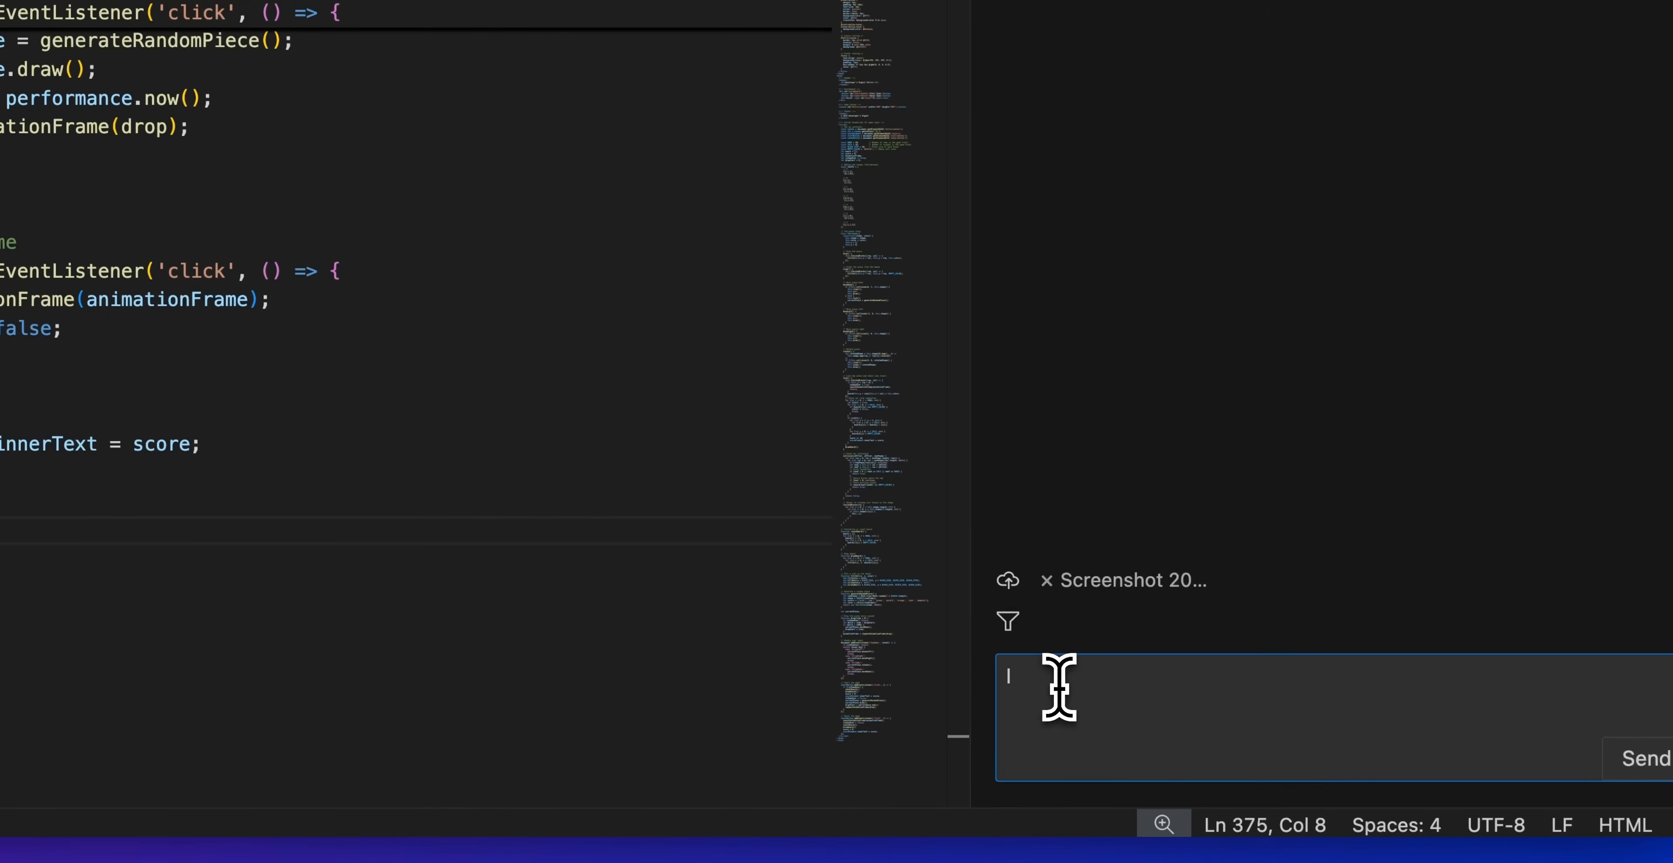
type("I want my version of tetris to")
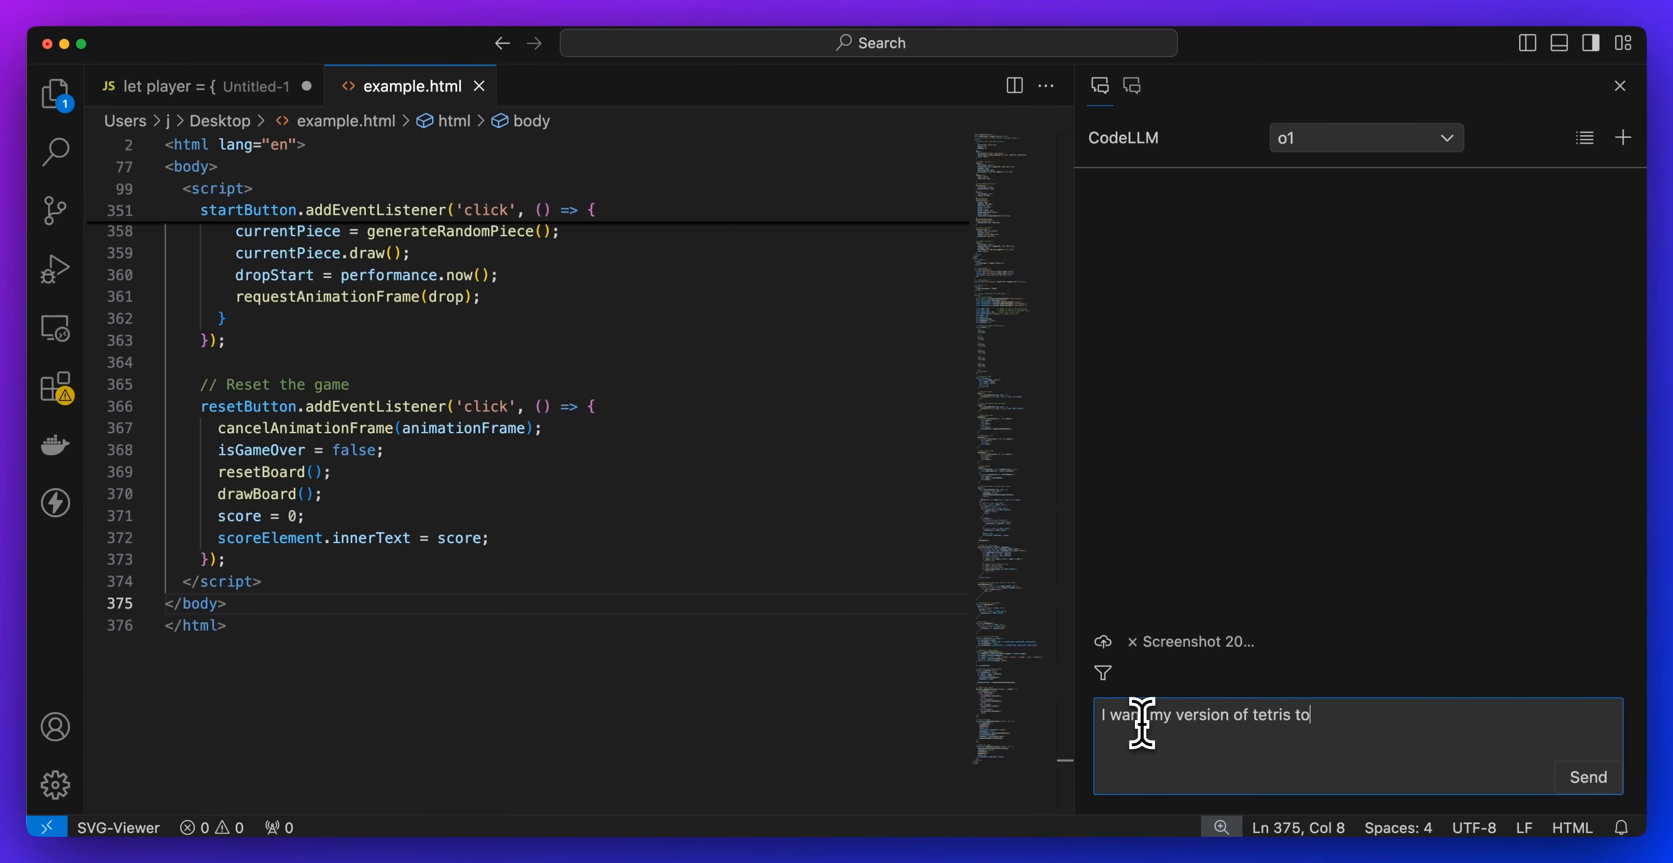
type("be inspired by")
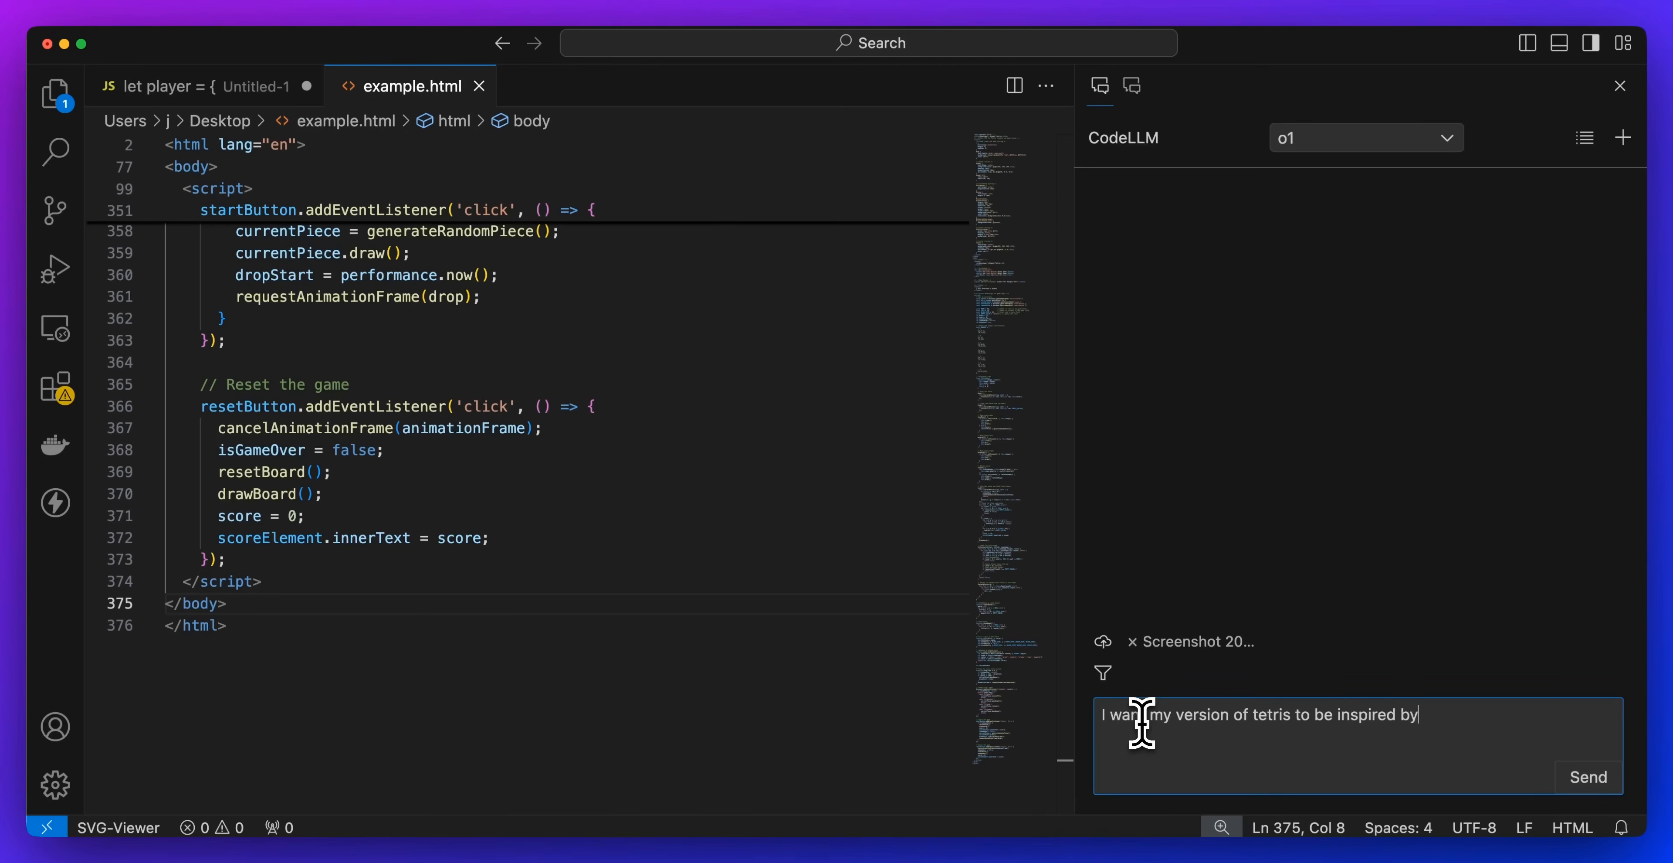
type("this website. Have a lot mre")
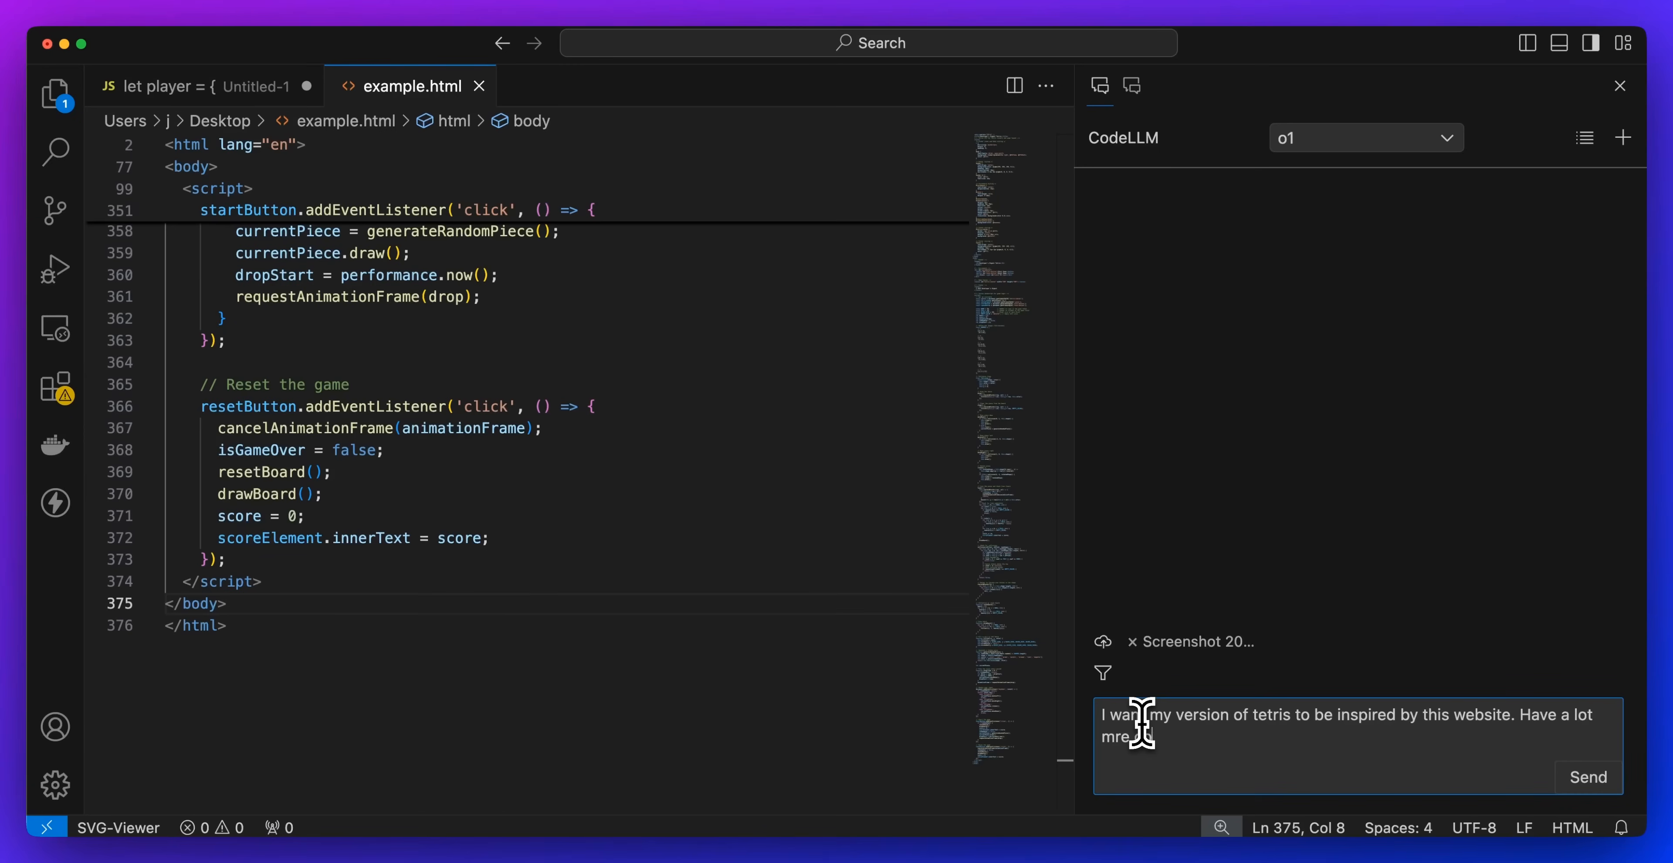
type("lor and make it")
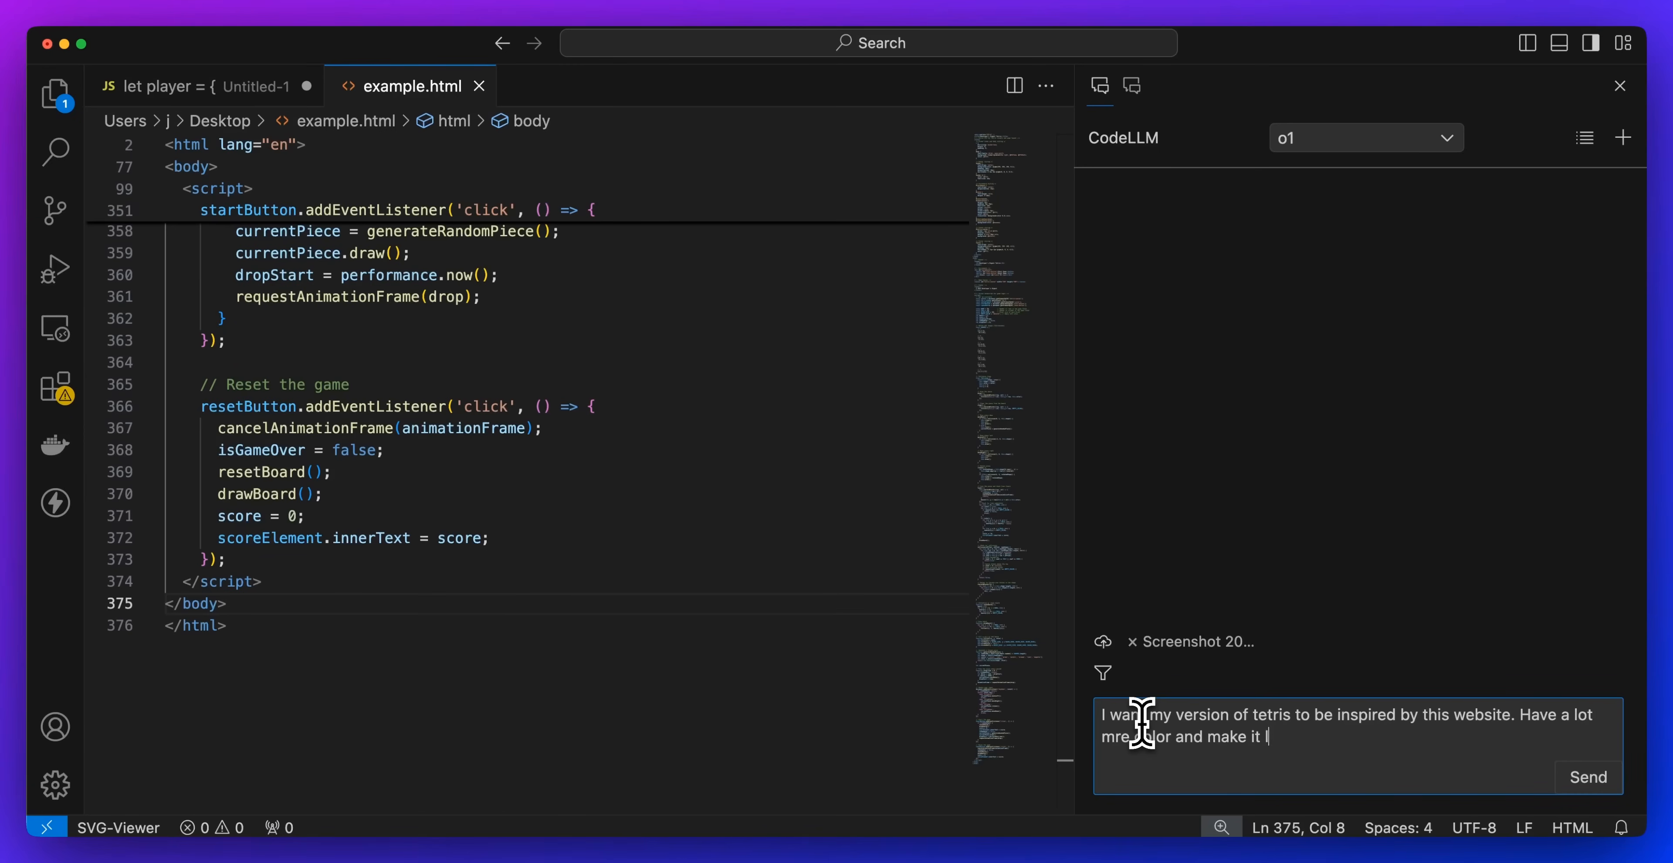
type("look much more prof")
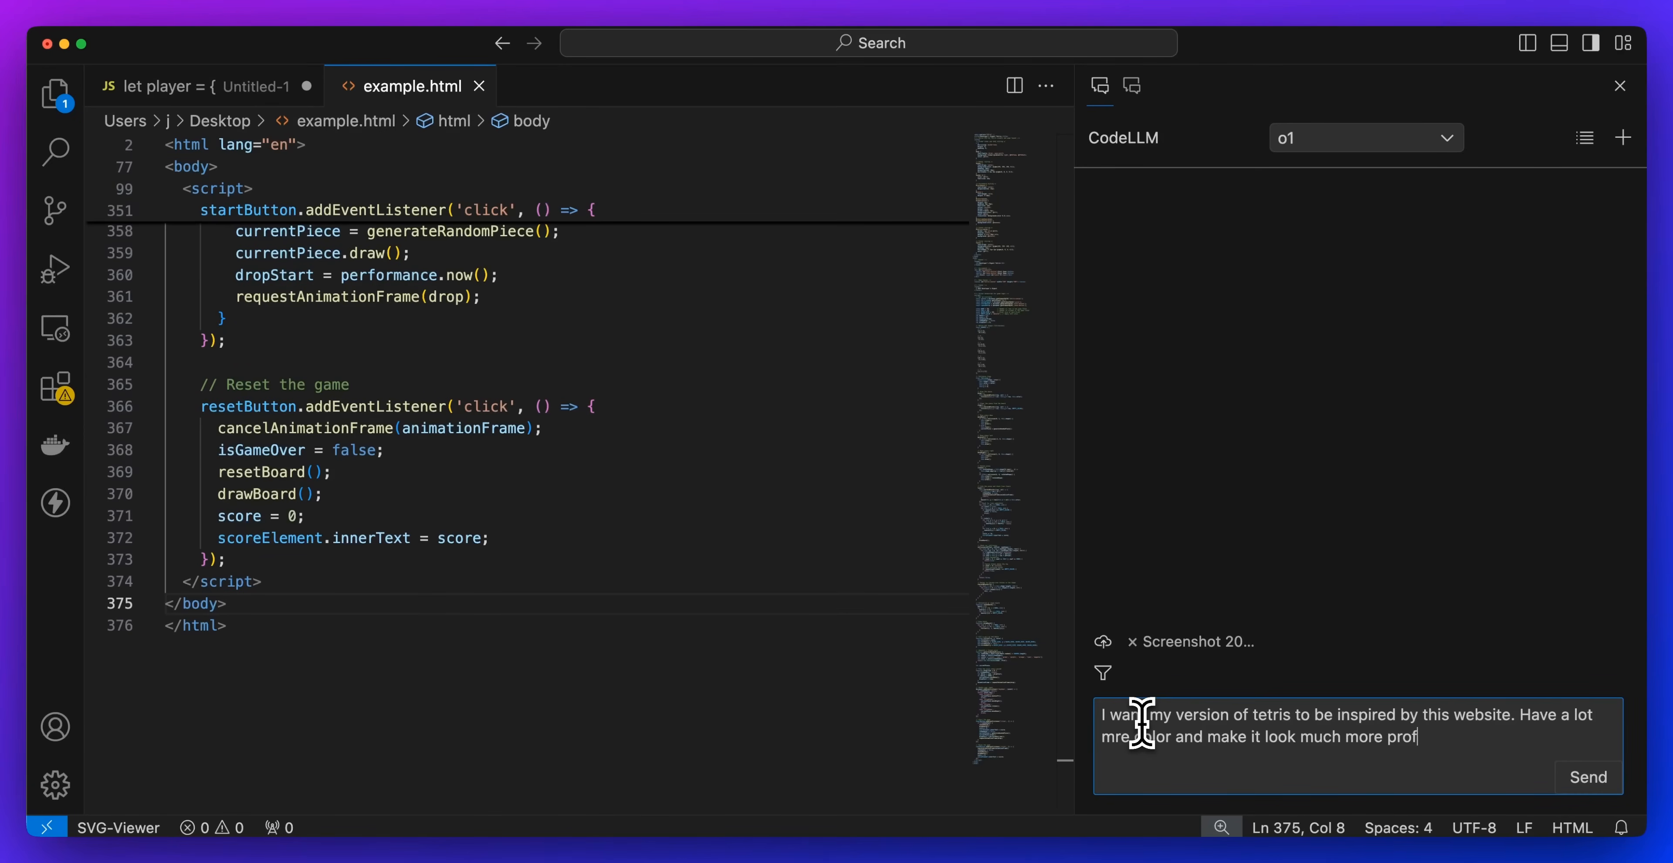
left_click(1587, 777)
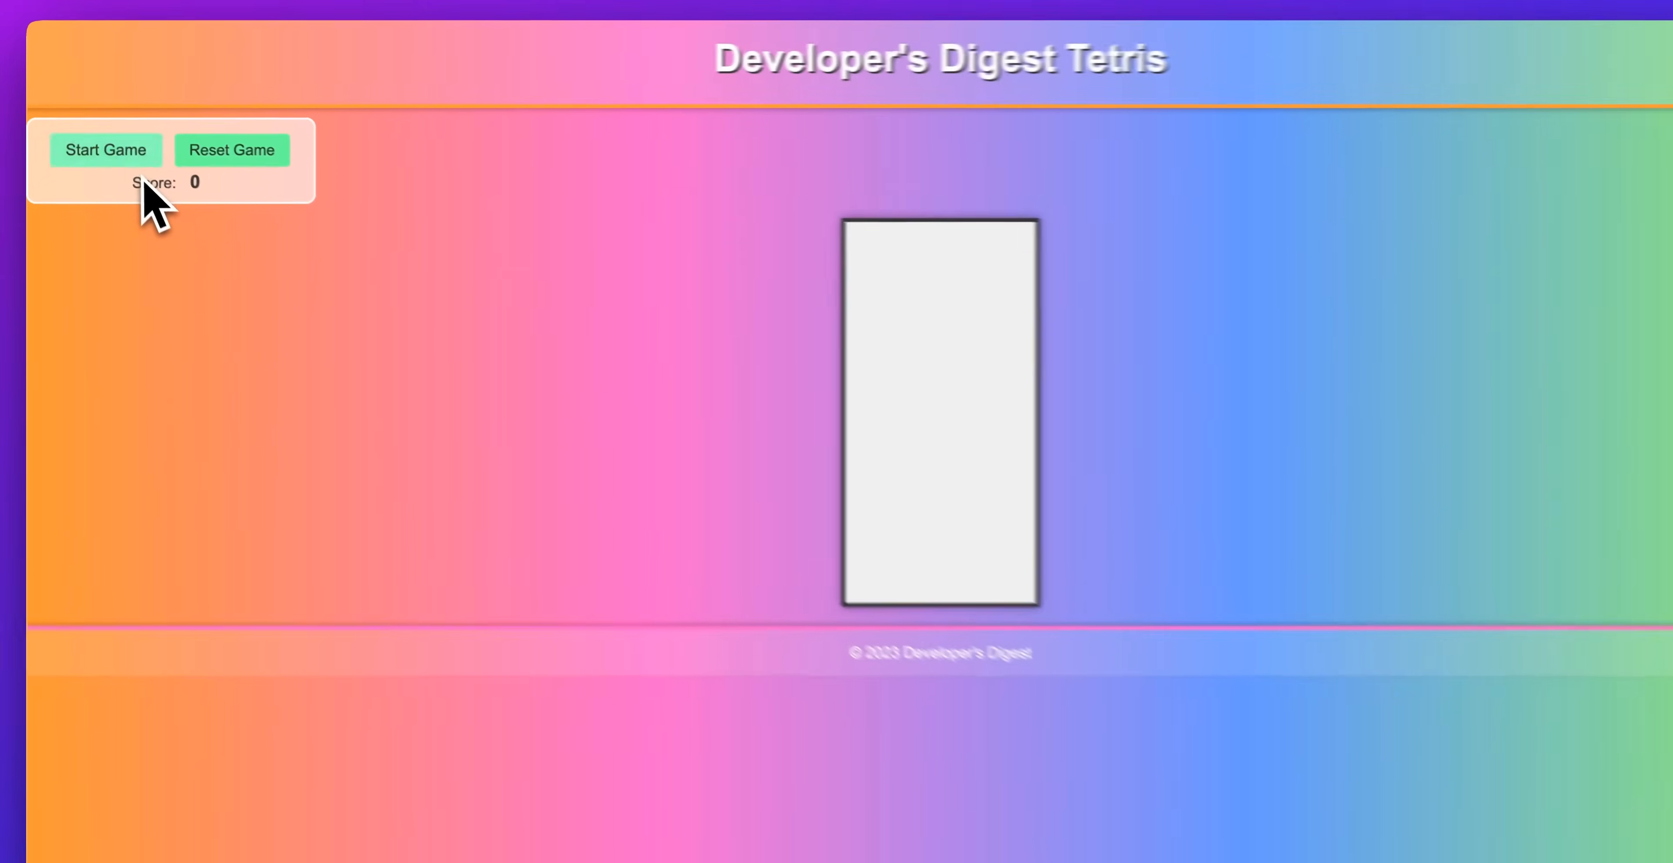
left_click(104, 150)
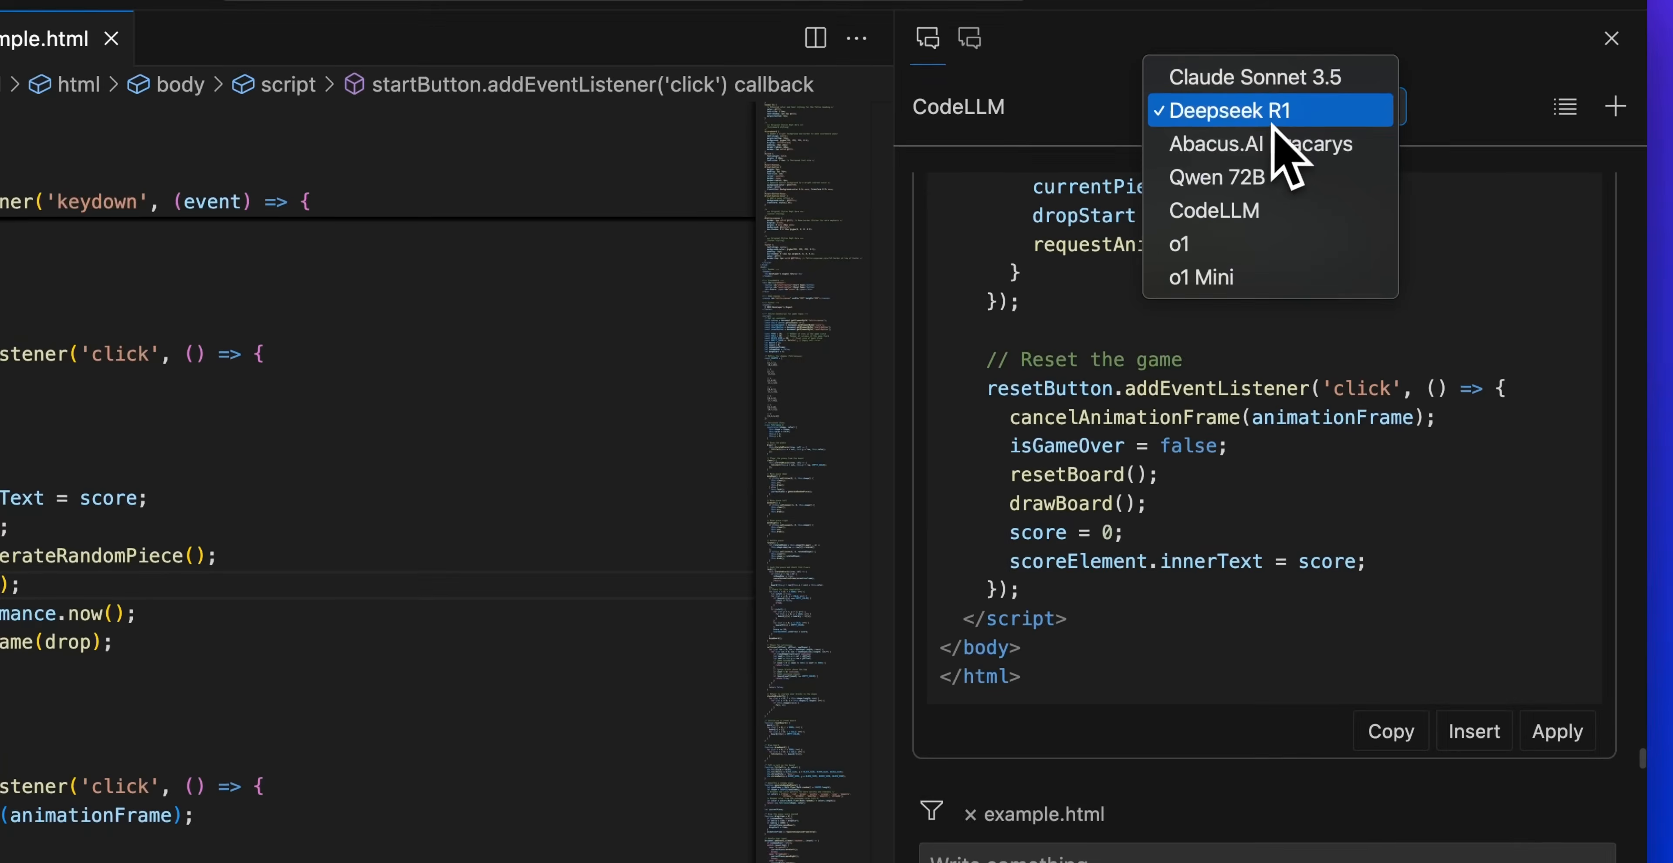
mouse_move(1259, 75)
type("I want to improve this and")
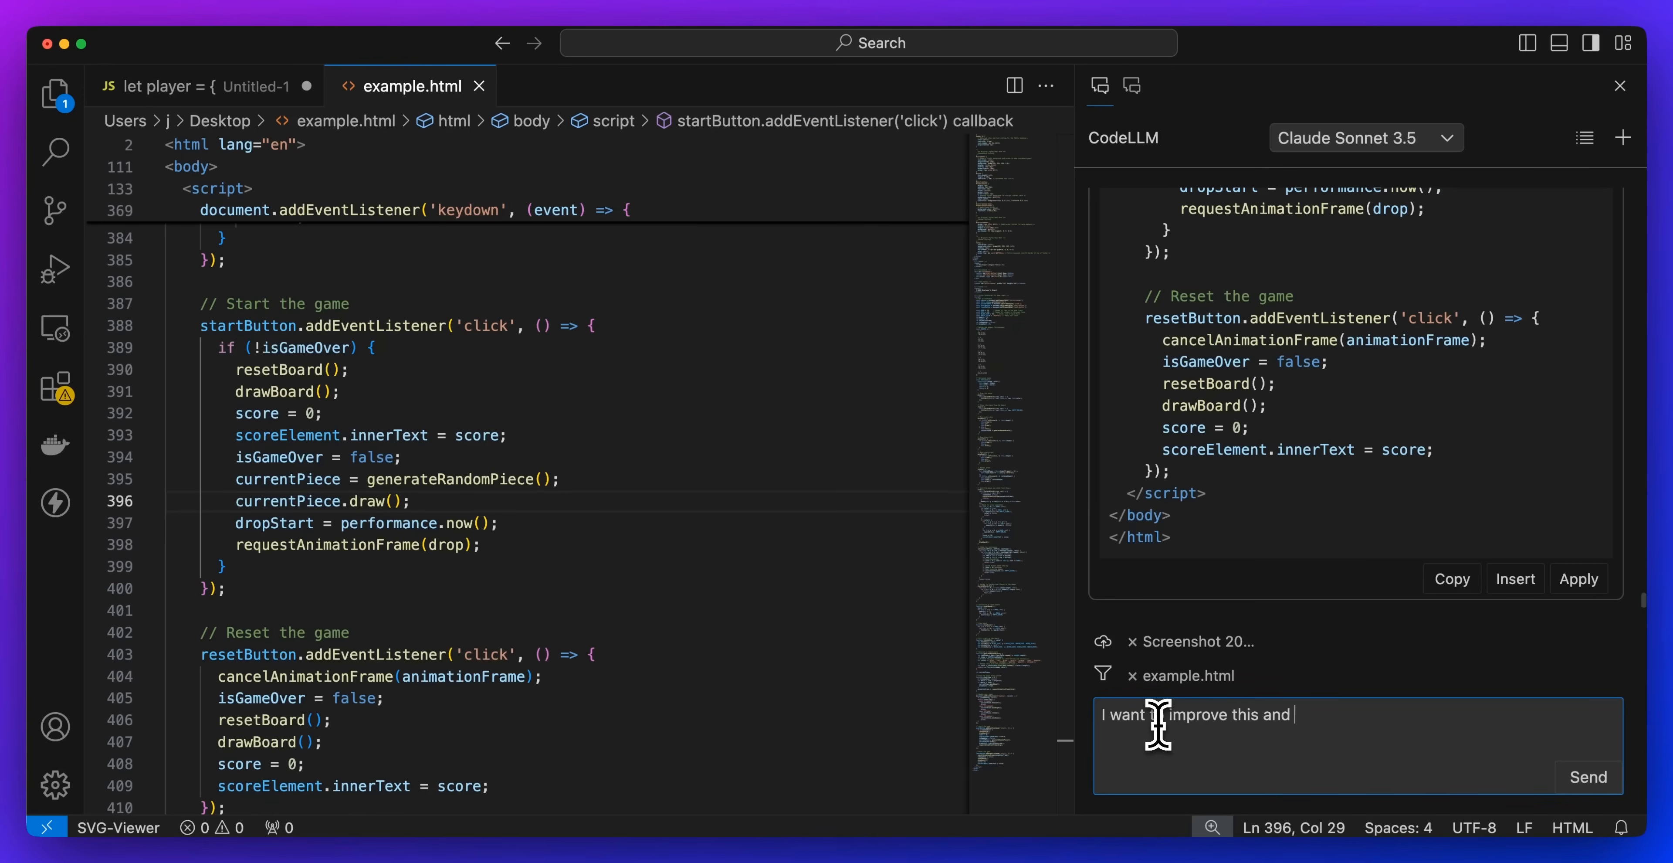
- Write the request for Claude Sonnet 3.5 to further improve the Tetris page
type("have the tetris")
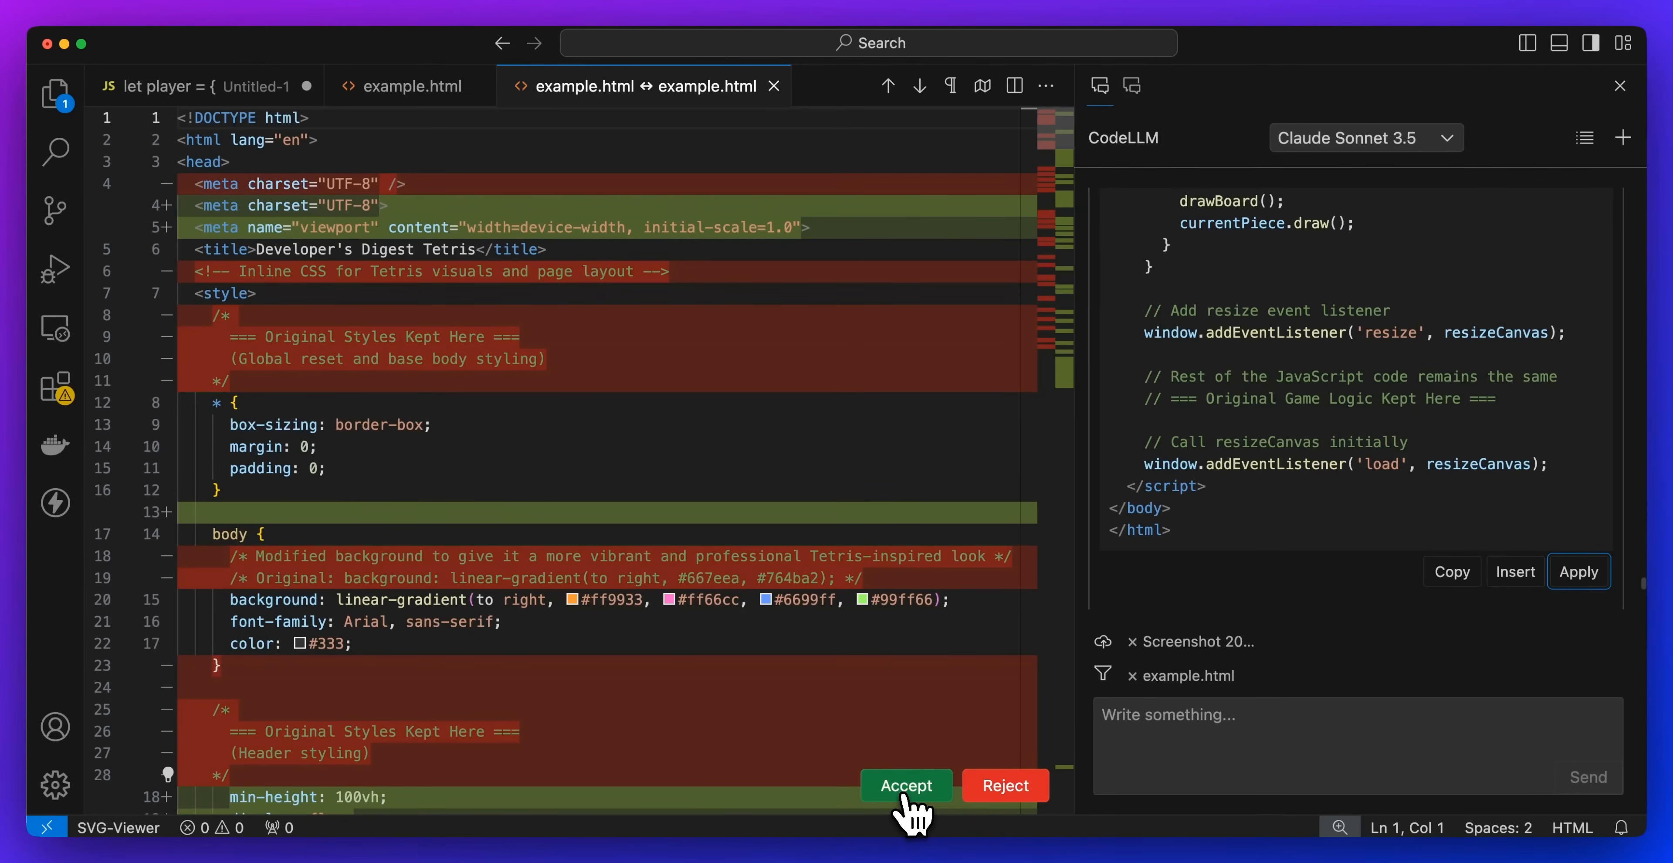
- Accept the diff so the rainbow gradient styling is written into example.html
left_click(904, 785)
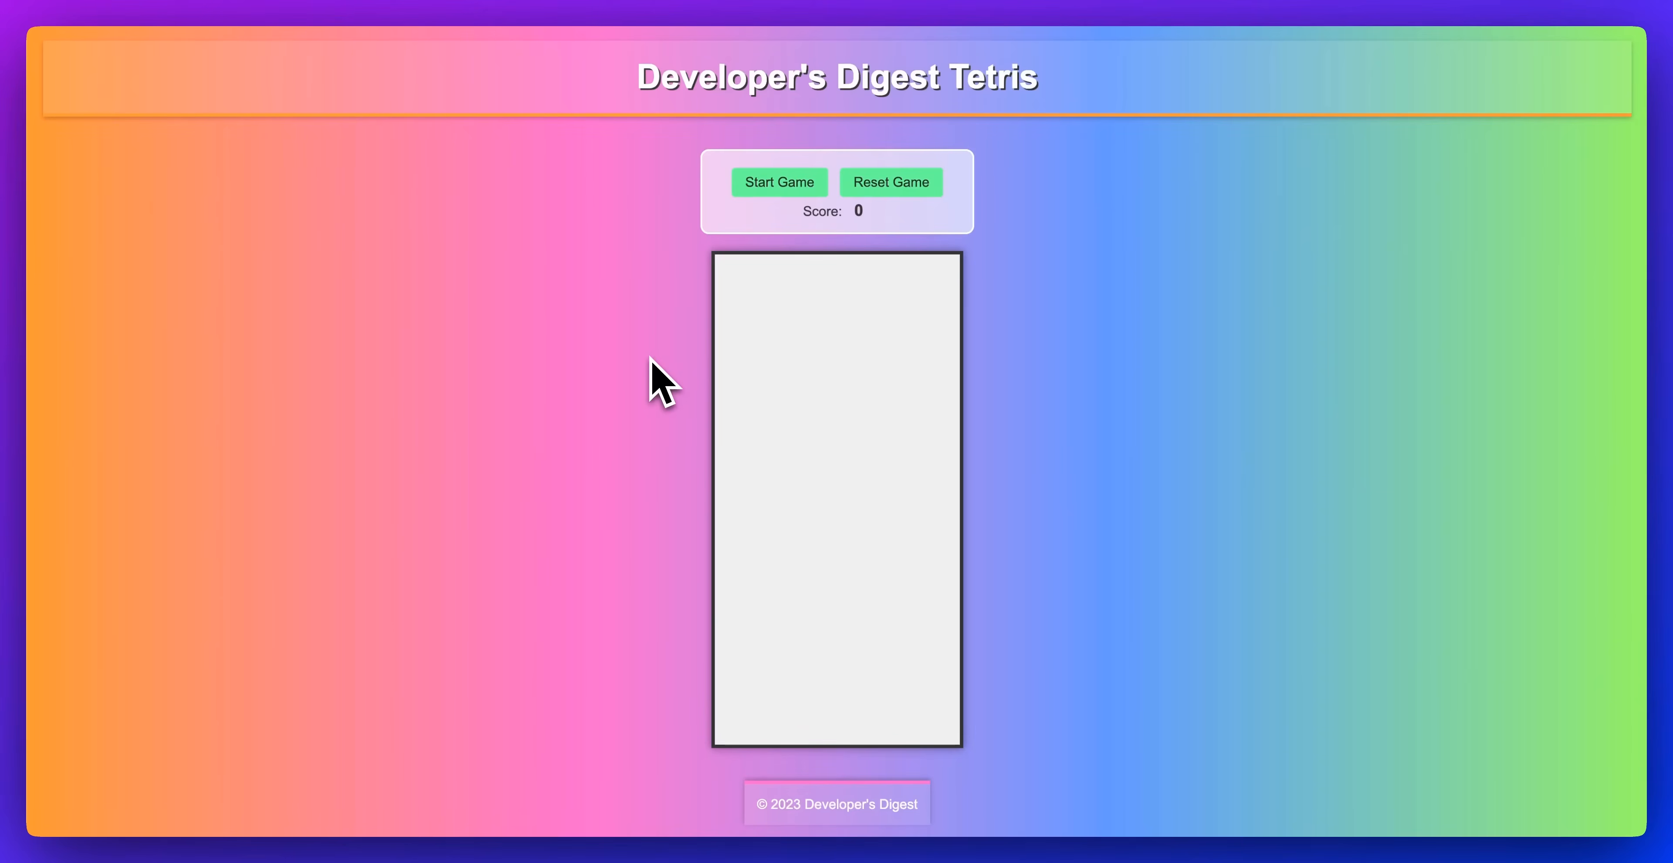
mouse_move(636, 828)
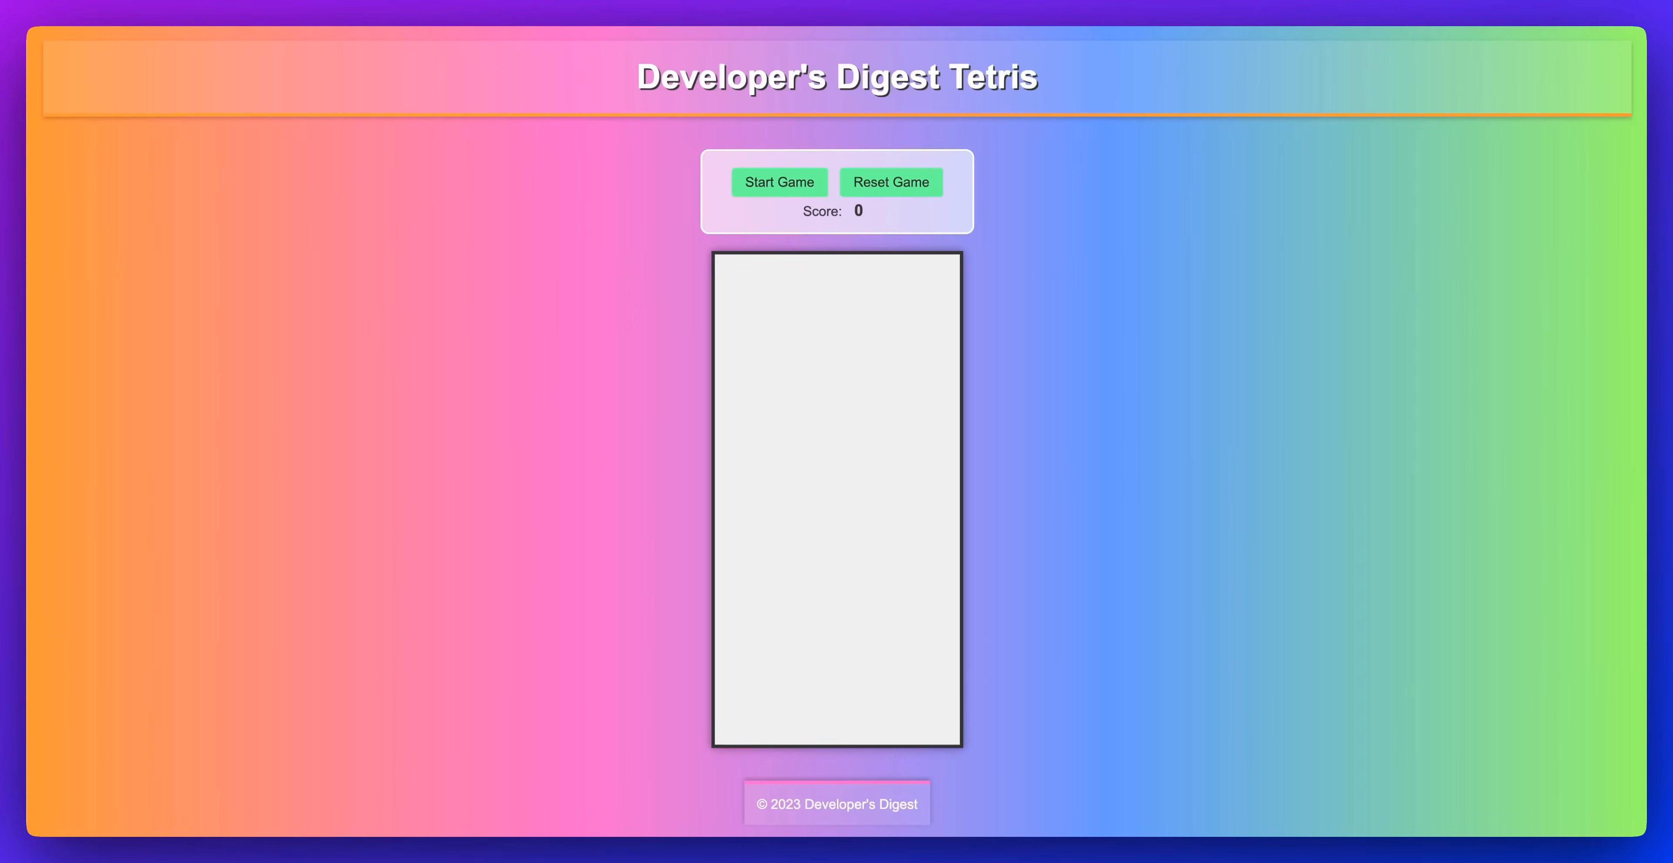
mouse_move(822, 726)
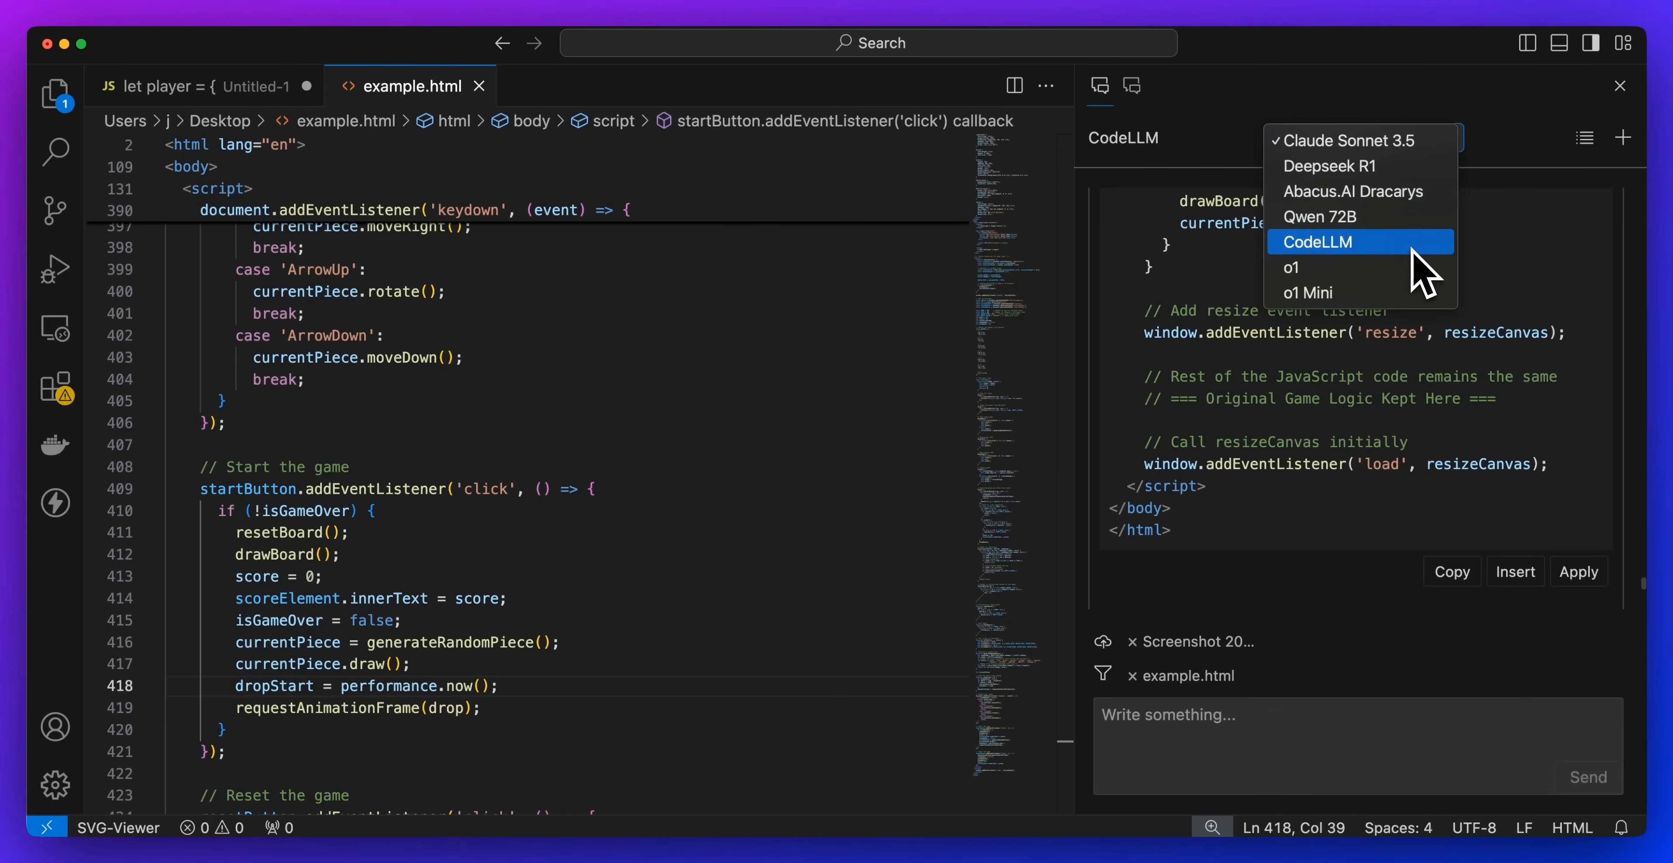
mouse_move(1421, 272)
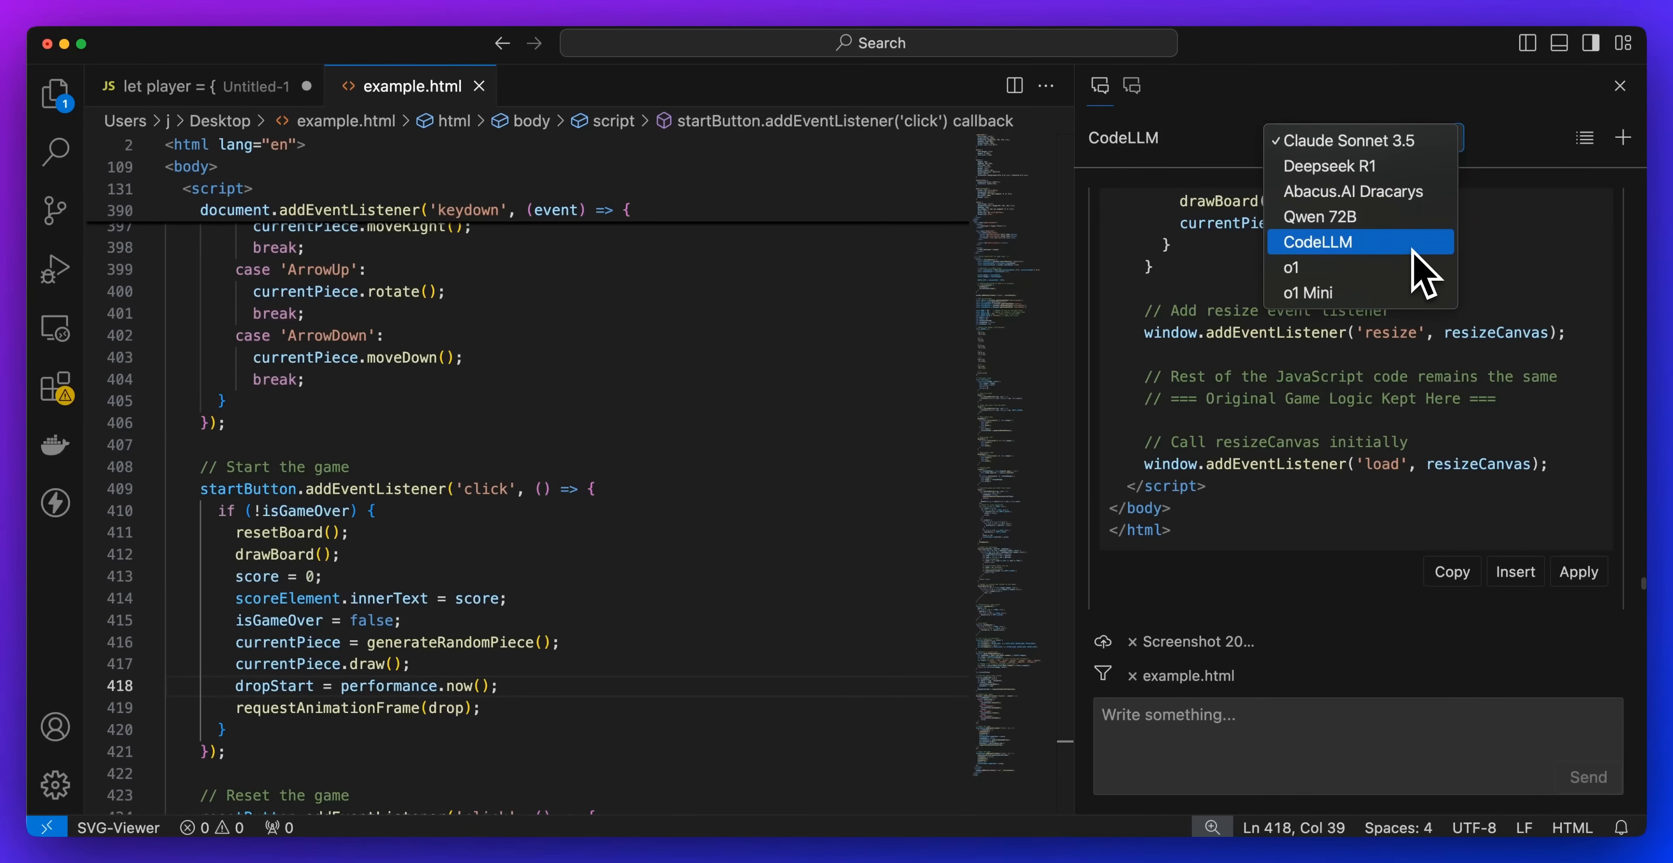
mouse_move(1408, 256)
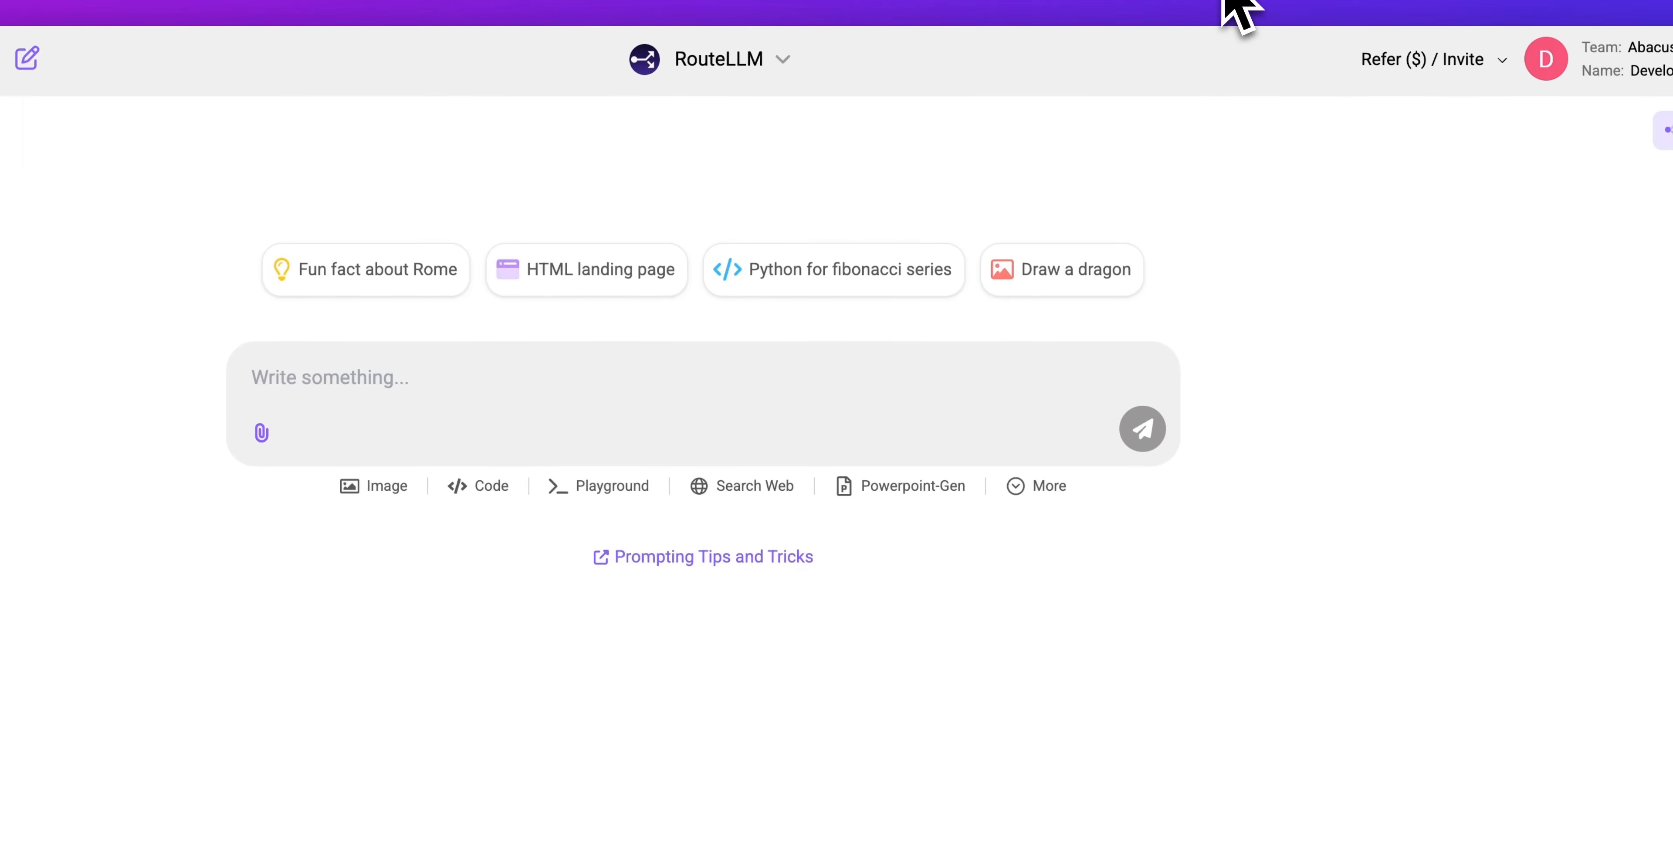
- Browse the RouteLLM bot dropdown's All tab through the full model list, keeping RouteLLM selected
left_click(721, 59)
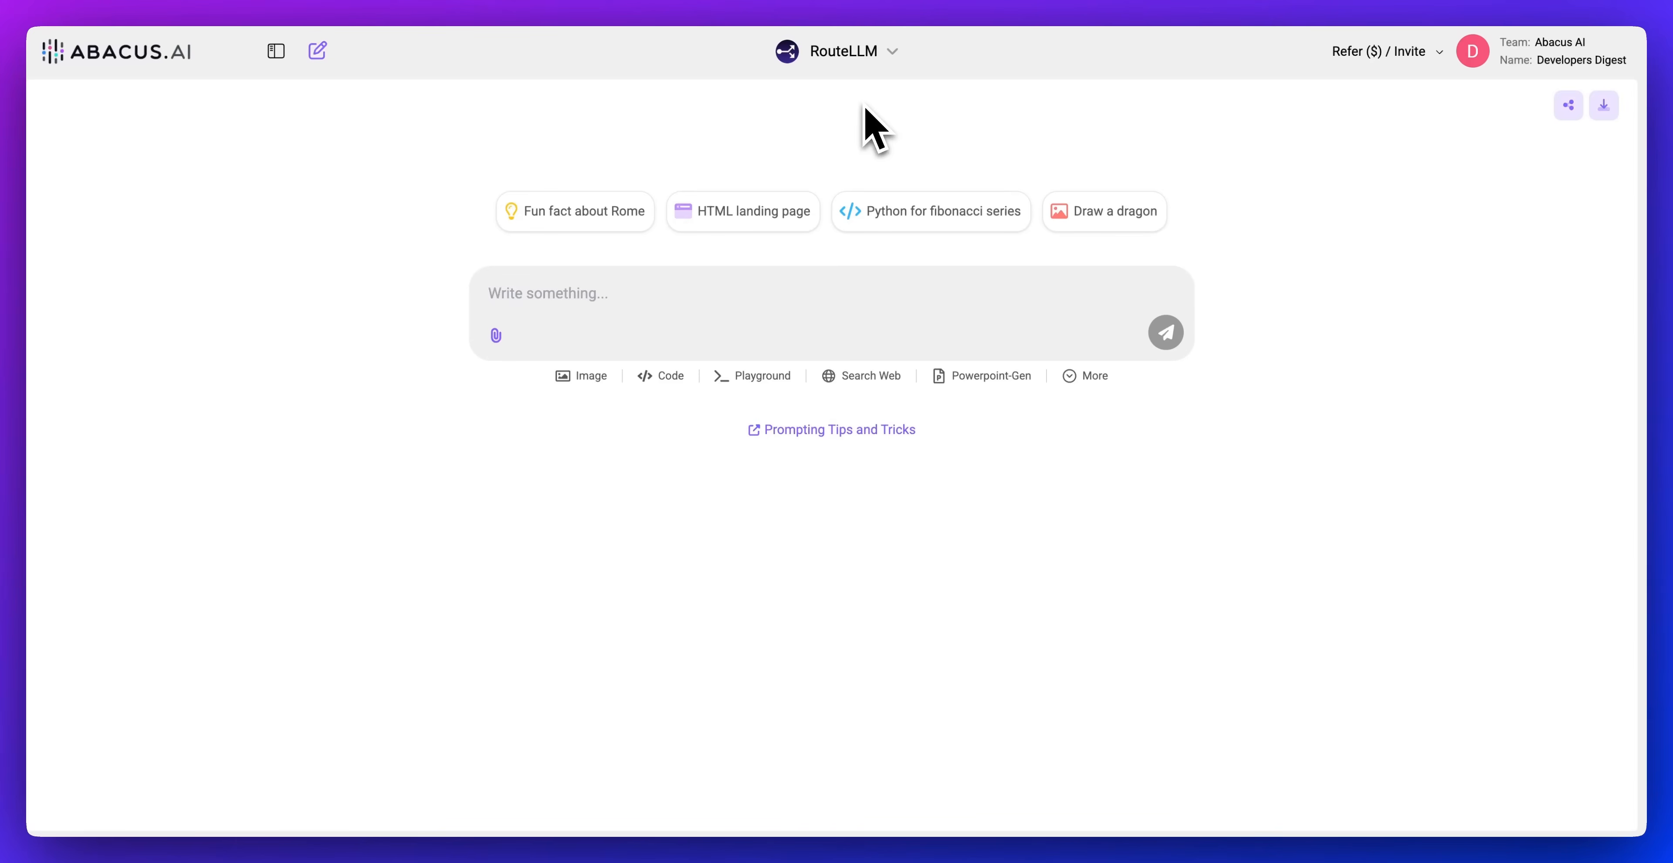
left_click(838, 50)
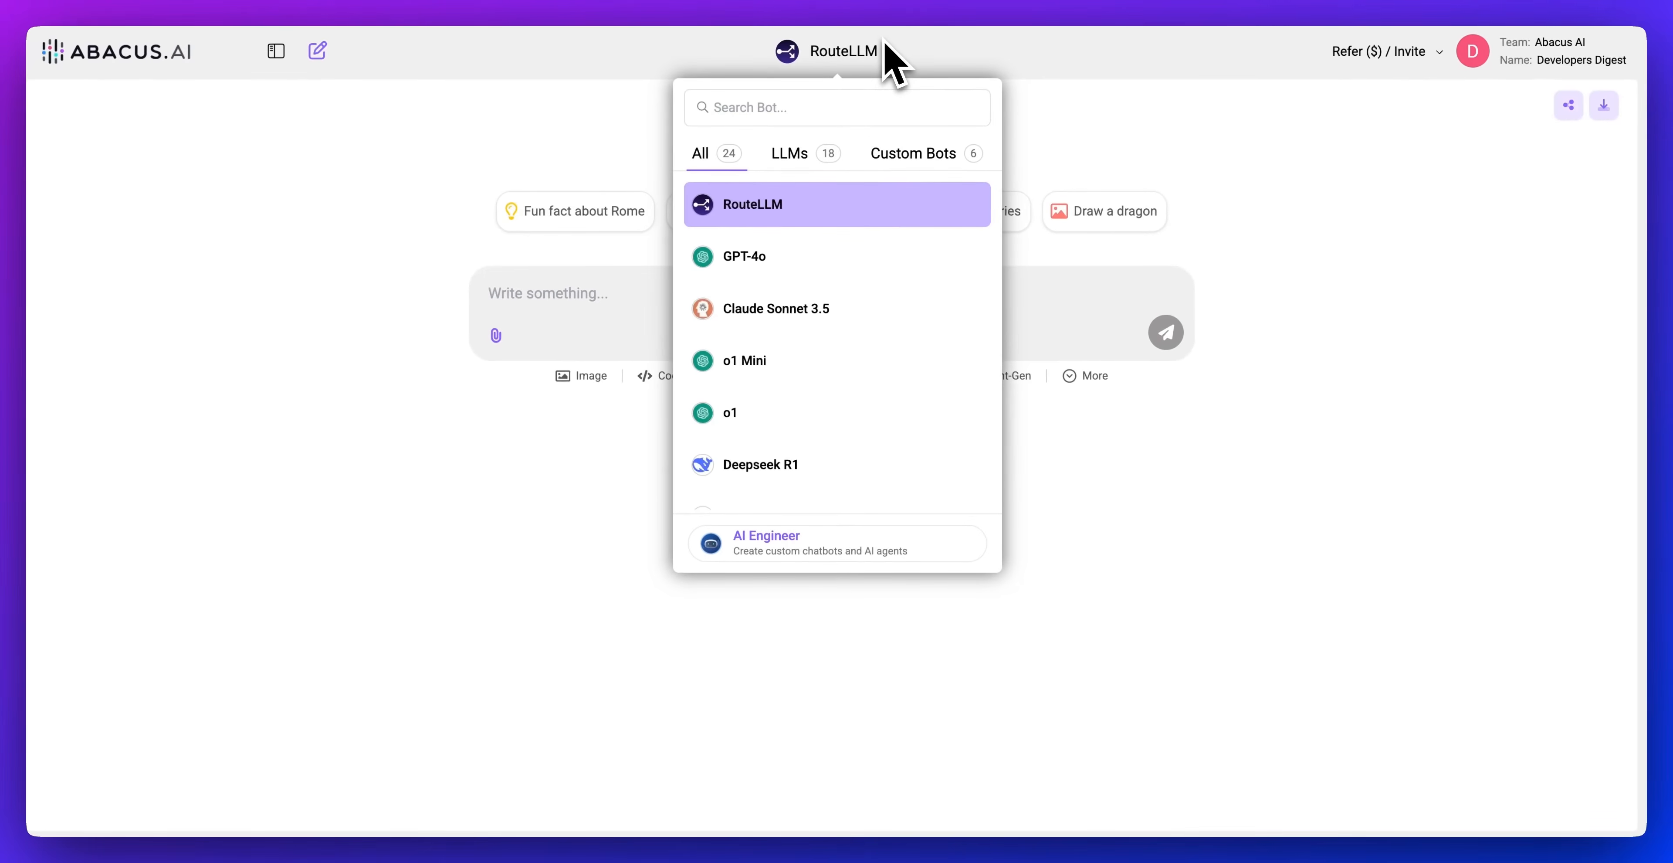
mouse_move(837, 360)
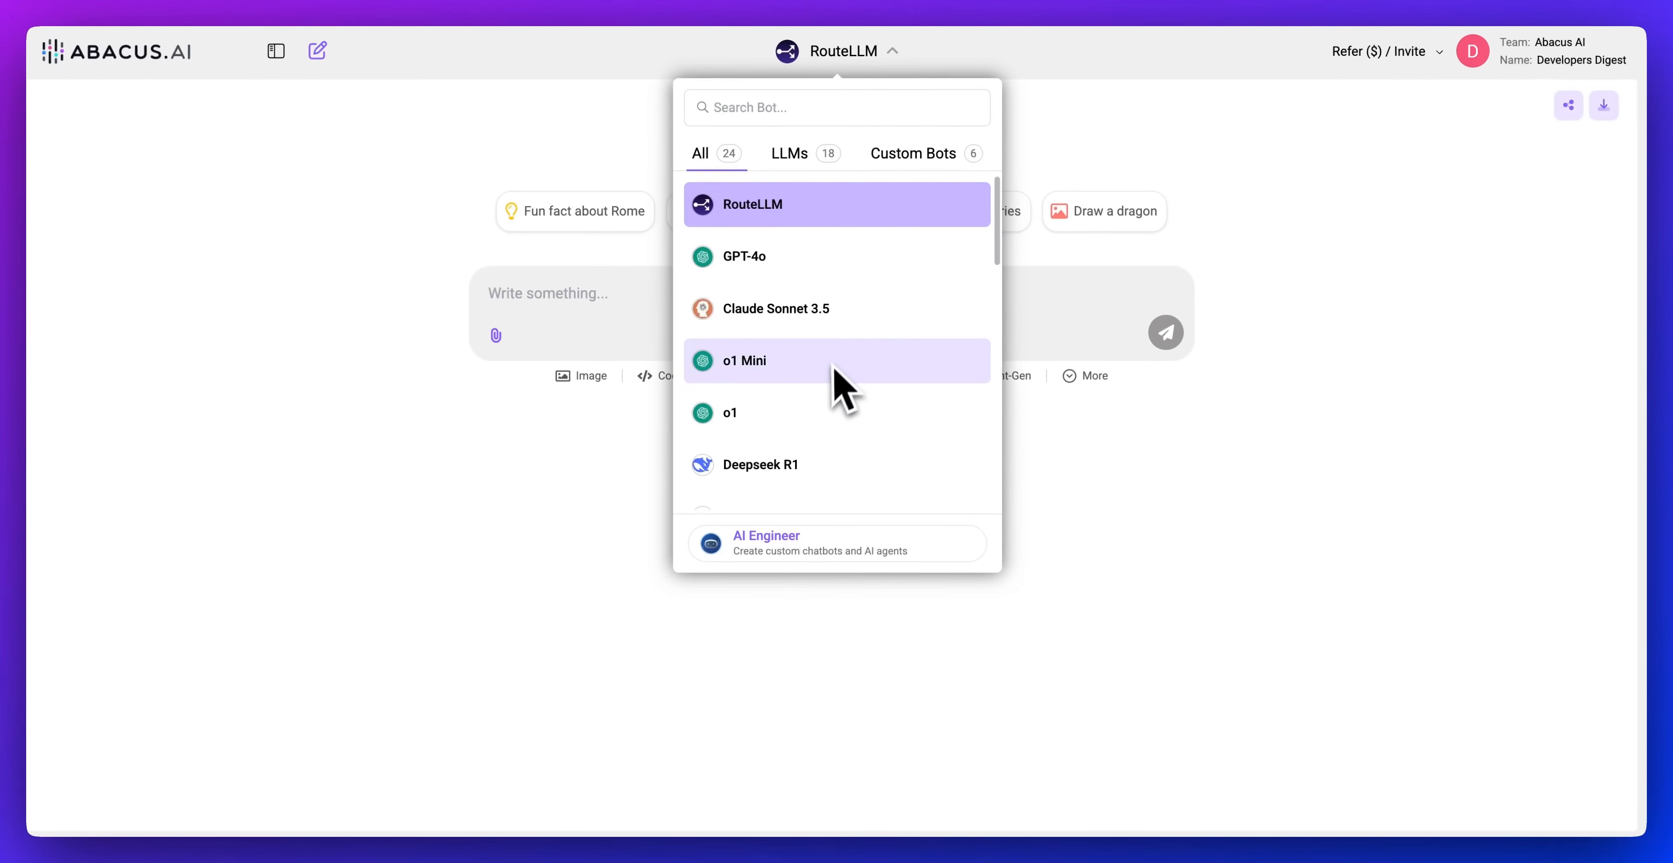
scroll("down", 3)
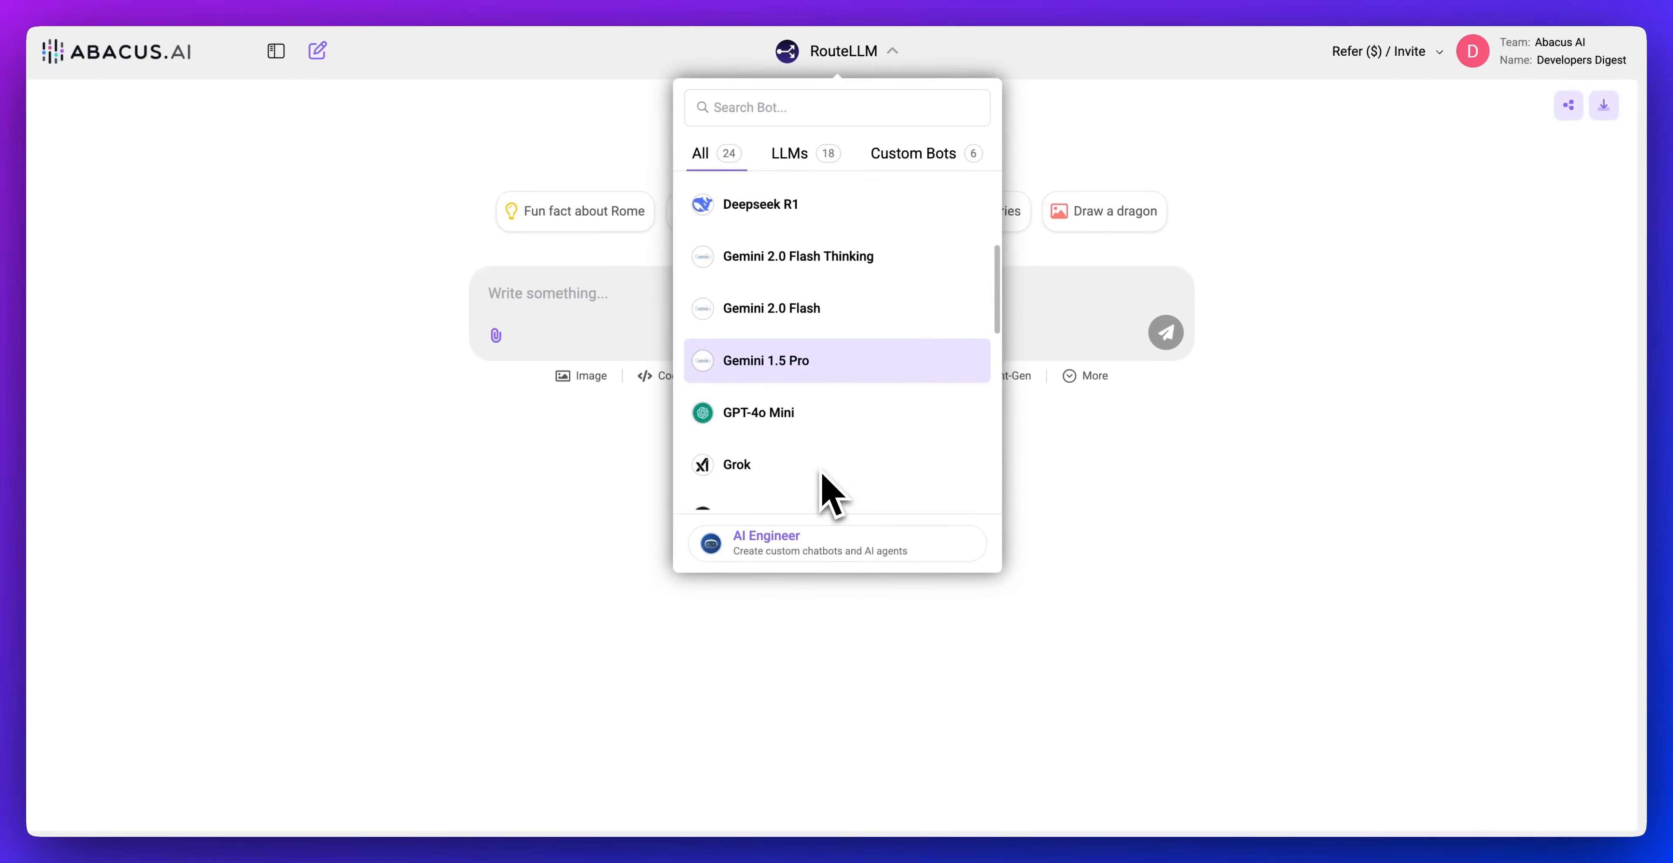
scroll("down", 3)
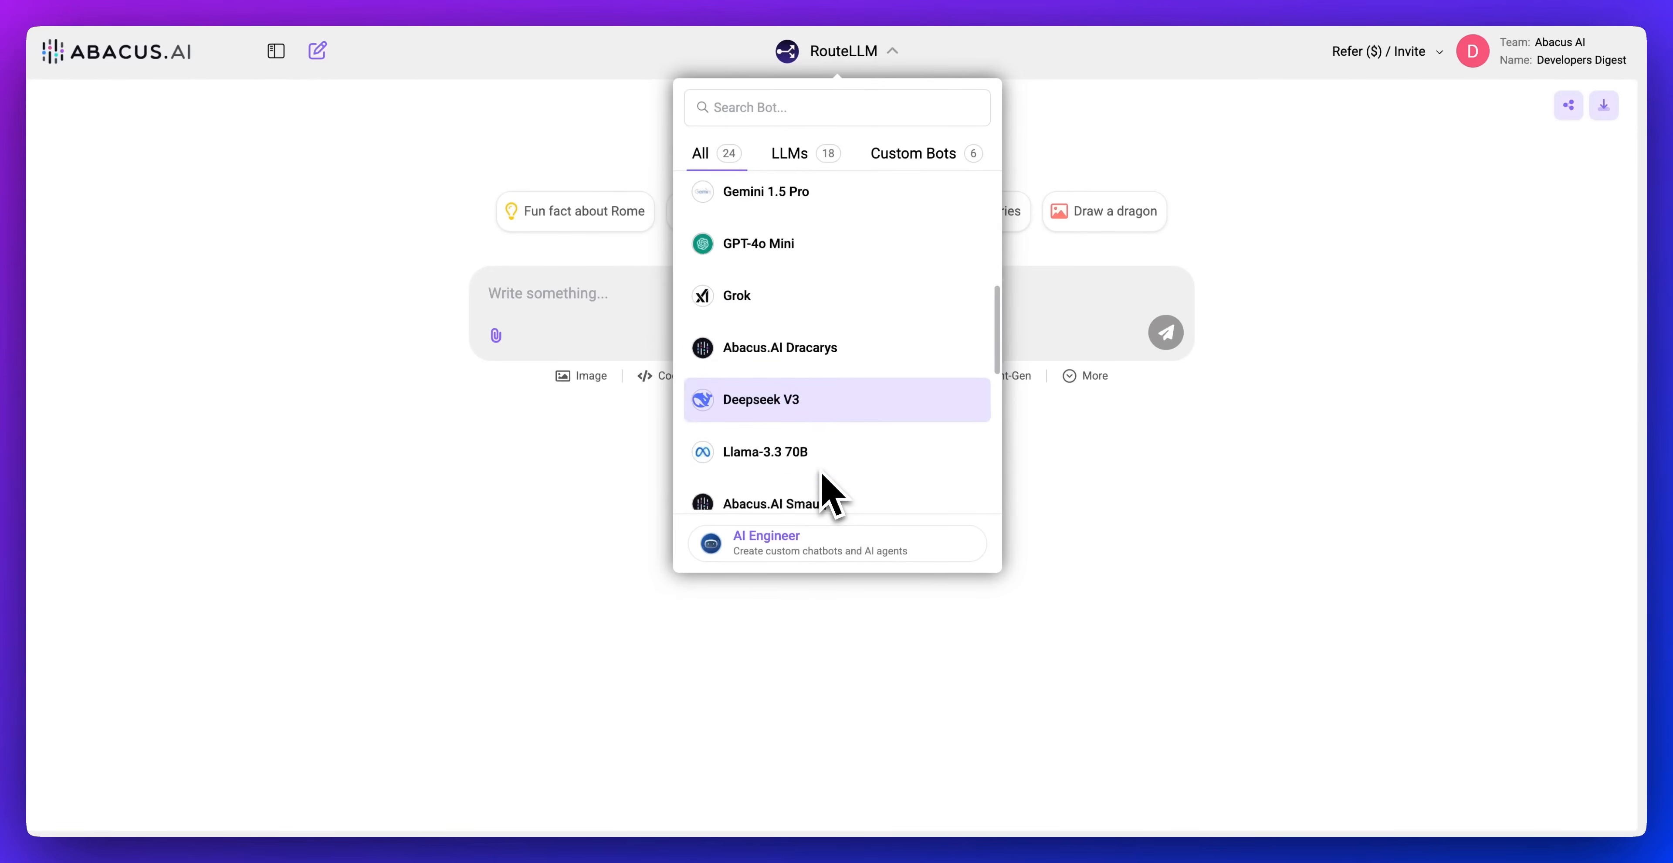
scroll("down", 3)
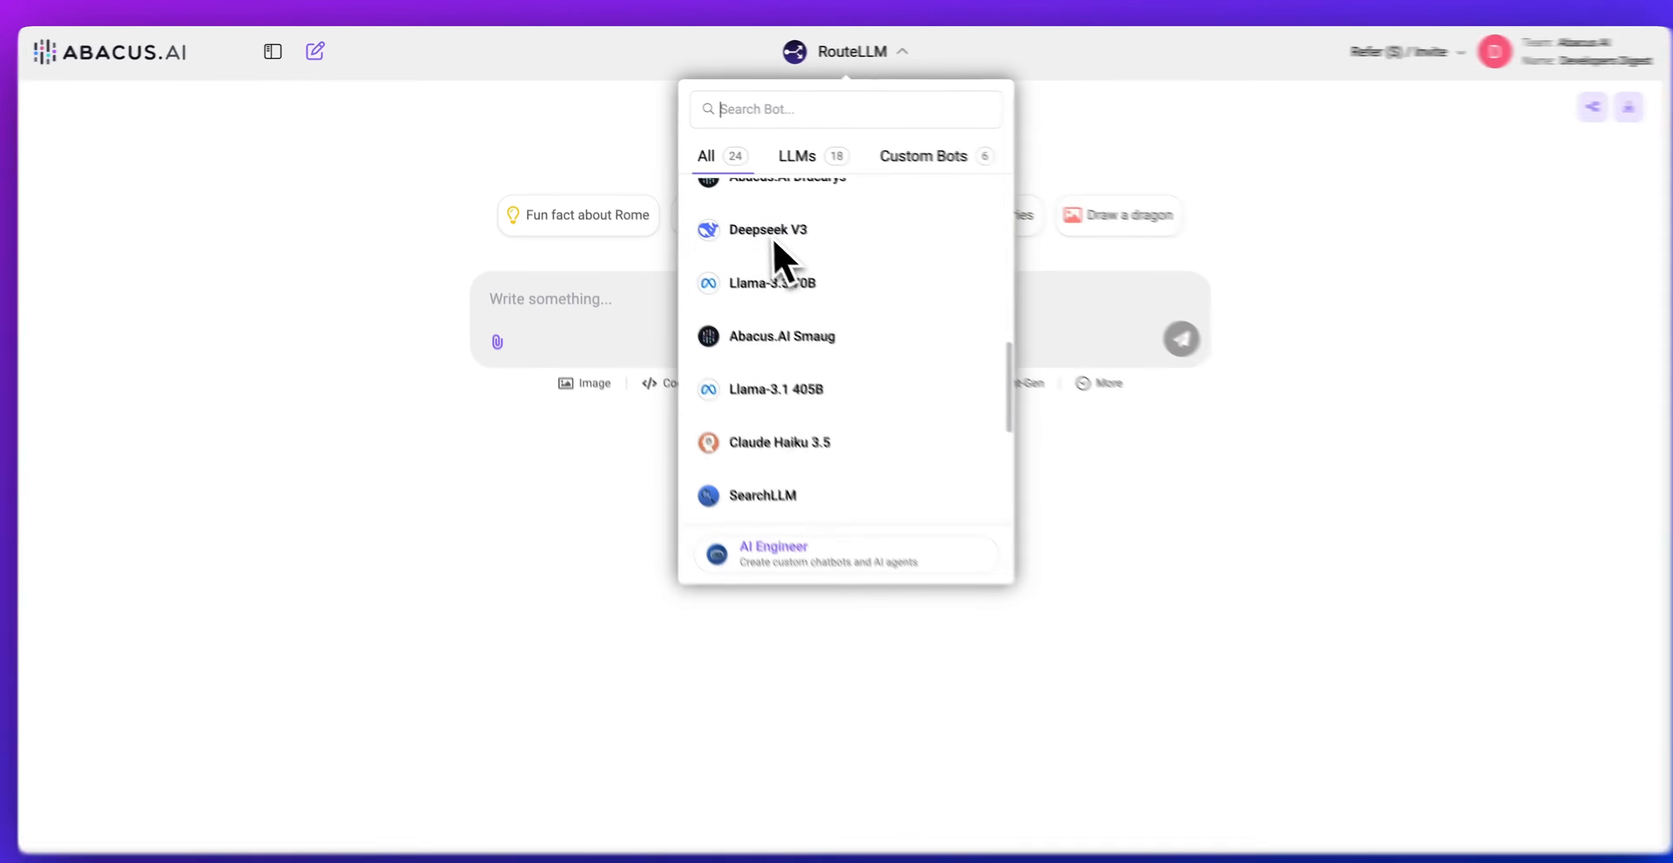
left_click(846, 50)
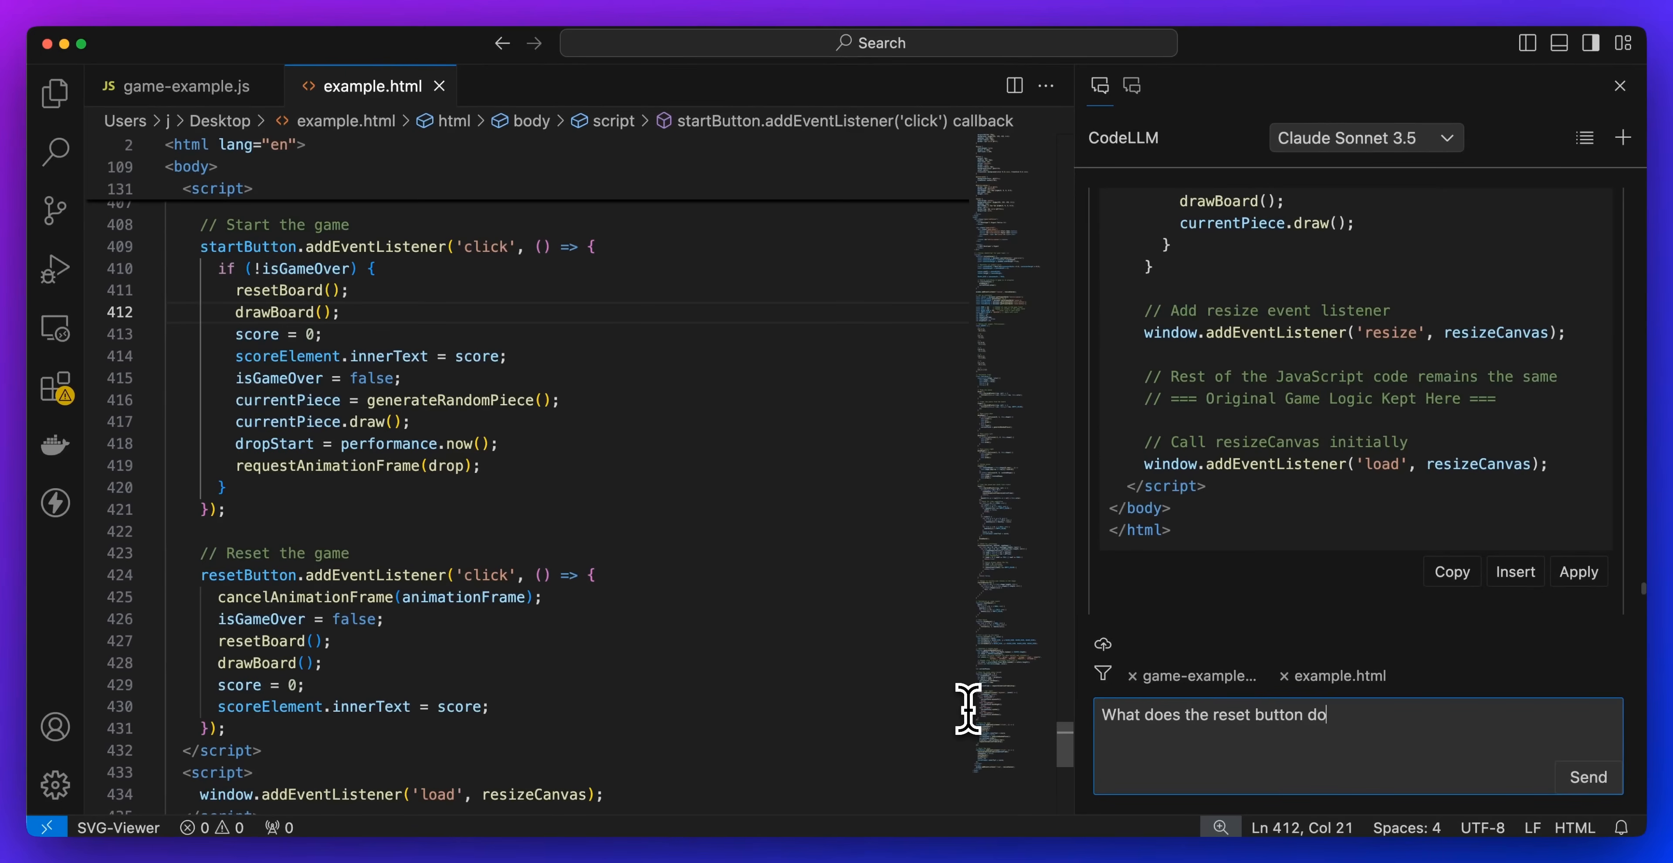
- Ask what the reset button in example.html does and how it works
type(", explain how it wor")
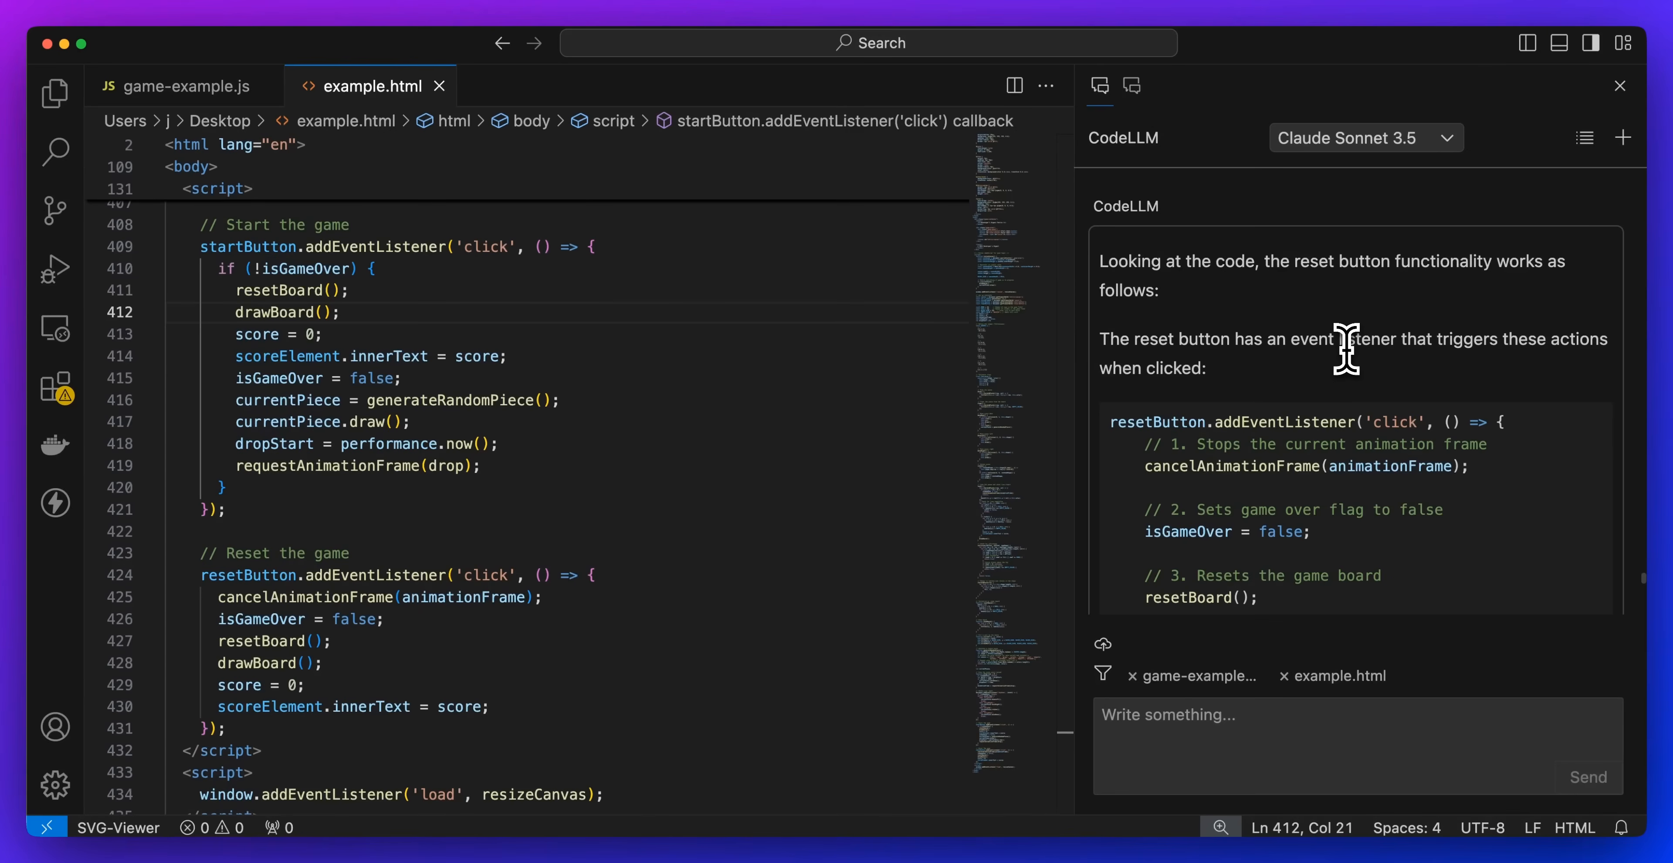
- Read through the step-by-step reset logic explanation including resetBoard, then bring up the model list
scroll("down", 3)
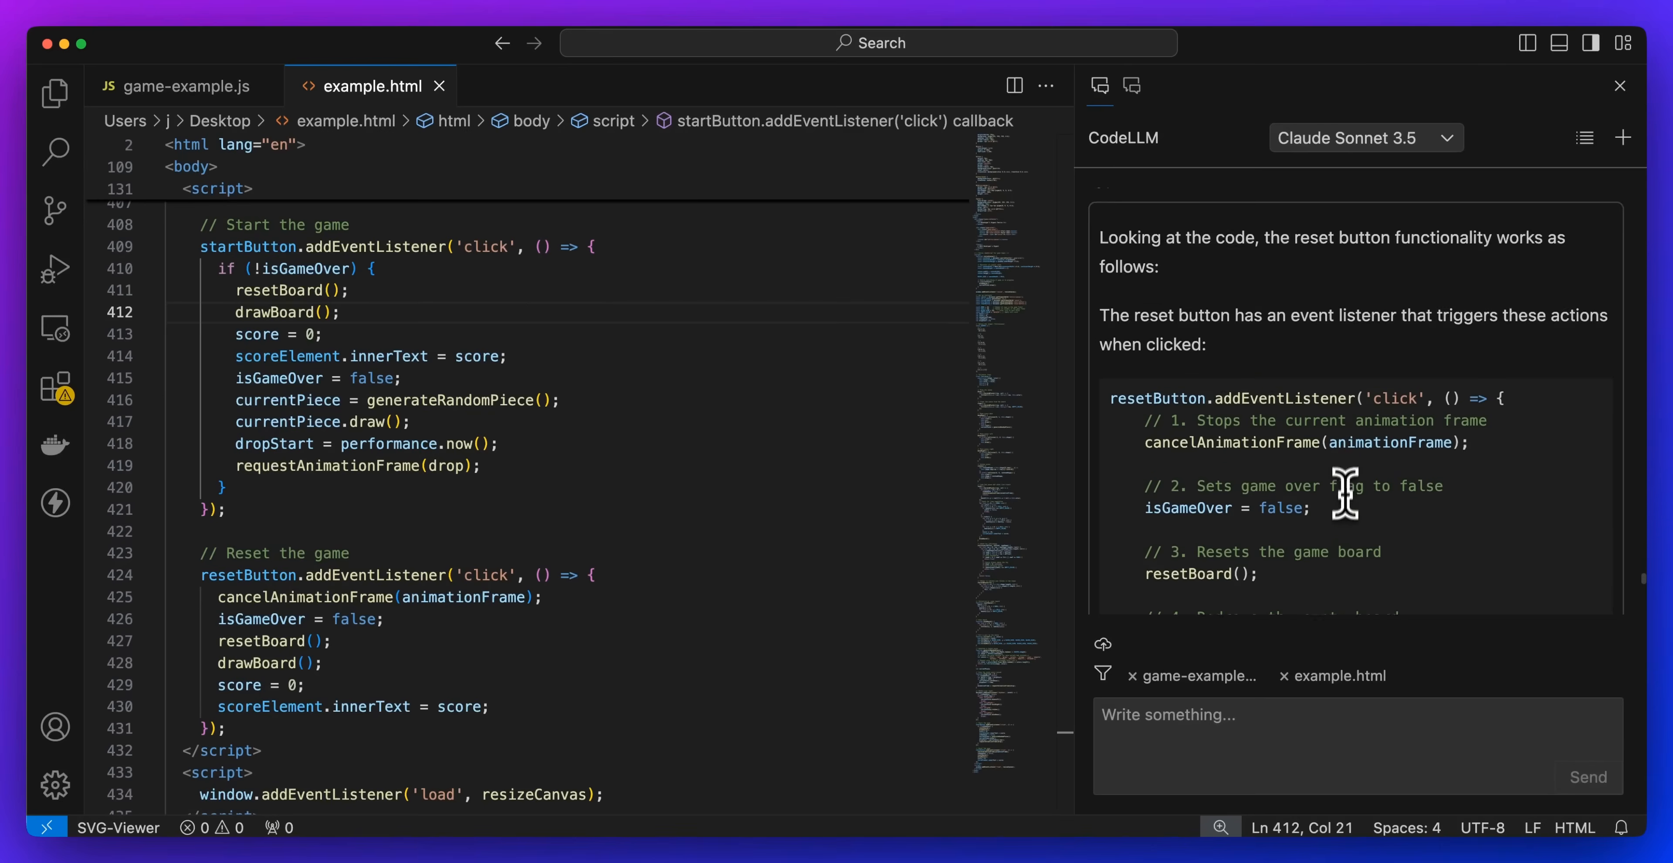
scroll("down", 3)
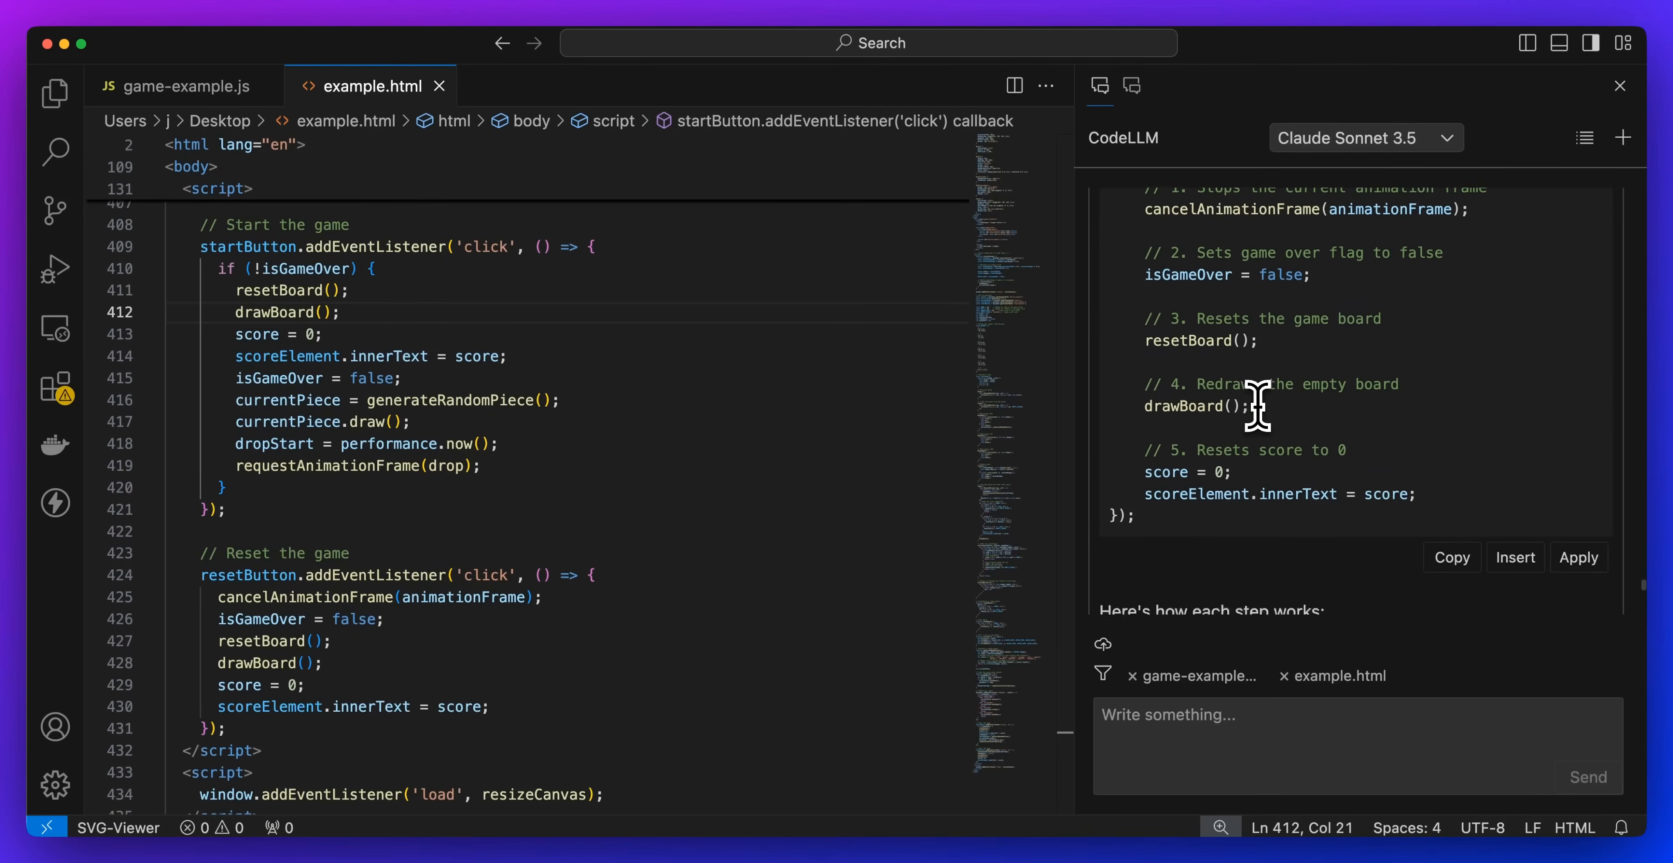
scroll("down", 3)
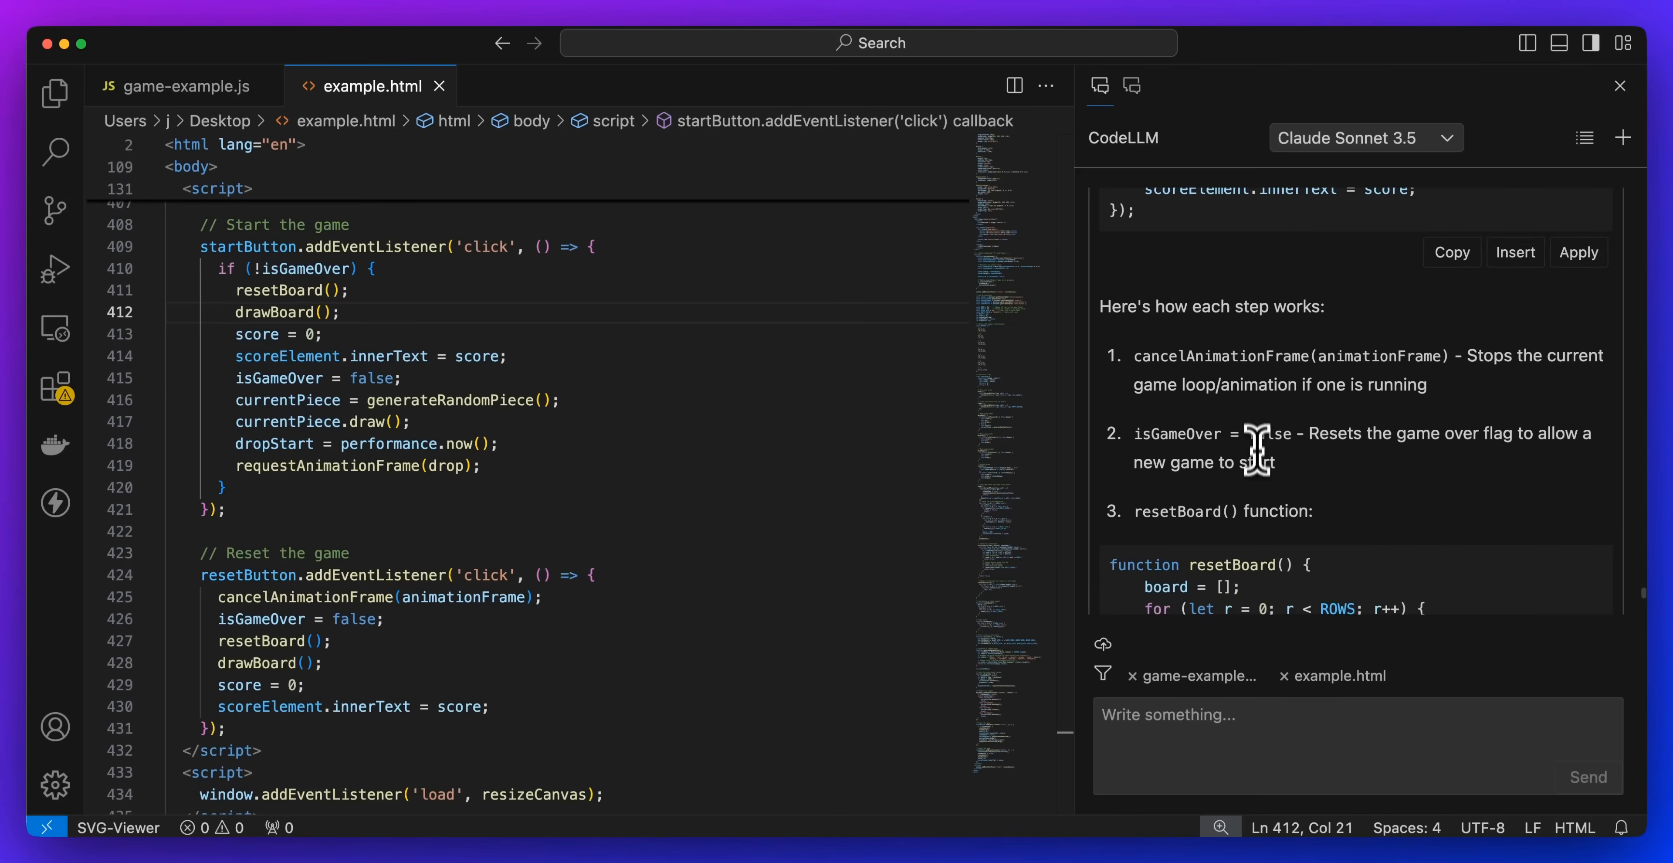
scroll("down", 3)
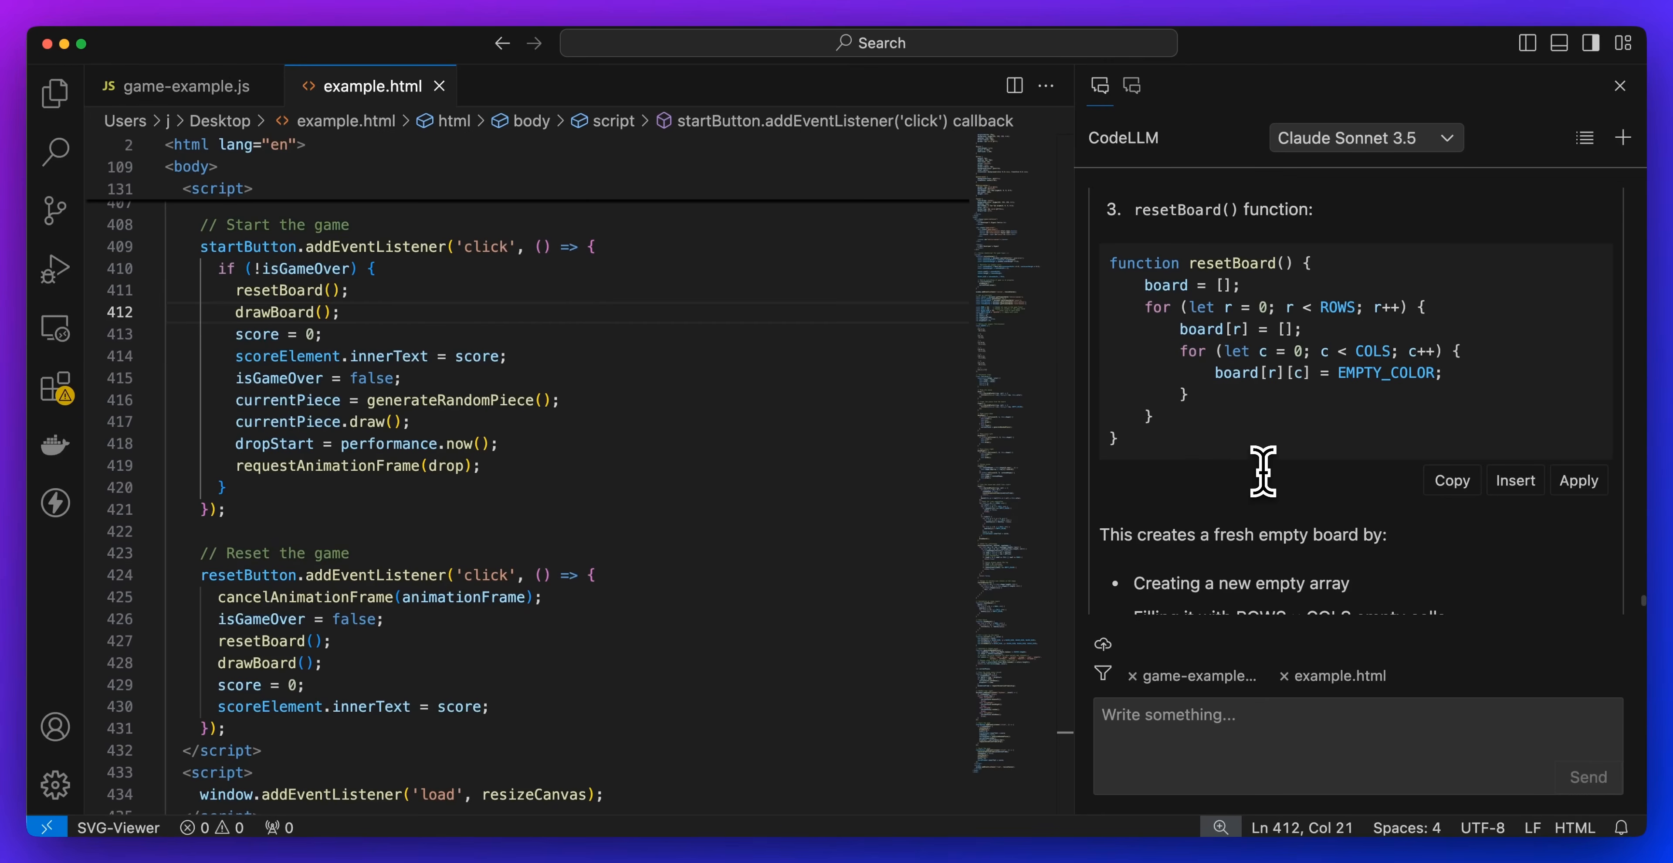
left_click(1363, 137)
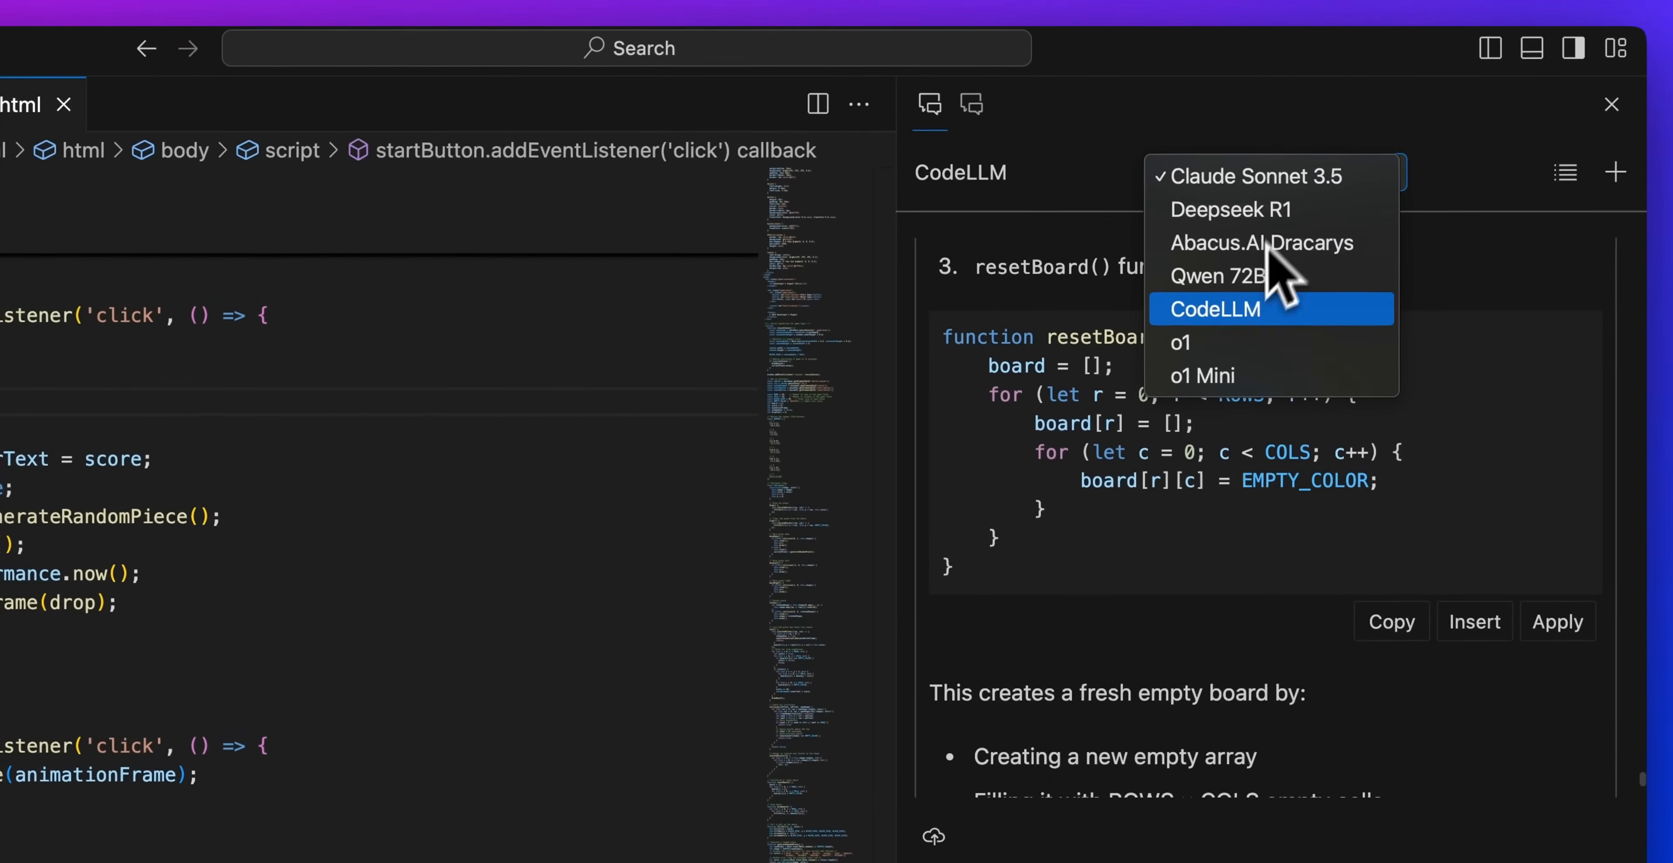
- Choose the o1 model from the dropdown and focus the chat message box
left_click(1179, 341)
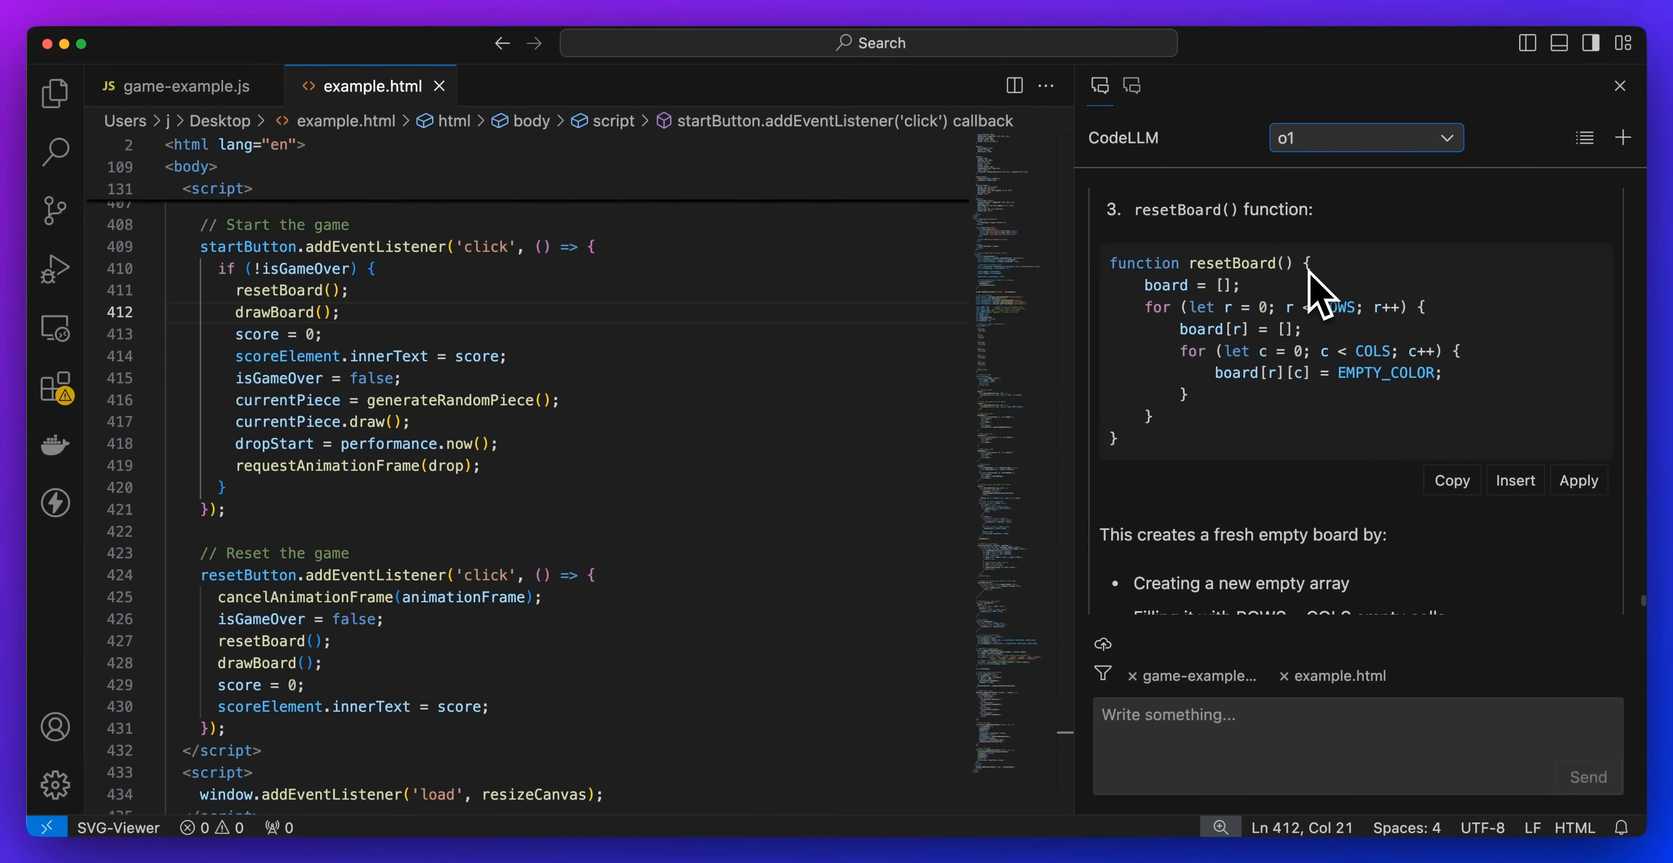
mouse_move(1468, 694)
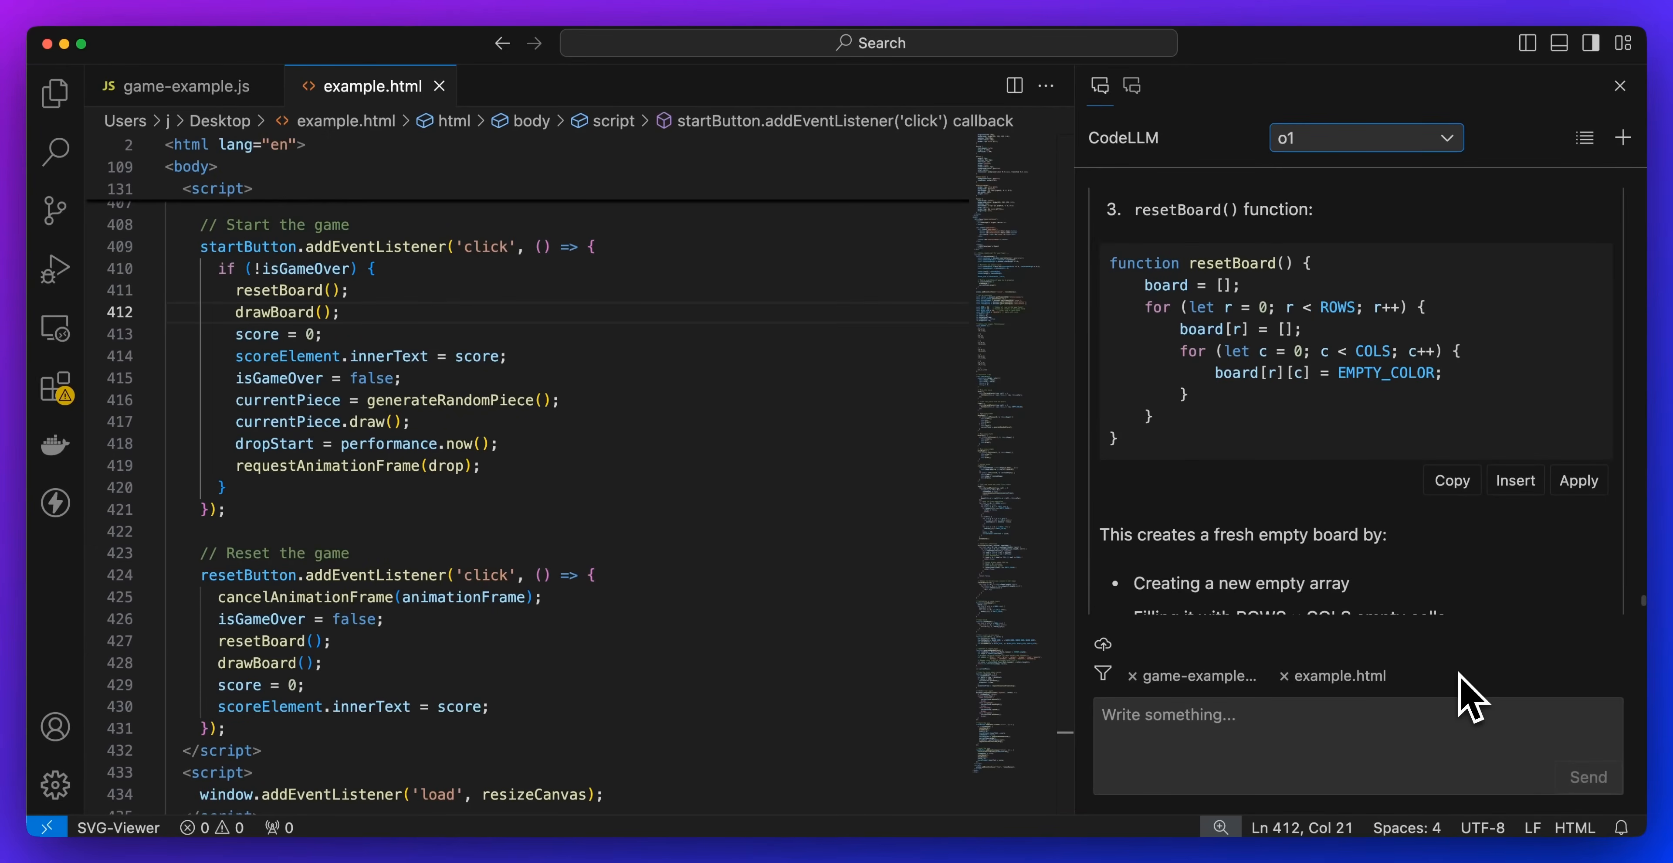
left_click(1365, 136)
type("In the html, I want to improve this, make it look a bit more professional add in a few navigation items and a professional looking footer")
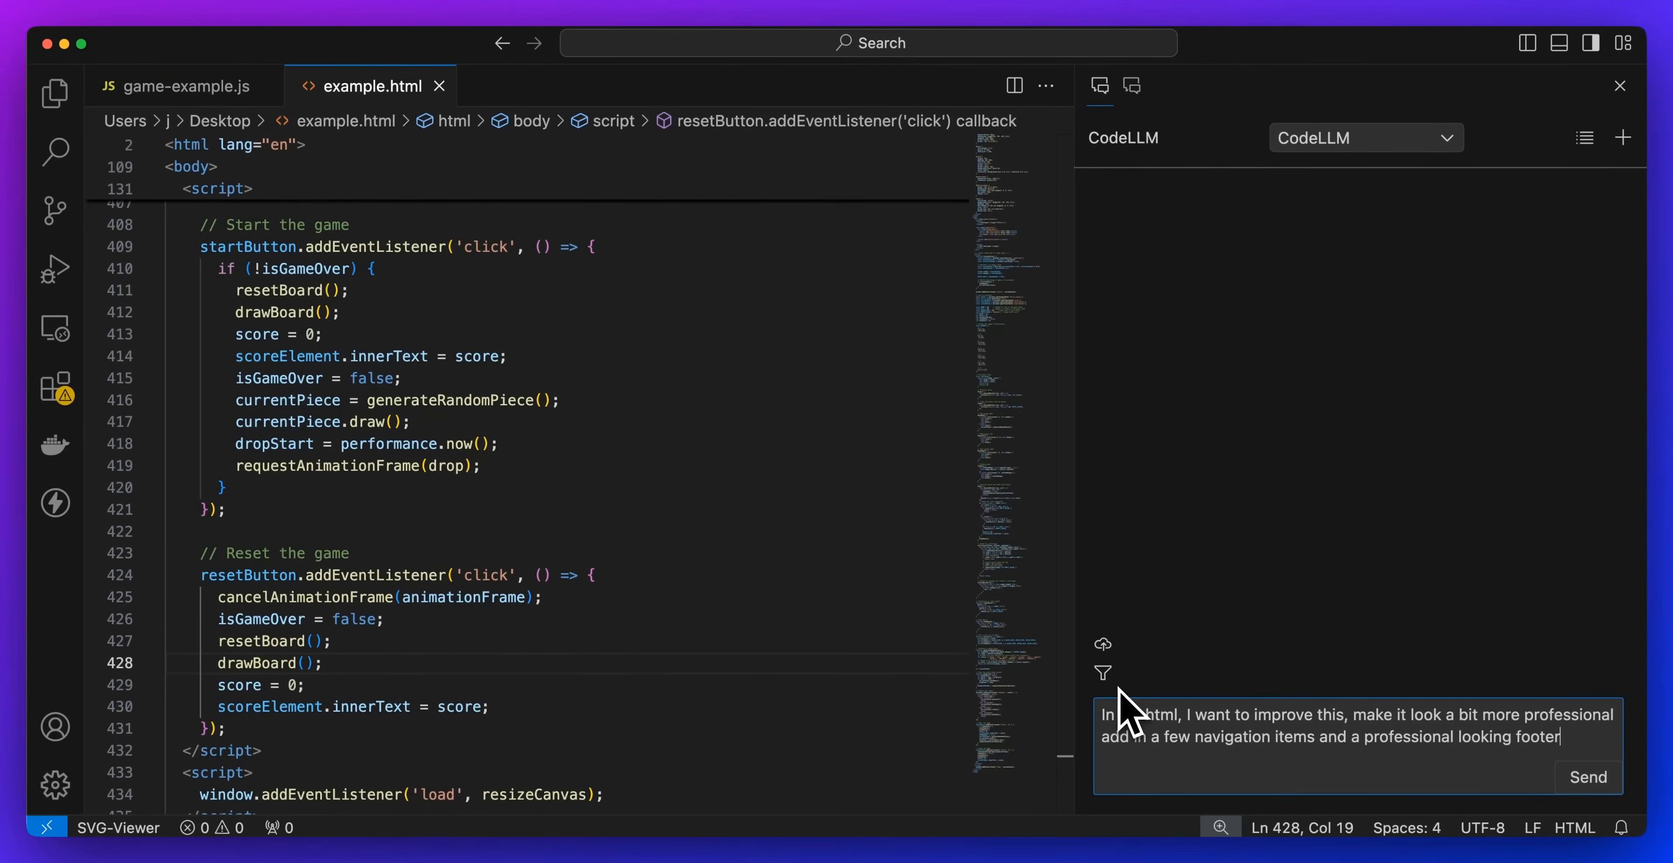
mouse_move(1132, 715)
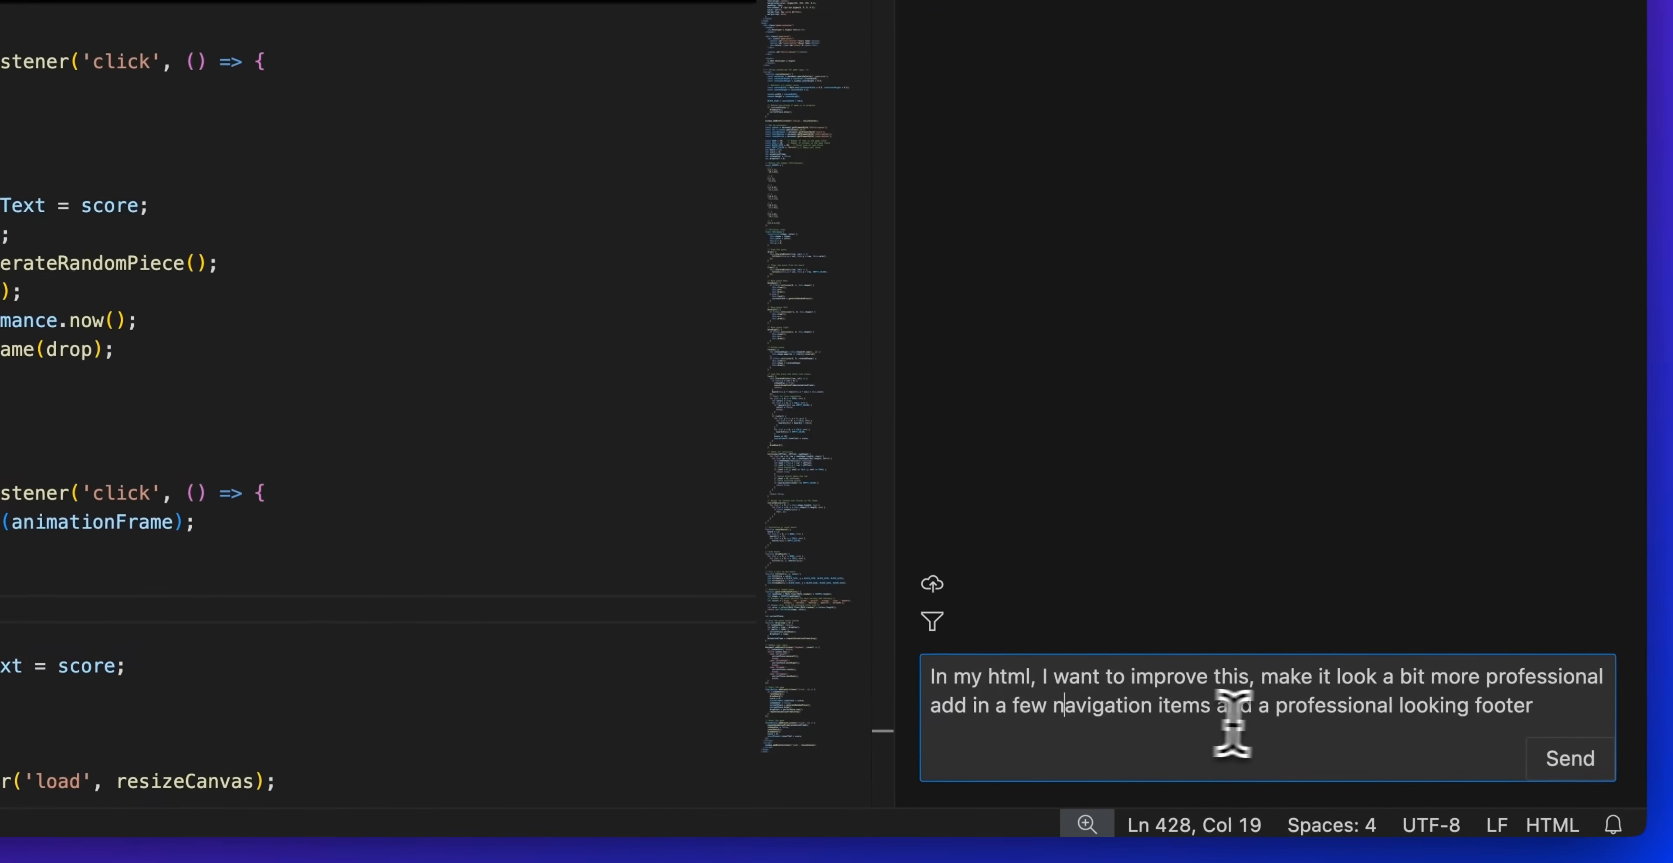
- Send the request for a more professional page with navigation items and a footer
left_click(1568, 758)
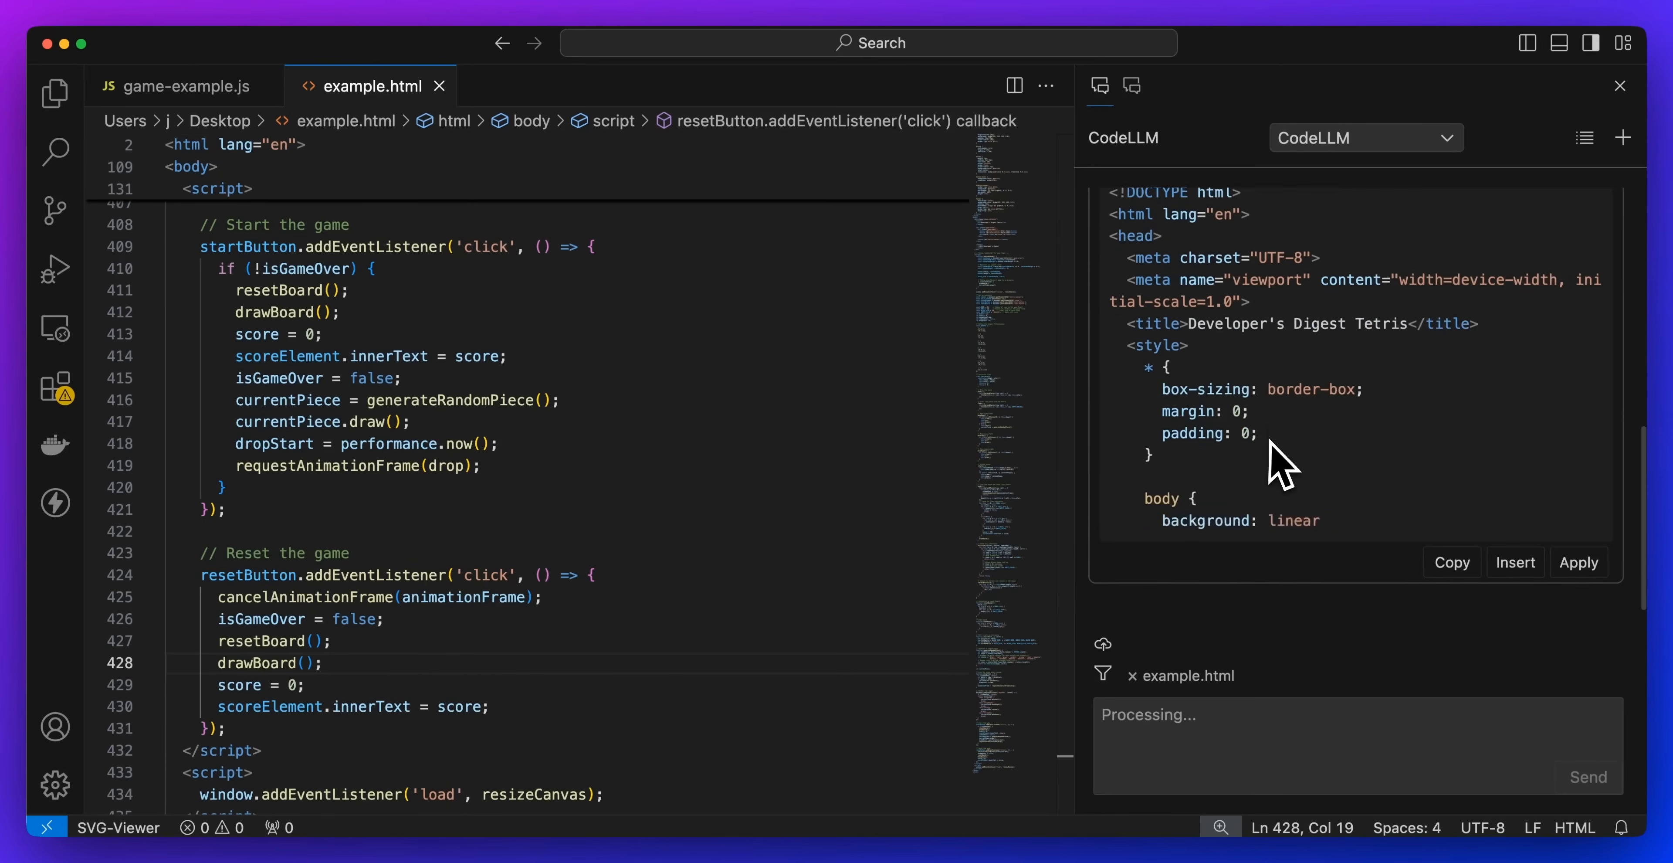
- Scroll through the assistant's redesigned example.html with navigation styling and centred game area
scroll("down", 3)
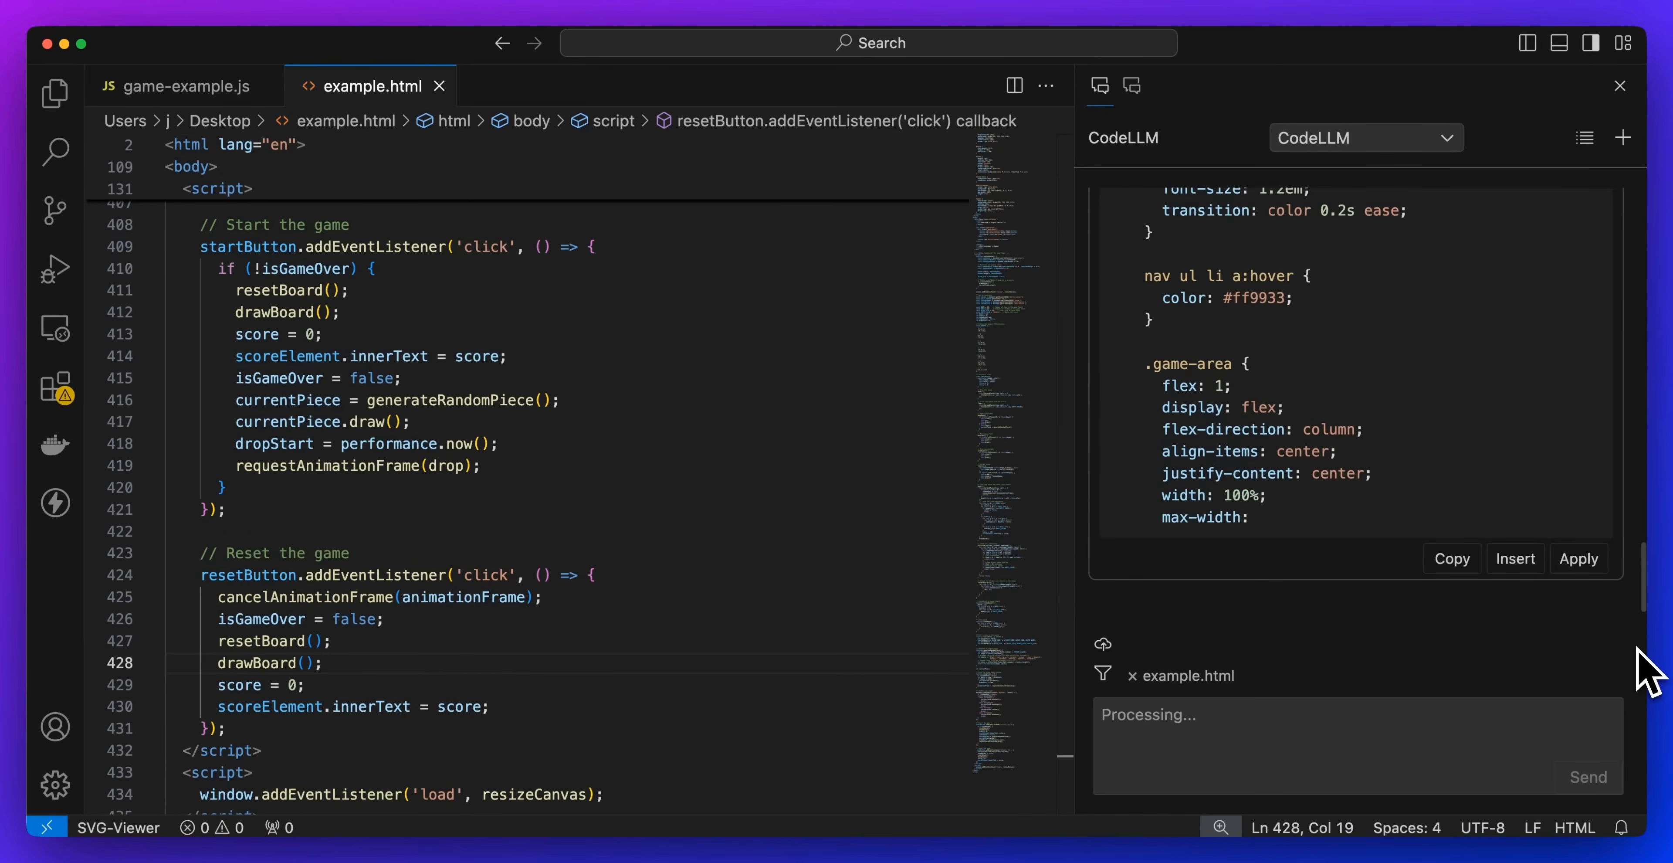
scroll("down", 3)
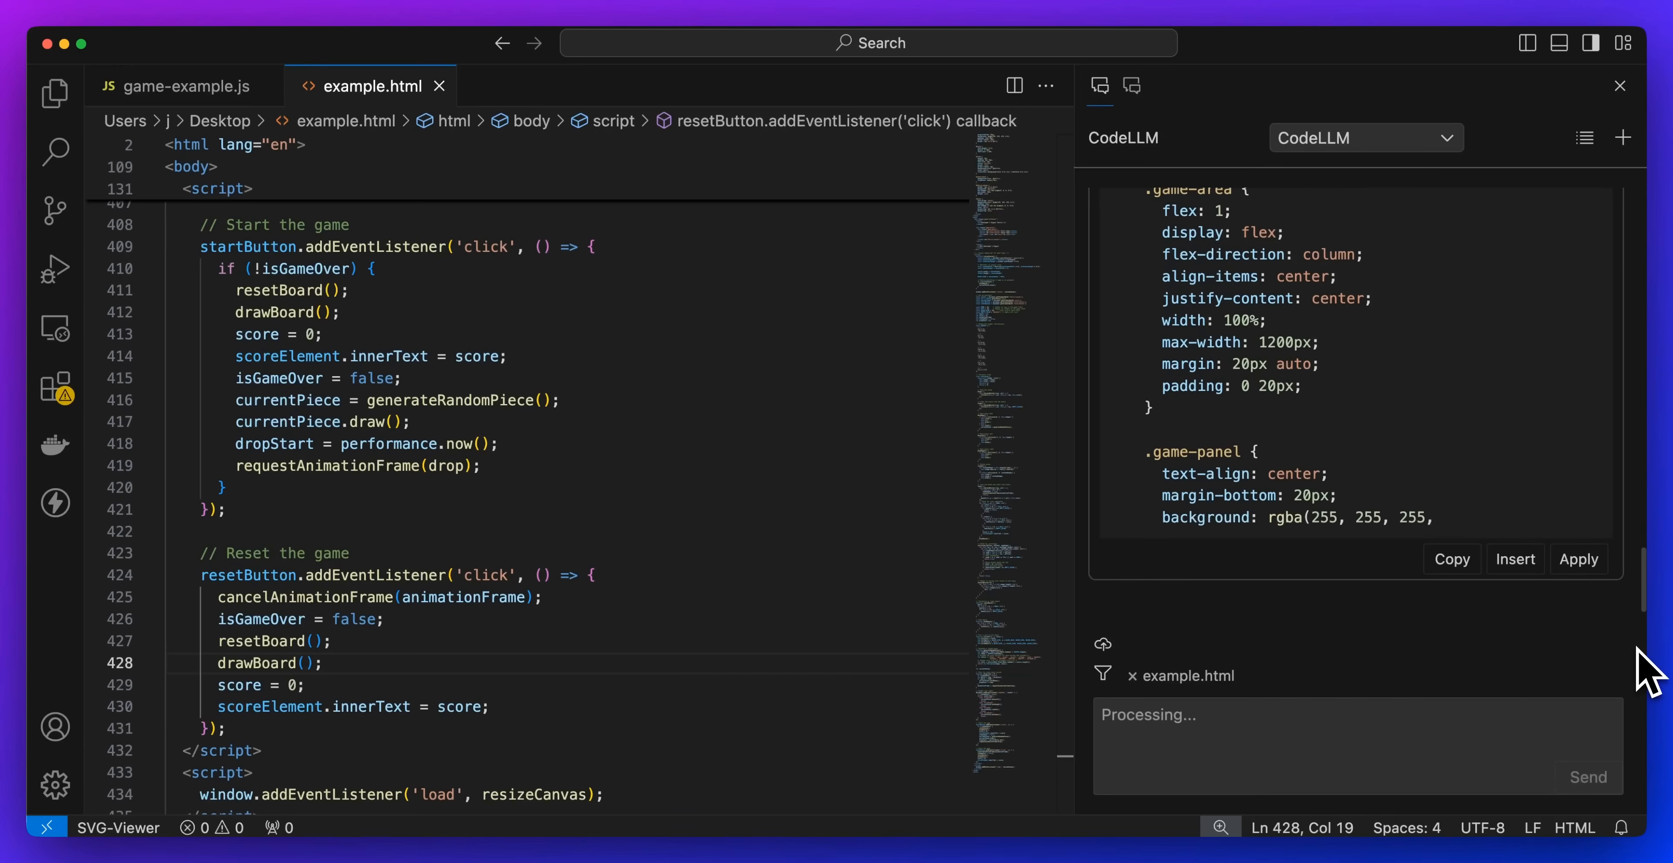
scroll("down", 3)
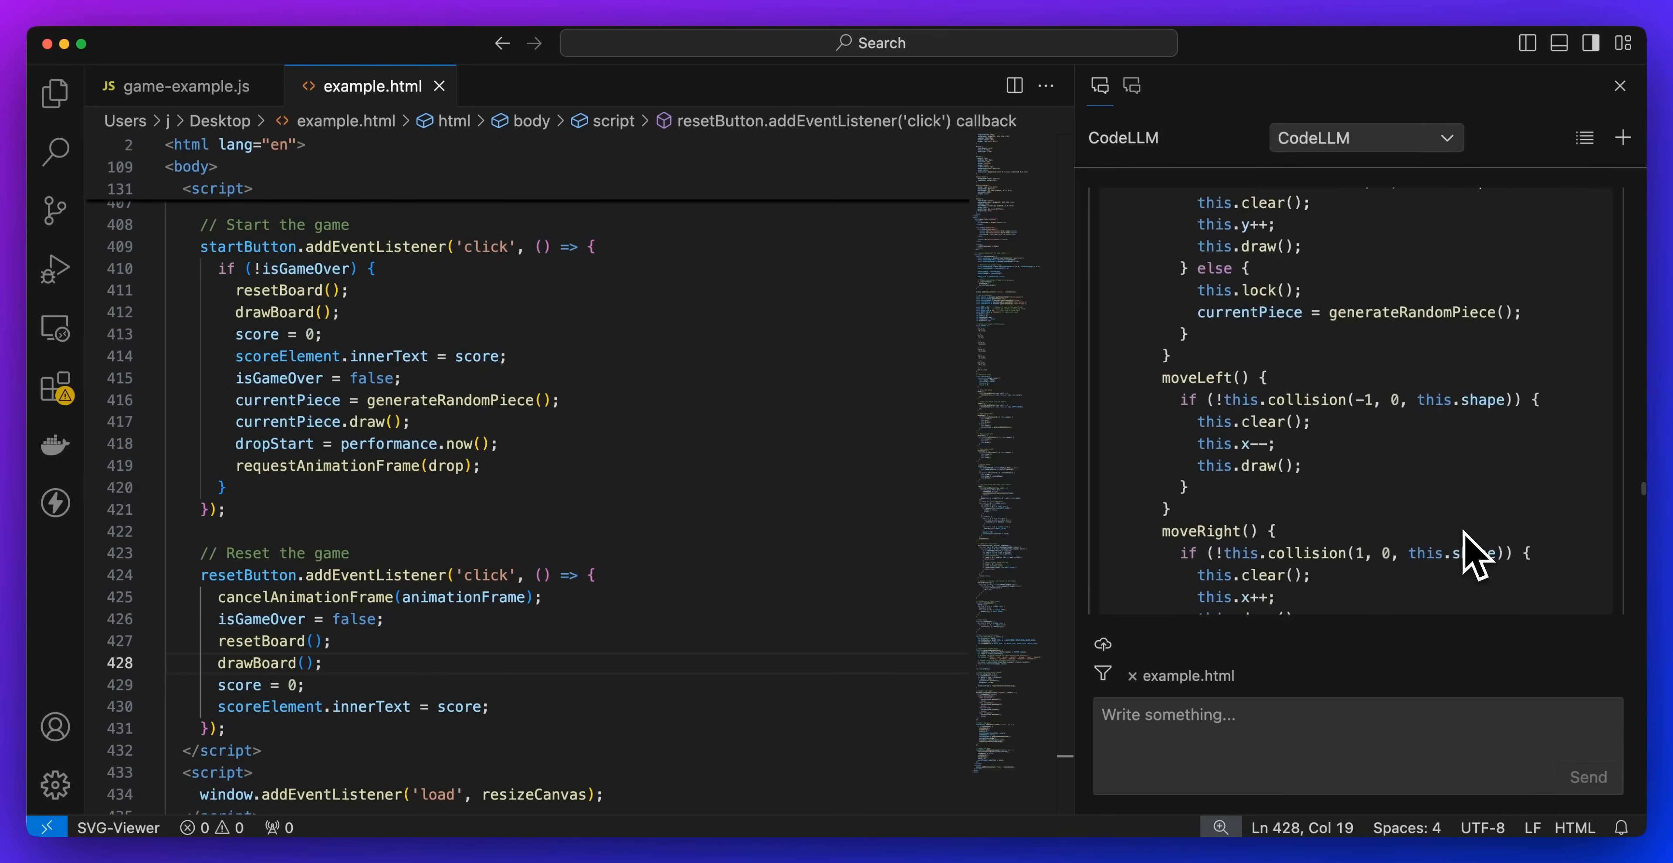
scroll("down", 3)
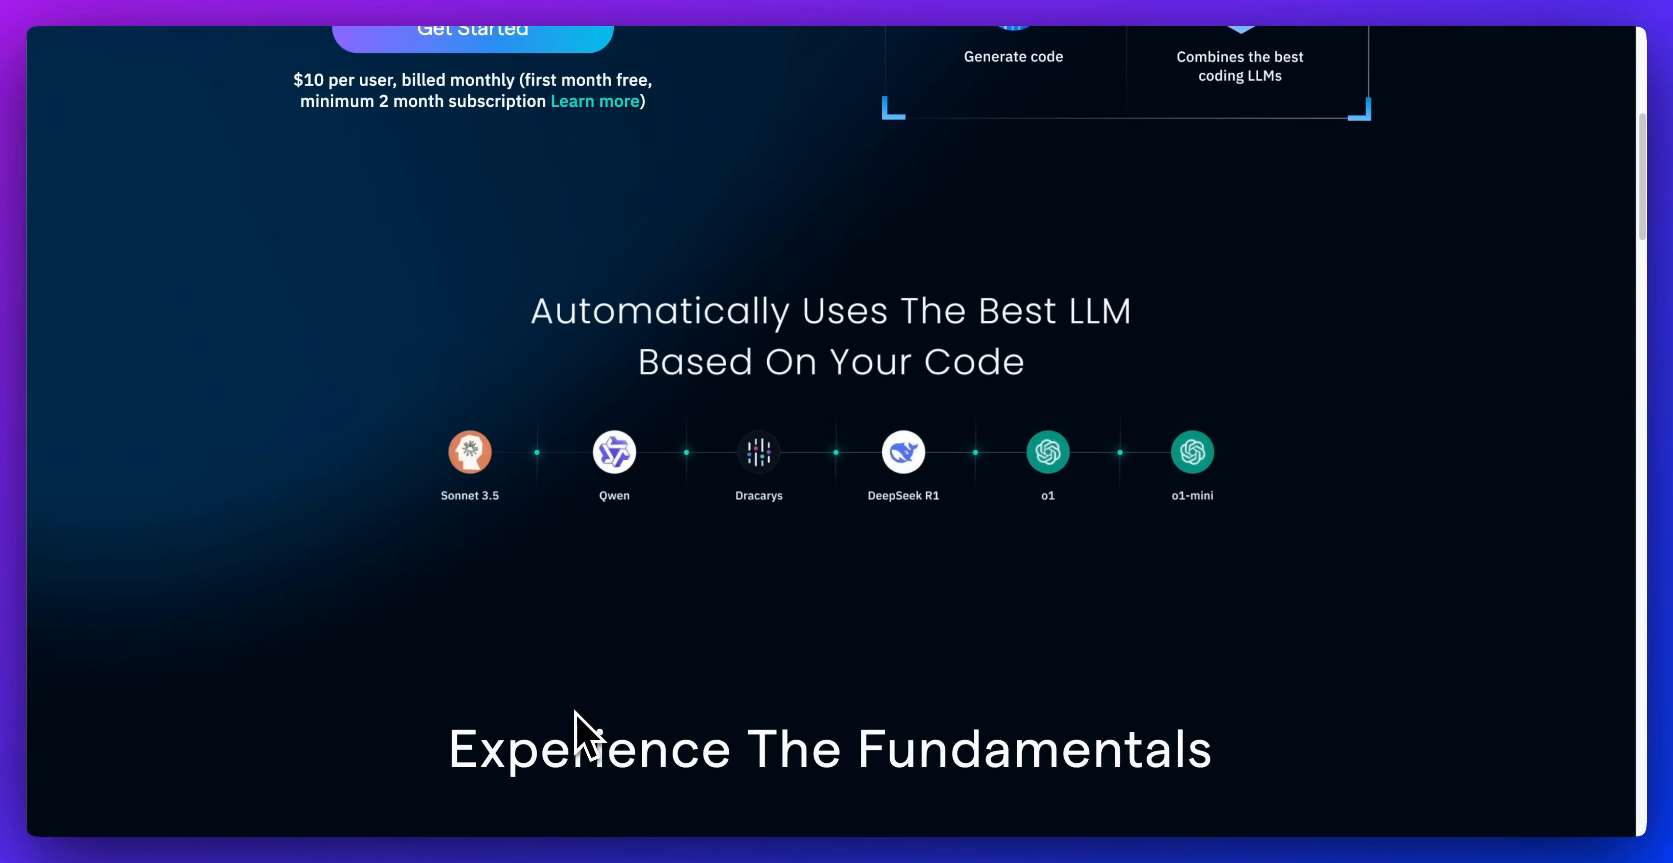
mouse_move(581, 694)
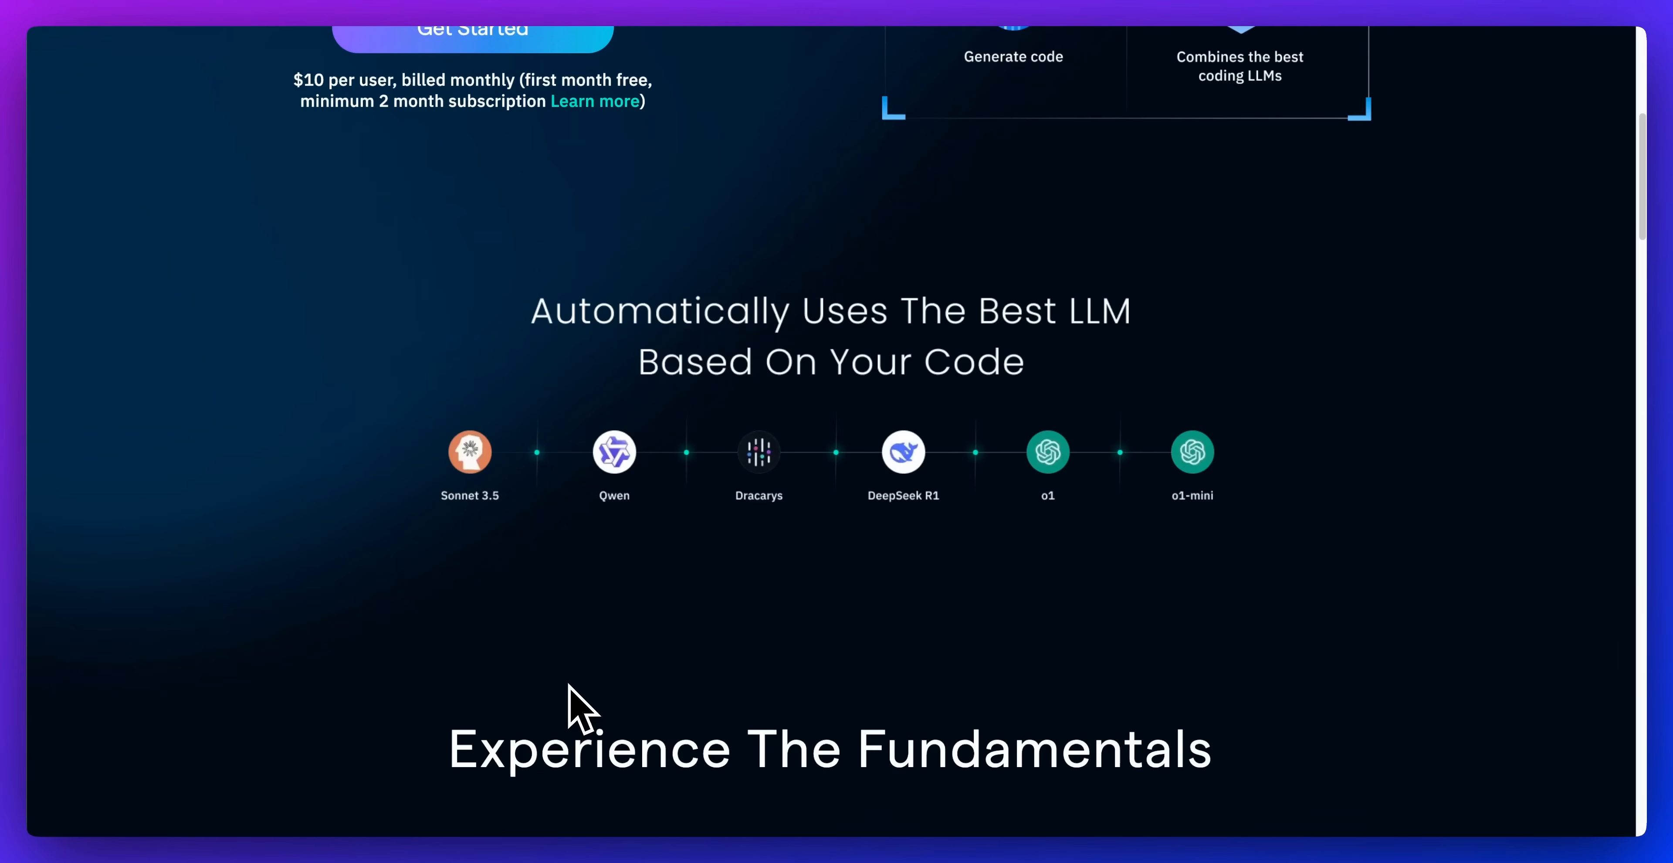
mouse_move(587, 694)
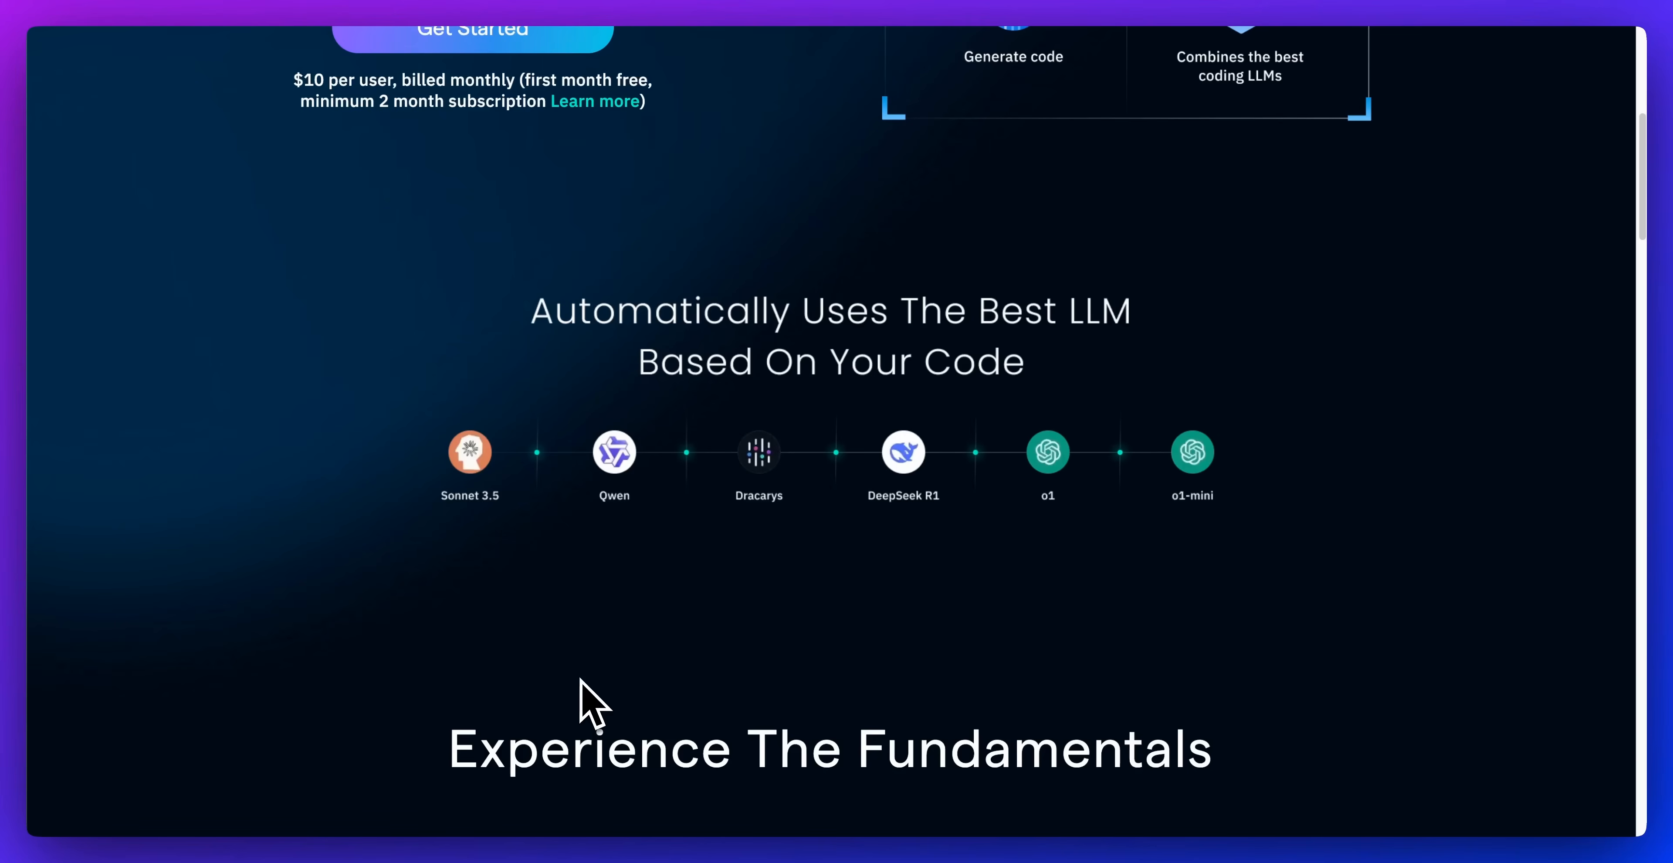
mouse_move(448, 534)
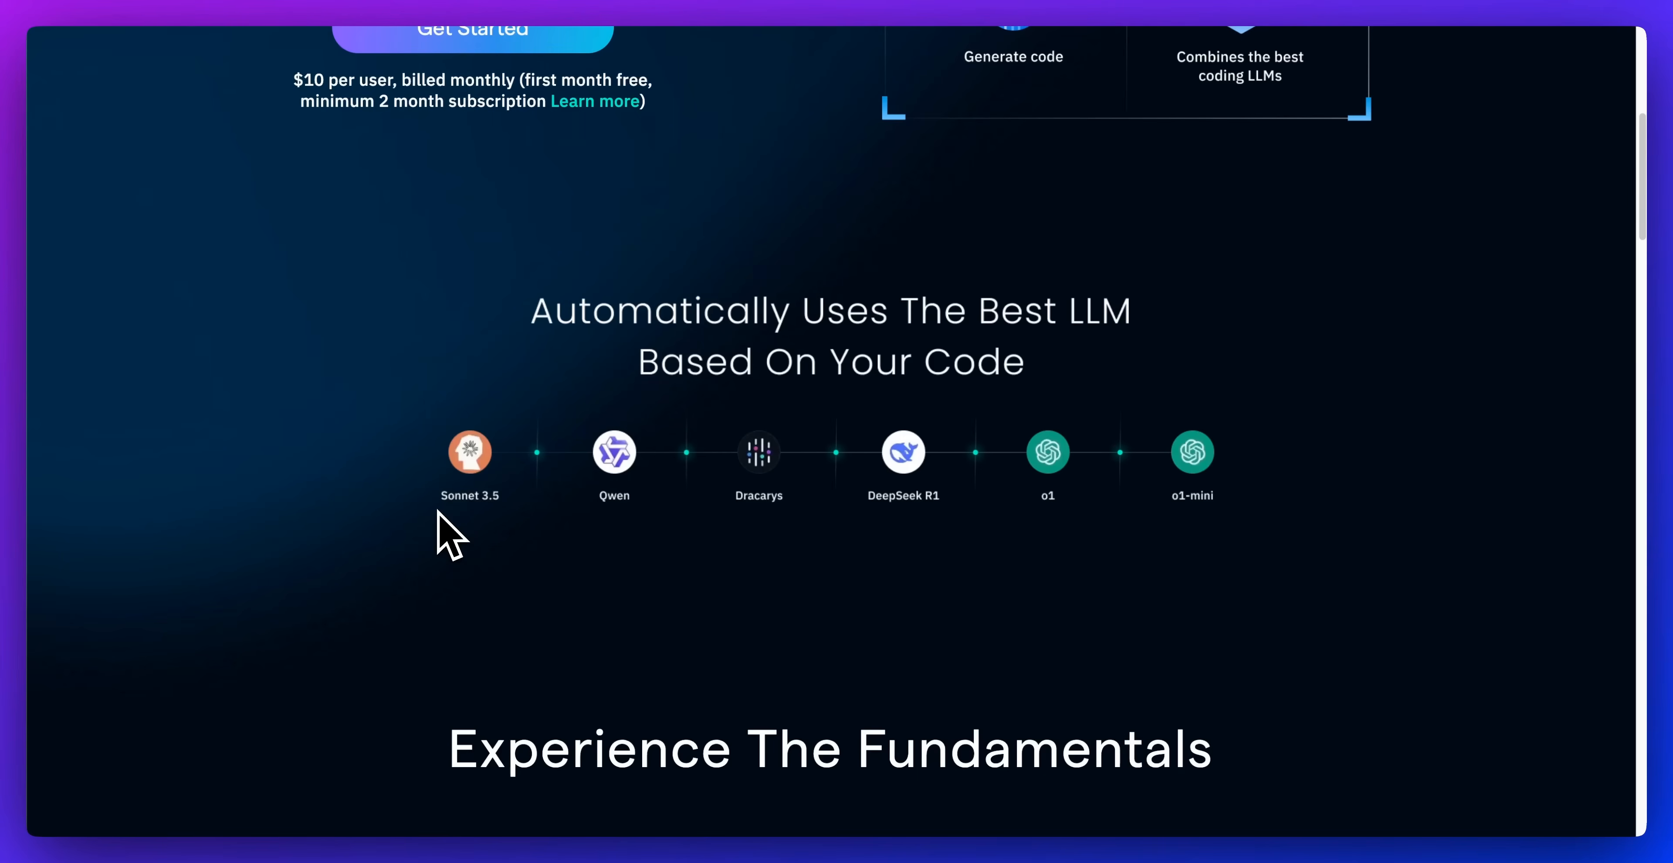
- Scroll the CodeLLM product page back up to its AI code editor hero section
scroll("up", 3)
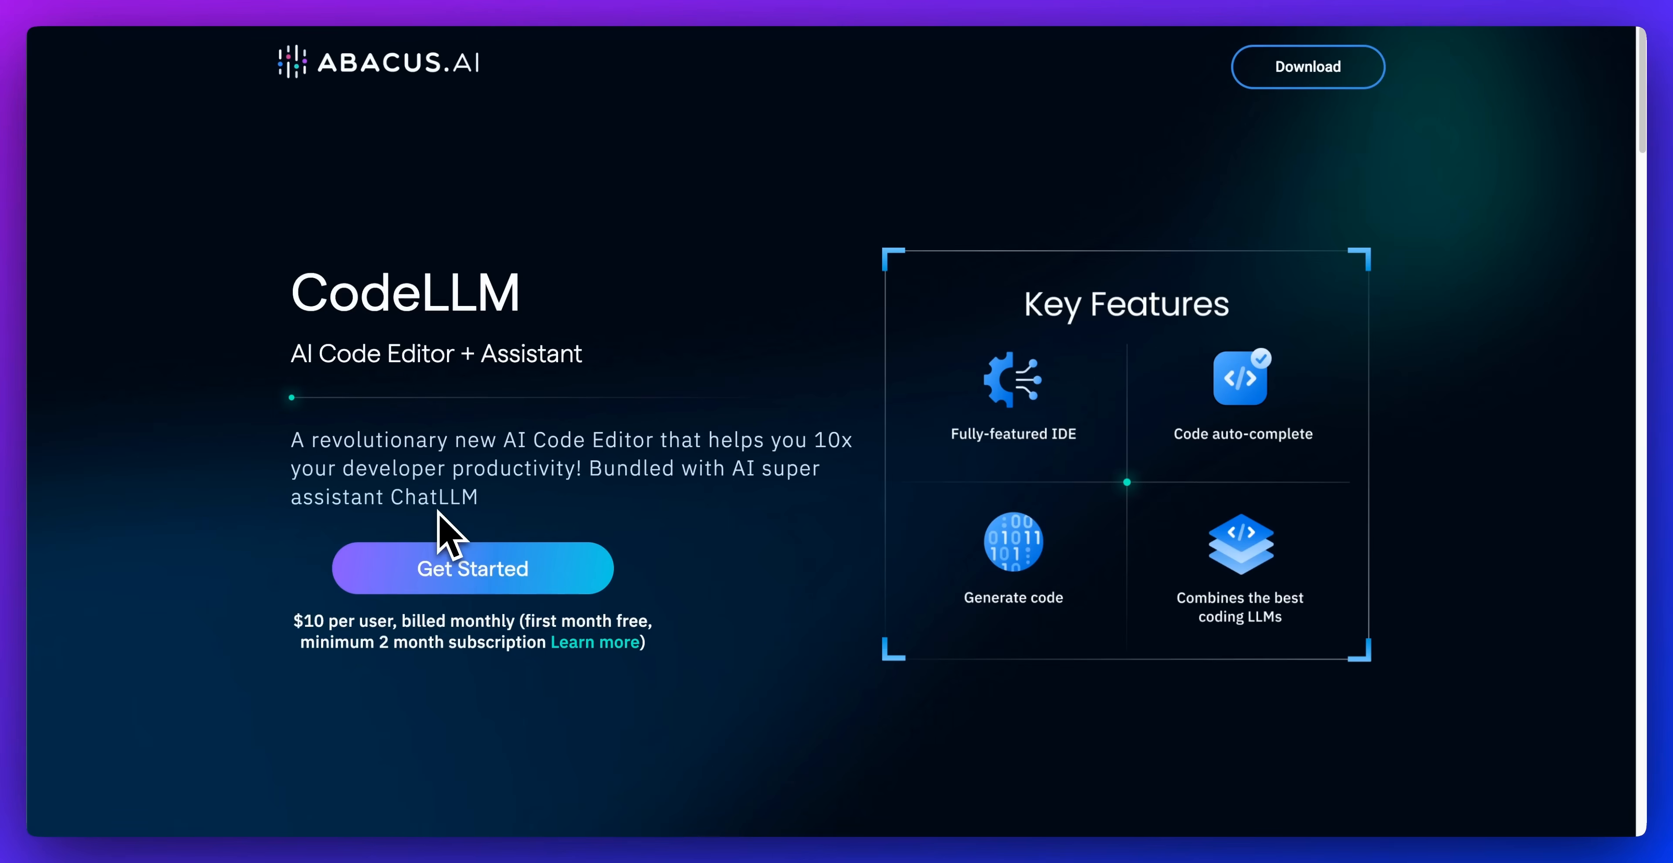